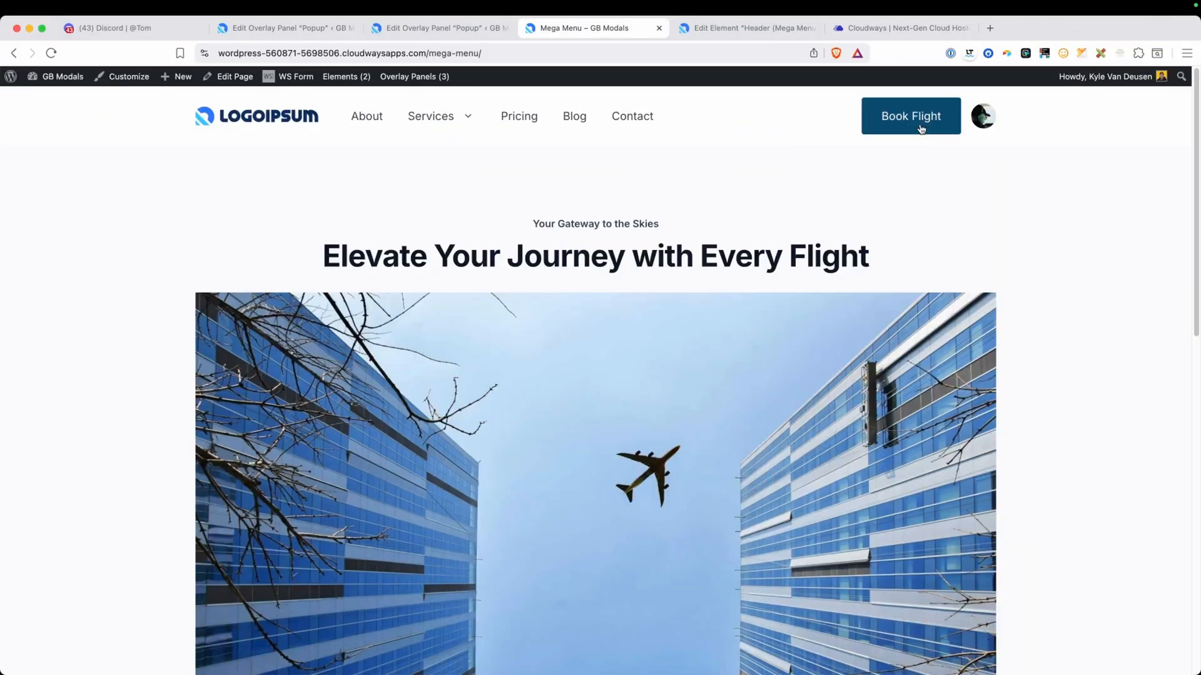
Step: Open GenerateBlocks Overlay Panels and list the Standard, Anchored and Mega Menu panel types
{"action": "left_click", "coordinate": [982, 116]}
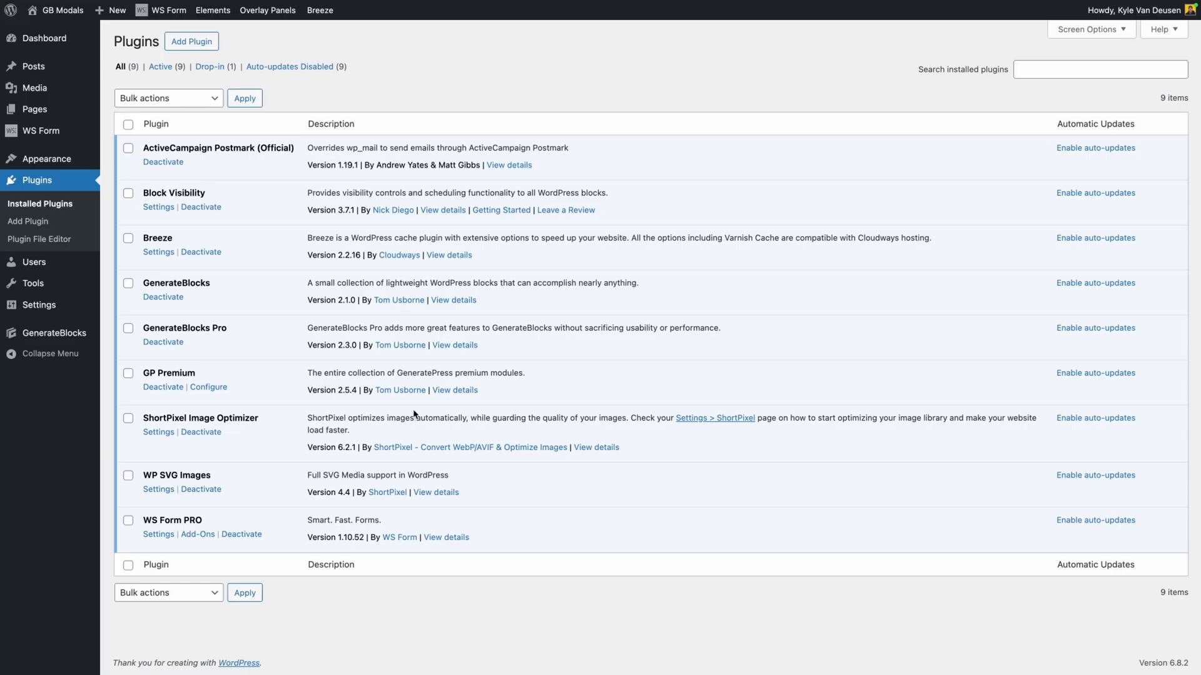
{"action": "double_click", "coordinate": [341, 345]}
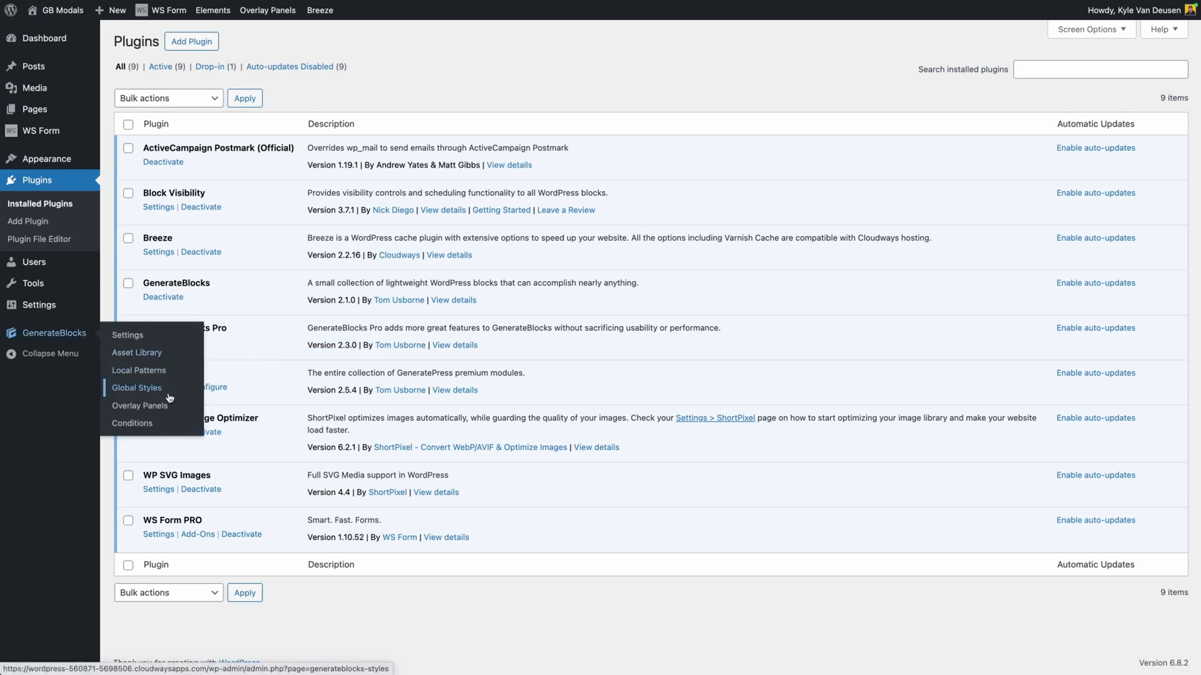
{"action": "mouse_move", "coordinate": [140, 406]}
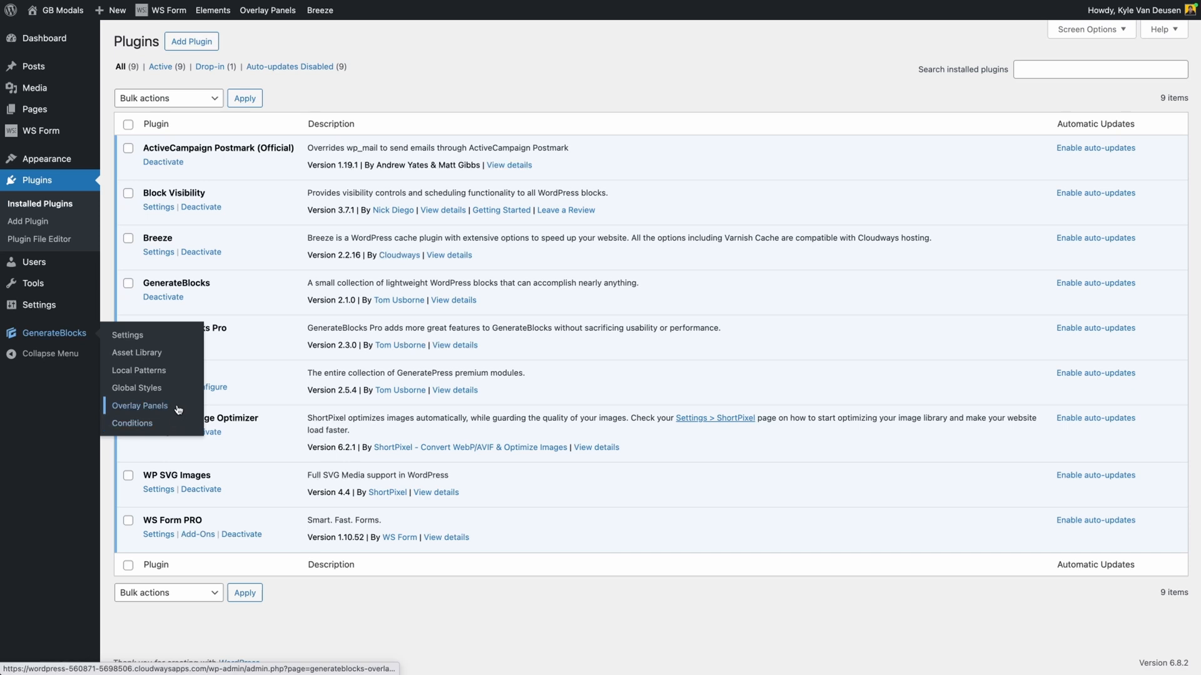
{"action": "mouse_move", "coordinate": [132, 423]}
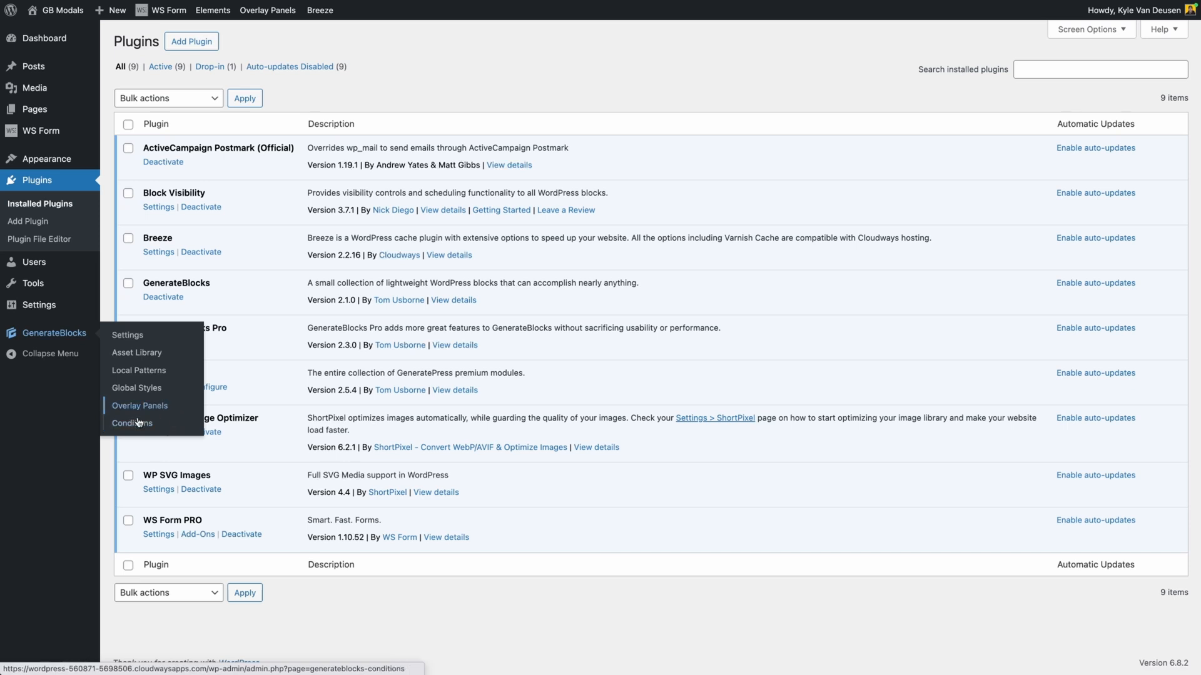
{"action": "mouse_move", "coordinate": [131, 423]}
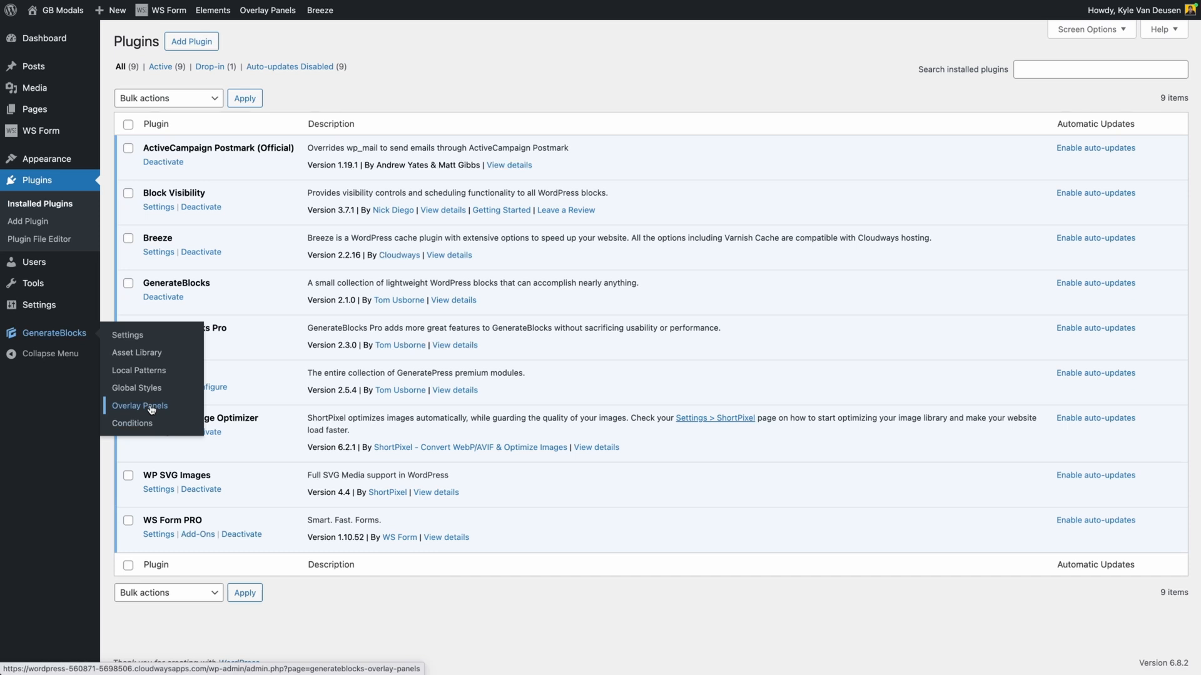
{"action": "left_click", "coordinate": [139, 406]}
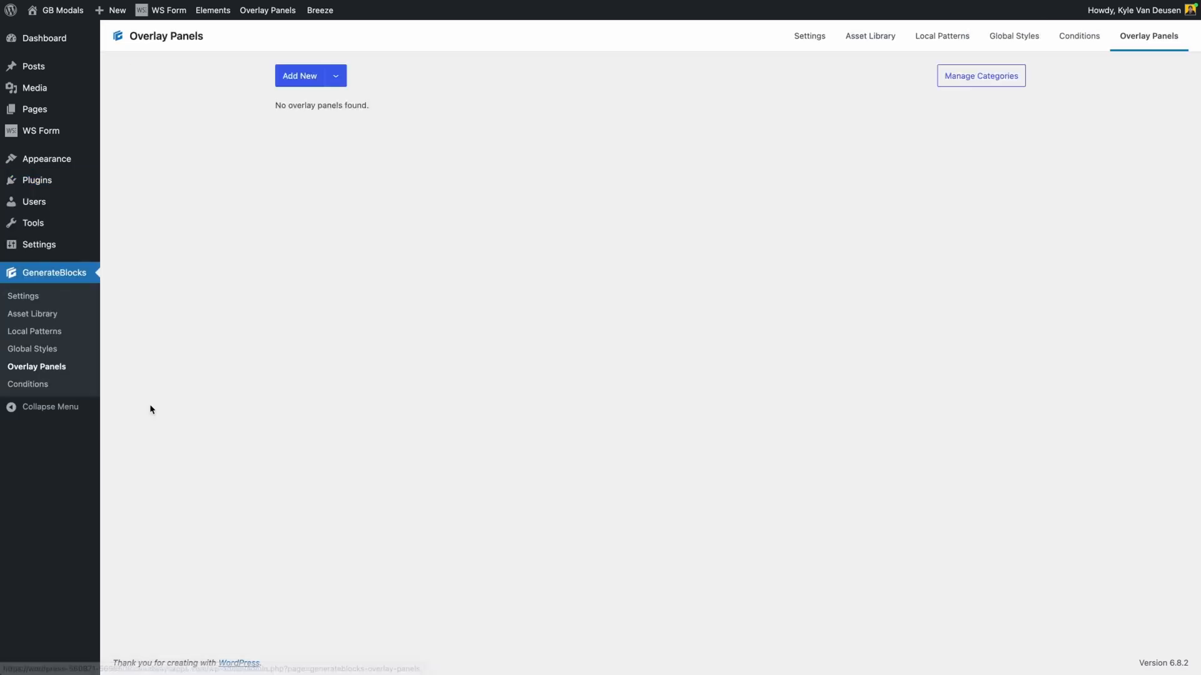
{"action": "mouse_move", "coordinate": [709, 410]}
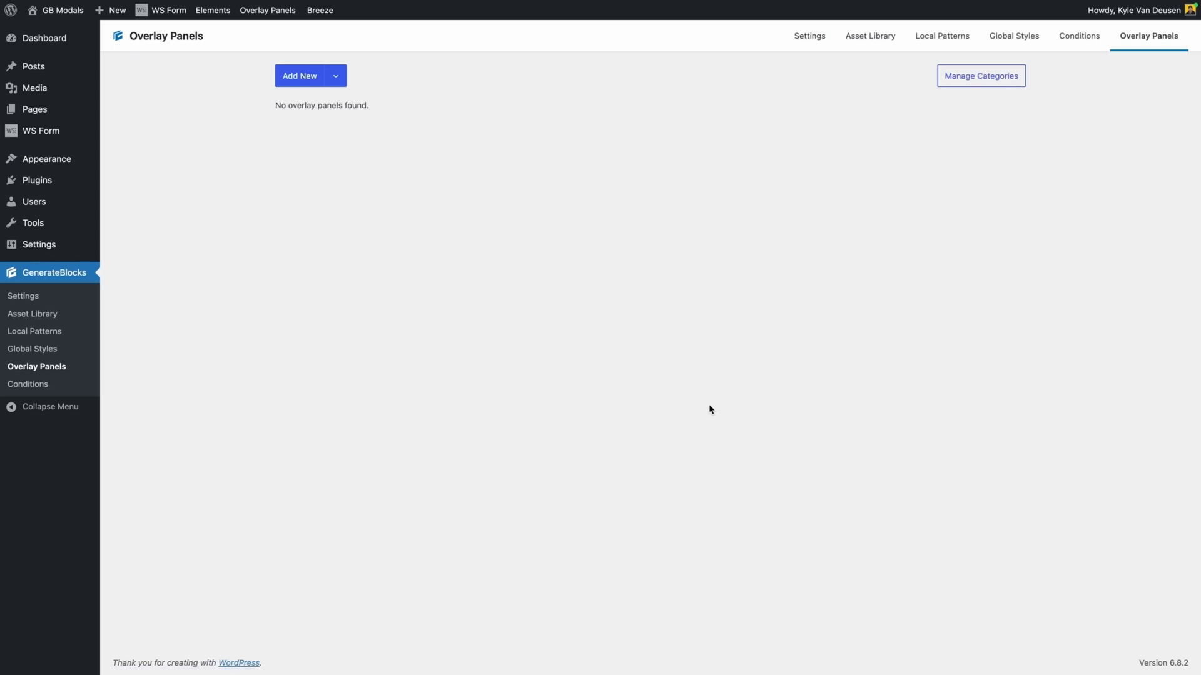
{"action": "mouse_move", "coordinate": [324, 327]}
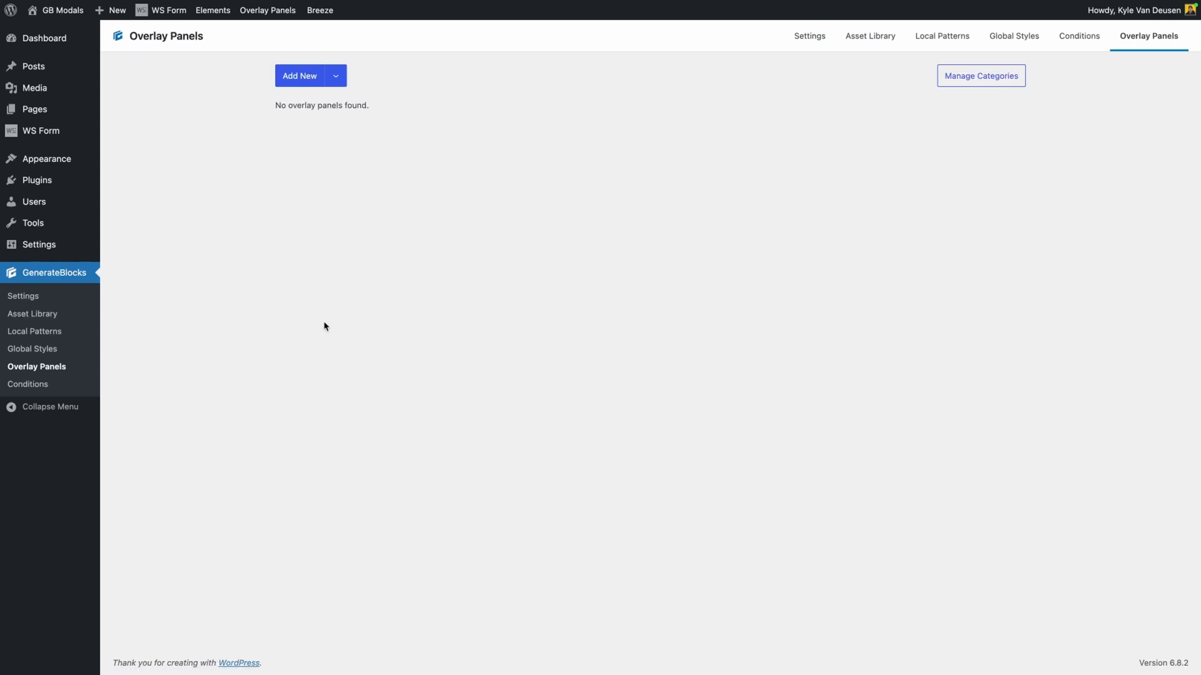
{"action": "mouse_move", "coordinate": [980, 75]}
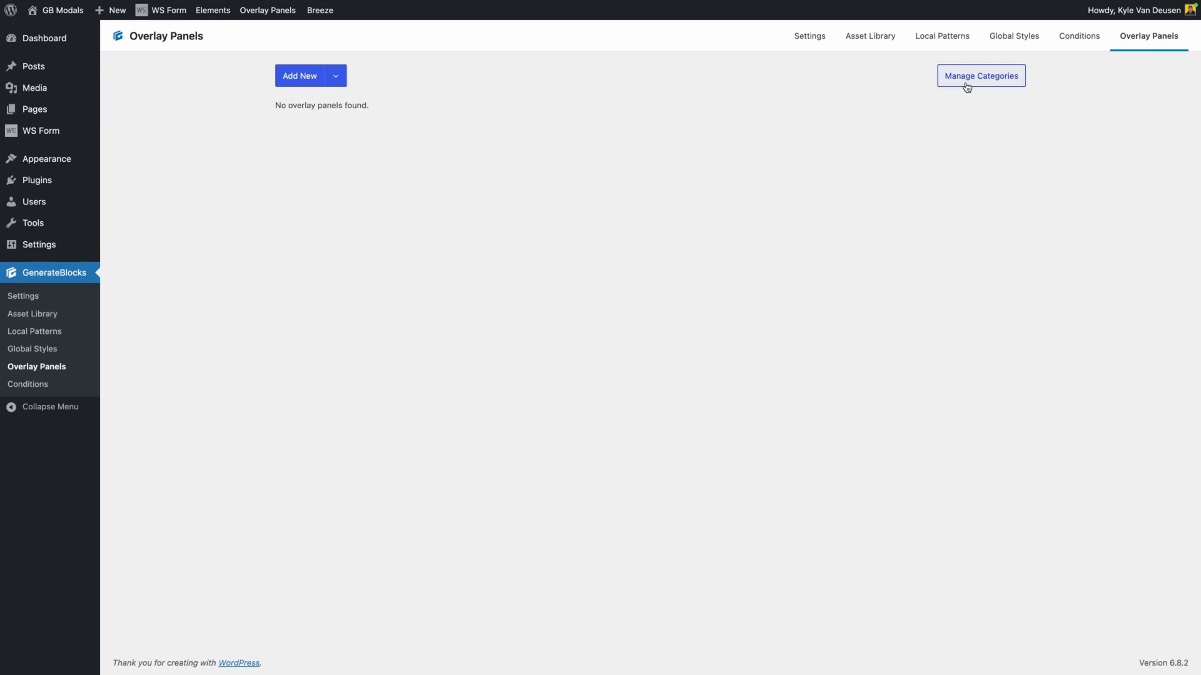
{"action": "mouse_move", "coordinate": [349, 88]}
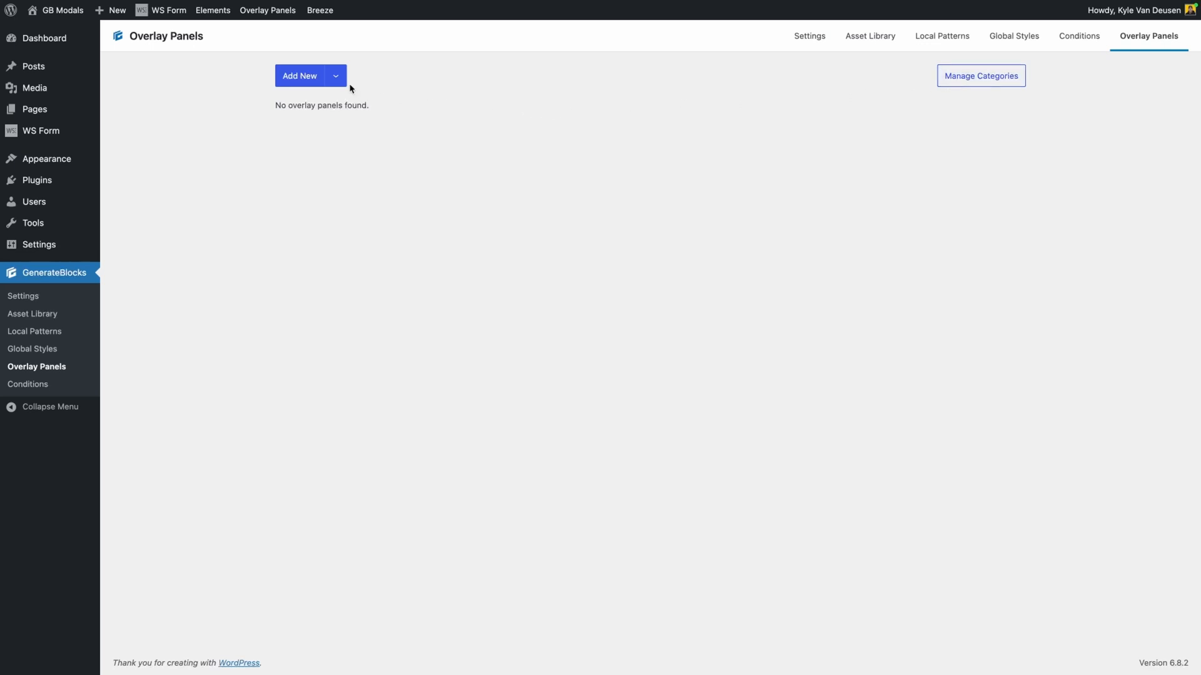
{"action": "left_click", "coordinate": [335, 76]}
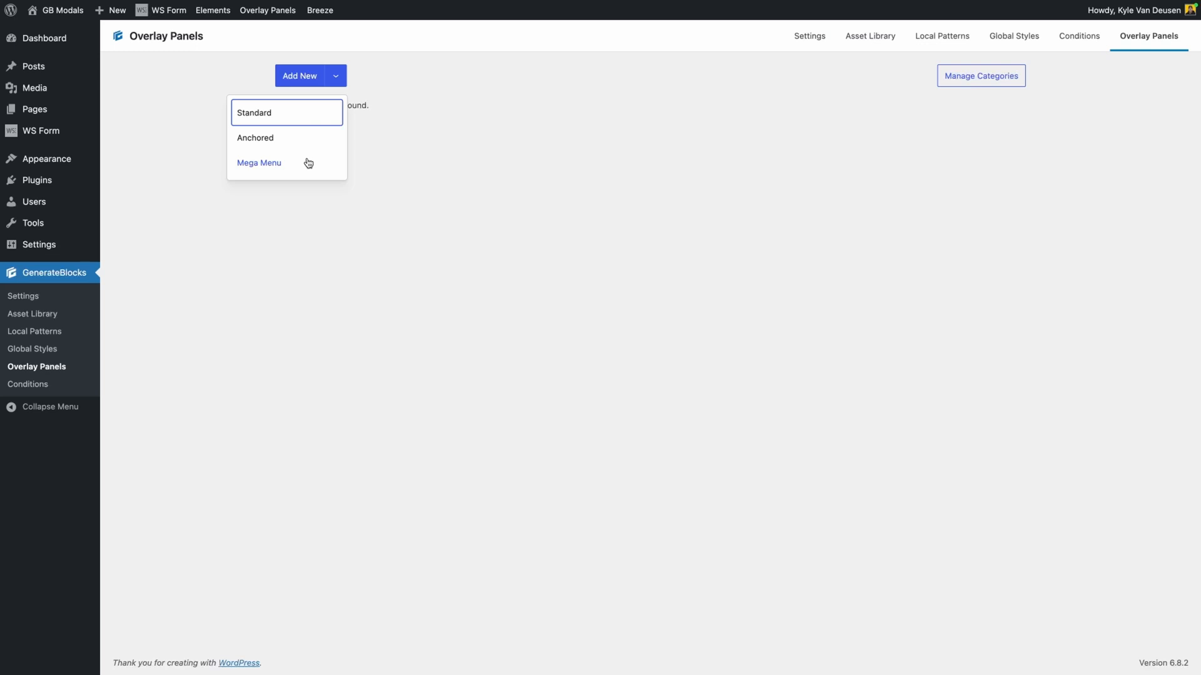
{"action": "mouse_move", "coordinate": [480, 153]}
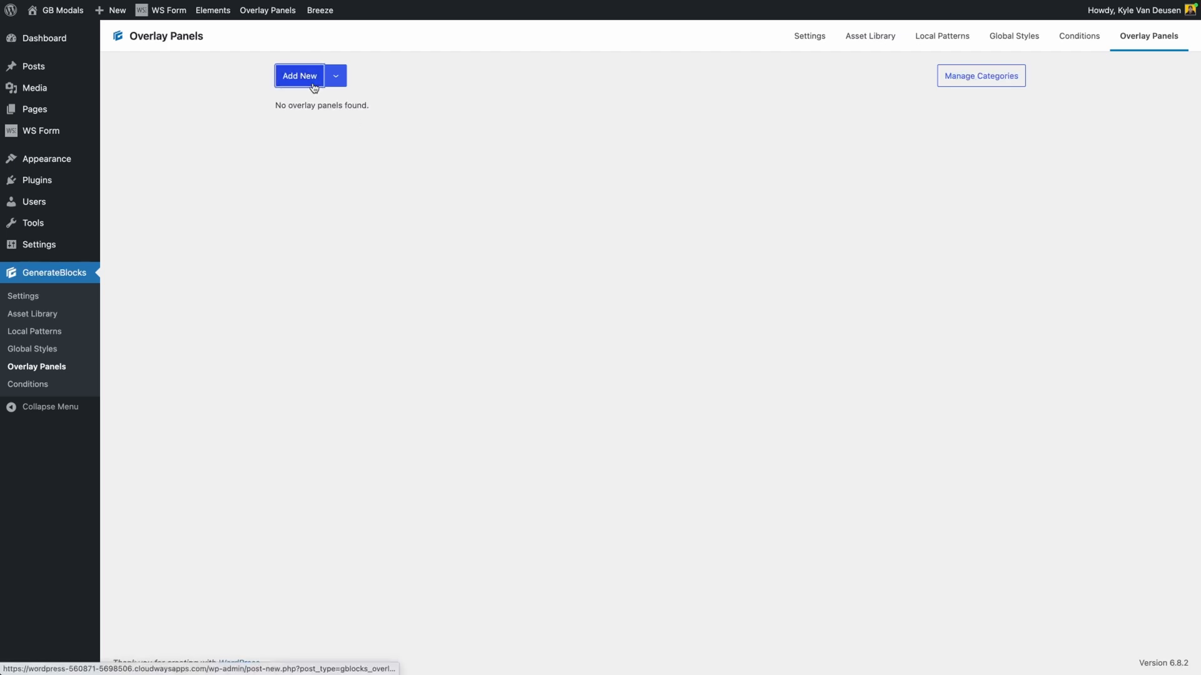
Step: Create a 'Popup' overlay panel holding a Container block and show its Overlay Panel settings
{"action": "left_click", "coordinate": [300, 75]}
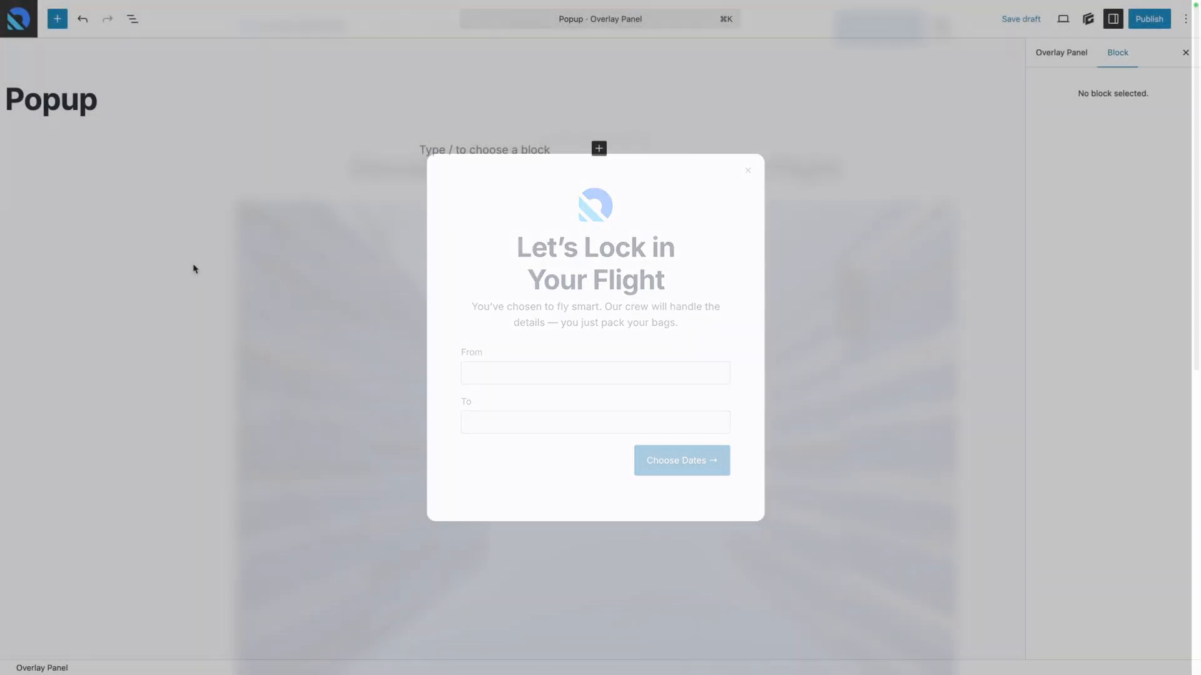
{"action": "left_click", "coordinate": [748, 170]}
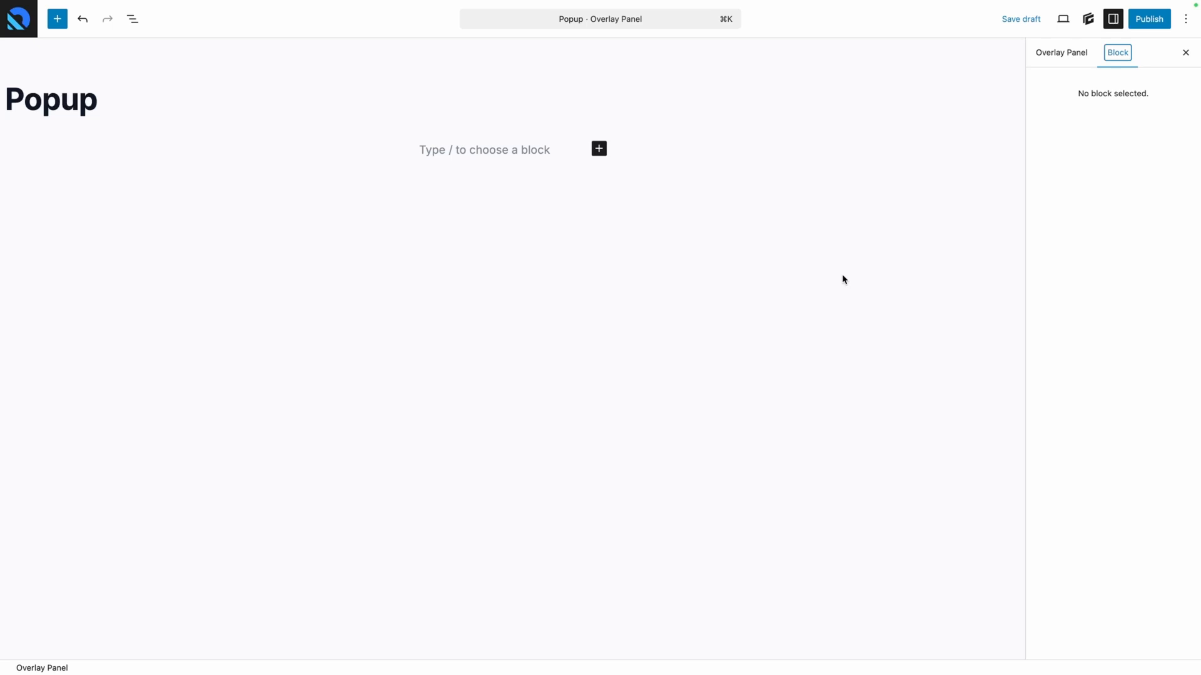
{"action": "left_click", "coordinate": [484, 132]}
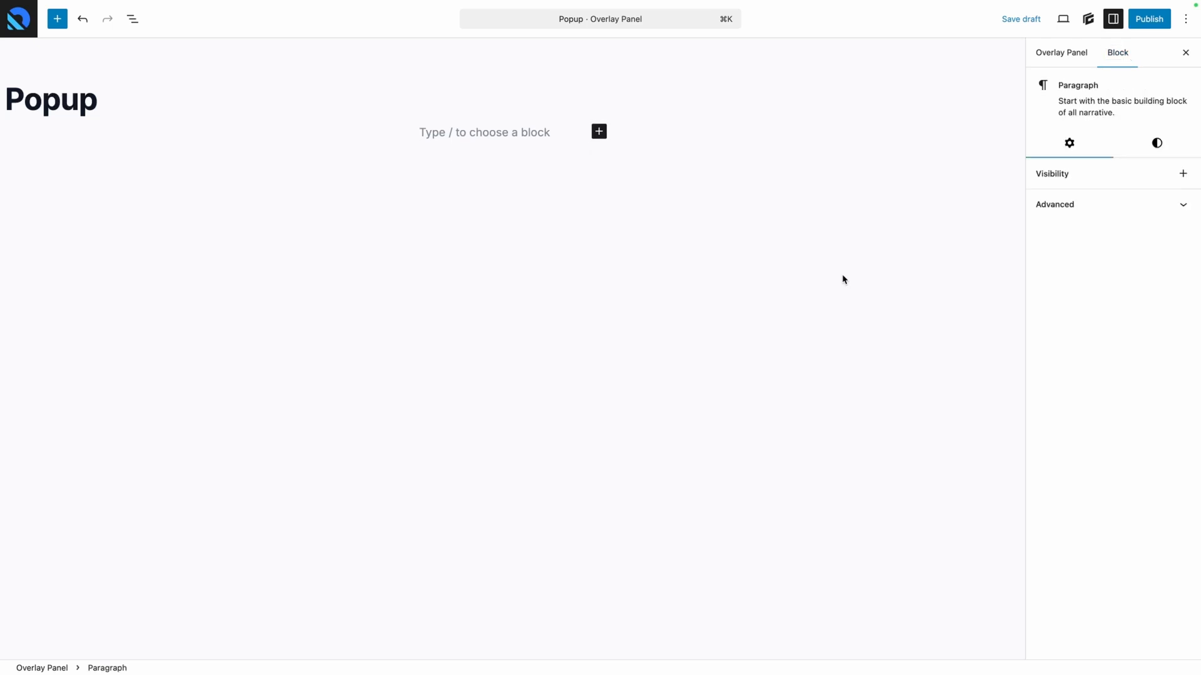
{"action": "mouse_move", "coordinate": [820, 276]}
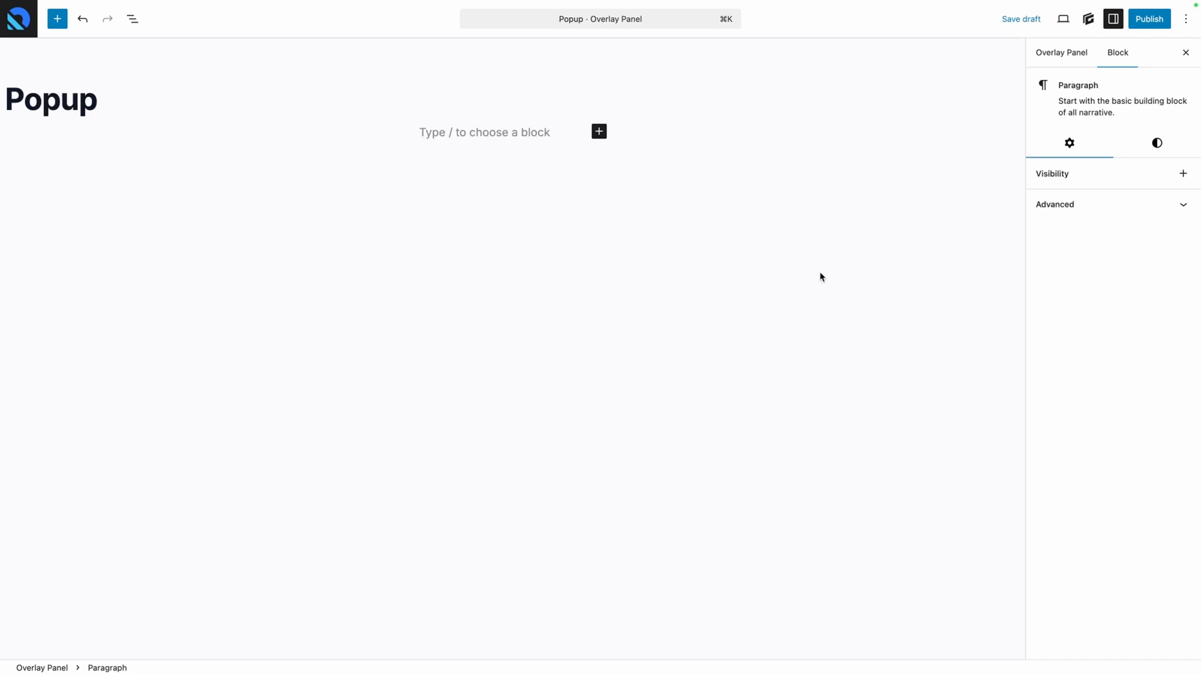
{"action": "mouse_move", "coordinate": [238, 144]}
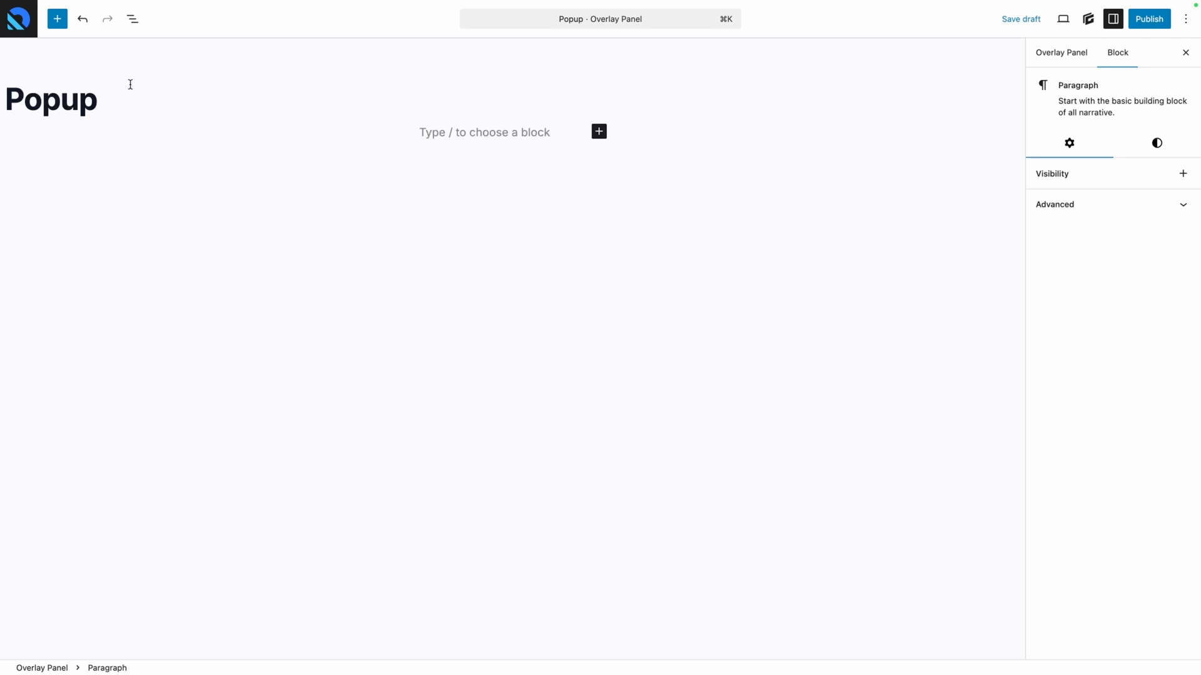
{"action": "mouse_move", "coordinate": [57, 18]}
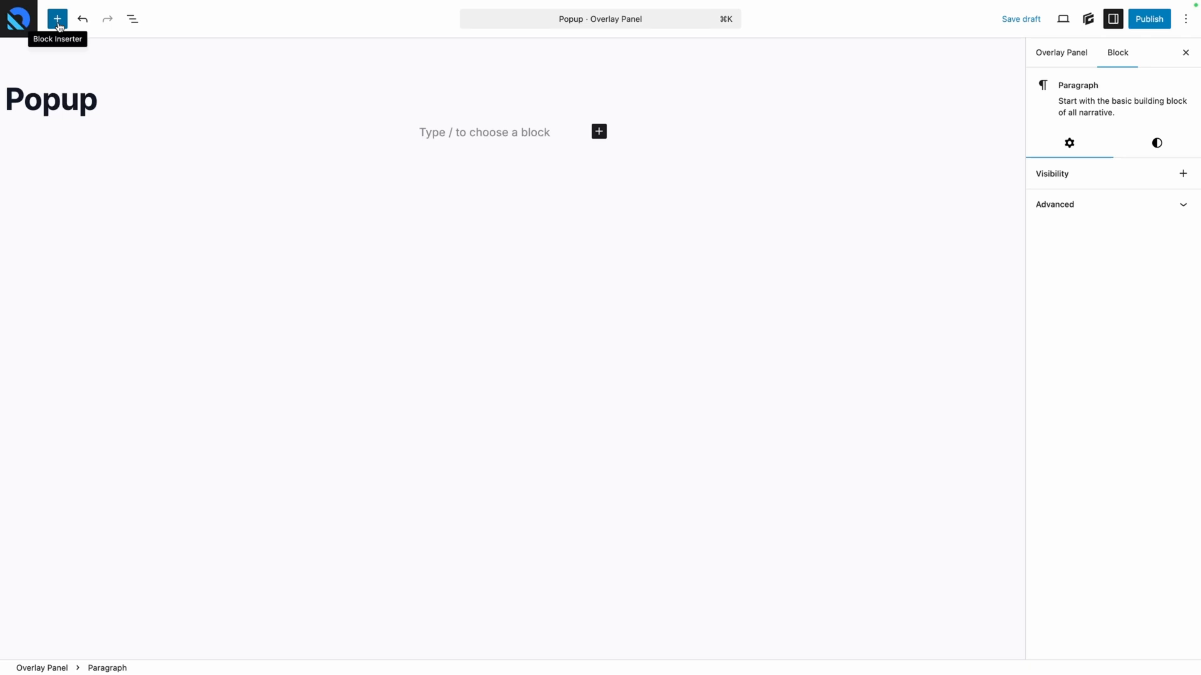
{"action": "left_click", "coordinate": [57, 18]}
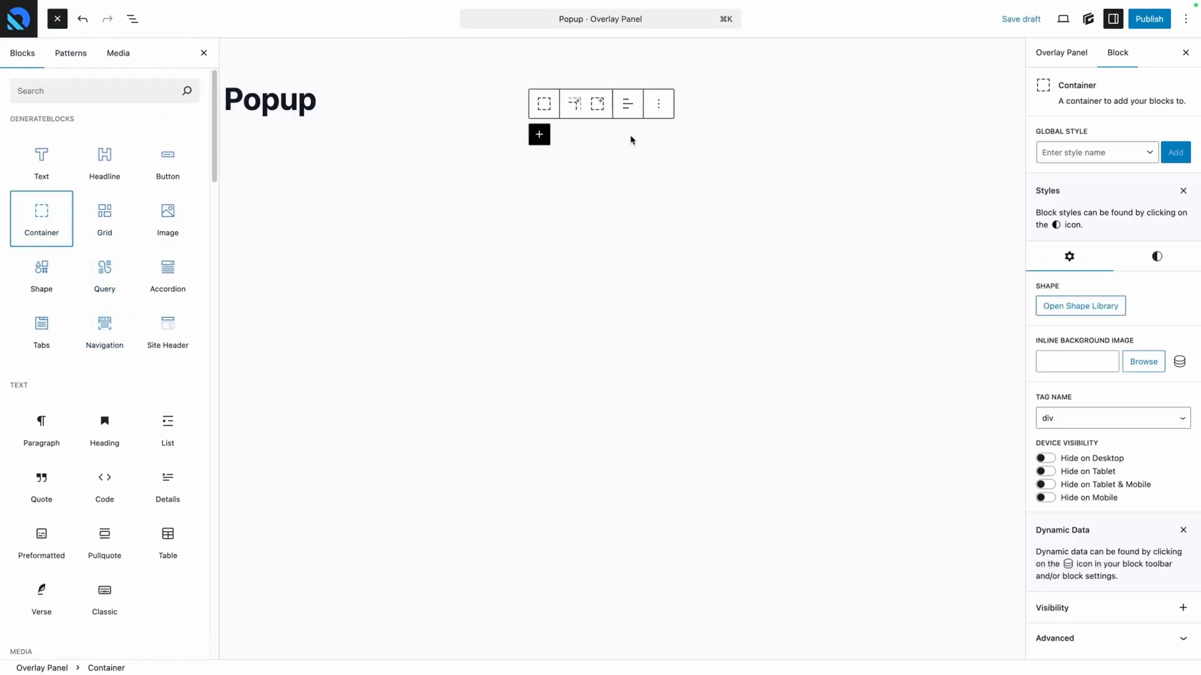
{"action": "left_click", "coordinate": [1157, 256]}
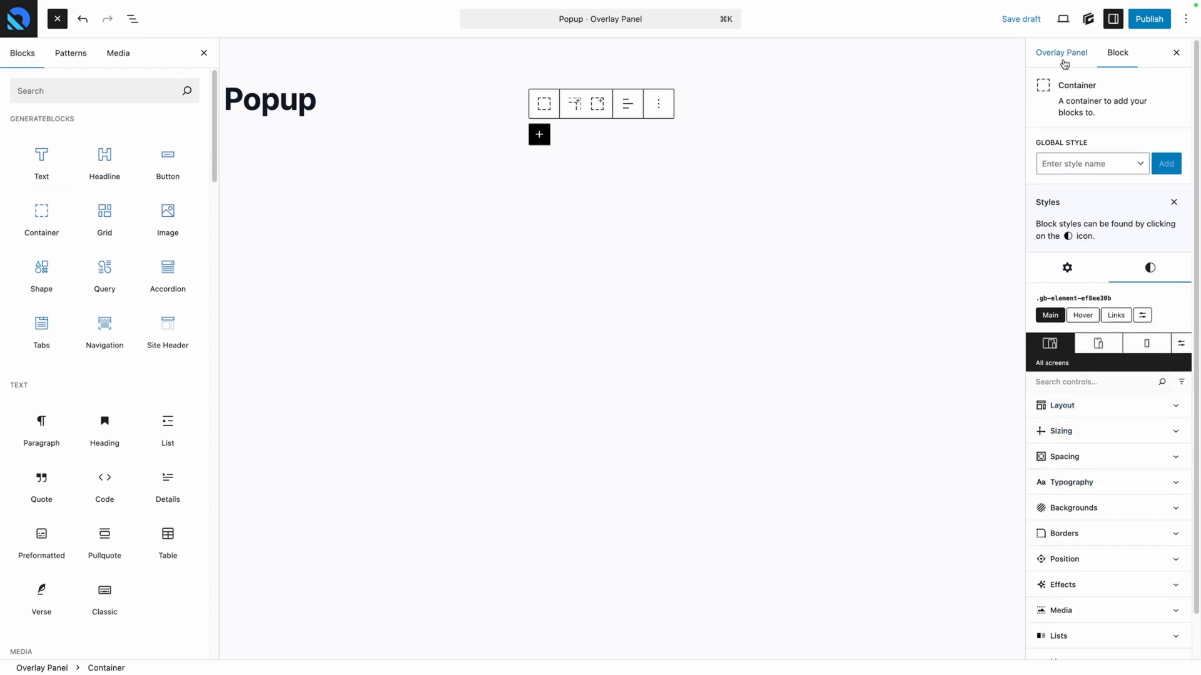
{"action": "left_click", "coordinate": [1062, 52]}
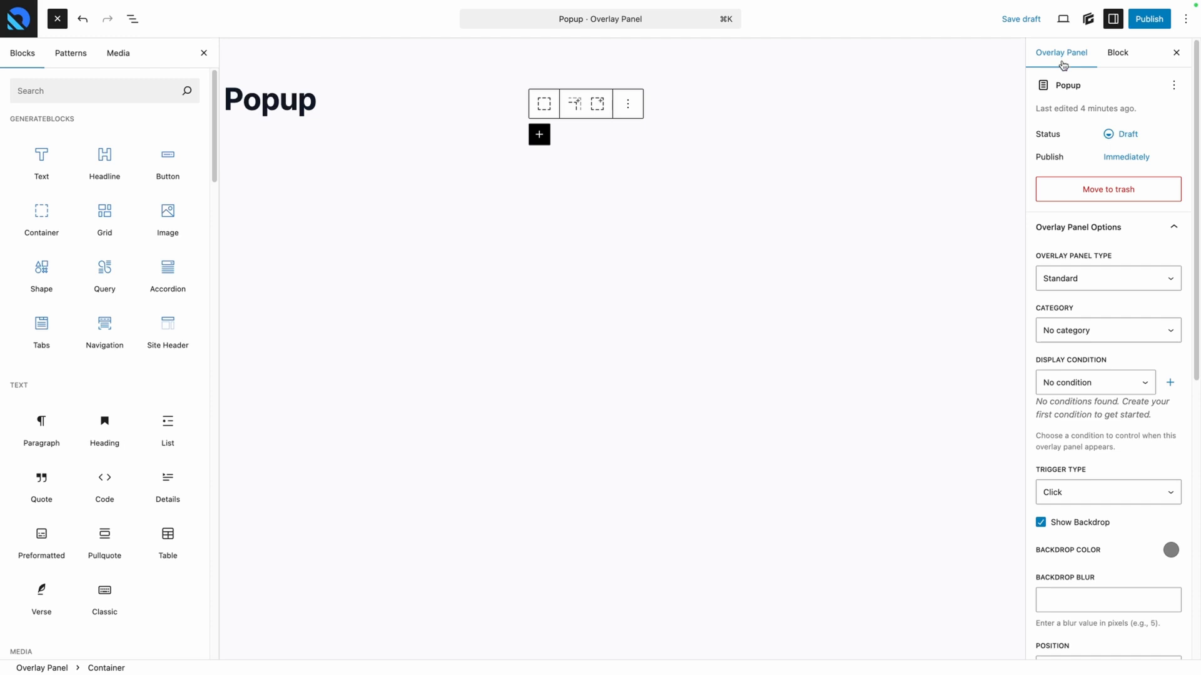
{"action": "left_click", "coordinate": [1106, 278]}
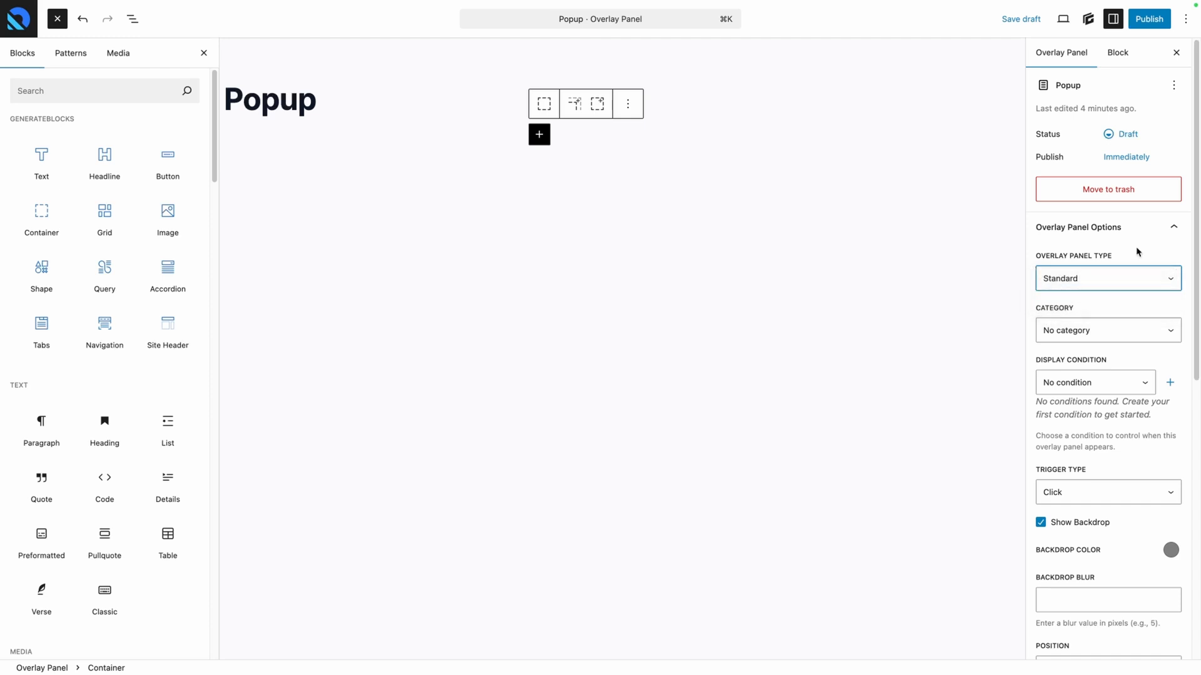
{"action": "left_click", "coordinate": [1105, 277]}
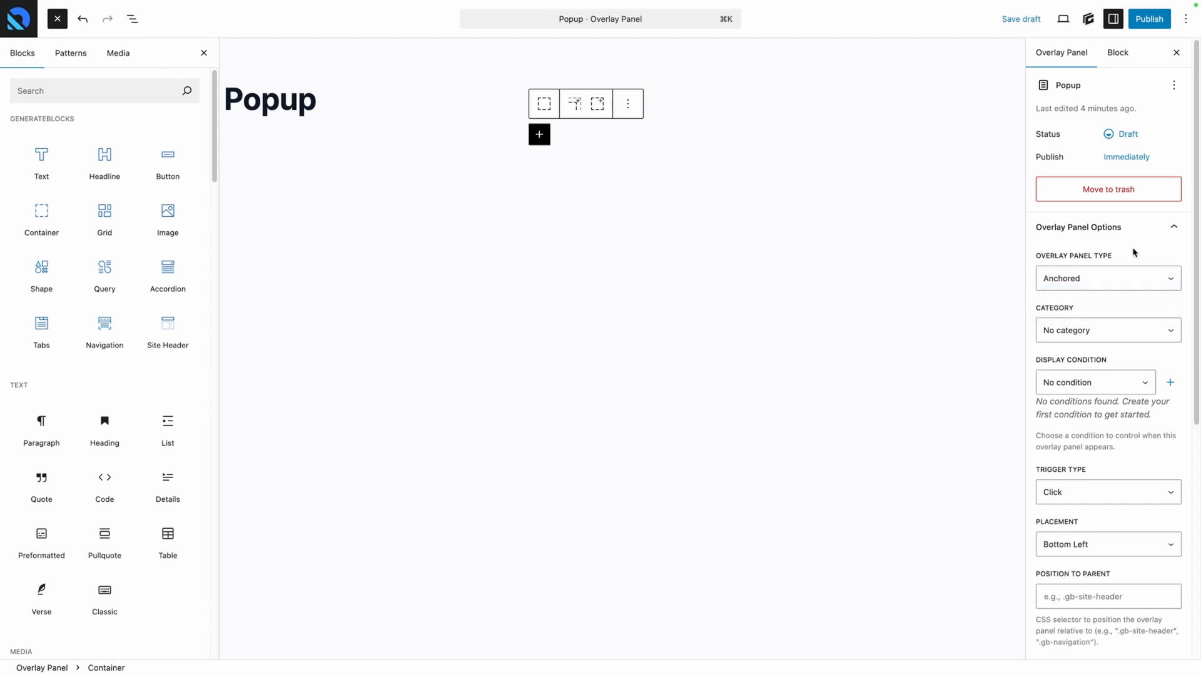
{"action": "left_click", "coordinate": [1106, 278]}
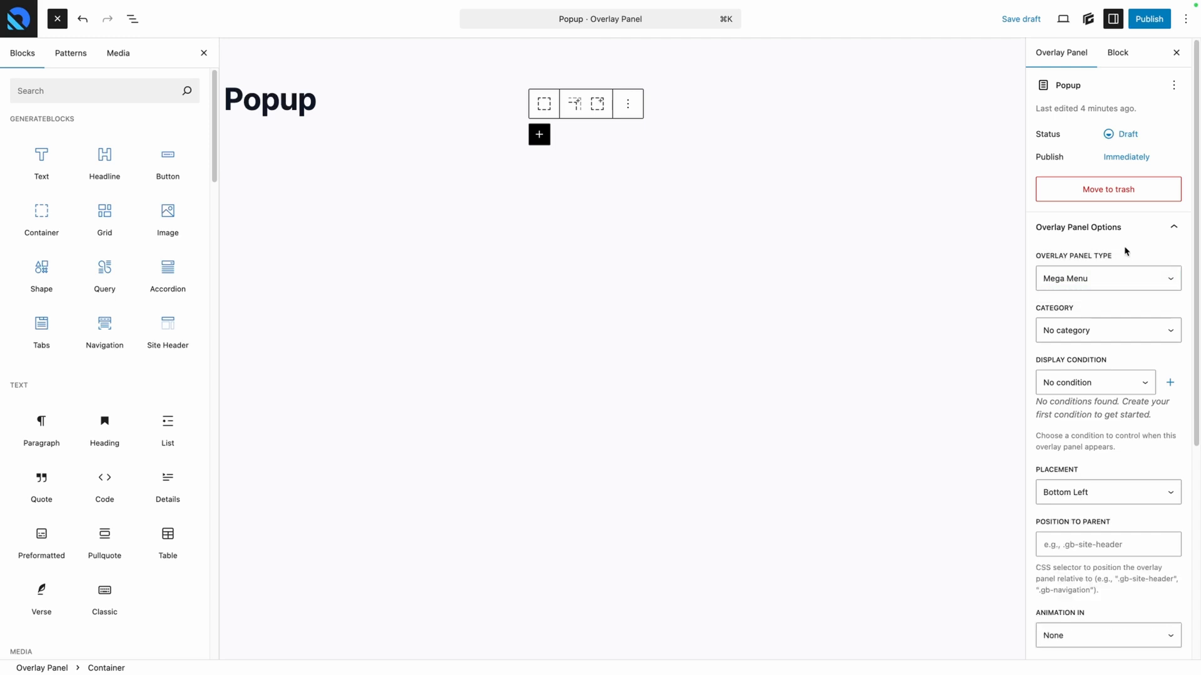
{"action": "left_click", "coordinate": [1106, 277]}
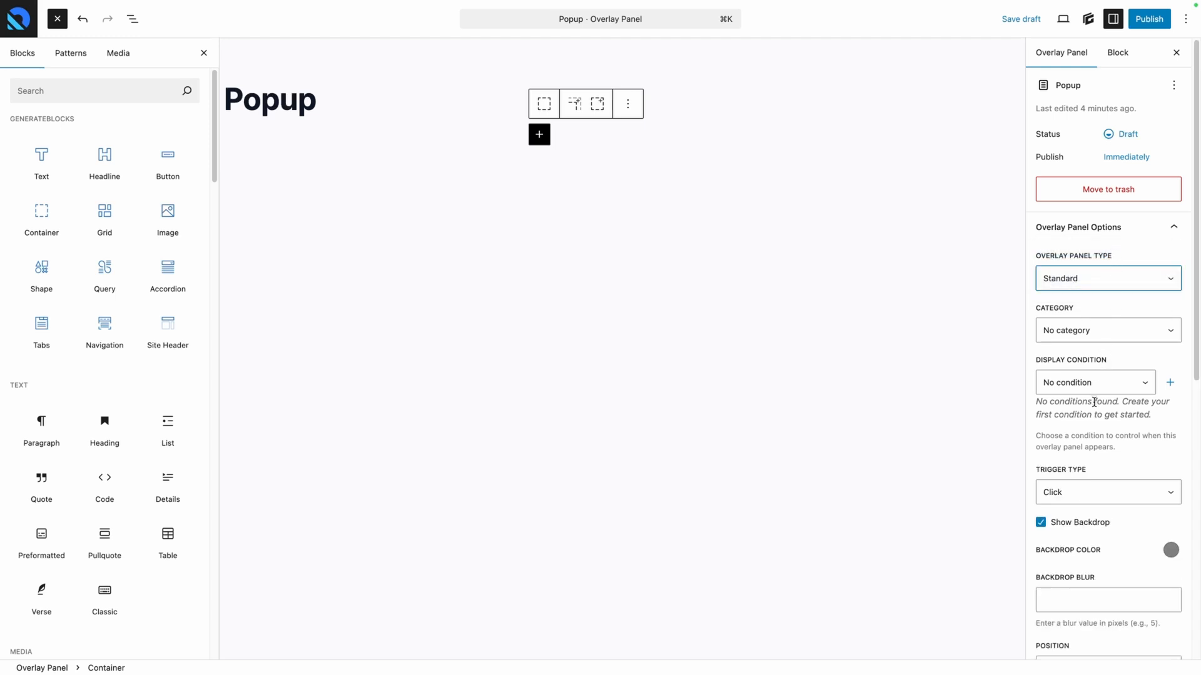
{"action": "scroll", "scroll_direction": "down", "scroll_amount": 3}
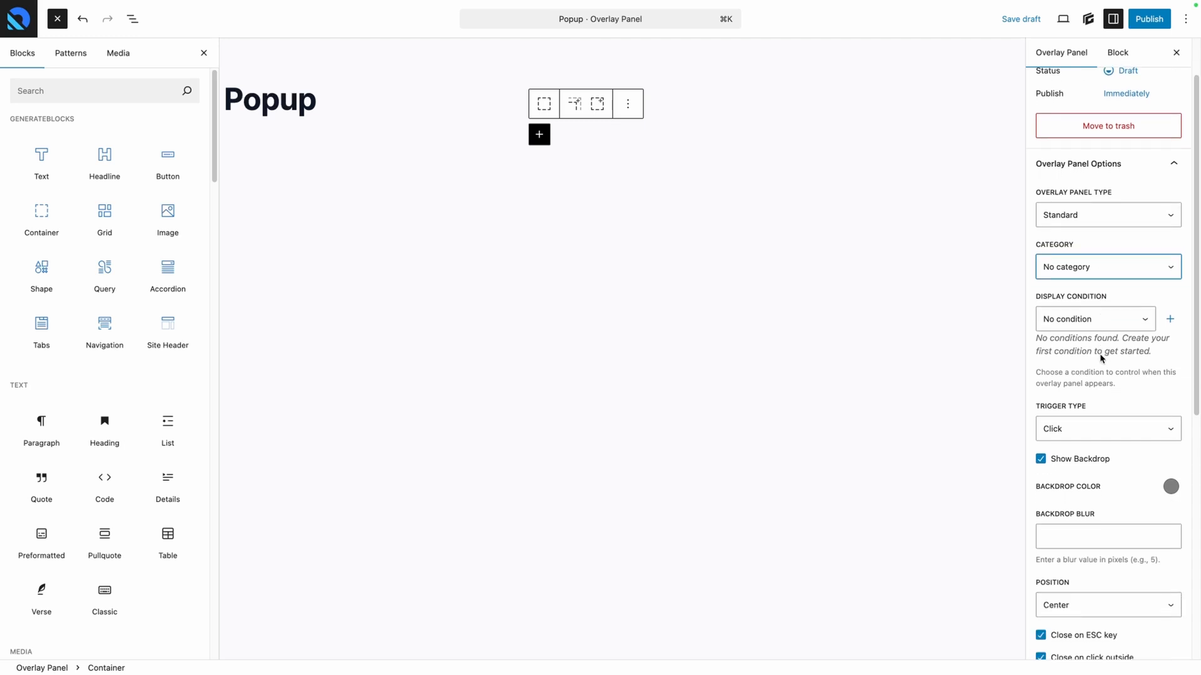
{"action": "left_click", "coordinate": [1105, 428]}
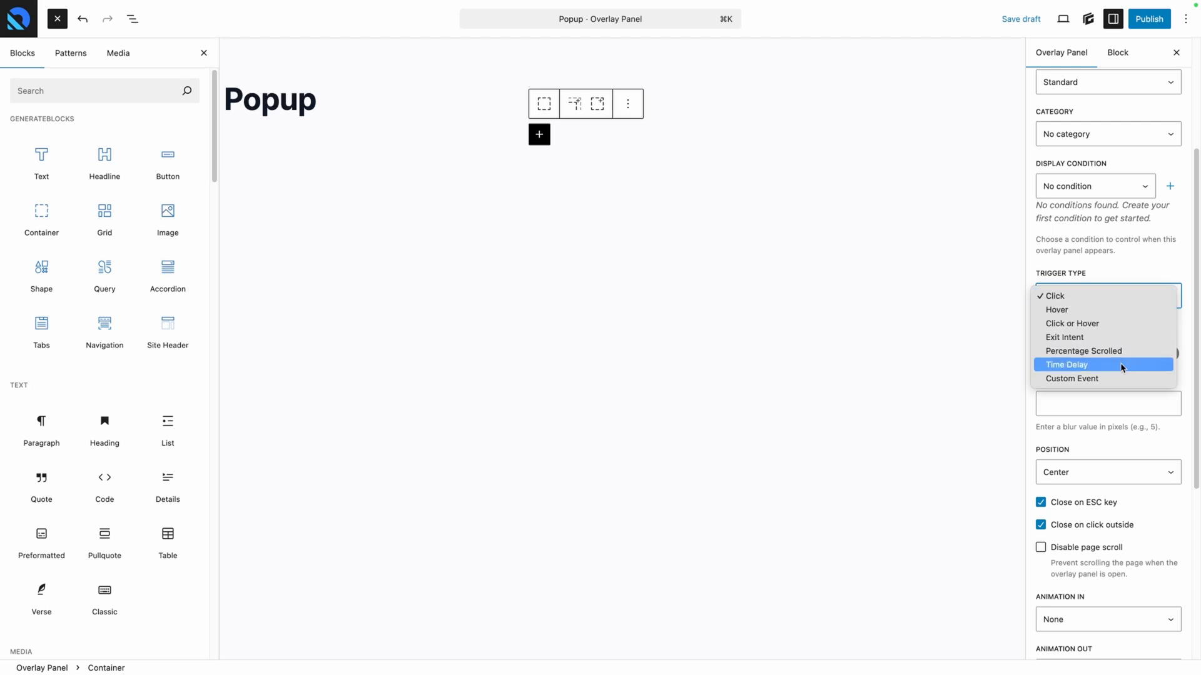
{"action": "mouse_move", "coordinate": [1103, 379]}
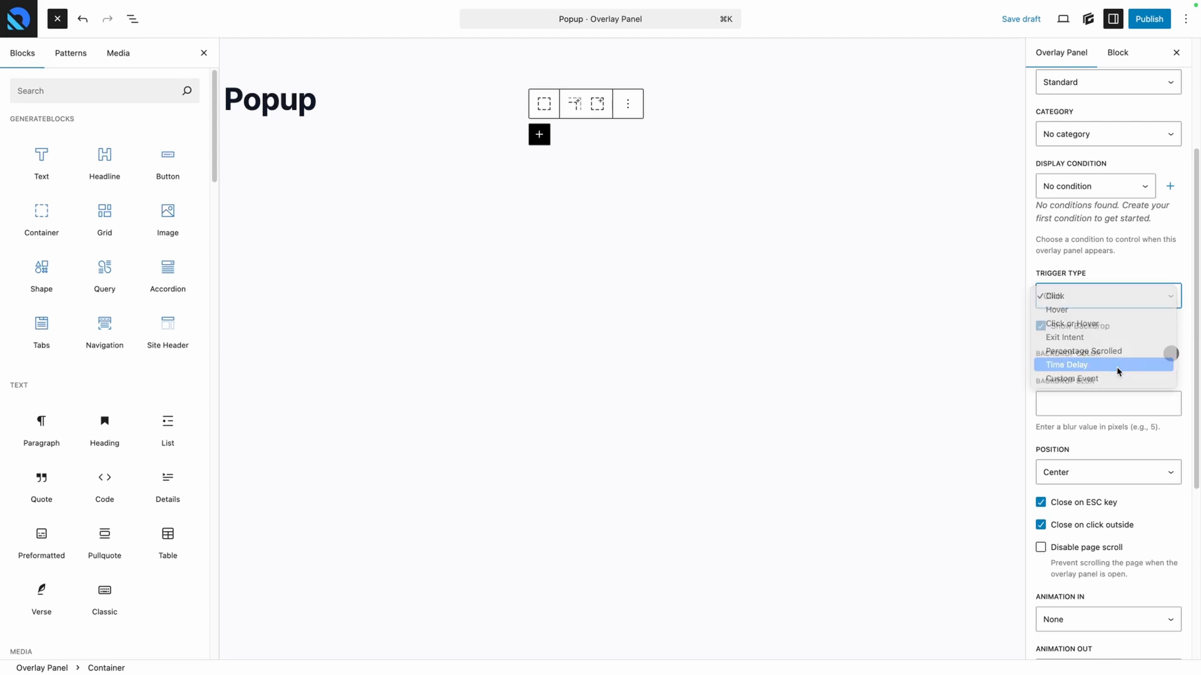
Step: Switch the trigger to Time Delay at 500 ms and set the keep-closed duration
{"action": "left_click", "coordinate": [1068, 365]}
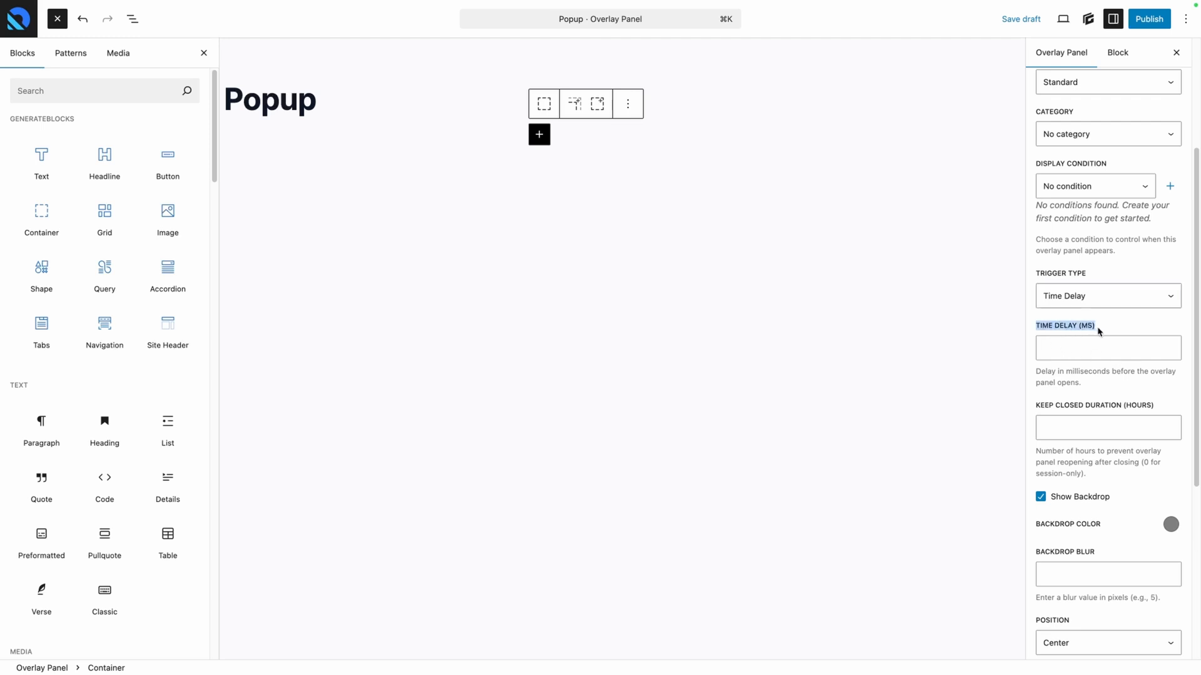
{"action": "left_click", "coordinate": [1107, 347]}
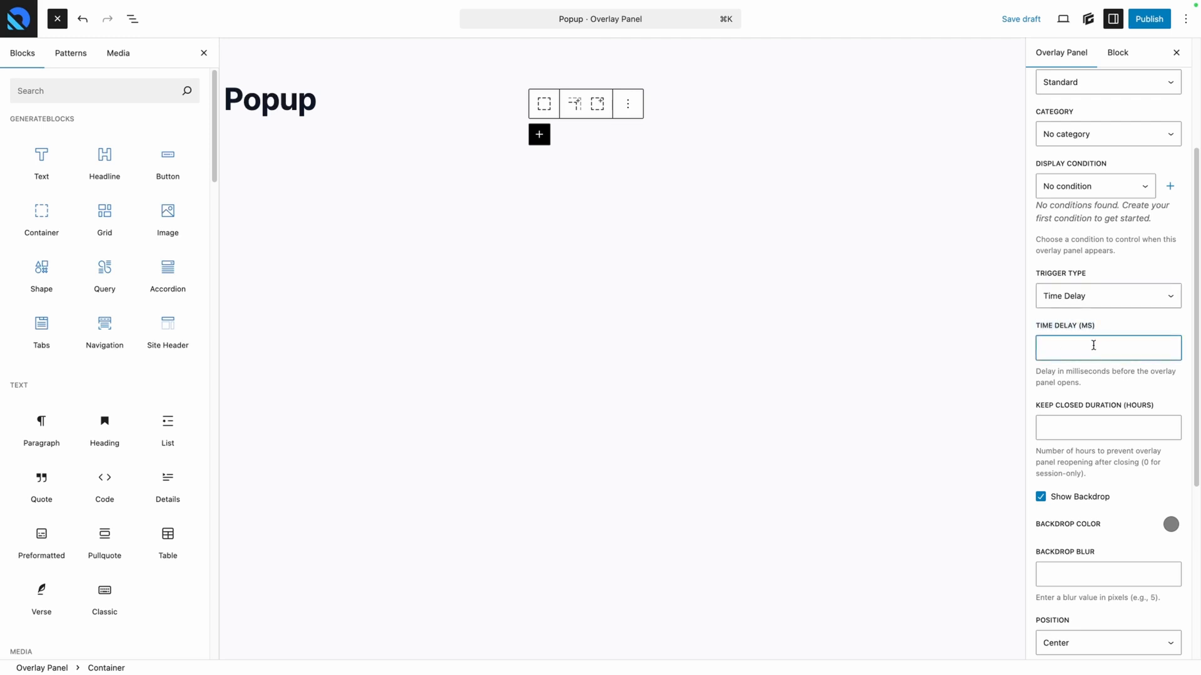
{"action": "type", "text": "500"}
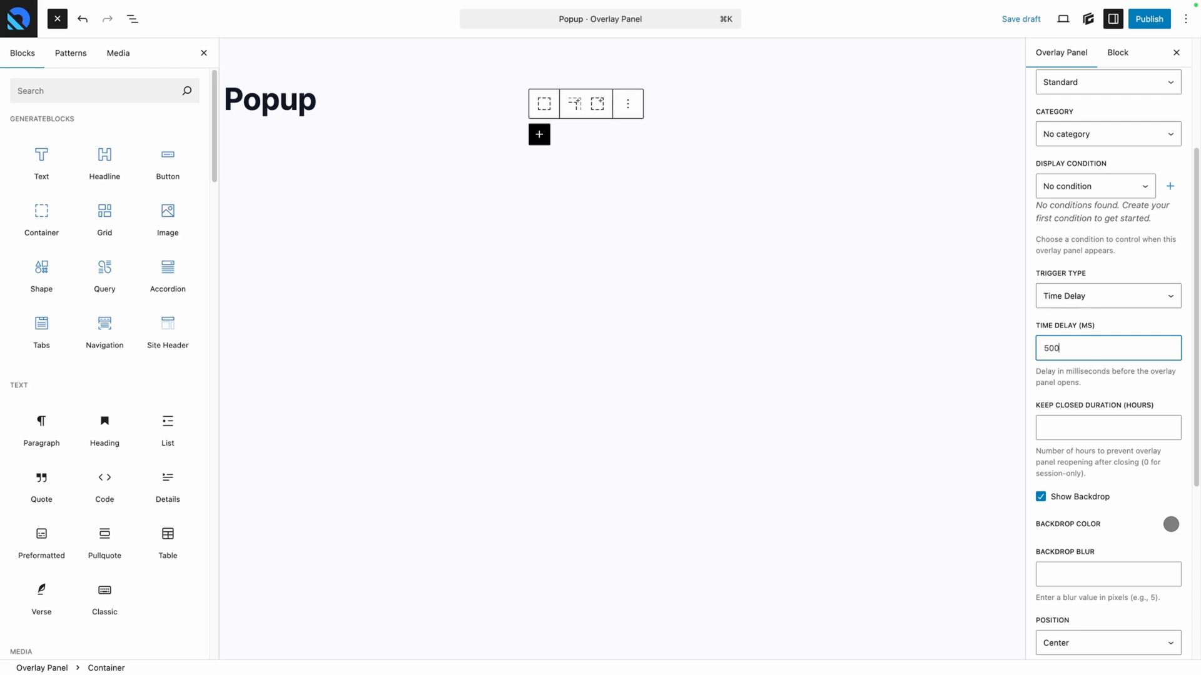
{"action": "mouse_move", "coordinate": [1130, 373]}
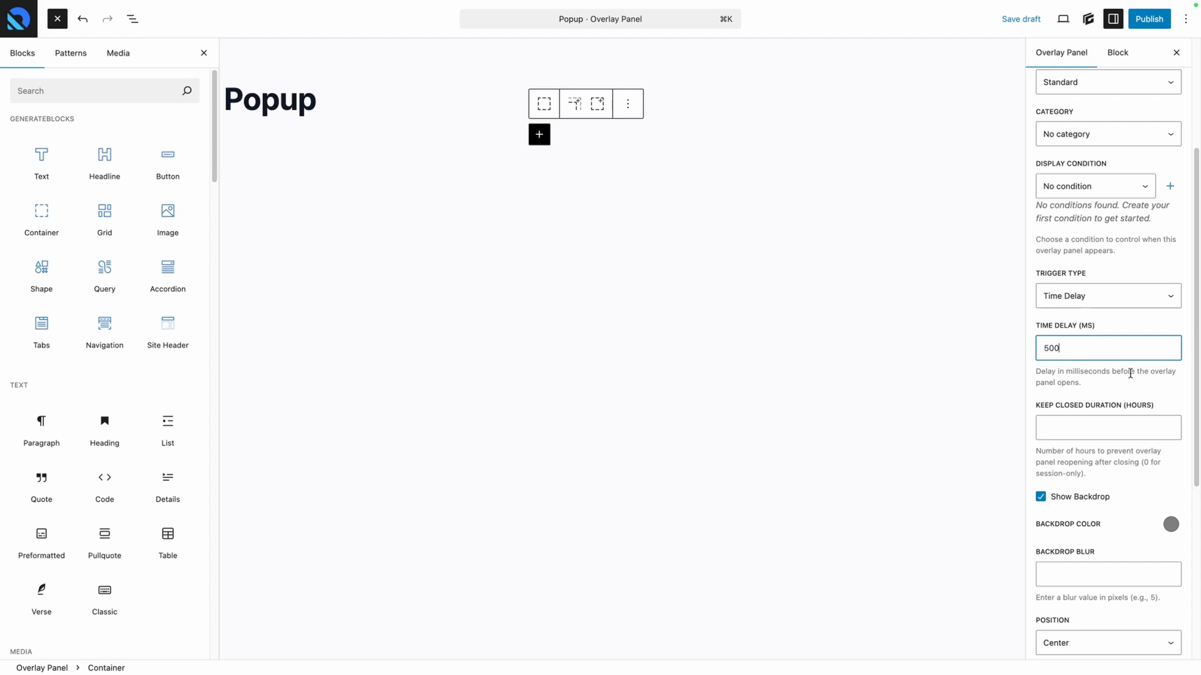
{"action": "left_click", "coordinate": [1107, 426]}
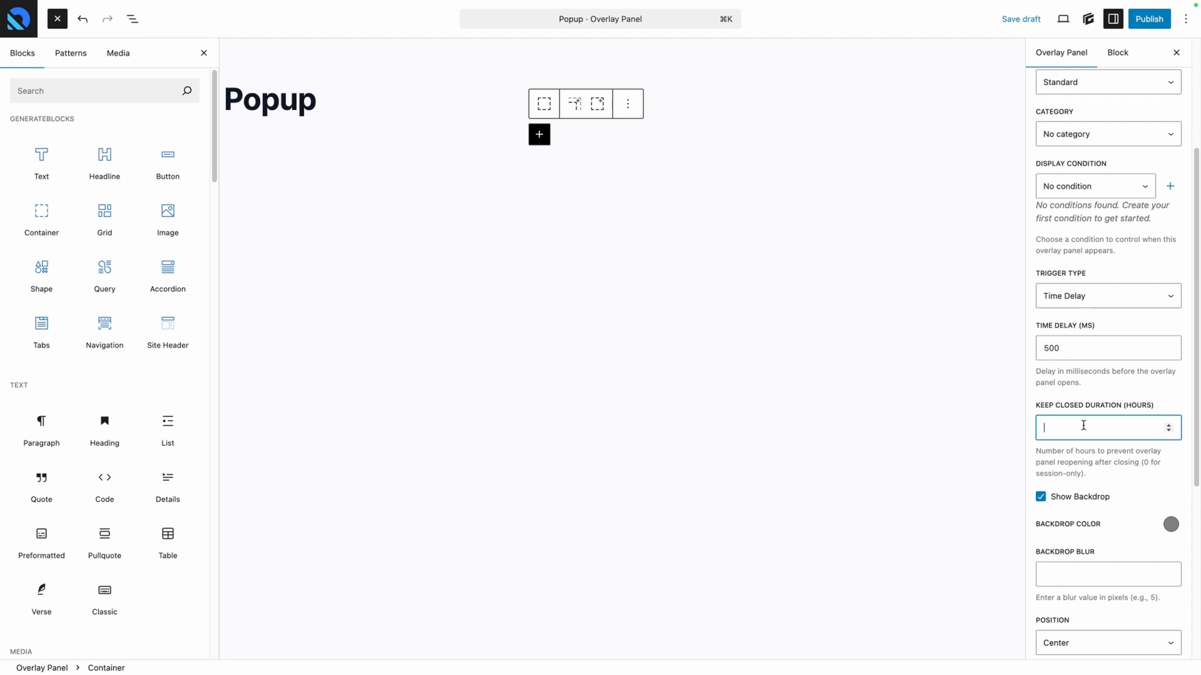
{"action": "type", "text": "24"}
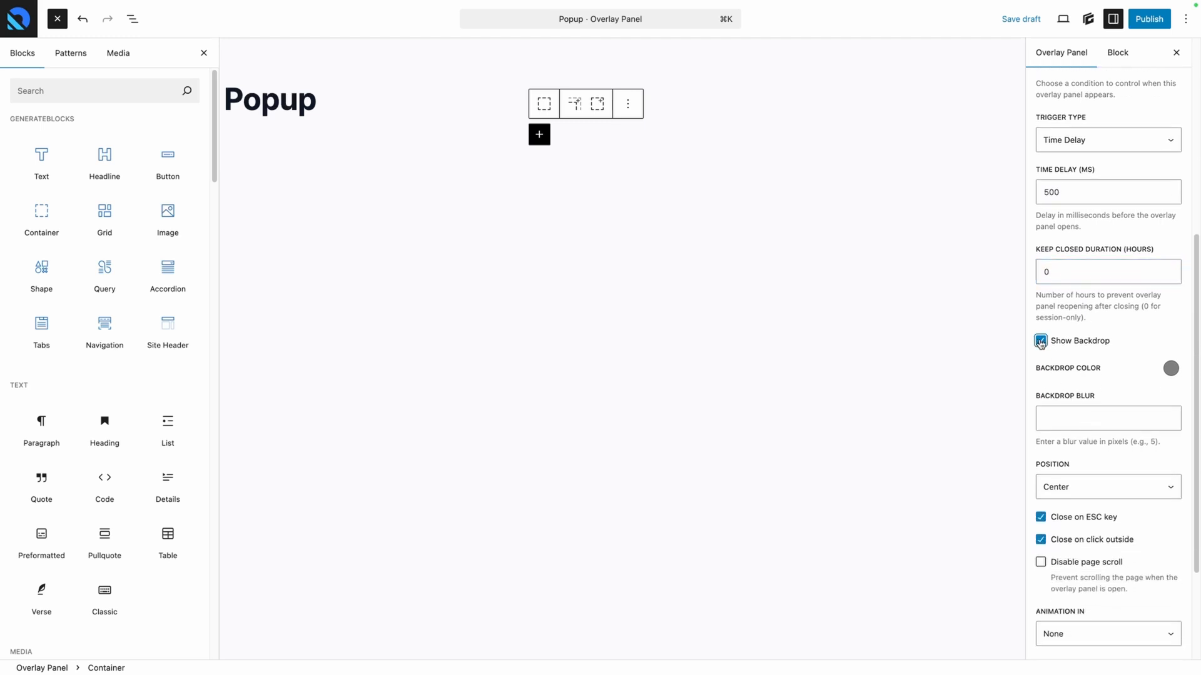
Step: Toggle Show Backdrop off and on, set a 5 px backdrop blur, and list positions
{"action": "left_click", "coordinate": [1040, 341]}
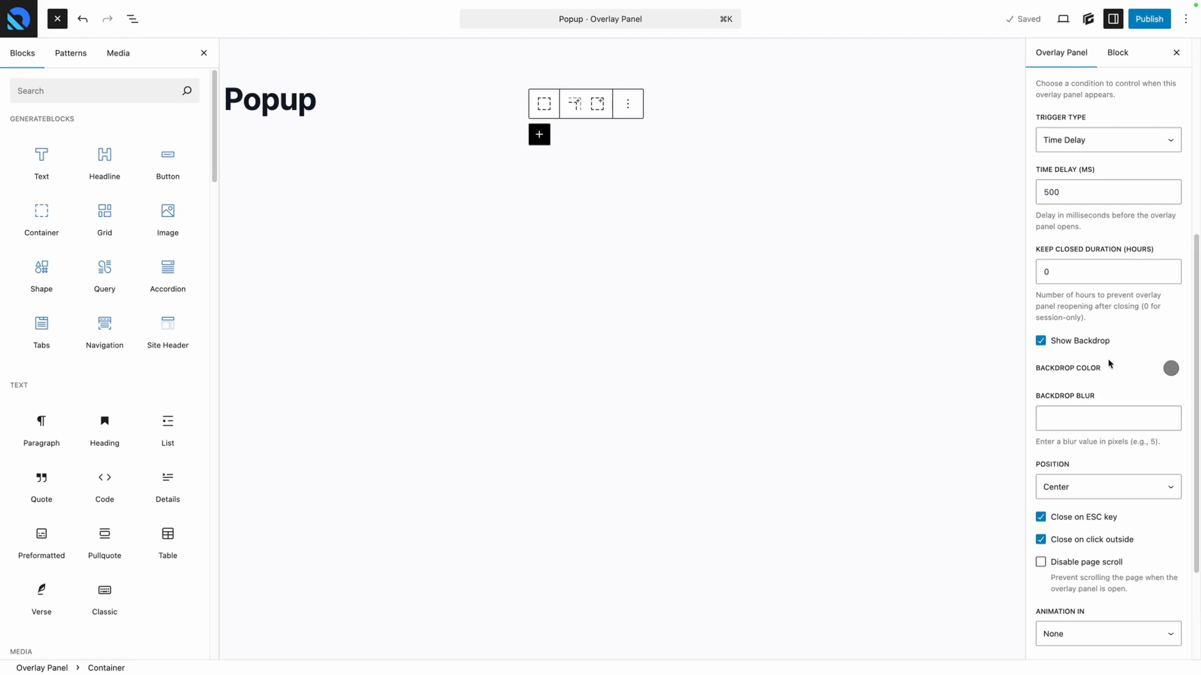
{"action": "left_click", "coordinate": [1170, 368]}
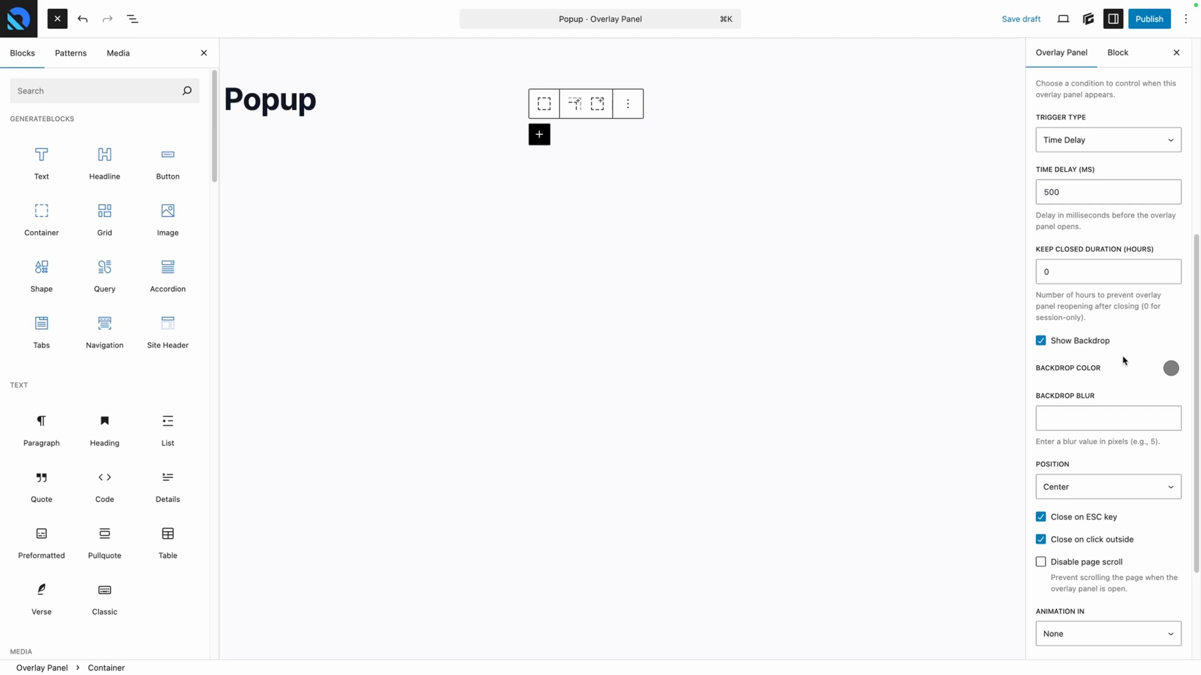
{"action": "left_click", "coordinate": [1041, 340]}
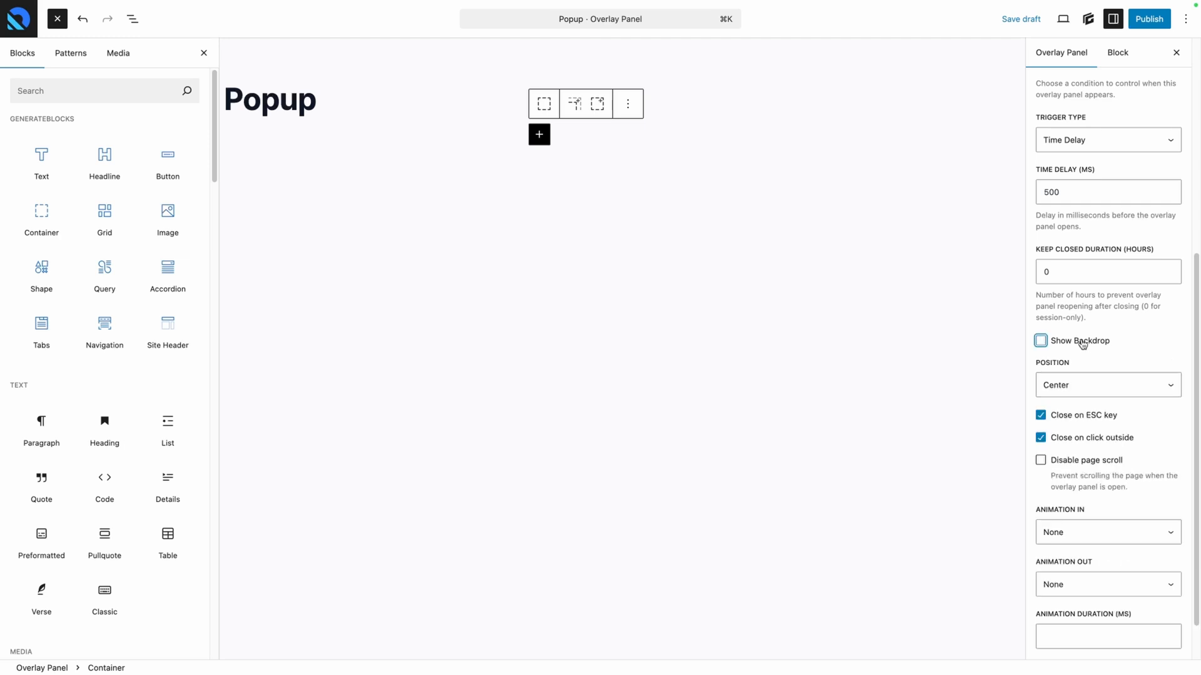
{"action": "left_click", "coordinate": [1041, 341]}
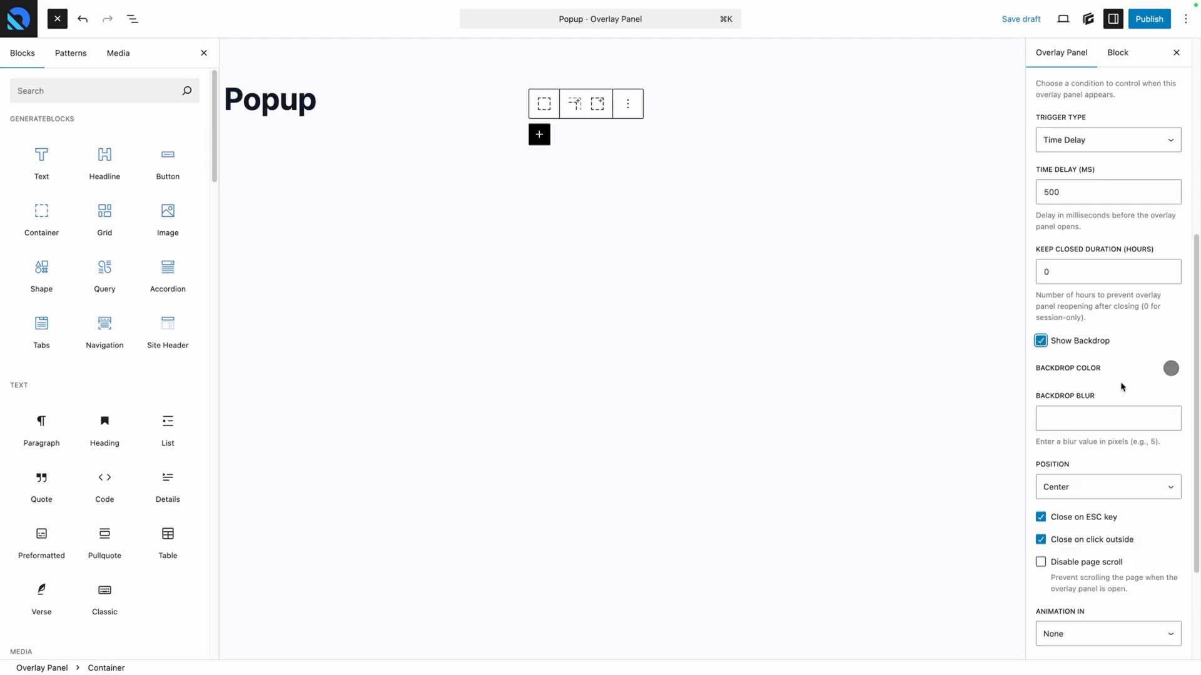
{"action": "left_click", "coordinate": [1107, 419]}
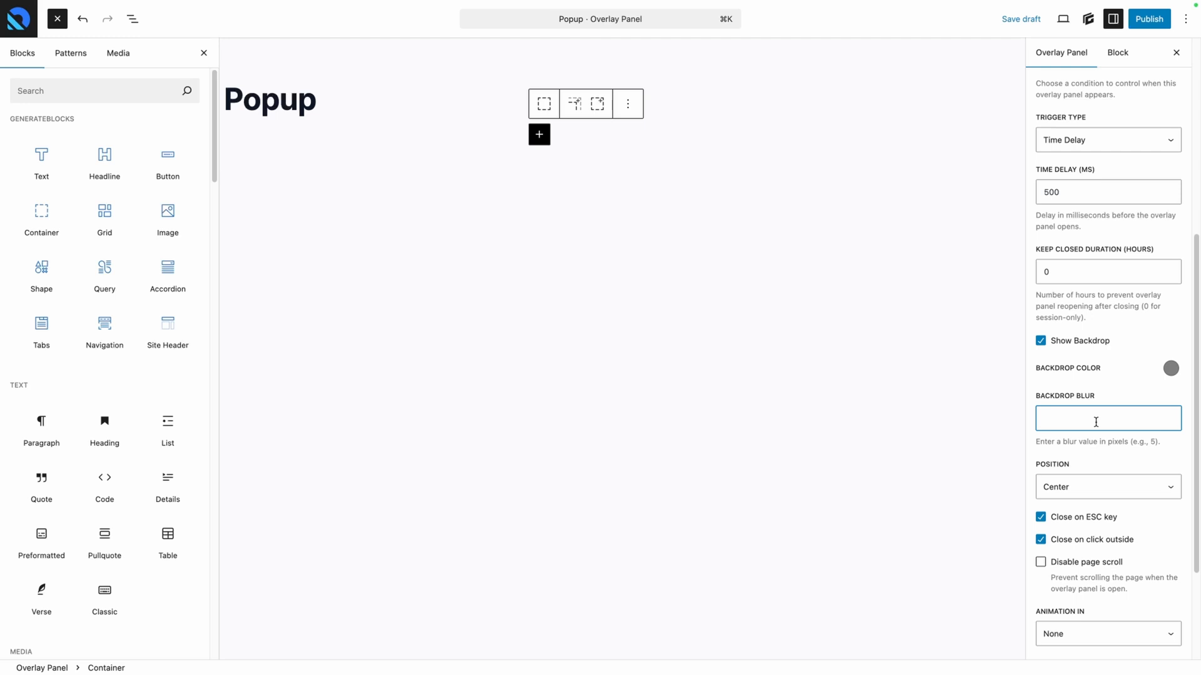
{"action": "type", "text": "5"}
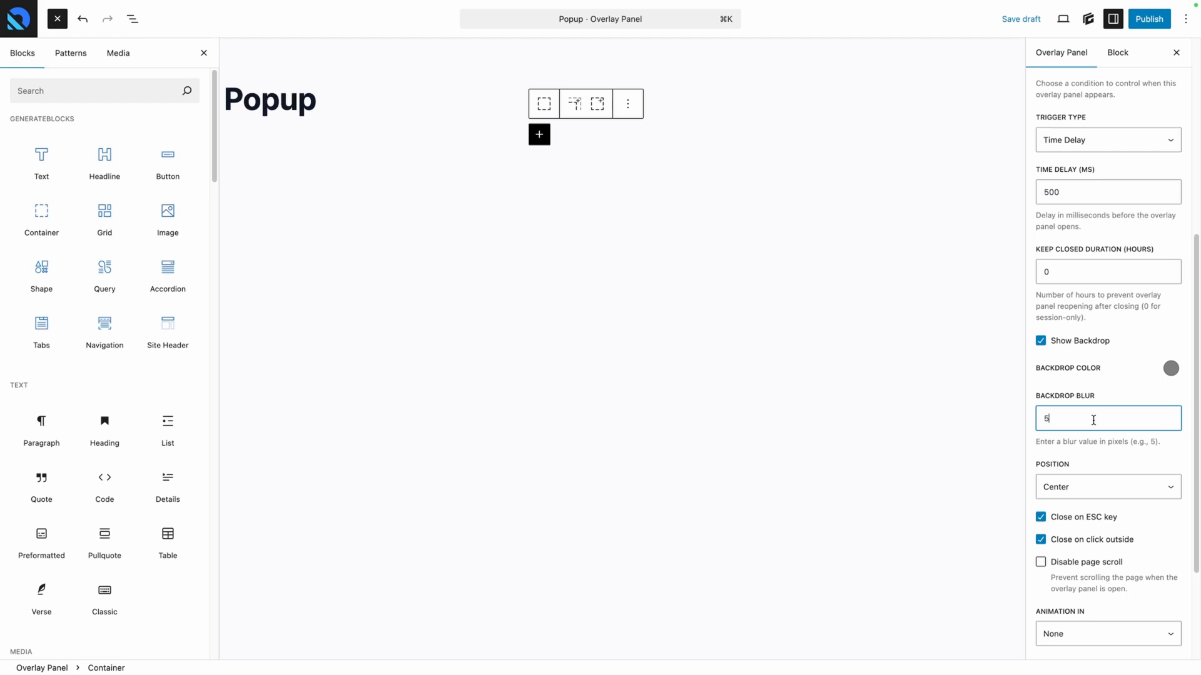
{"action": "scroll", "scroll_direction": "down", "scroll_amount": 3}
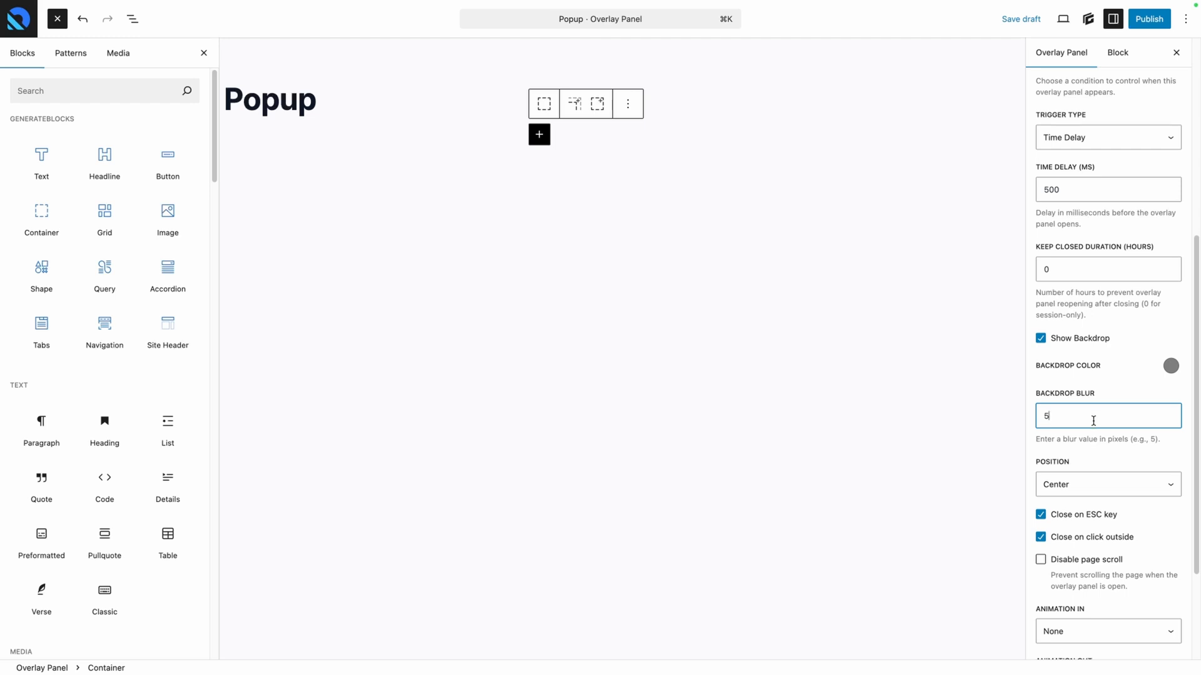
{"action": "scroll", "scroll_direction": "down", "scroll_amount": 3}
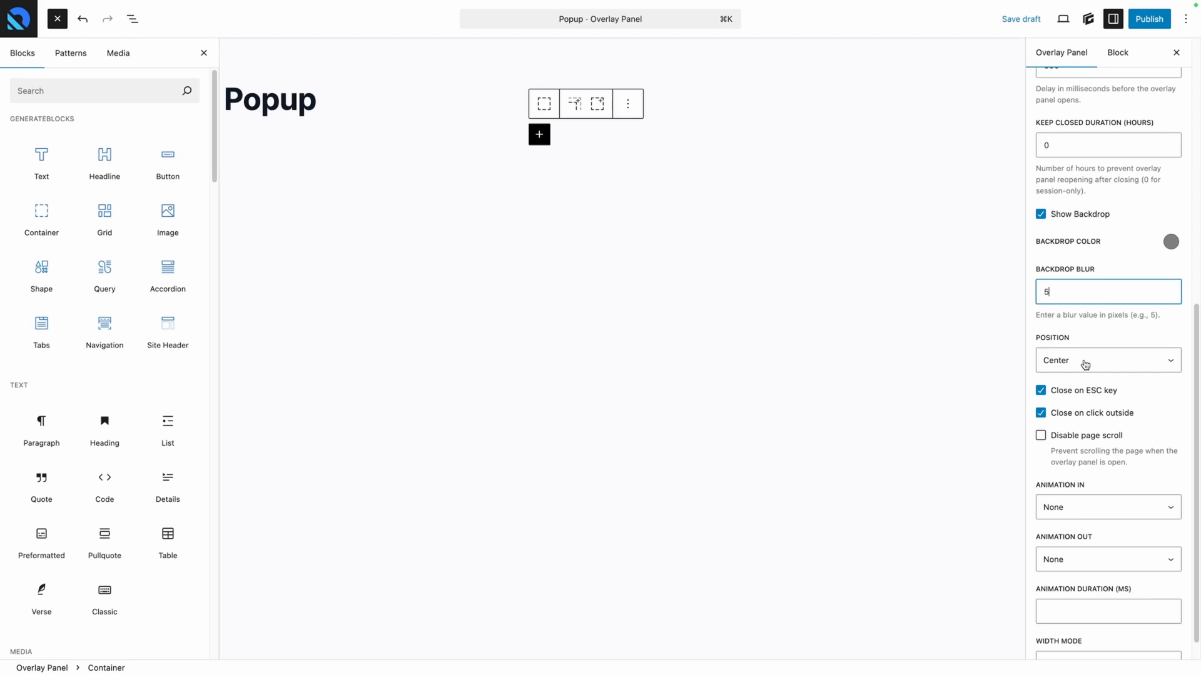
{"action": "left_click", "coordinate": [1105, 360]}
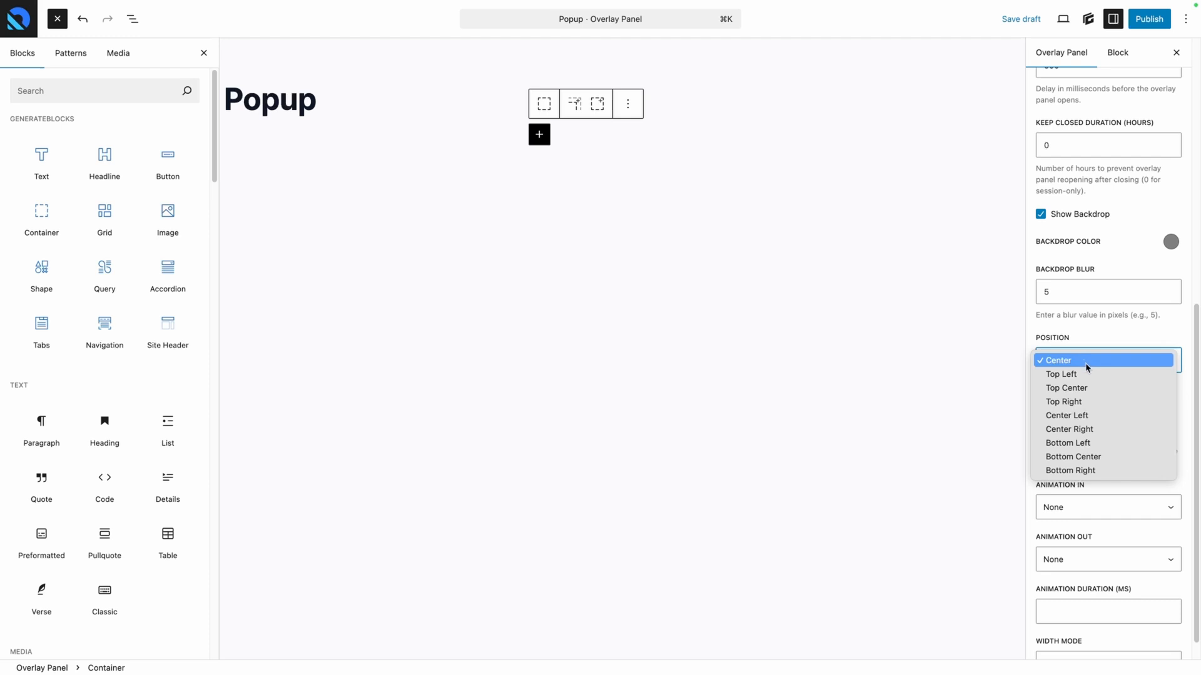
{"action": "mouse_move", "coordinate": [1062, 374]}
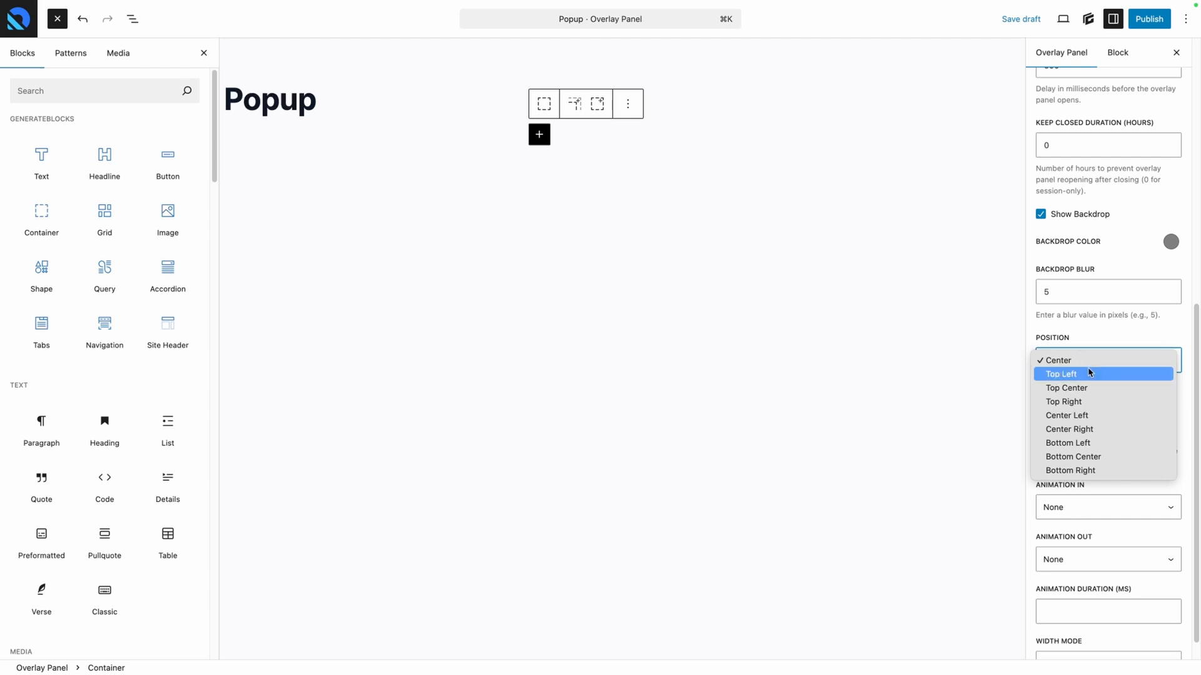
{"action": "mouse_move", "coordinate": [1100, 406]}
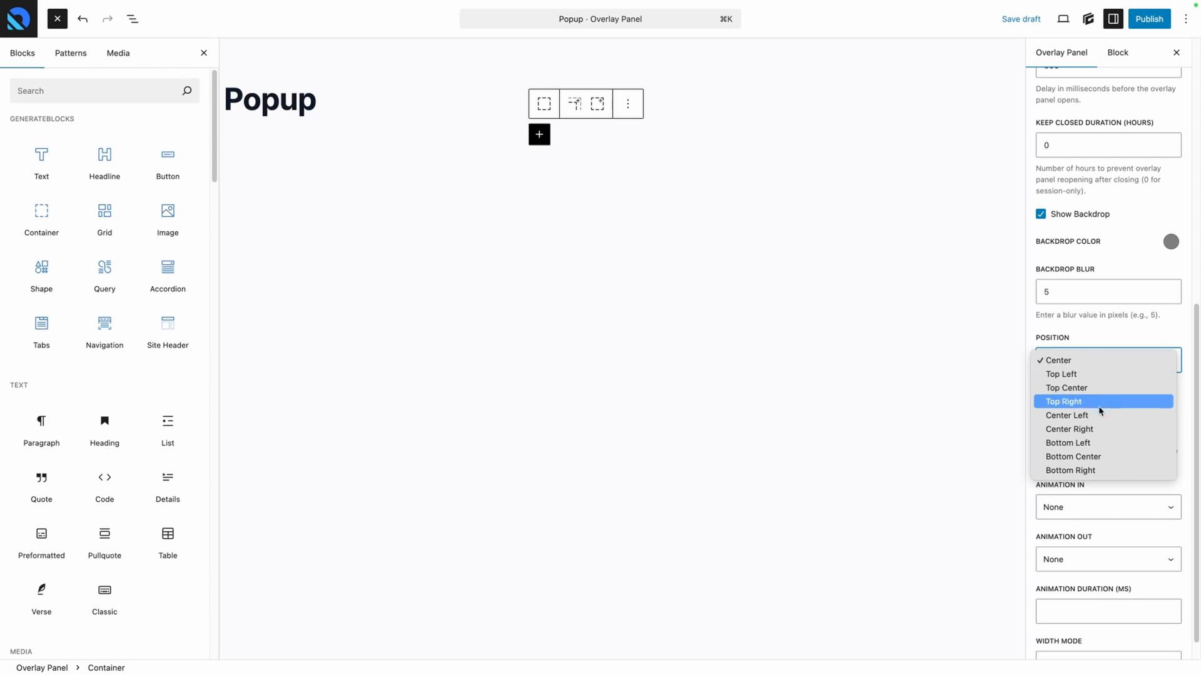
{"action": "mouse_move", "coordinate": [1084, 368]}
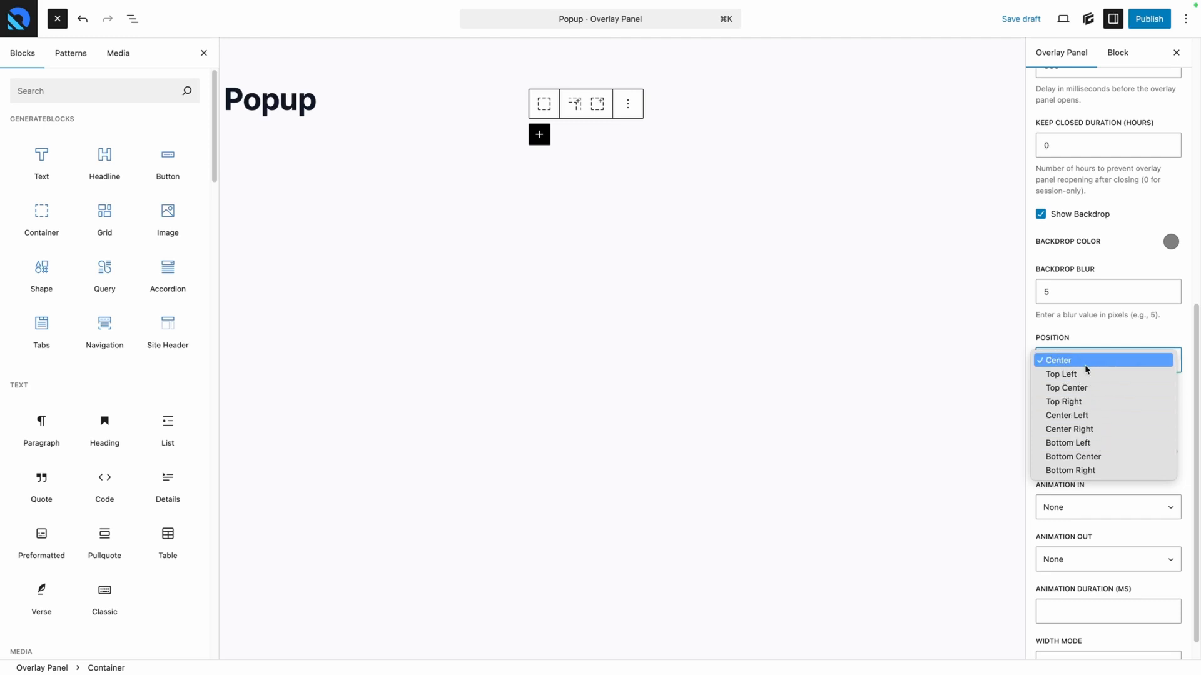
Step: Keep Center position and toggle outside-click close and page-scroll lock back to enabled scrolling
{"action": "left_click", "coordinate": [1057, 360]}
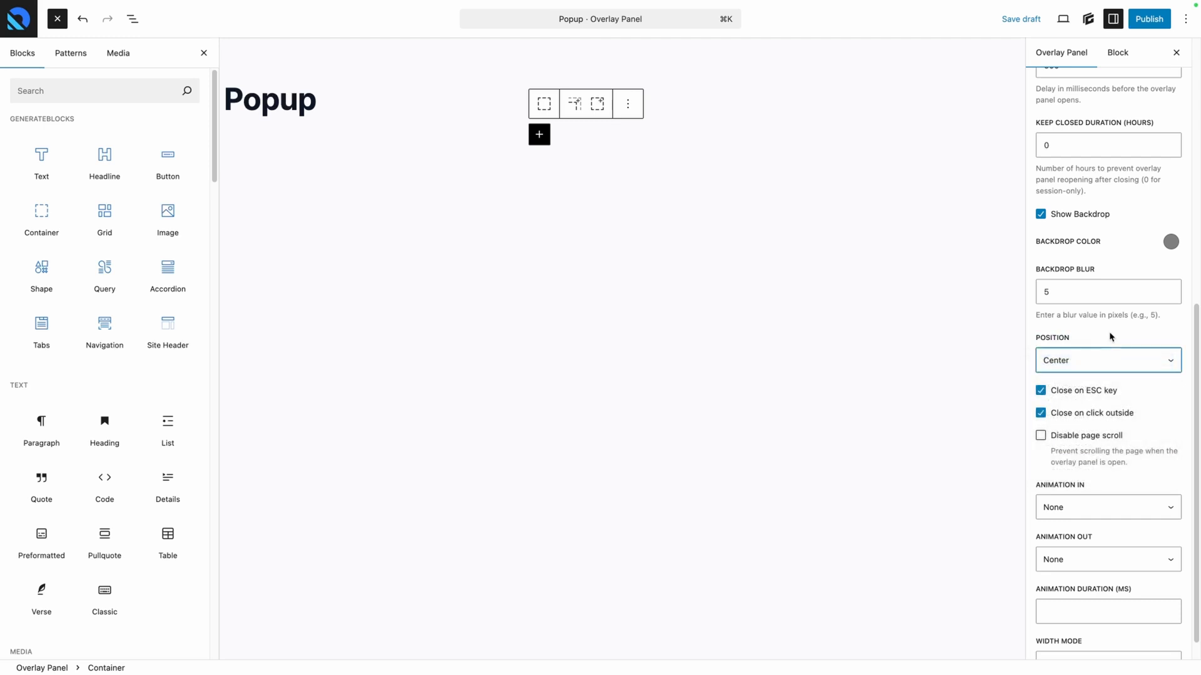
{"action": "mouse_move", "coordinate": [1105, 344]}
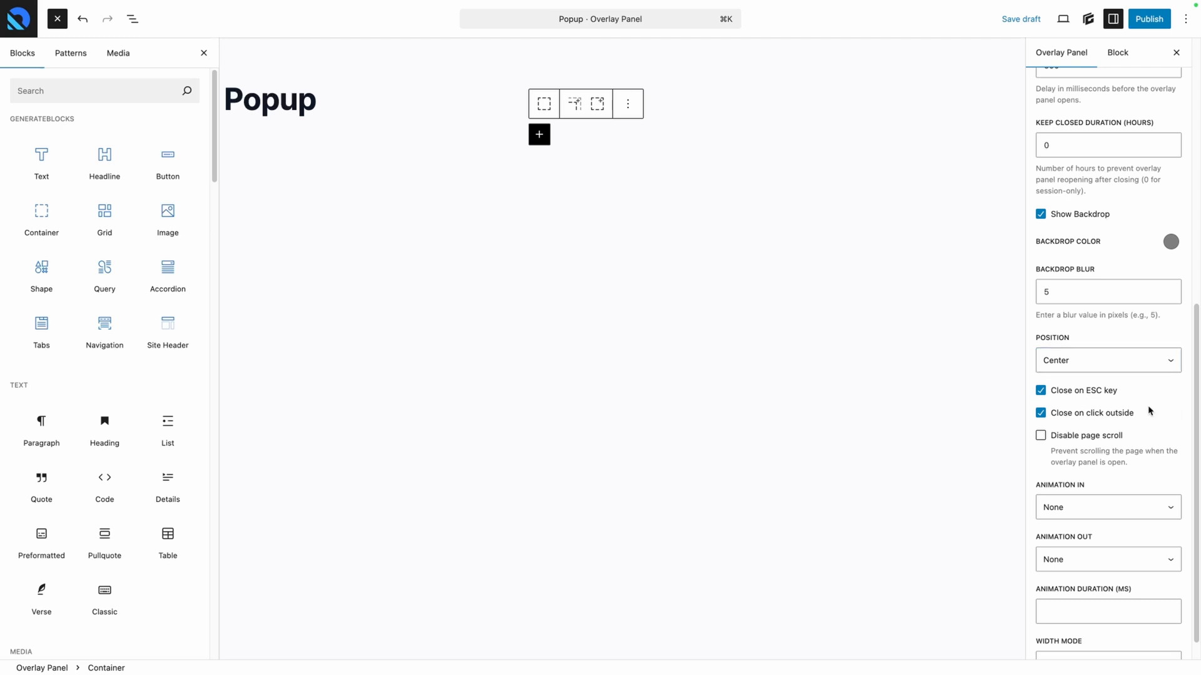
{"action": "left_click", "coordinate": [1040, 413]}
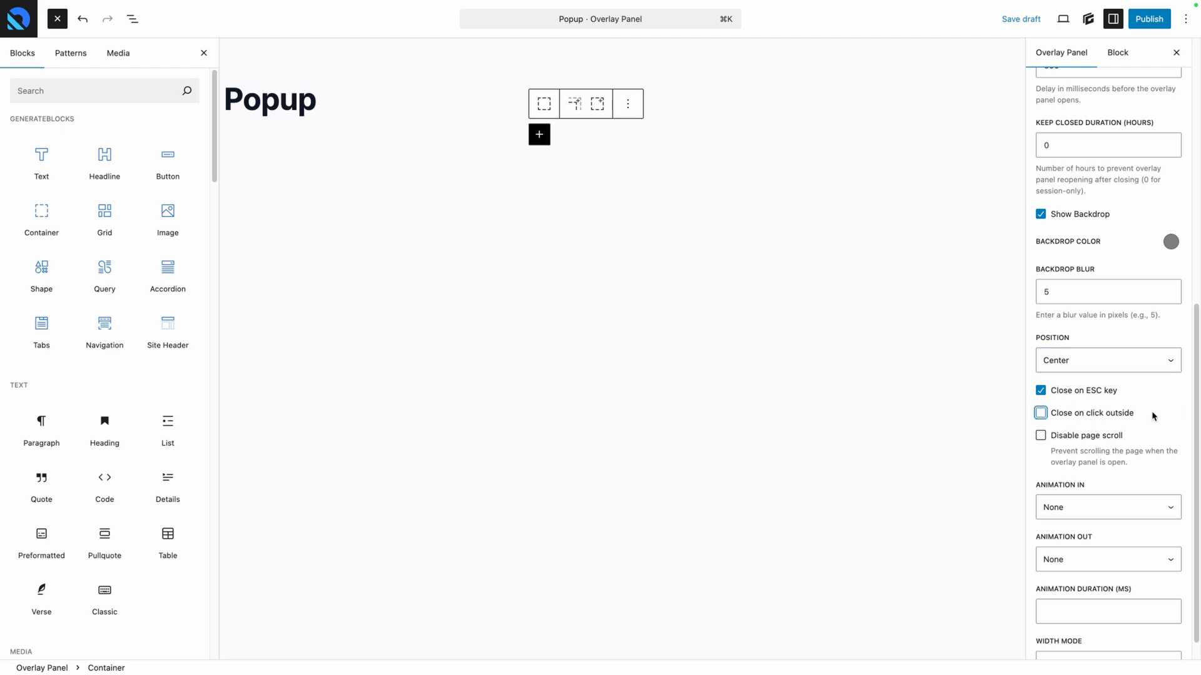
{"action": "left_click", "coordinate": [1041, 413]}
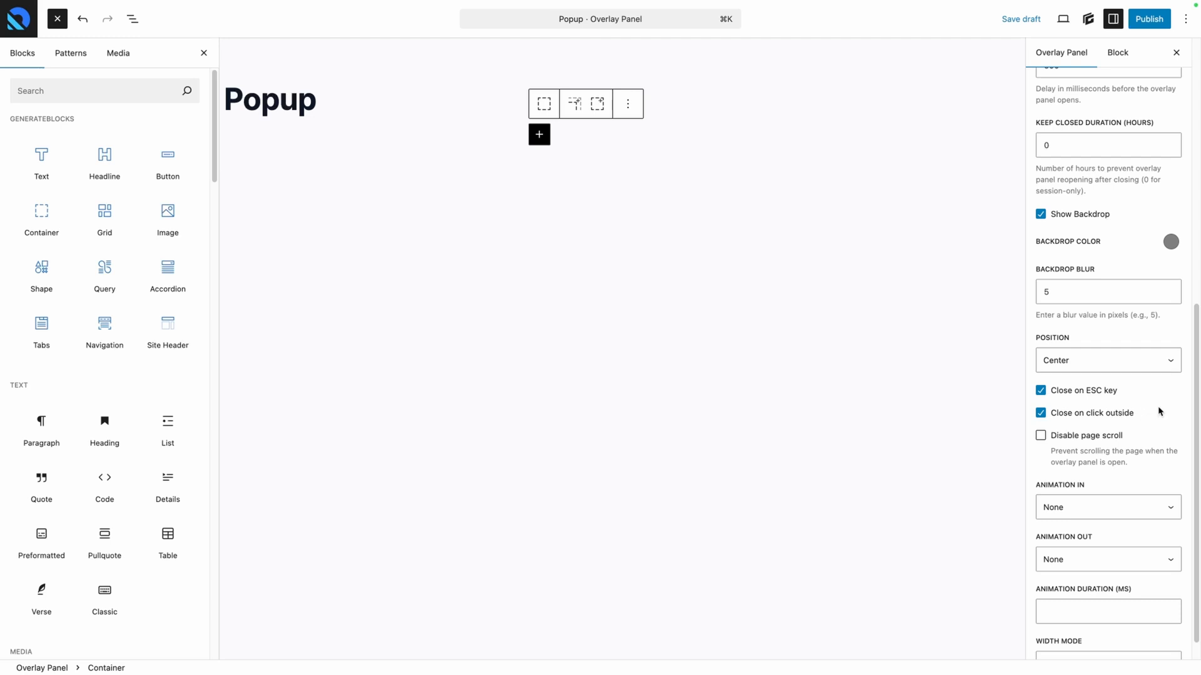
{"action": "left_click", "coordinate": [1040, 436]}
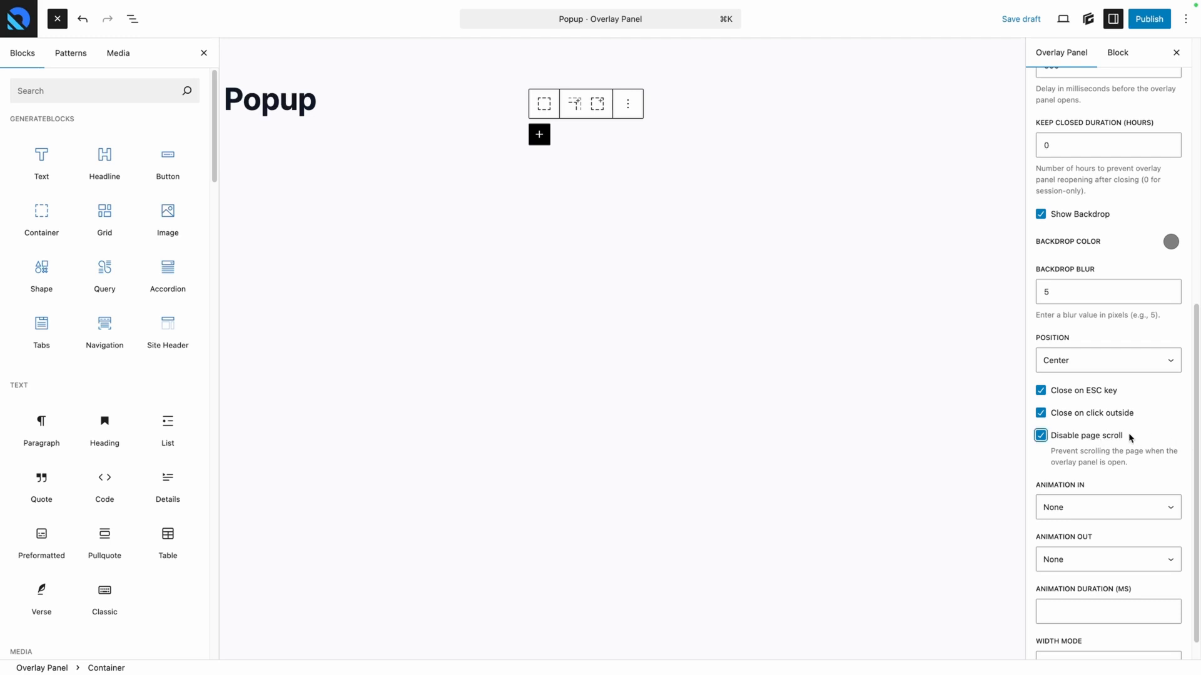
{"action": "left_click", "coordinate": [1040, 435]}
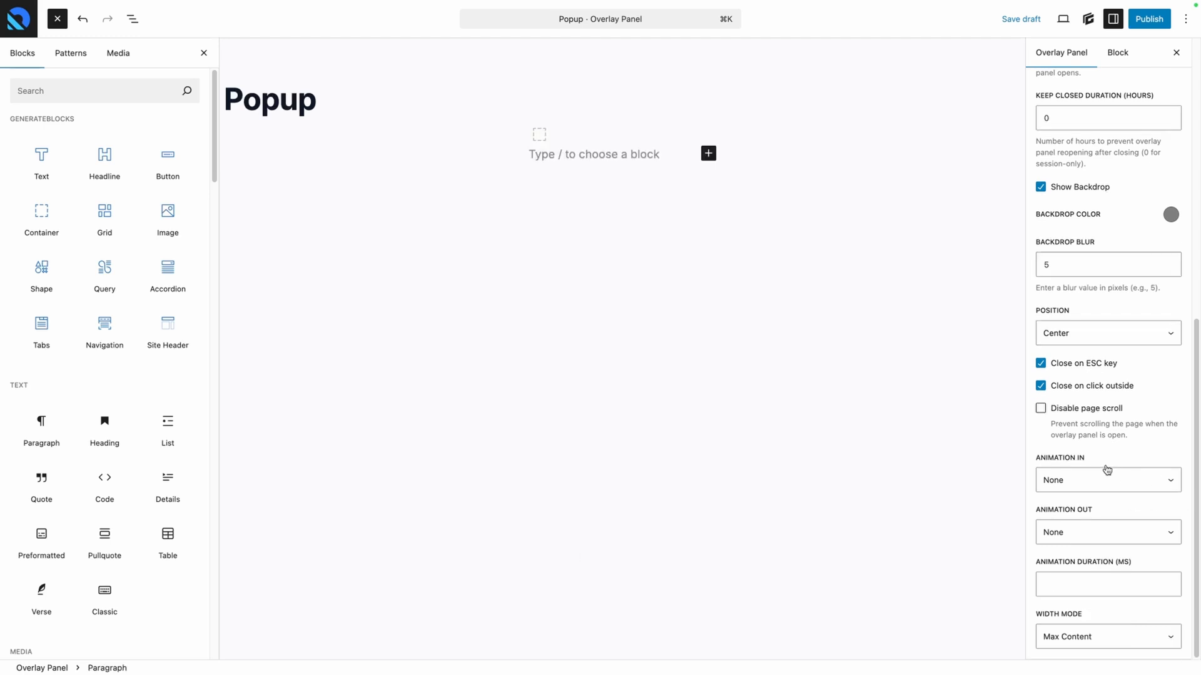
Step: Set the entrance animation to Fade In, clear Animation Duration, and list width modes
{"action": "left_click", "coordinate": [1105, 480]}
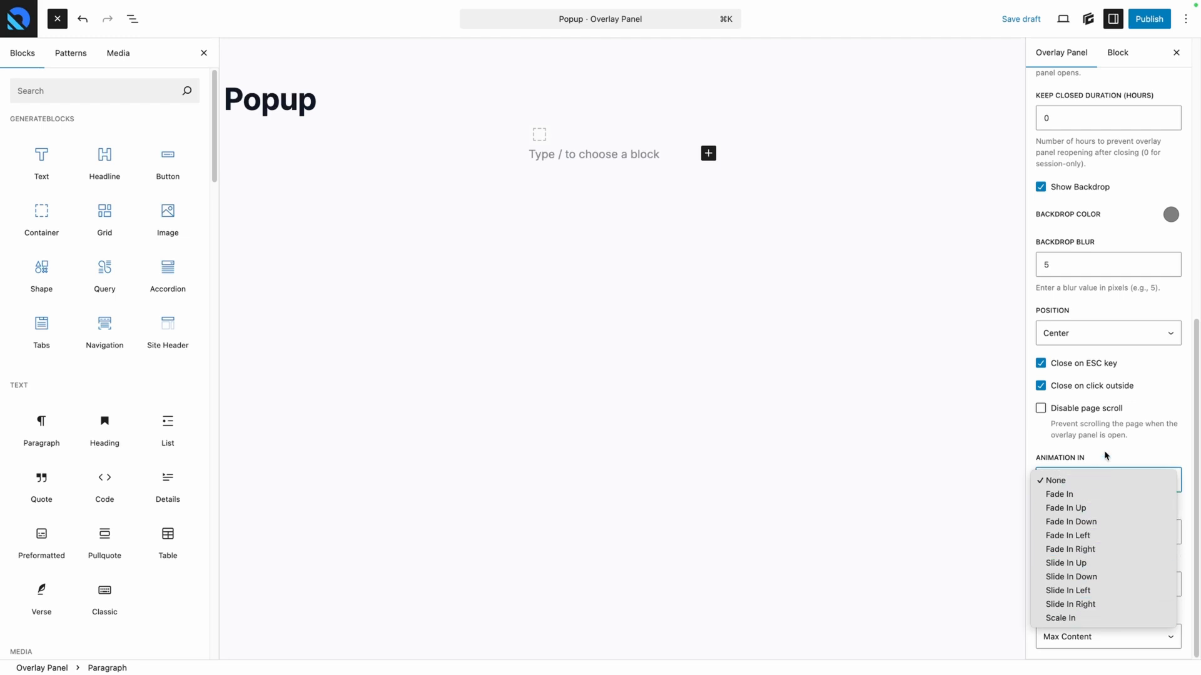
{"action": "left_click", "coordinate": [1055, 481]}
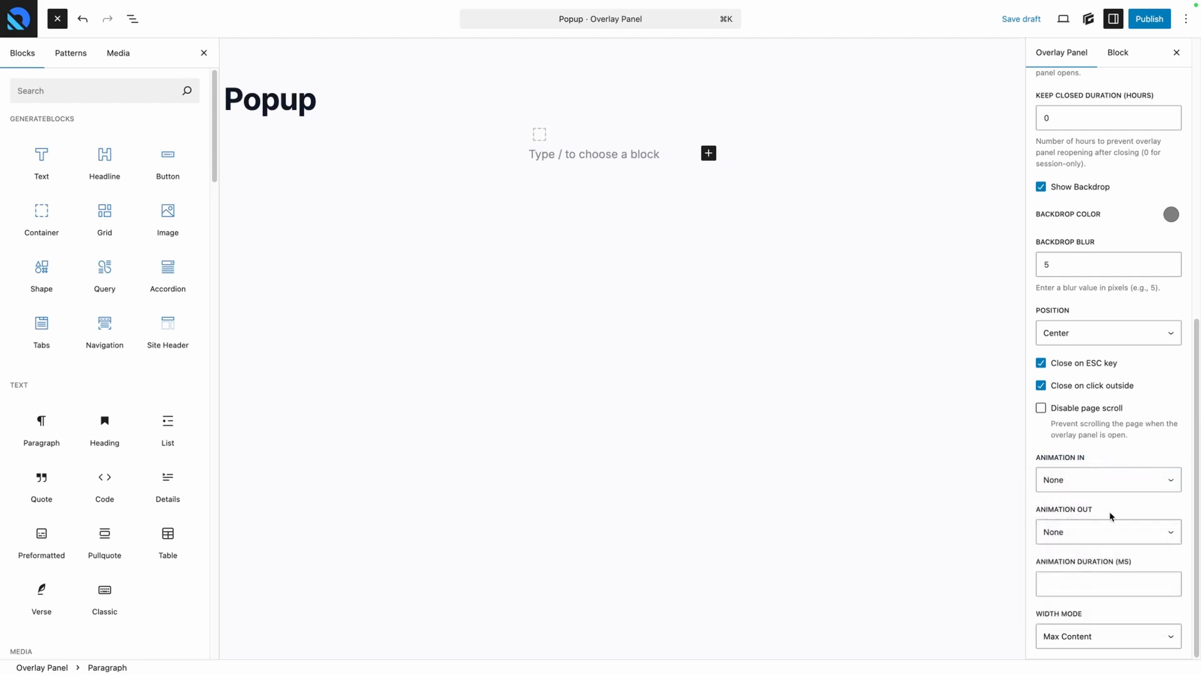
{"action": "left_click", "coordinate": [1105, 532]}
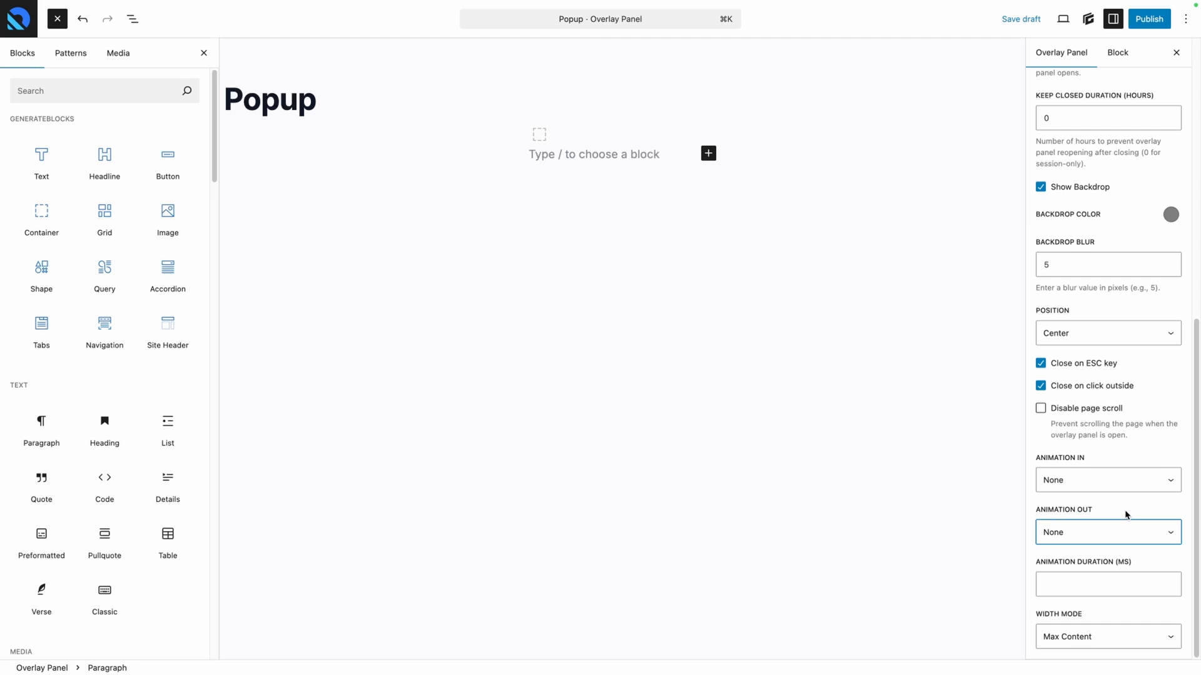
{"action": "left_click", "coordinate": [1105, 480]}
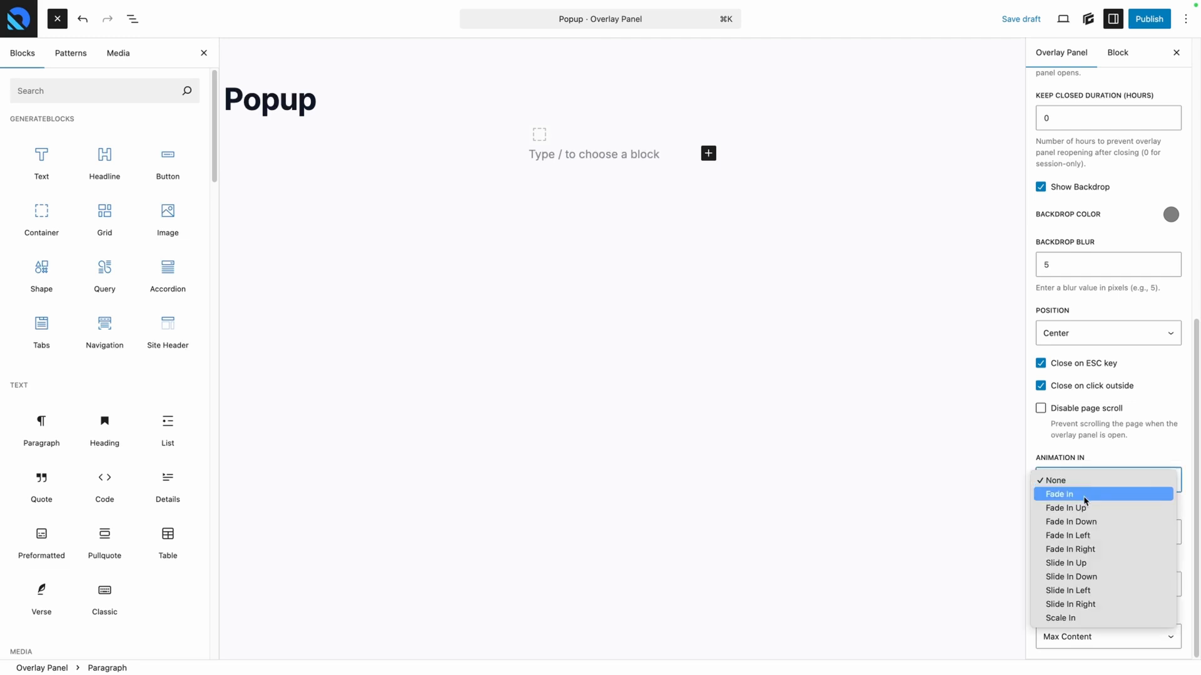
{"action": "left_click", "coordinate": [1059, 494]}
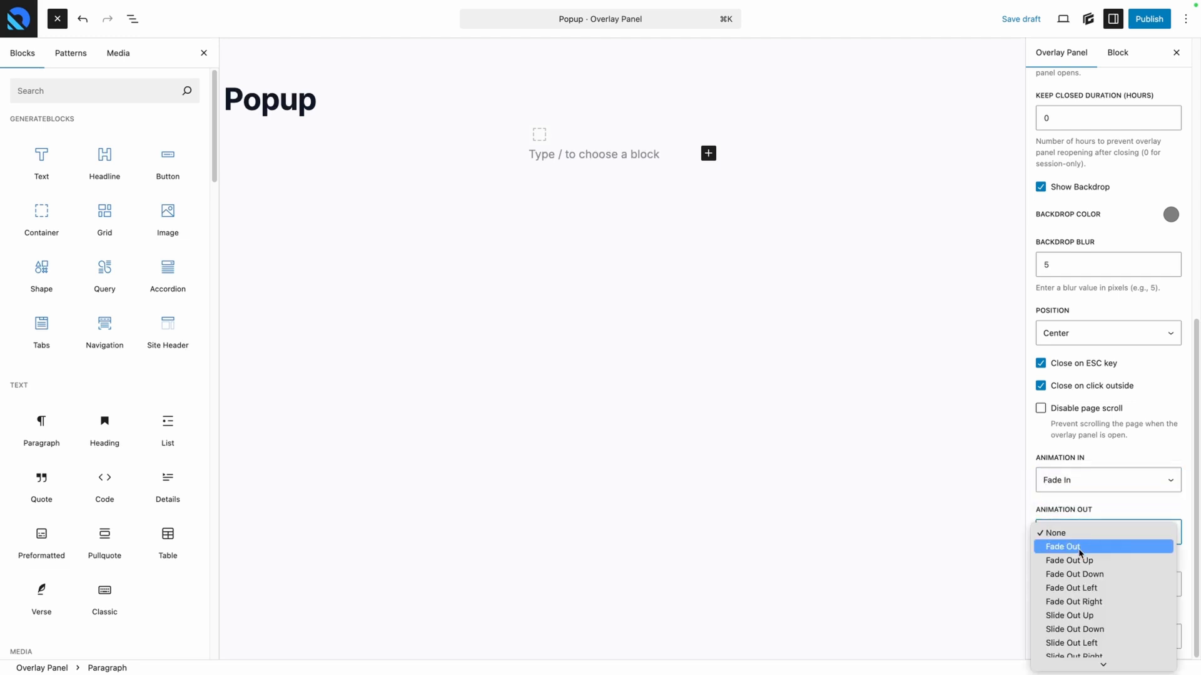
{"action": "left_click", "coordinate": [1061, 546]}
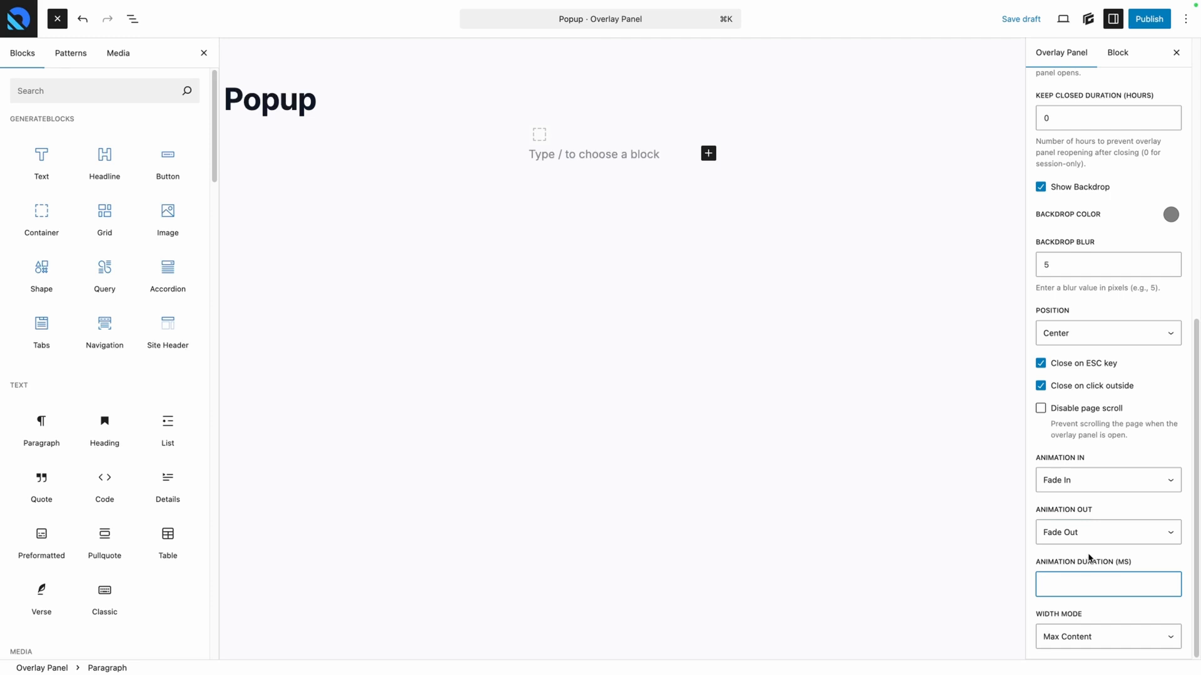
{"action": "left_click", "coordinate": [1106, 584]}
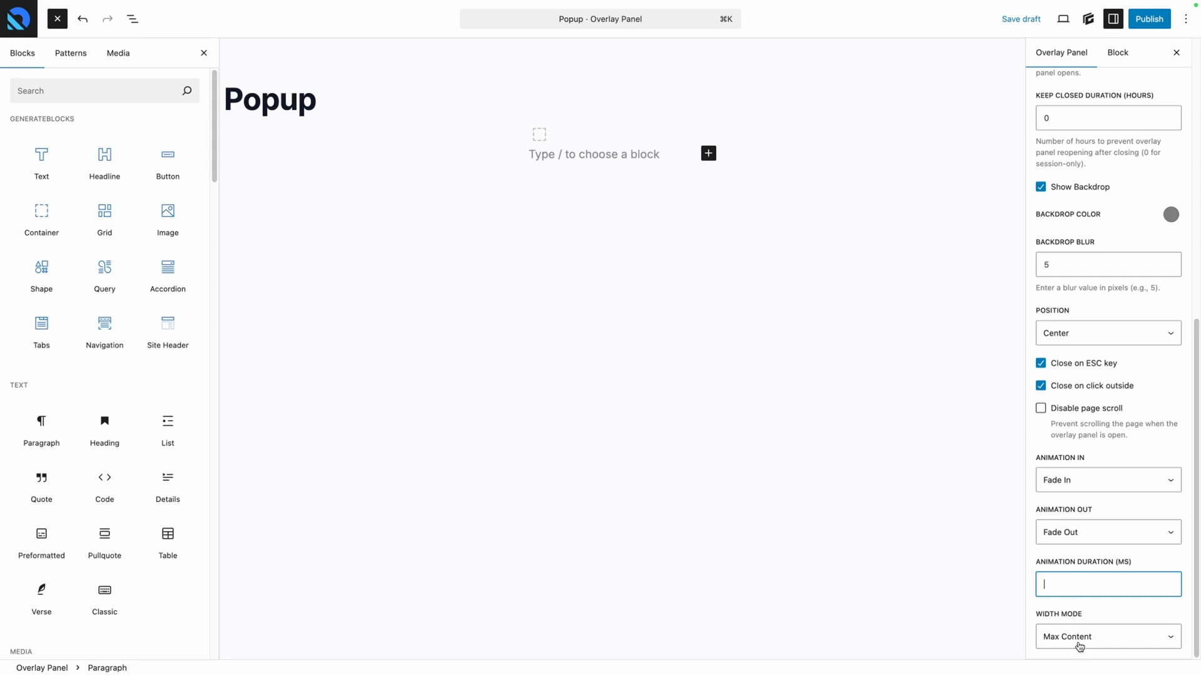
{"action": "left_click", "coordinate": [1106, 636]}
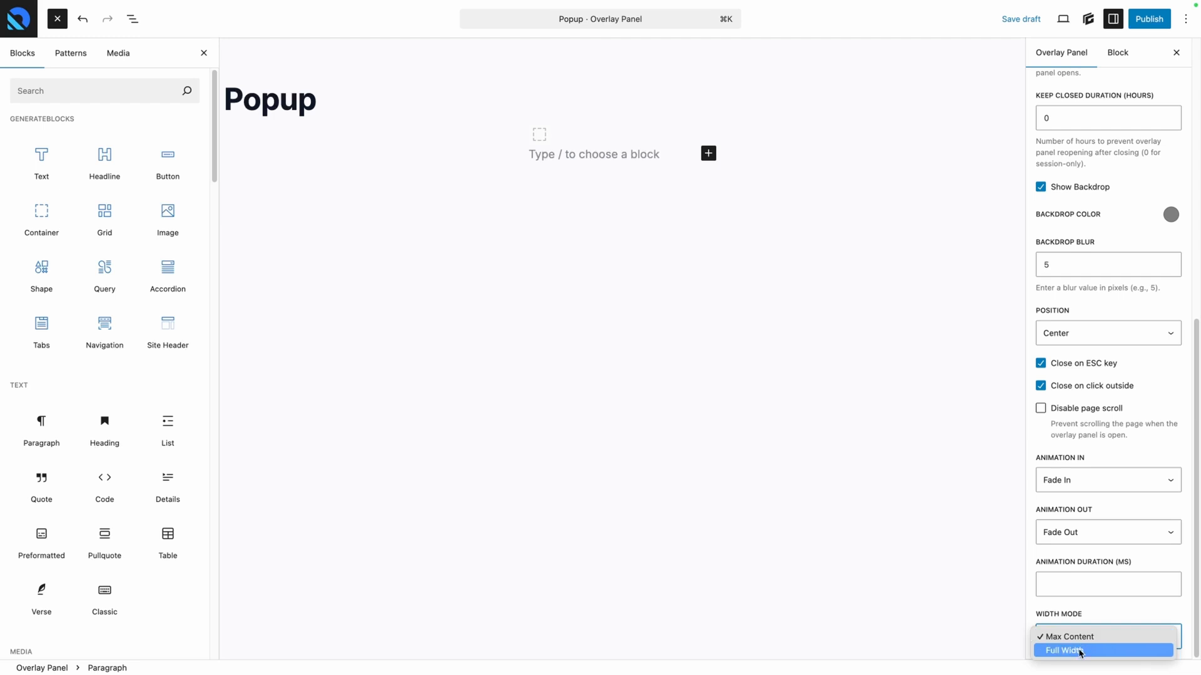
{"action": "mouse_move", "coordinate": [1087, 636]}
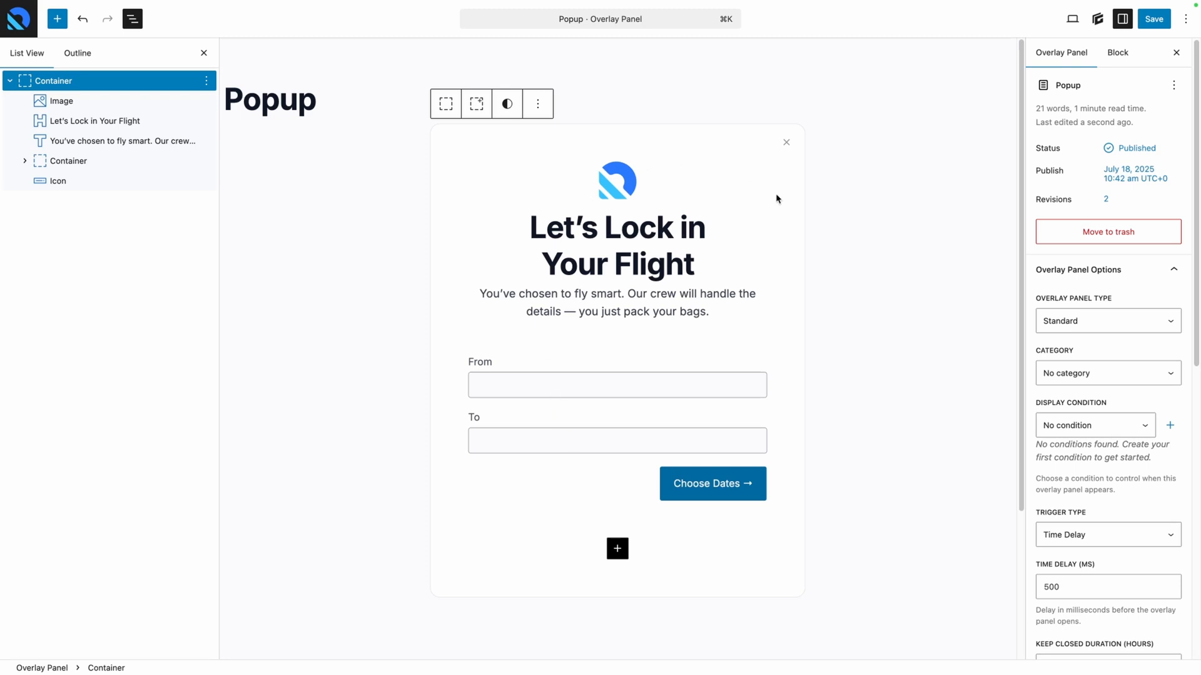
Step: Select the popup's outer container and publish the Popup overlay panel
{"action": "left_click", "coordinate": [596, 259]}
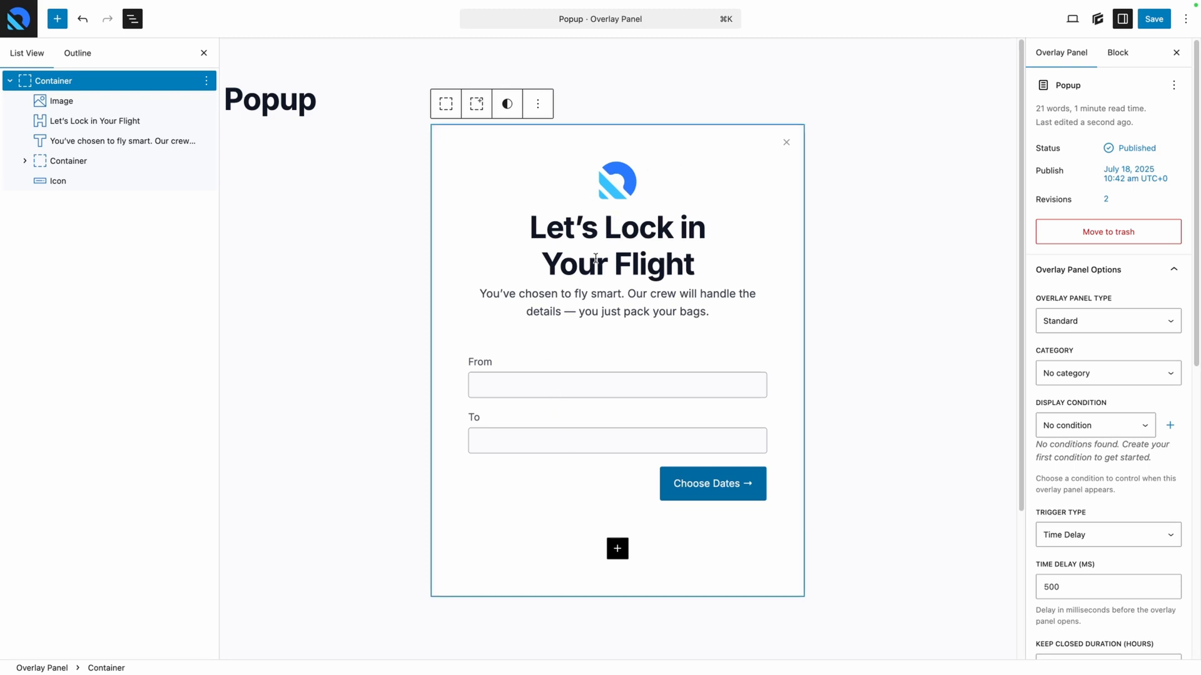
{"action": "mouse_move", "coordinate": [641, 499]}
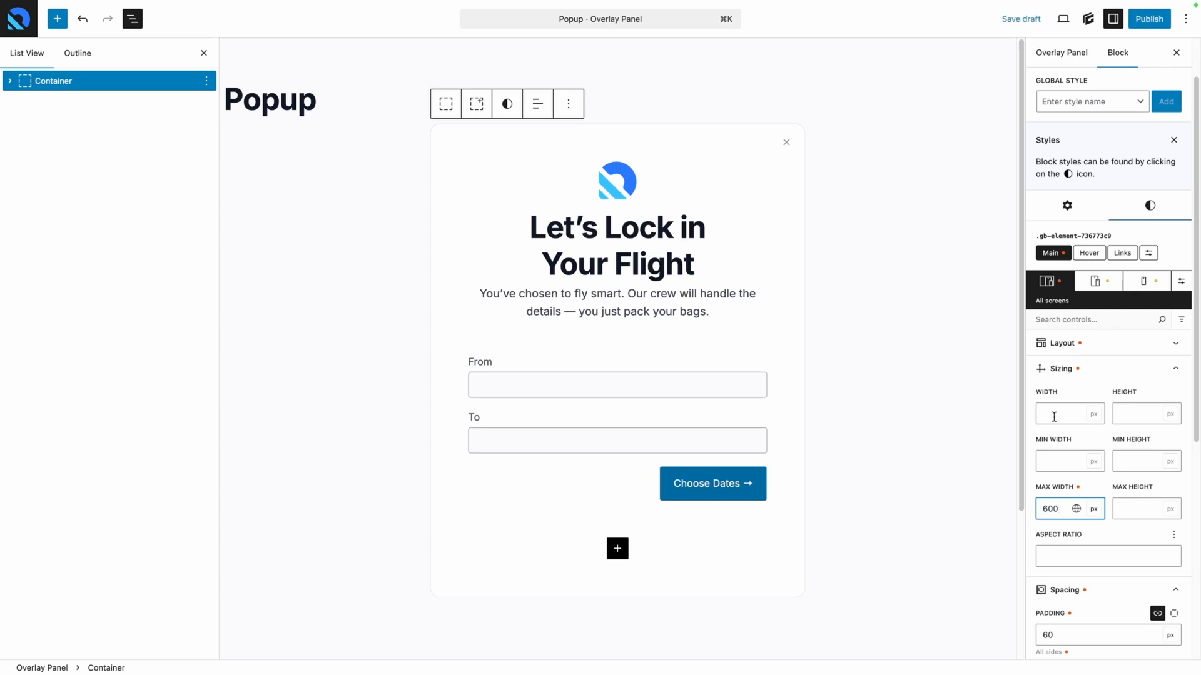
{"action": "left_click", "coordinate": [1148, 18]}
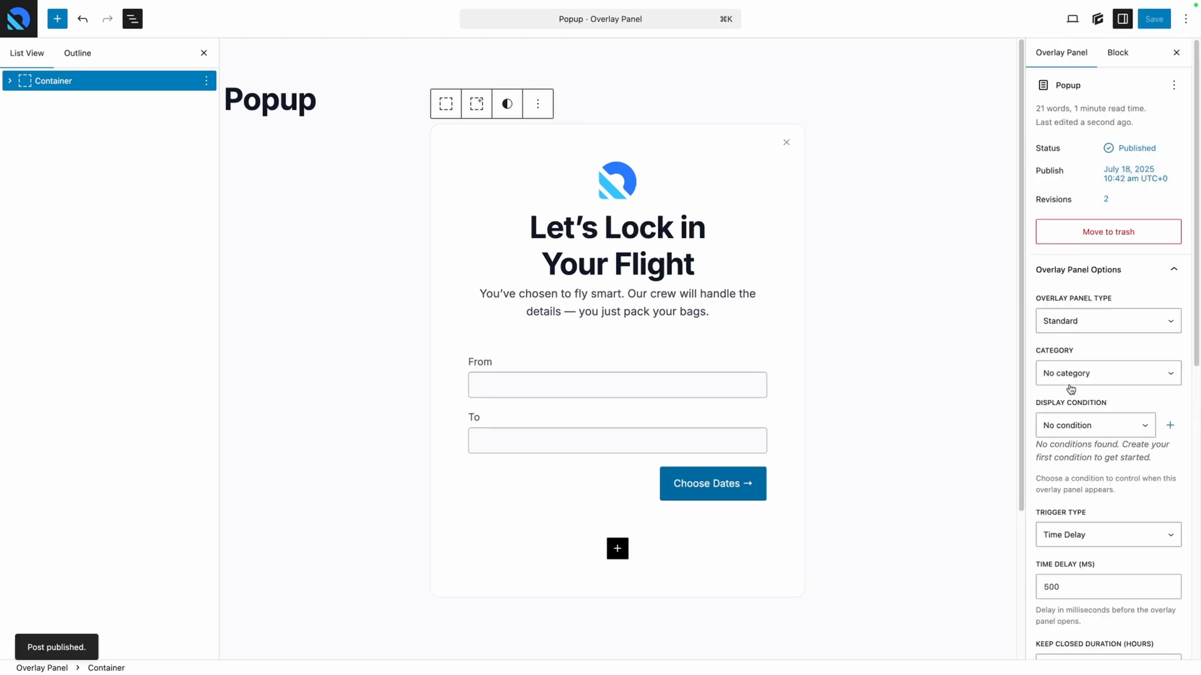
{"action": "mouse_move", "coordinate": [1073, 433]}
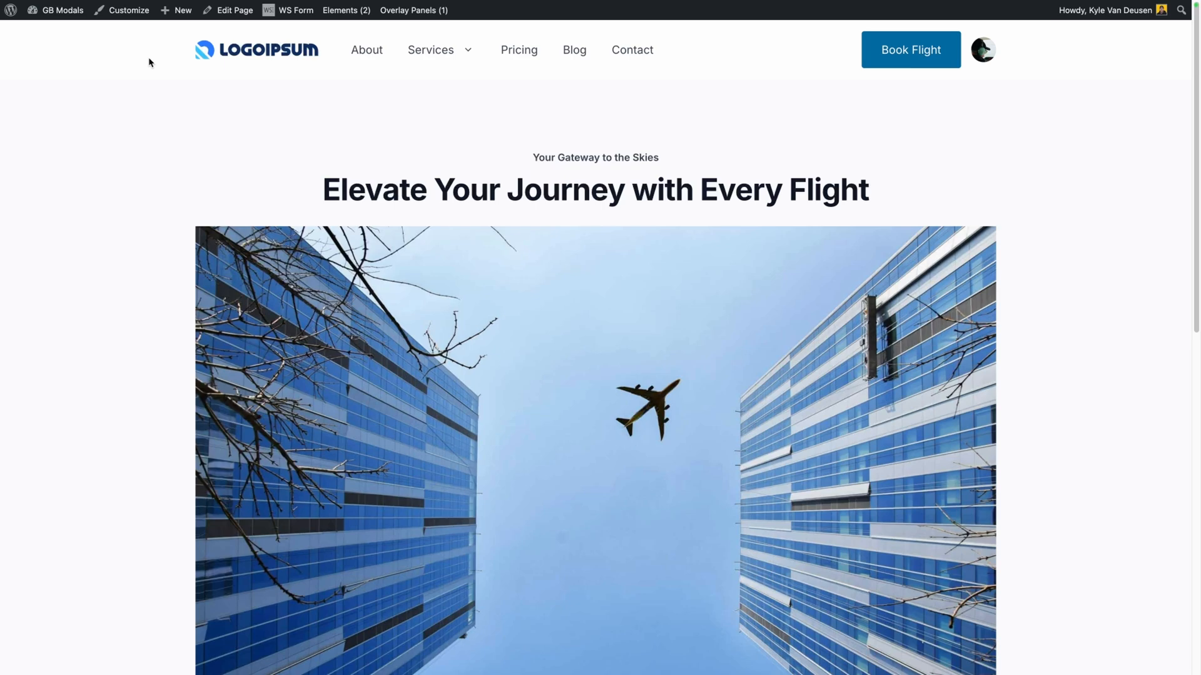
Step: Reload the front end to see the flight popup over the blurred home page
{"action": "left_click", "coordinate": [910, 50]}
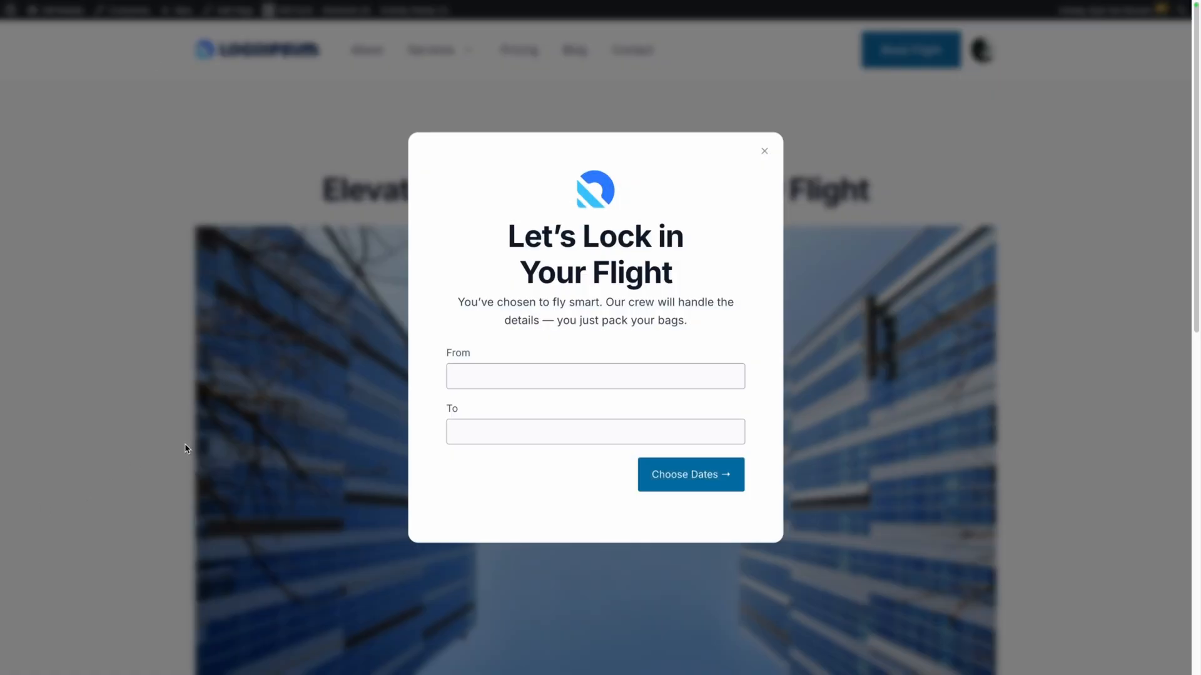
{"action": "mouse_move", "coordinate": [301, 392]}
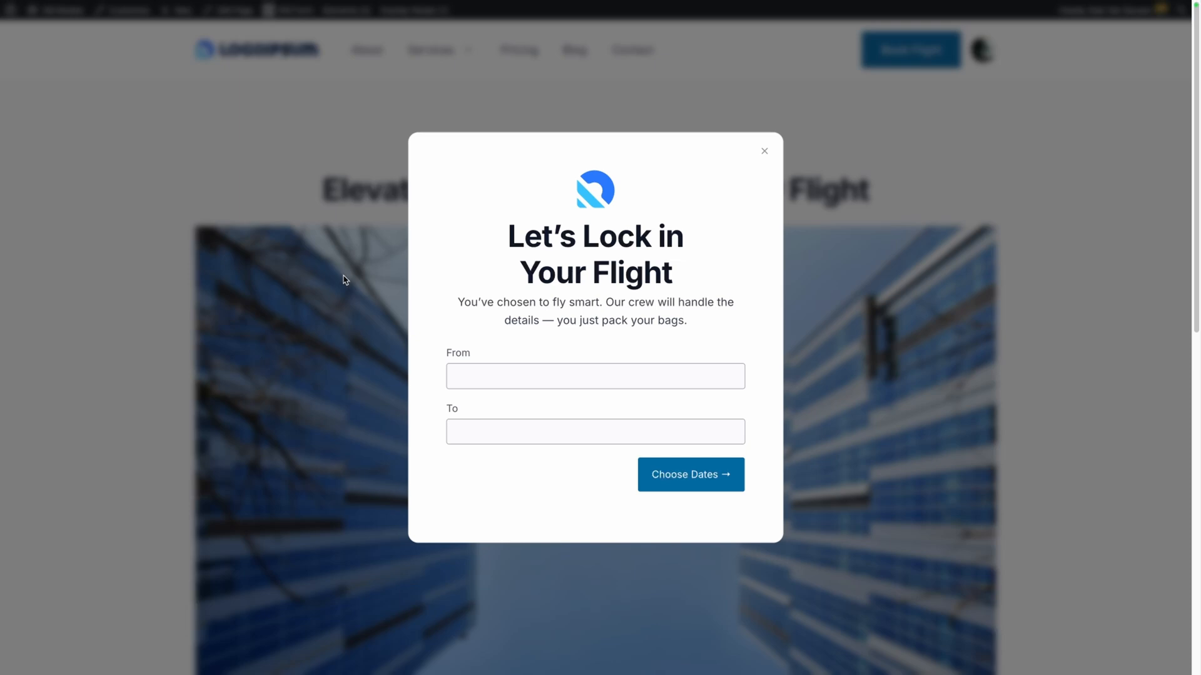
{"action": "mouse_move", "coordinate": [313, 293]}
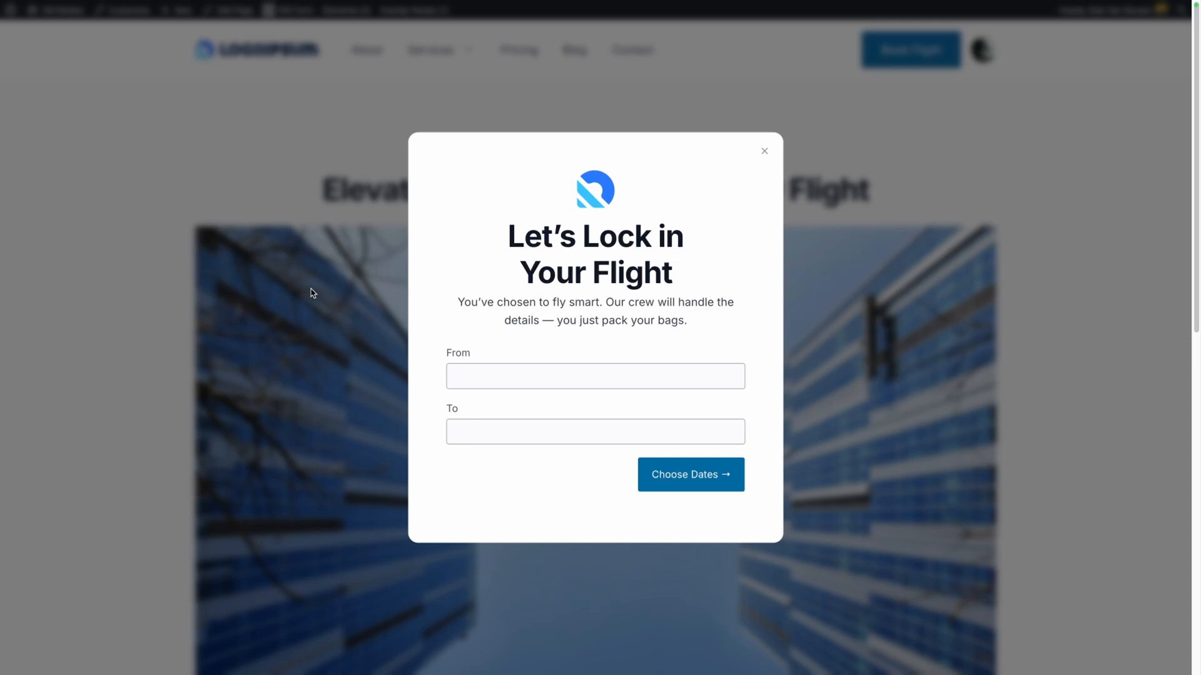
{"action": "mouse_move", "coordinate": [318, 362]}
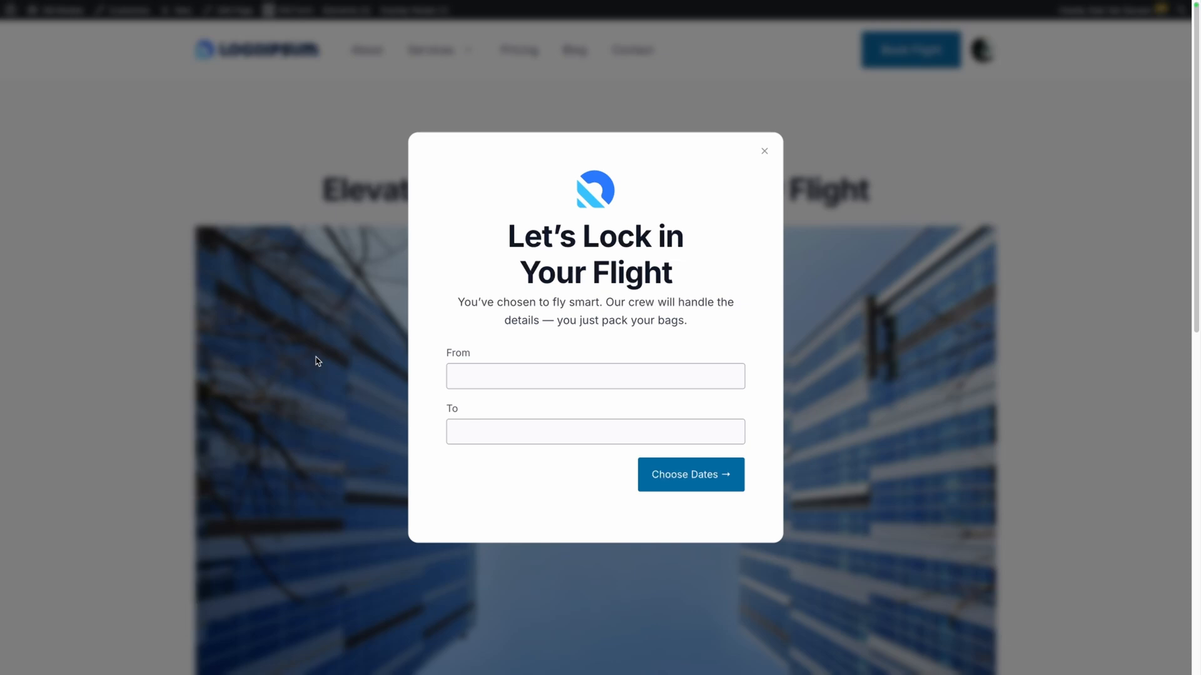
{"action": "mouse_move", "coordinate": [399, 69]}
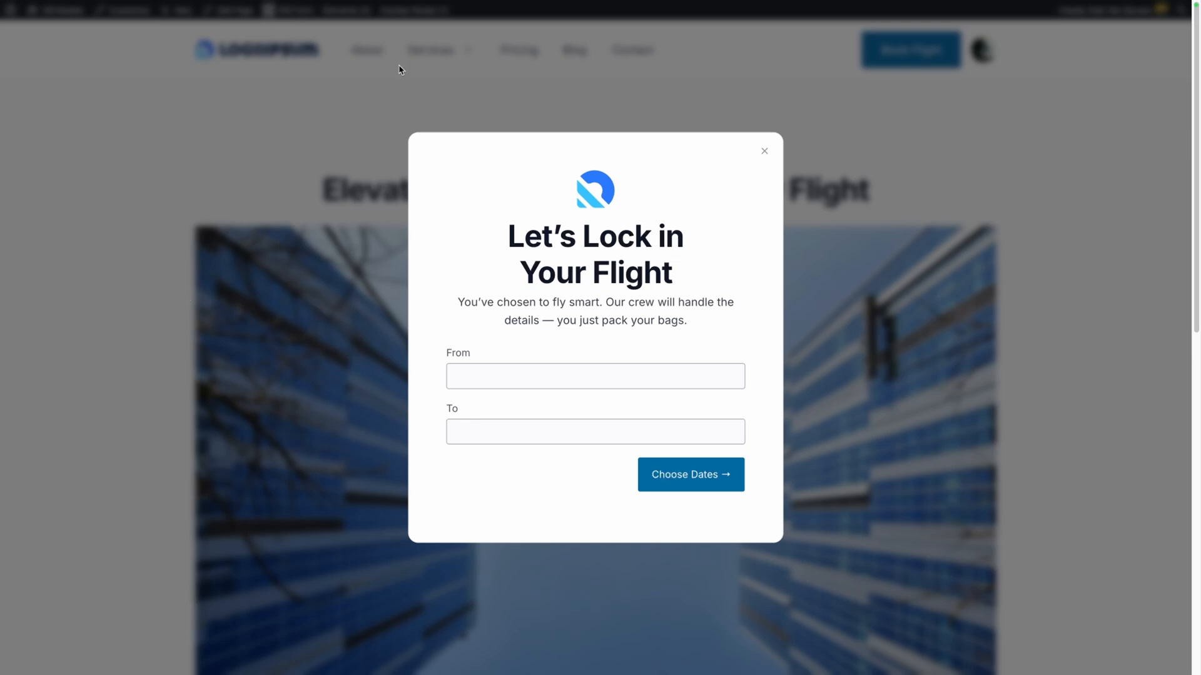
{"action": "mouse_move", "coordinate": [761, 156]}
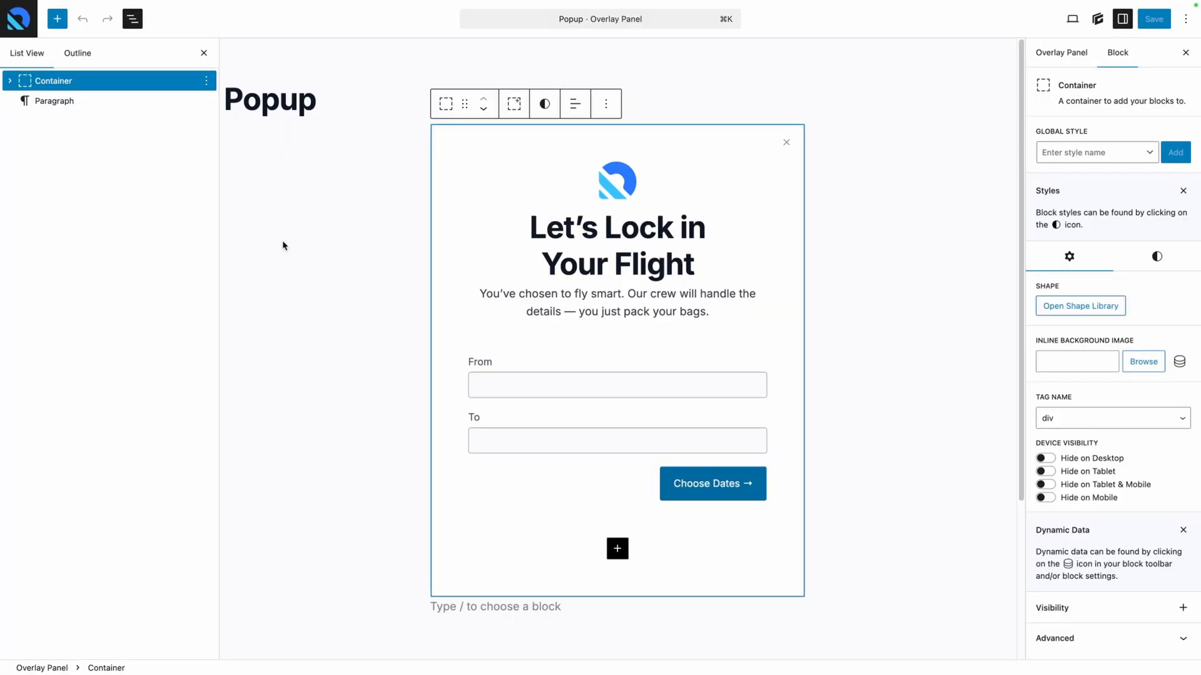
Step: Set the close icon's Overlay Panel Trigger to Close Opened Overlay Panel and save
{"action": "left_click", "coordinate": [786, 142]}
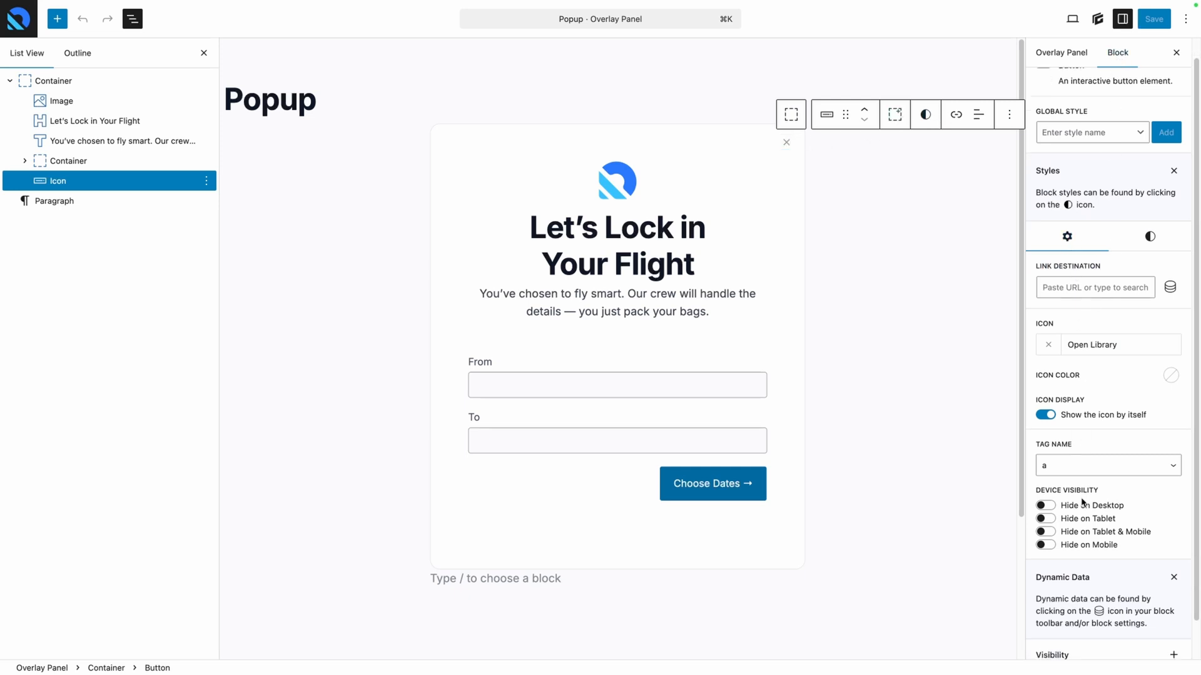
{"action": "left_click", "coordinate": [1055, 335]}
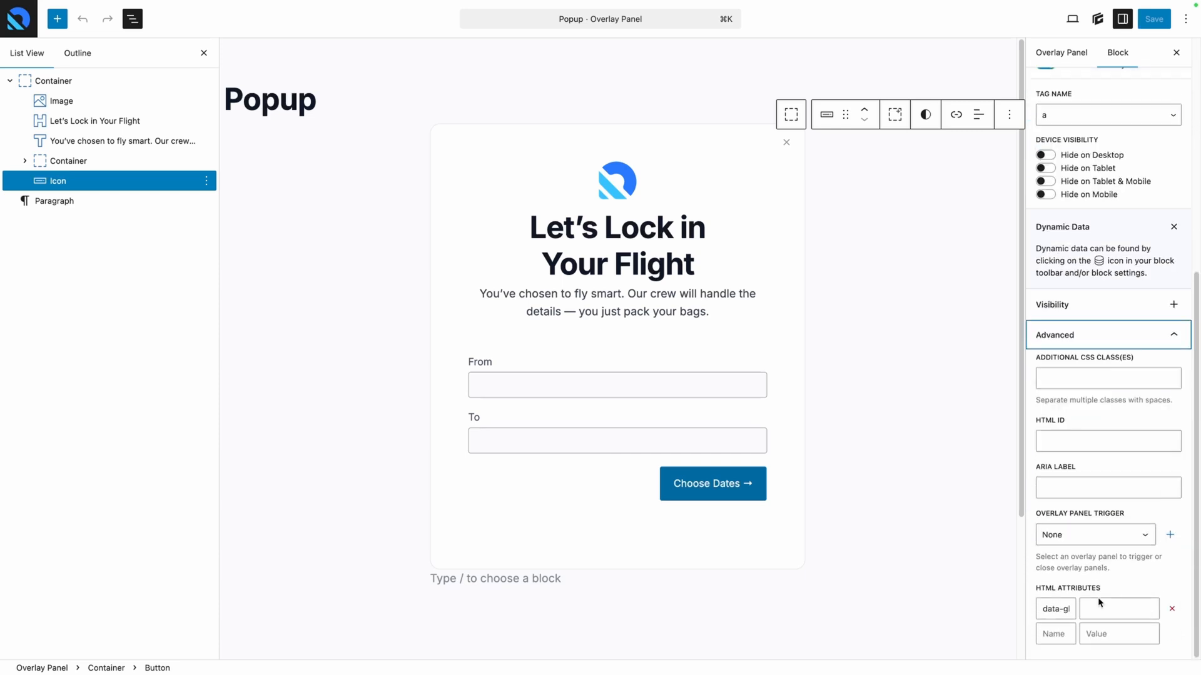
{"action": "left_click", "coordinate": [1094, 535]}
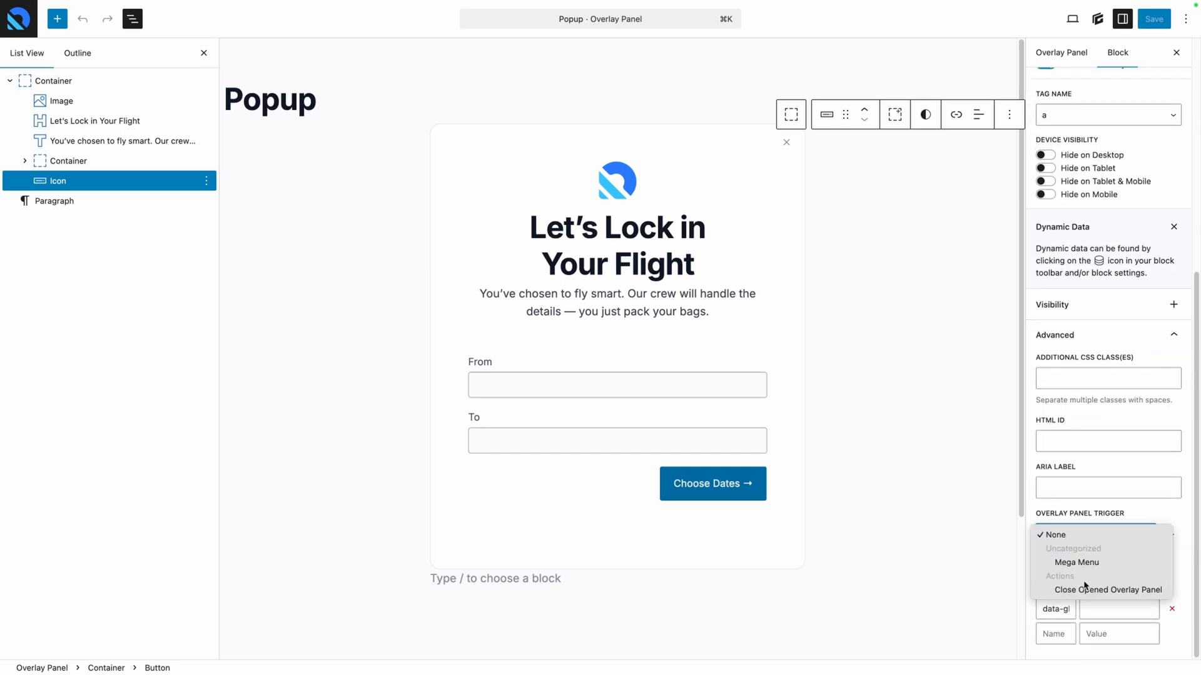
{"action": "mouse_move", "coordinate": [1107, 590]}
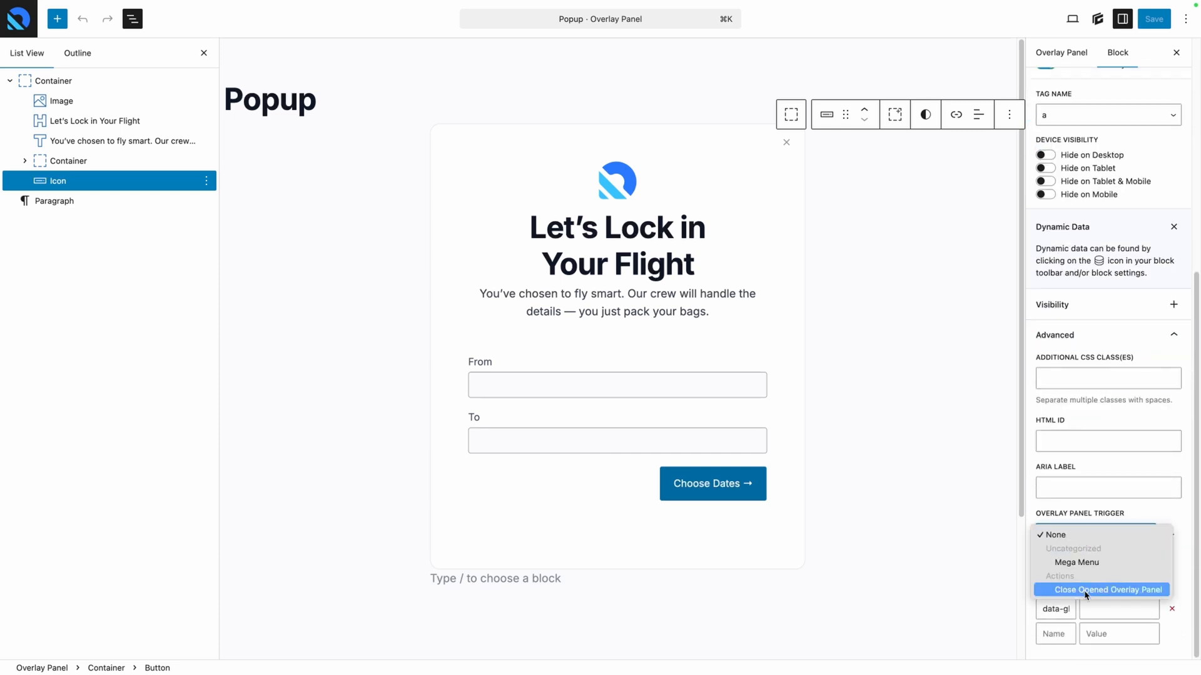
{"action": "left_click", "coordinate": [1105, 589]}
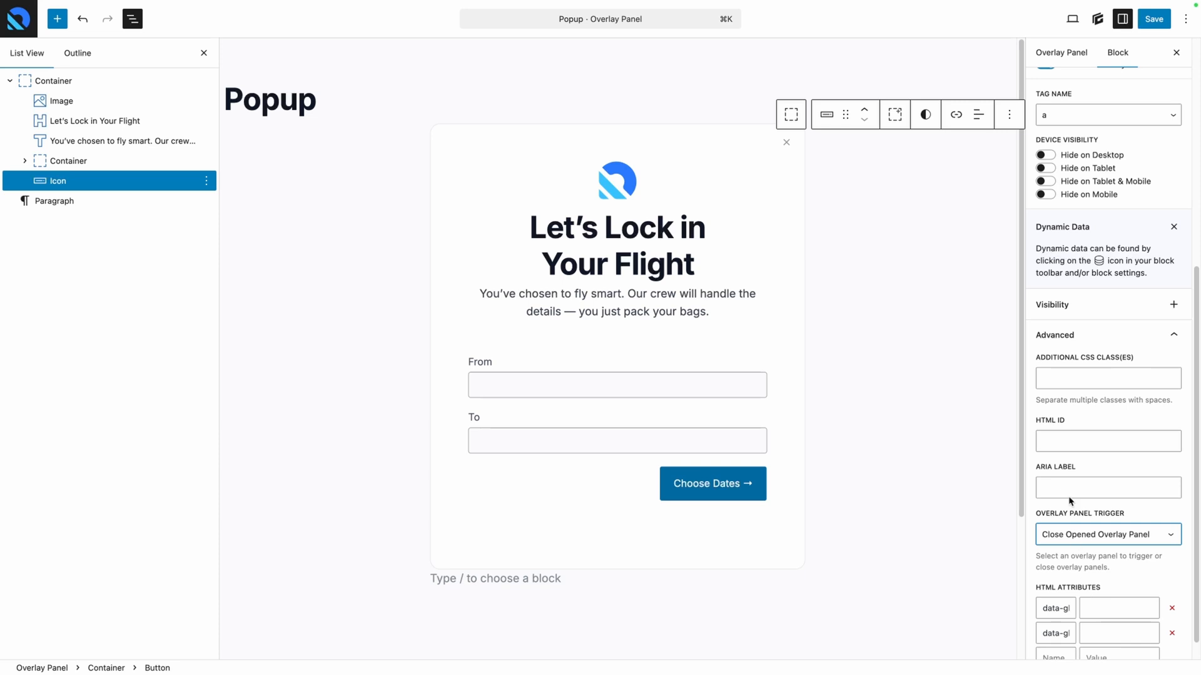
{"action": "left_click", "coordinate": [1154, 18]}
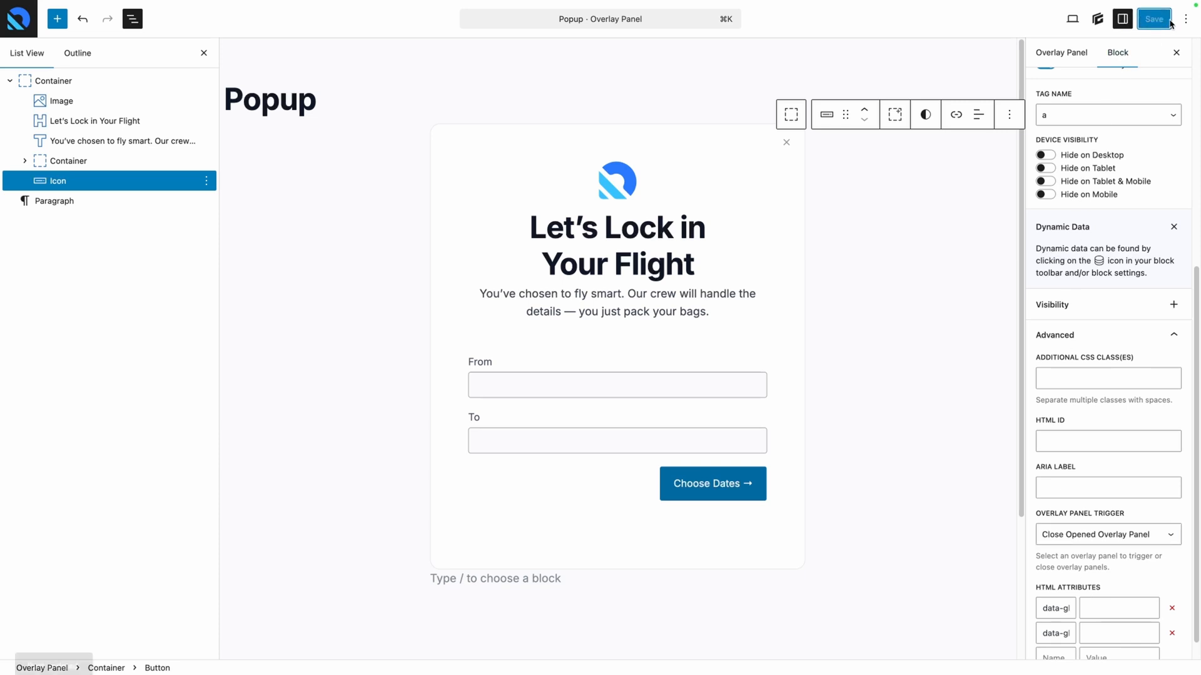
{"action": "left_click", "coordinate": [1154, 18]}
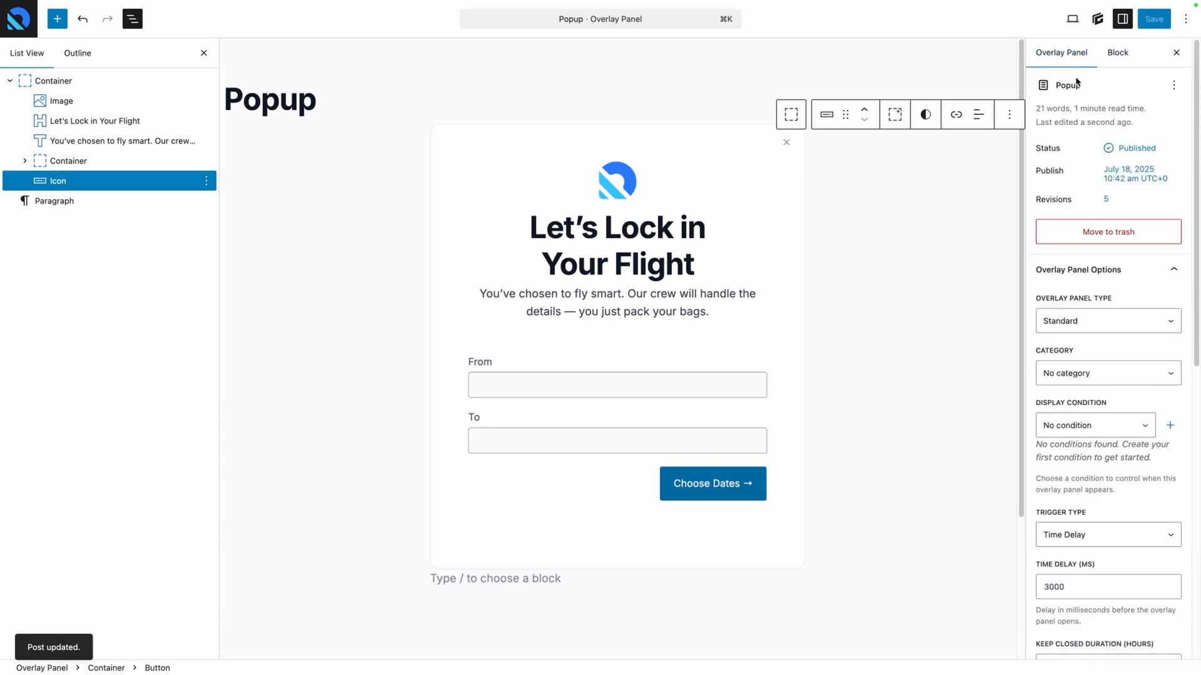
Step: Change the Popup's Trigger Type from Time Delay to Click and save
{"action": "scroll", "scroll_direction": "down", "scroll_amount": 3}
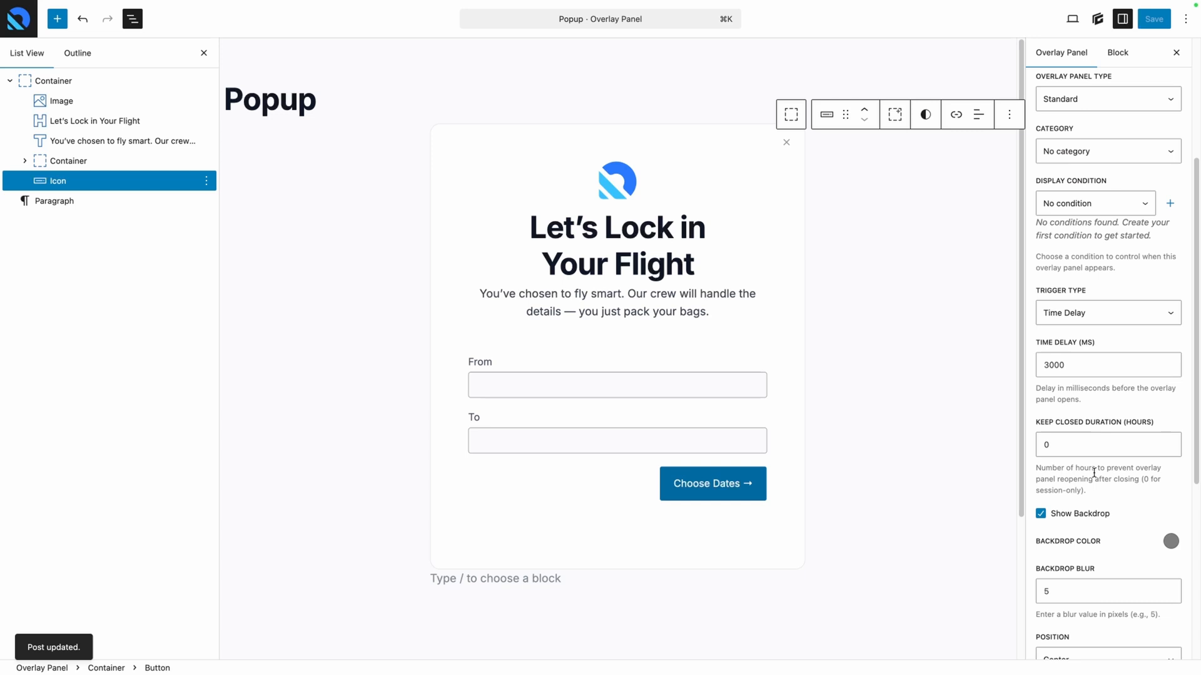
{"action": "left_click", "coordinate": [1106, 313]}
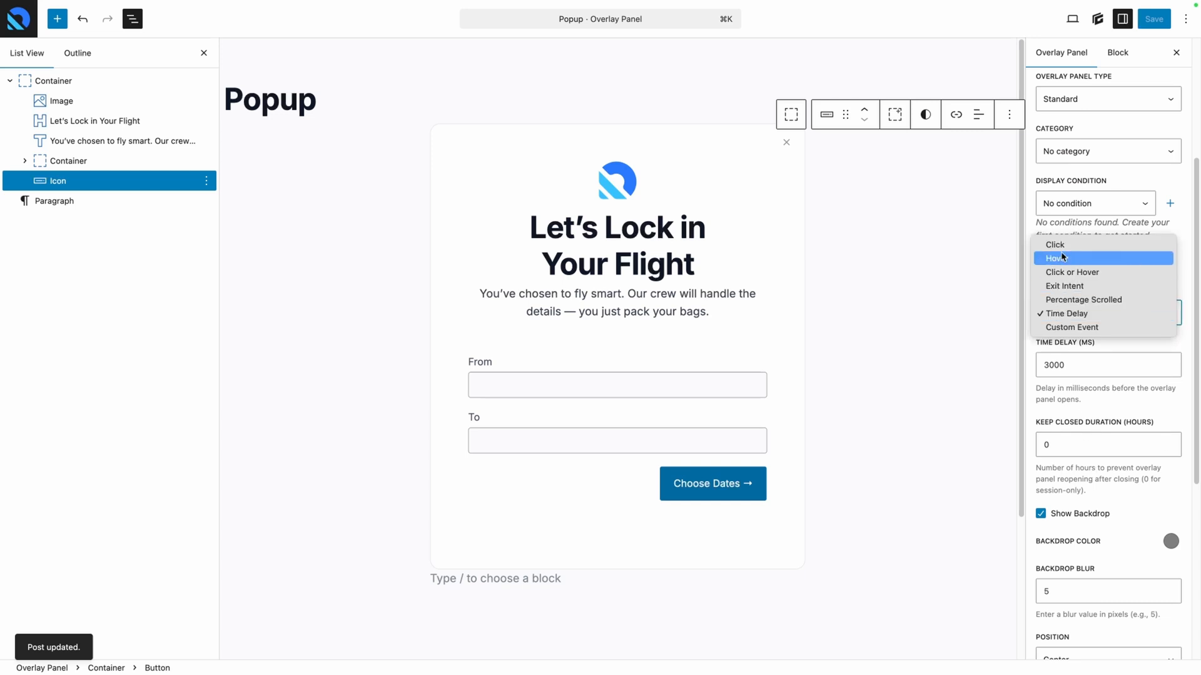
{"action": "left_click", "coordinate": [1055, 245]}
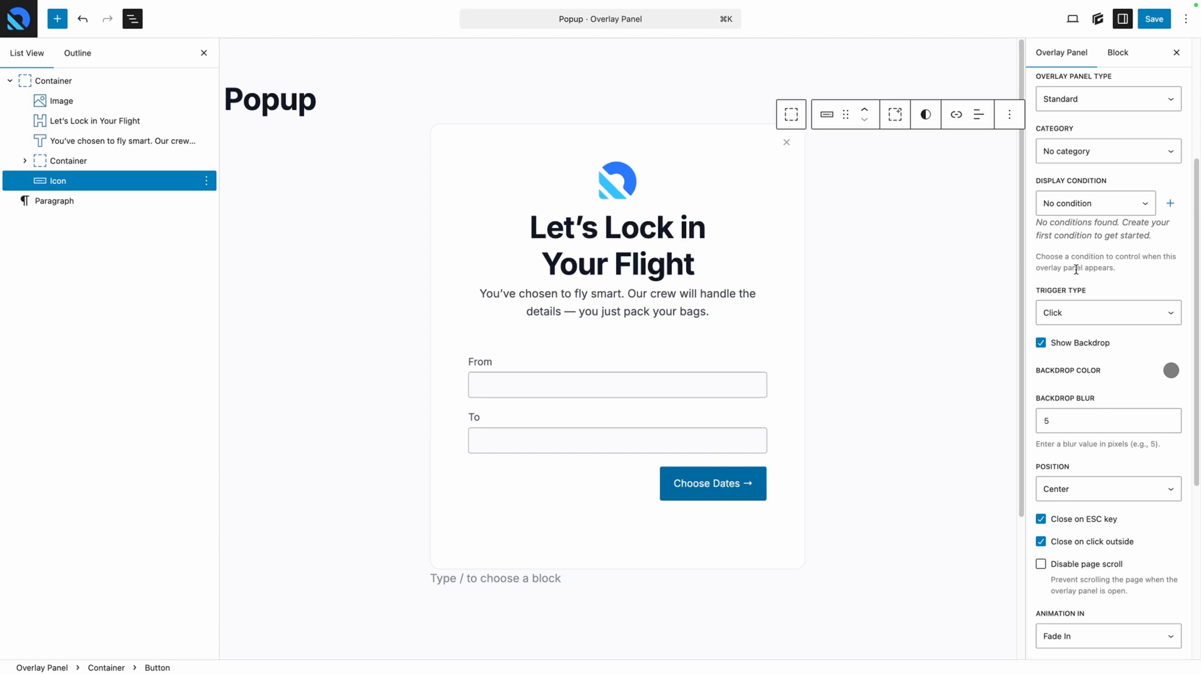
{"action": "left_click", "coordinate": [1154, 19]}
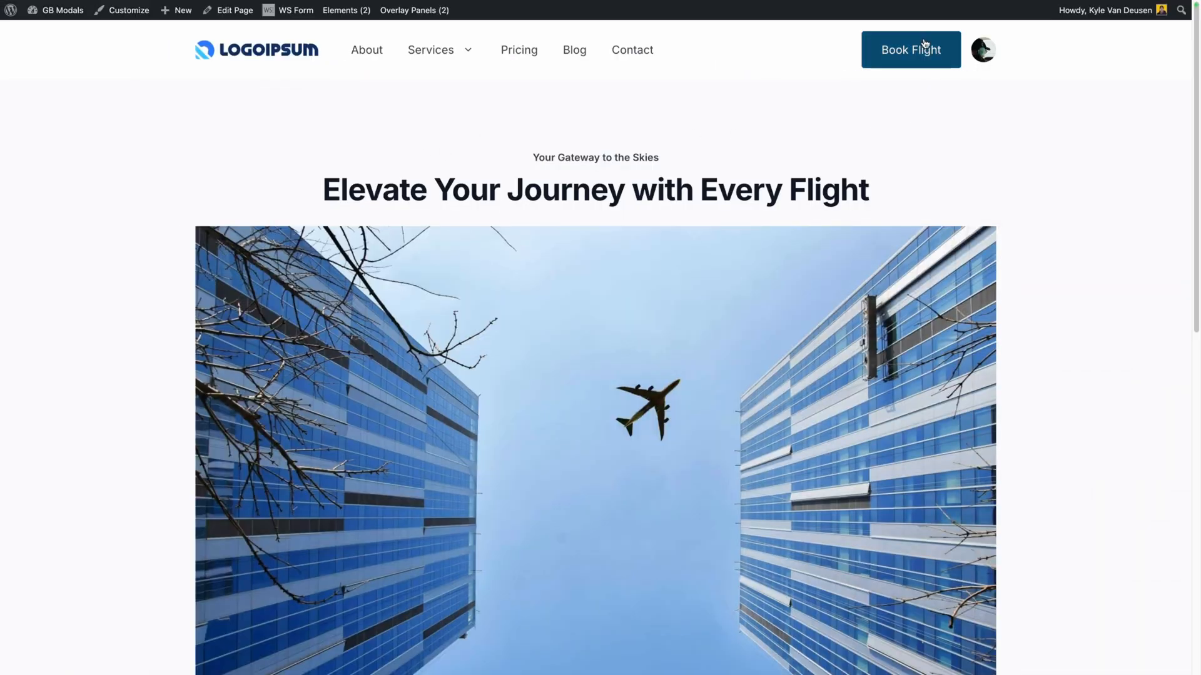
{"action": "mouse_move", "coordinate": [908, 140]}
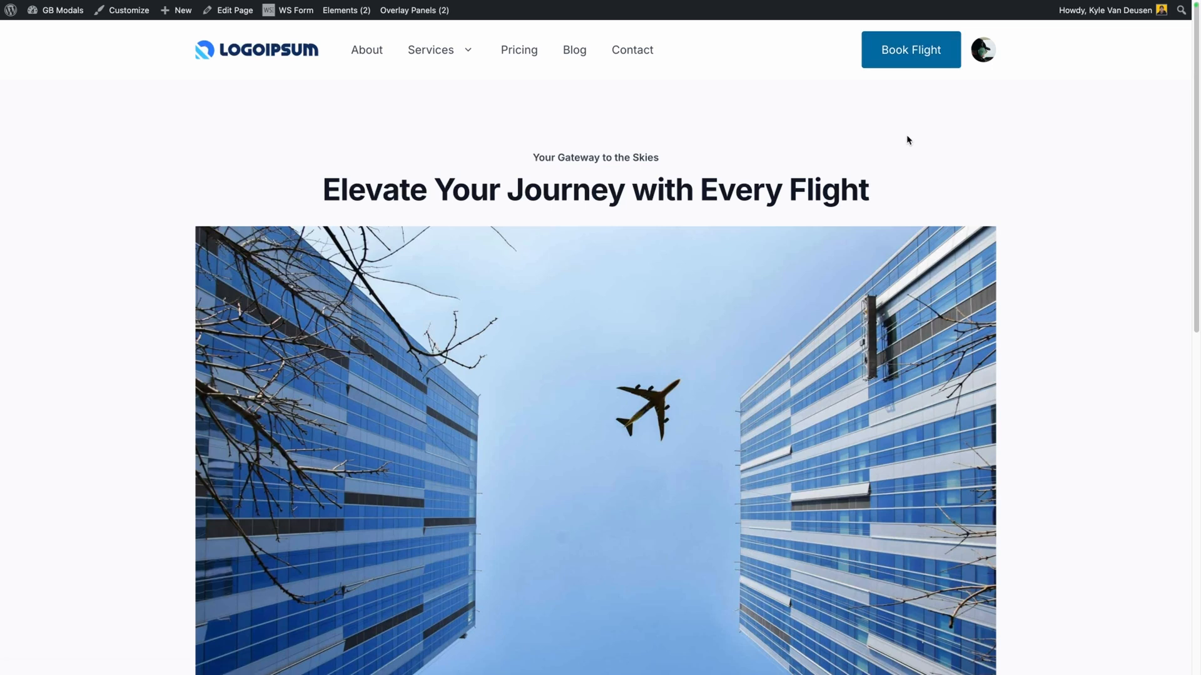
{"action": "mouse_move", "coordinate": [383, 41]}
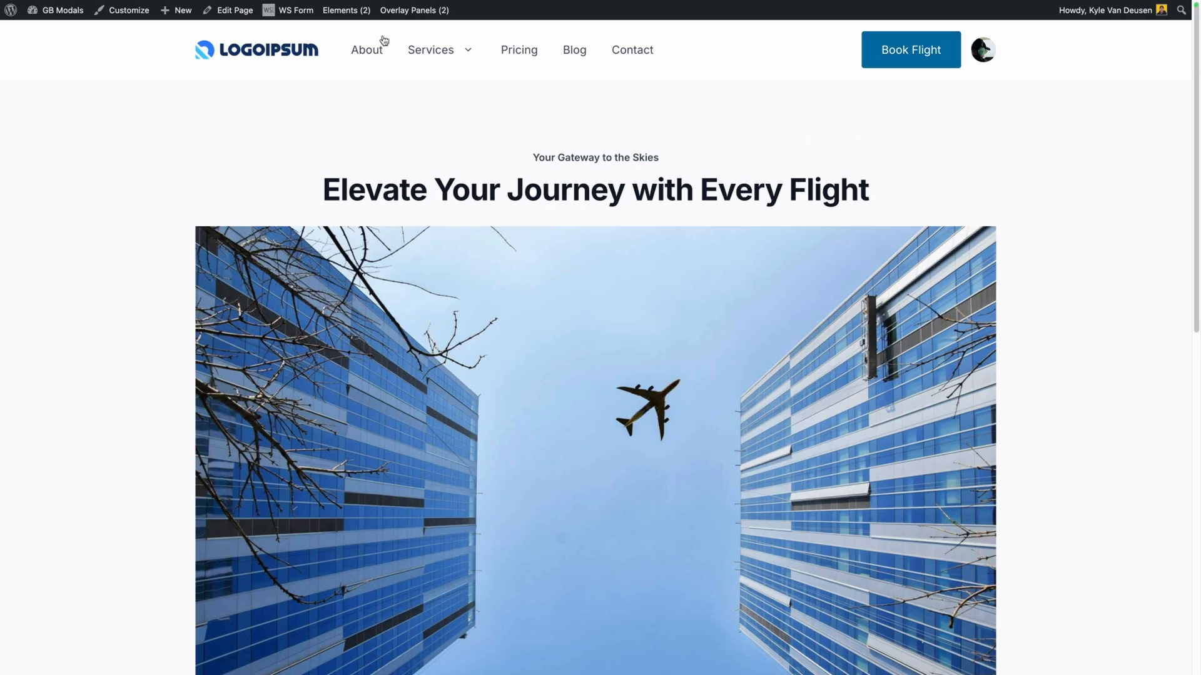
Step: Open the Header (Mega Menu) element, clear Book Flight's link and make it a button
{"action": "left_click", "coordinate": [345, 10]}
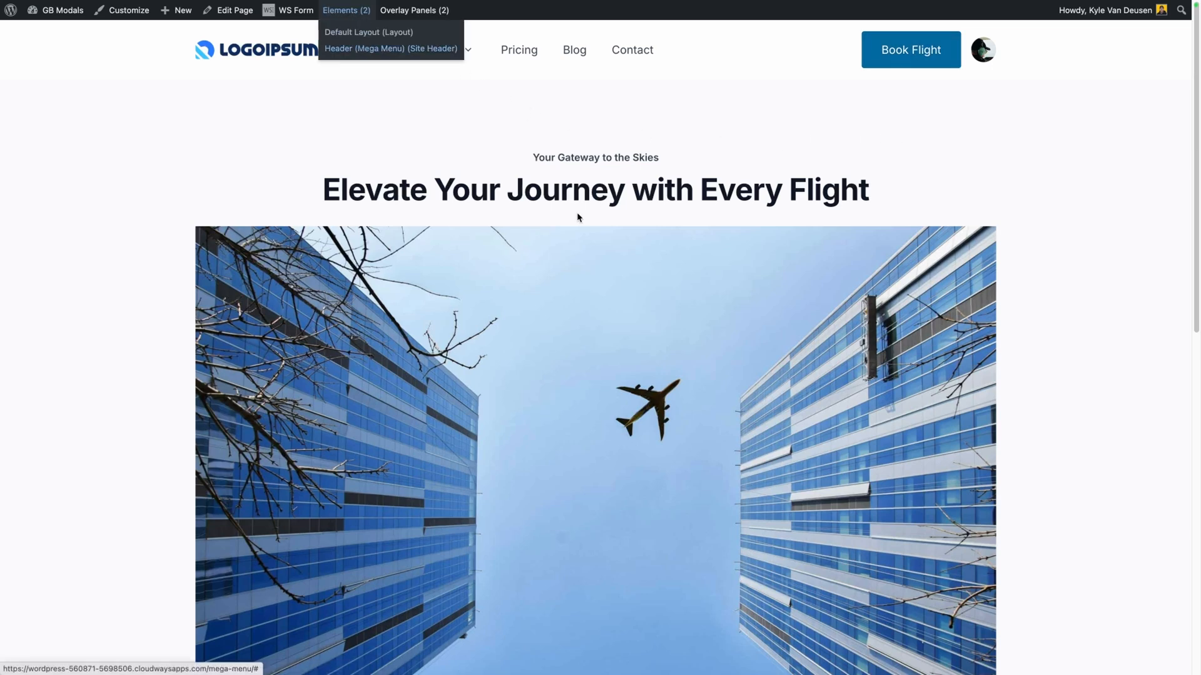
{"action": "left_click", "coordinate": [390, 48]}
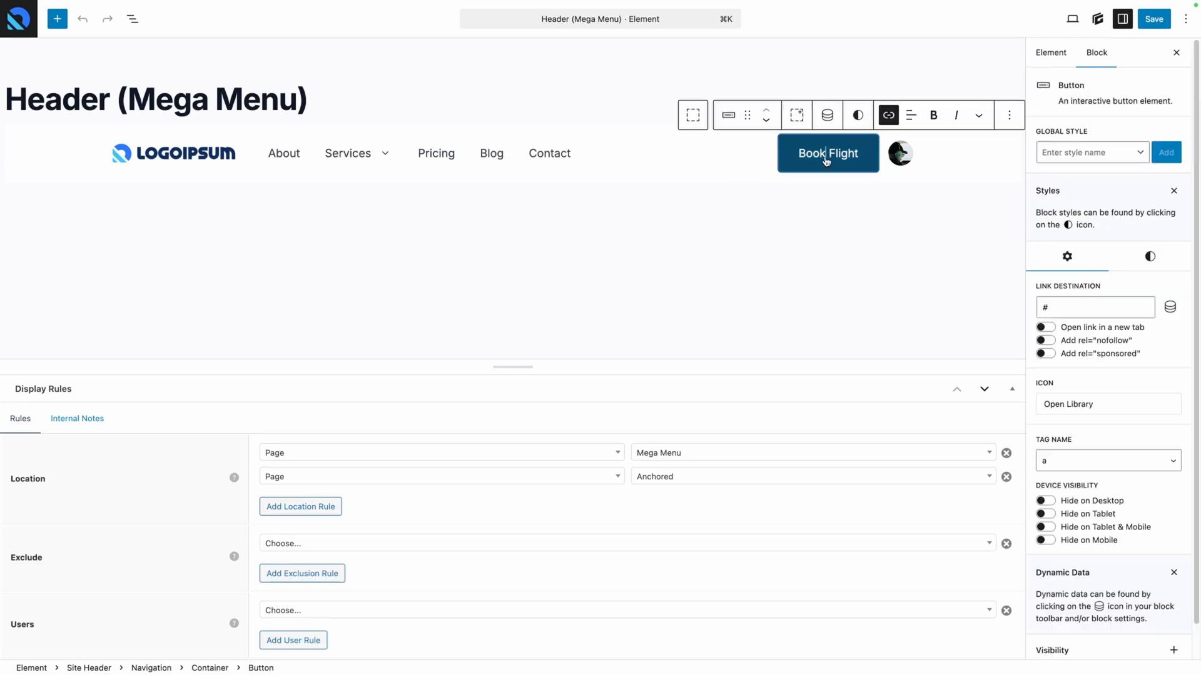
{"action": "left_click", "coordinate": [888, 115]}
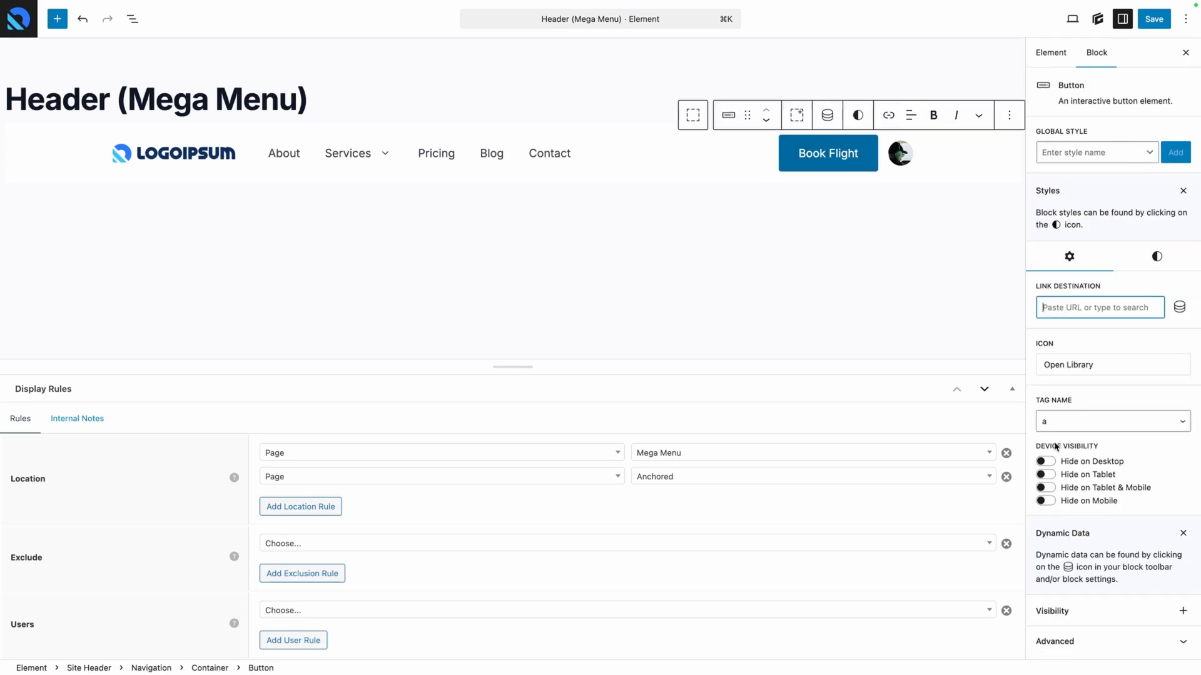
{"action": "left_click", "coordinate": [1111, 421]}
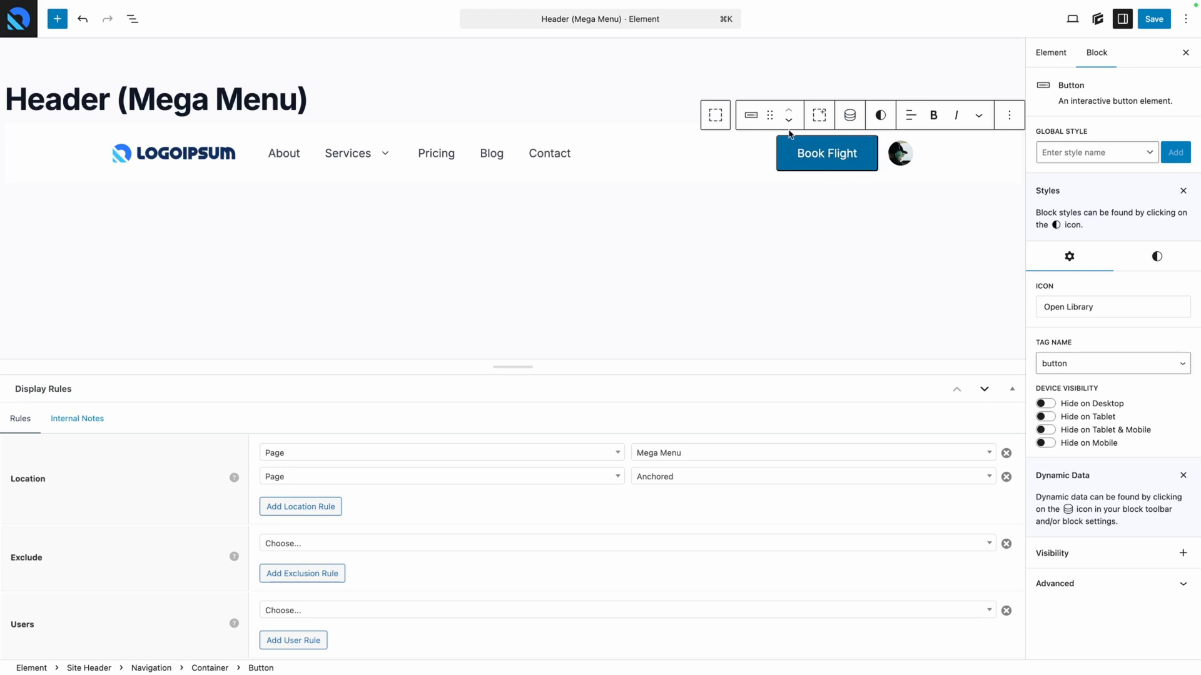
Step: Set the button border to 0, make it trigger the Popup overlay panel, and save
{"action": "left_click", "coordinate": [1151, 256]}
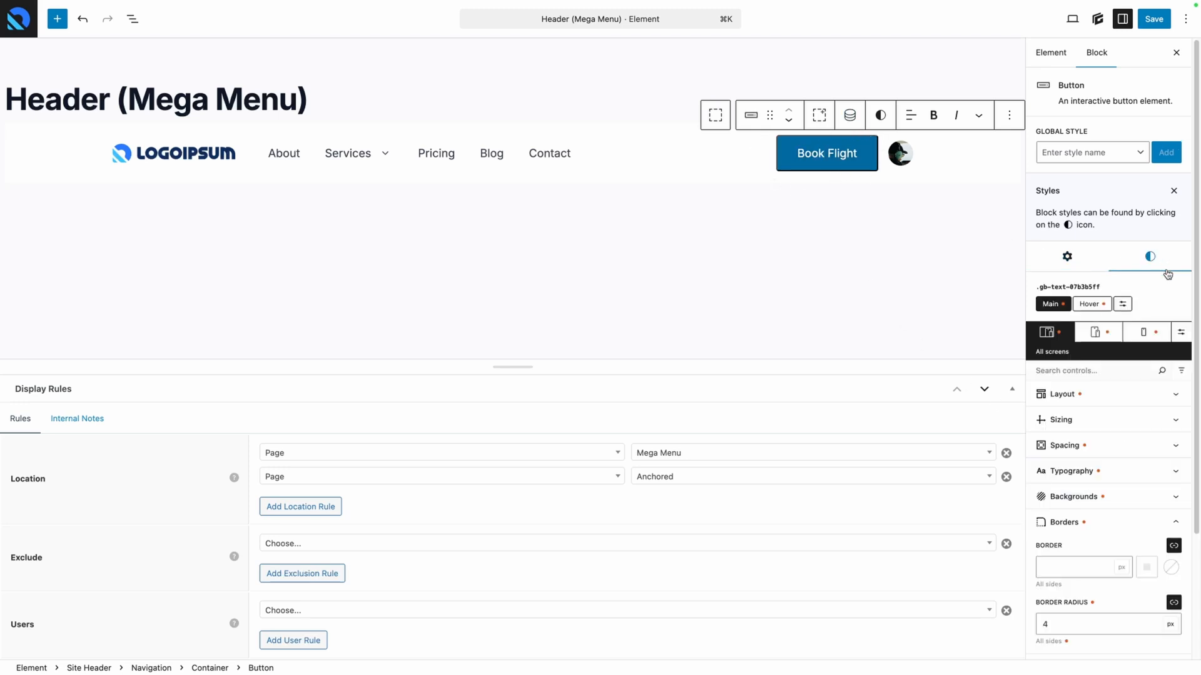
{"action": "left_click", "coordinate": [1080, 567]}
{"action": "type", "text": "0"}
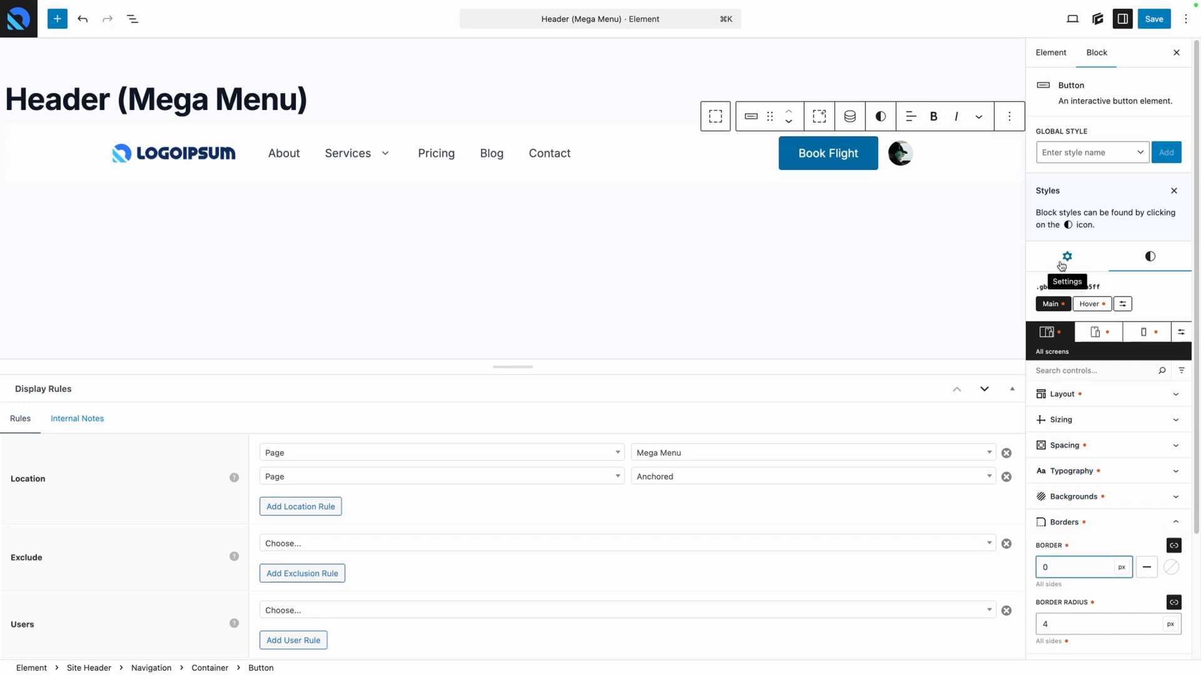
{"action": "left_click", "coordinate": [1065, 257]}
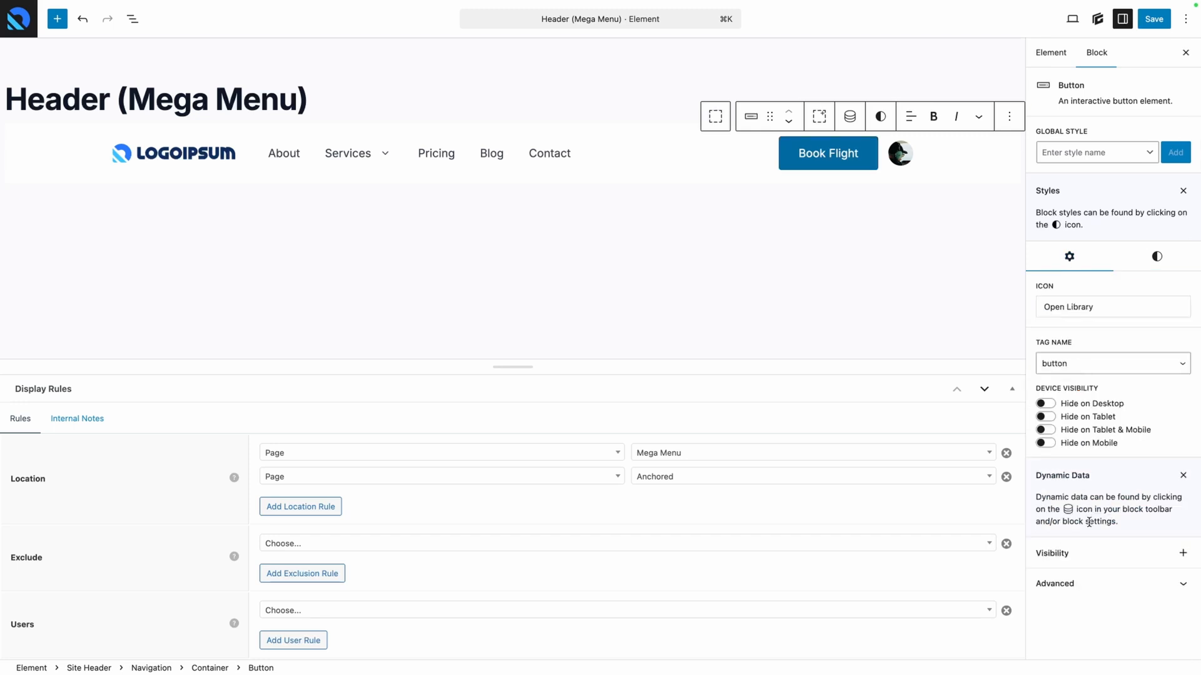
{"action": "left_click", "coordinate": [1055, 359]}
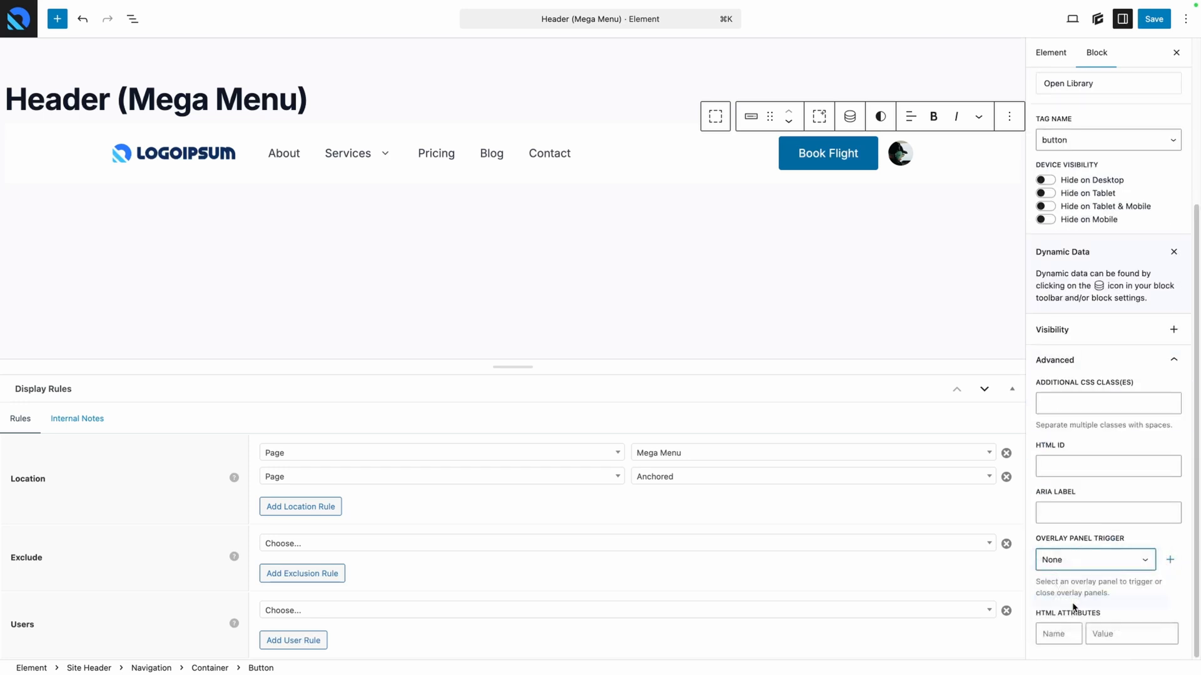
{"action": "left_click", "coordinate": [1090, 560]}
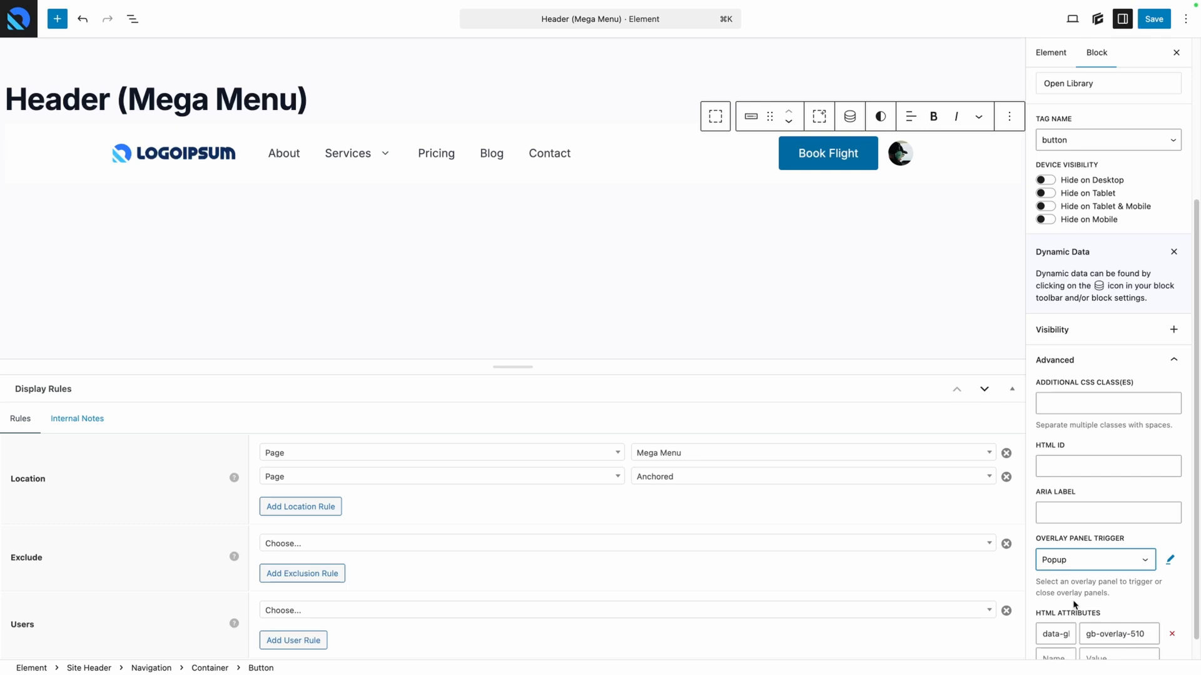
{"action": "left_click", "coordinate": [1153, 19]}
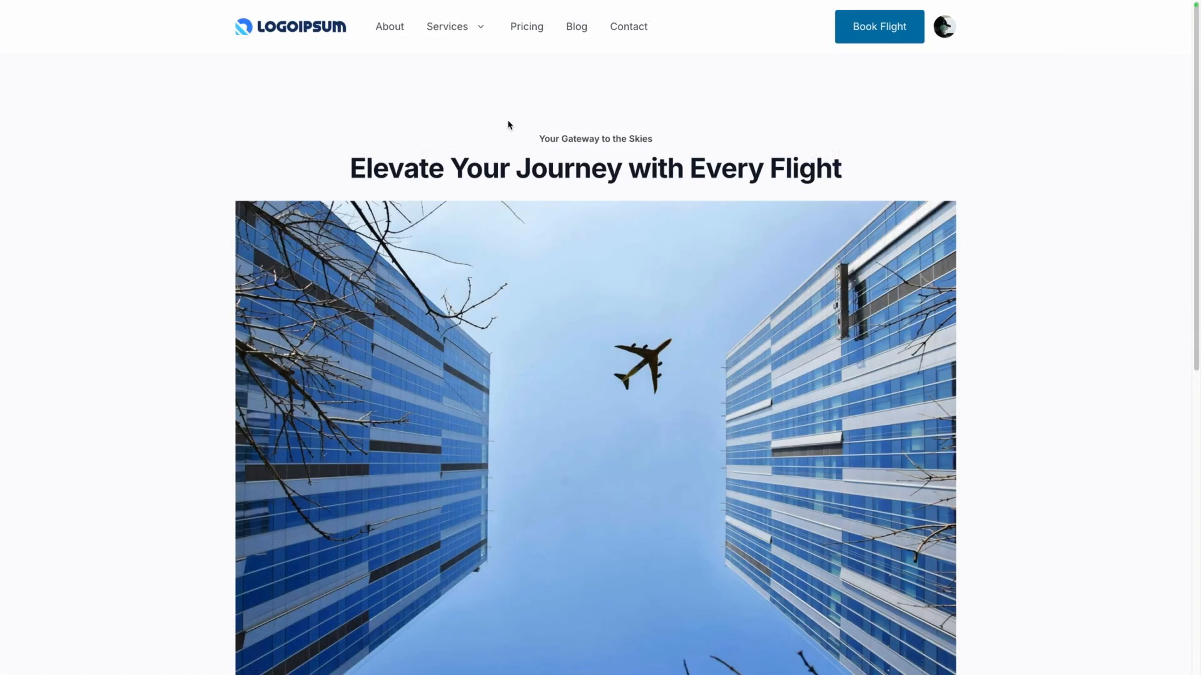
{"action": "left_click", "coordinate": [878, 27]}
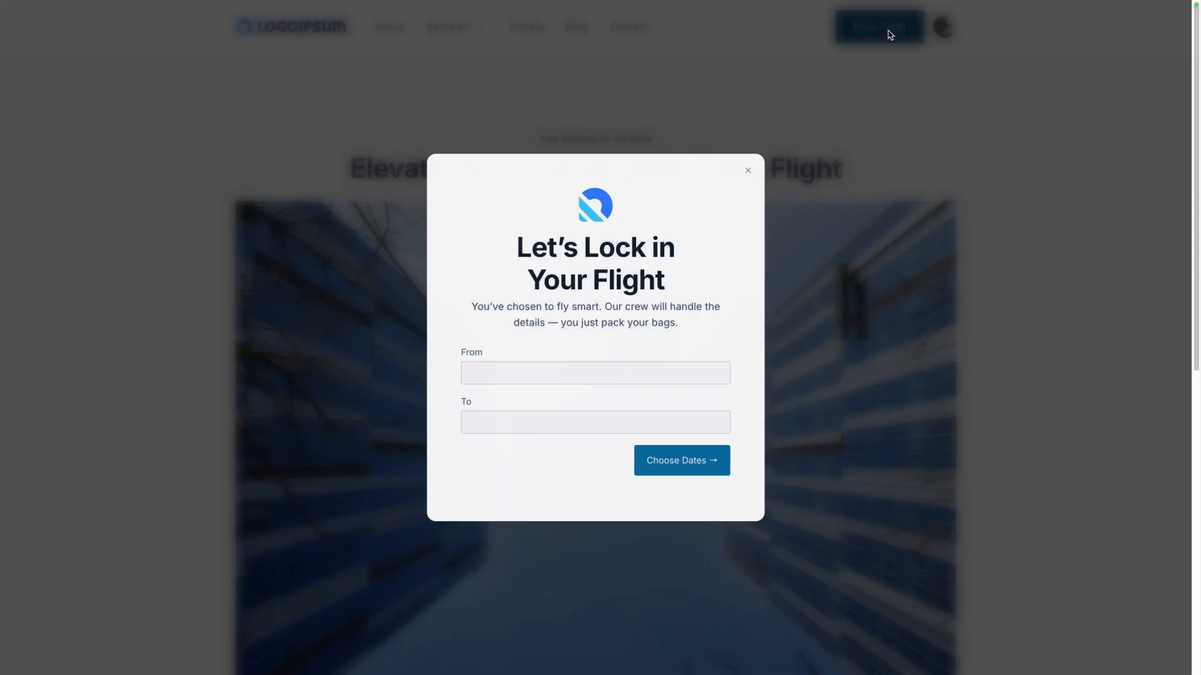
{"action": "left_click", "coordinate": [747, 170]}
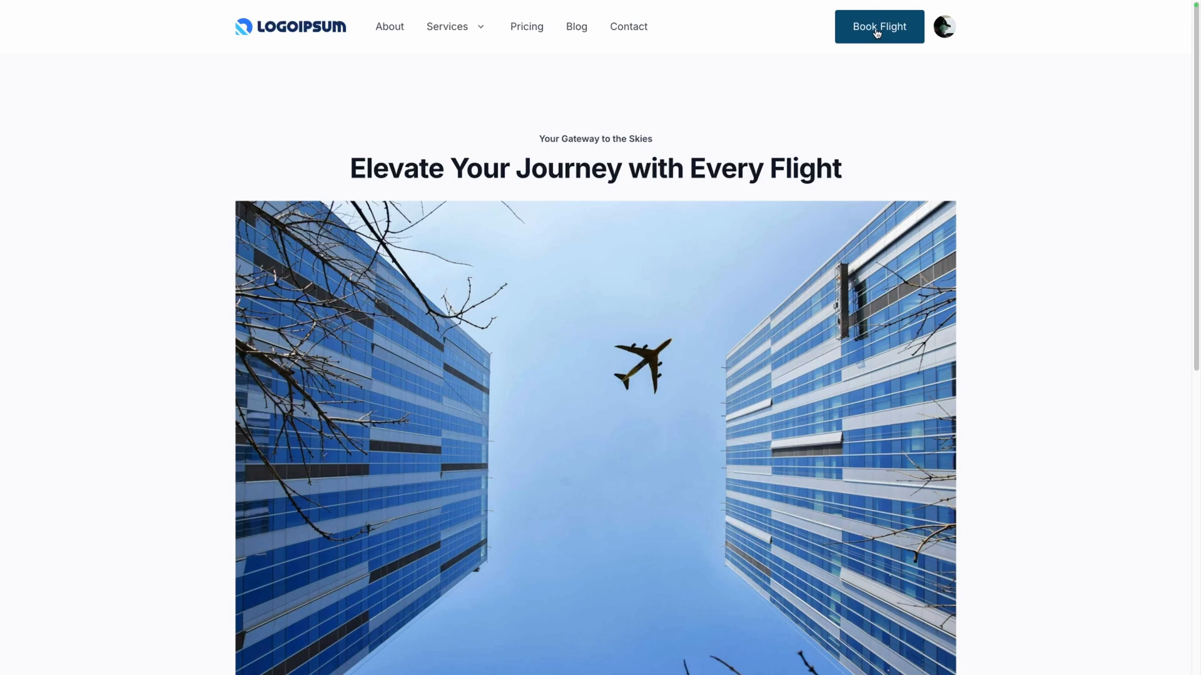
{"action": "mouse_move", "coordinate": [888, 62]}
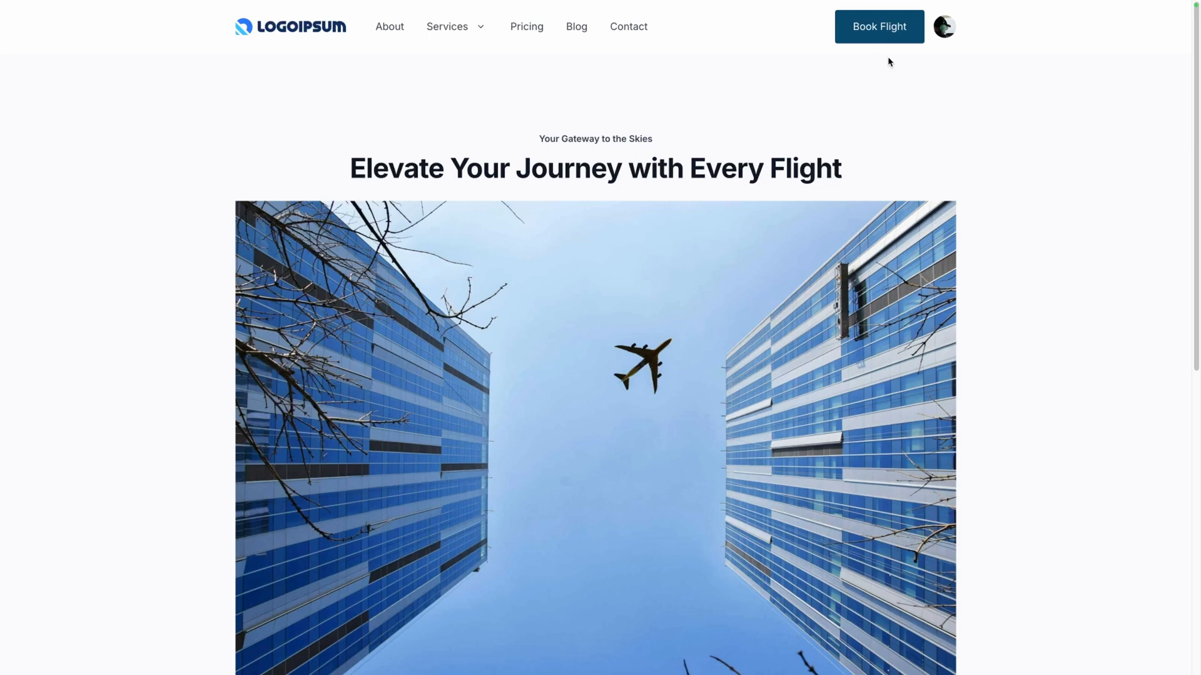
{"action": "left_click", "coordinate": [877, 27]}
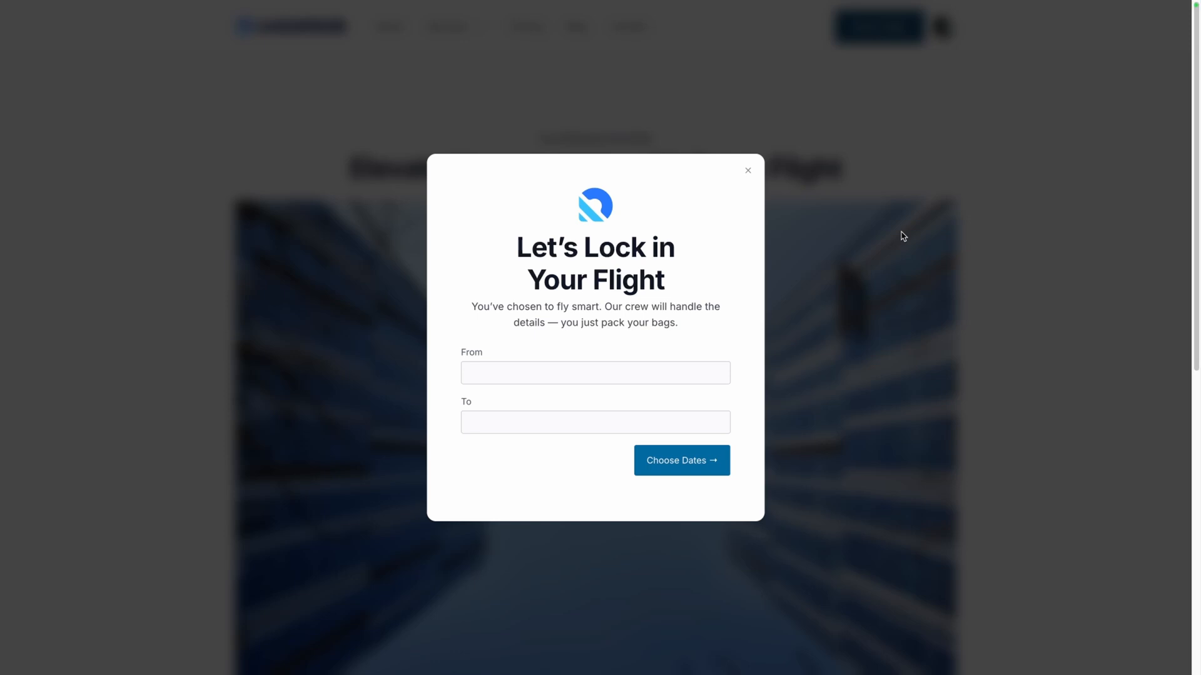
{"action": "left_click", "coordinate": [747, 170]}
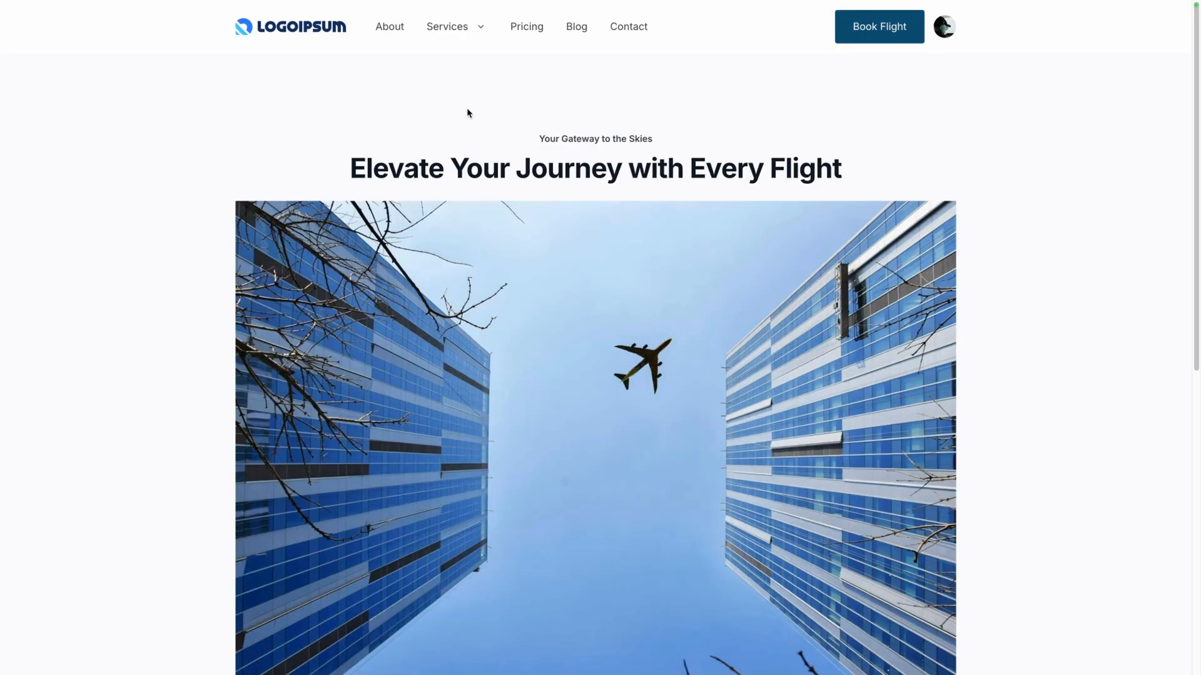
{"action": "mouse_move", "coordinate": [988, 30]}
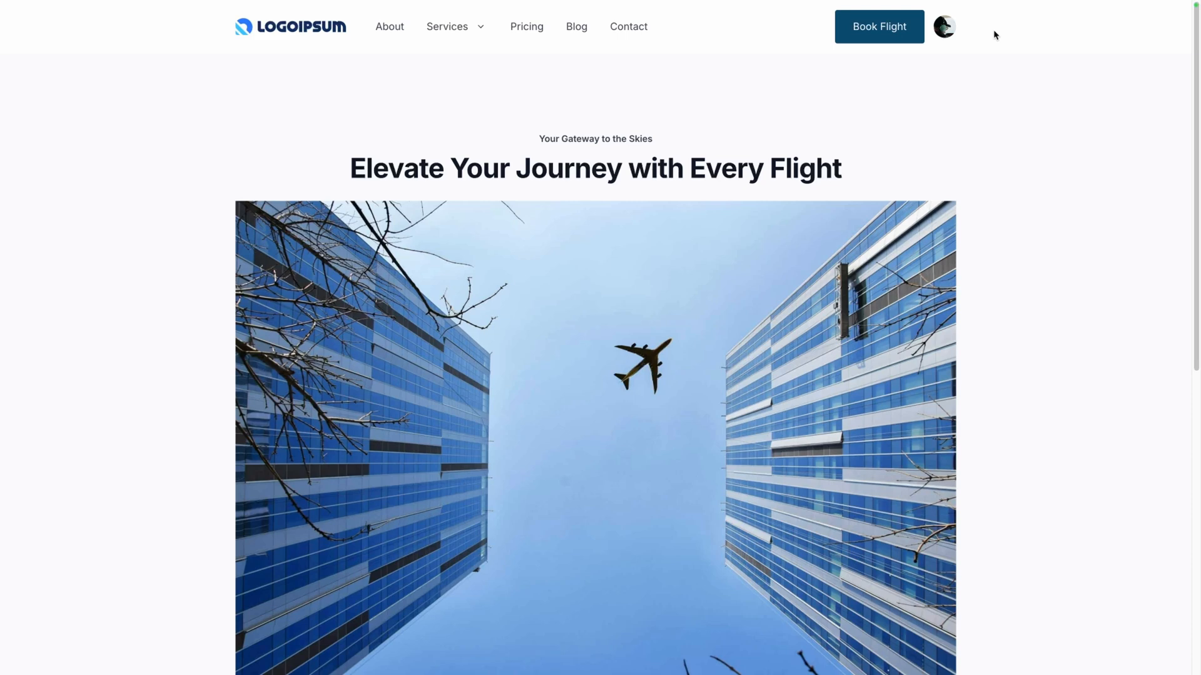
Step: Toggle the account flyout from the avatar and test the Book Flight popup on the live site
{"action": "left_click", "coordinate": [944, 26]}
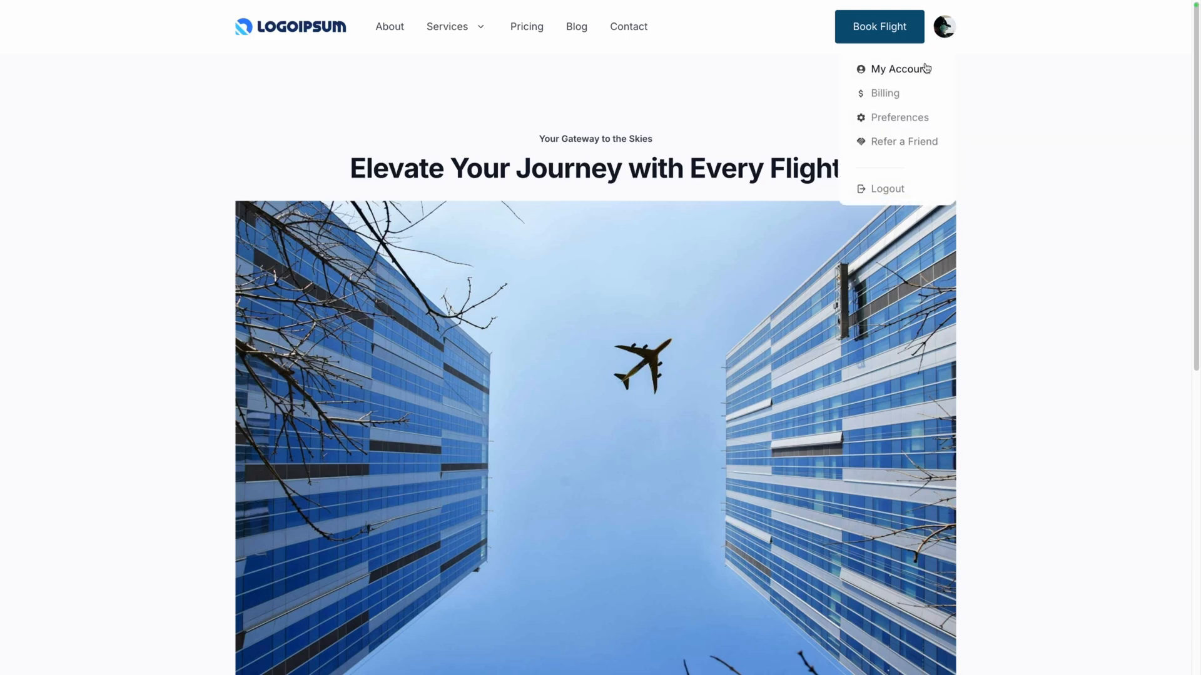
{"action": "mouse_move", "coordinate": [908, 146]}
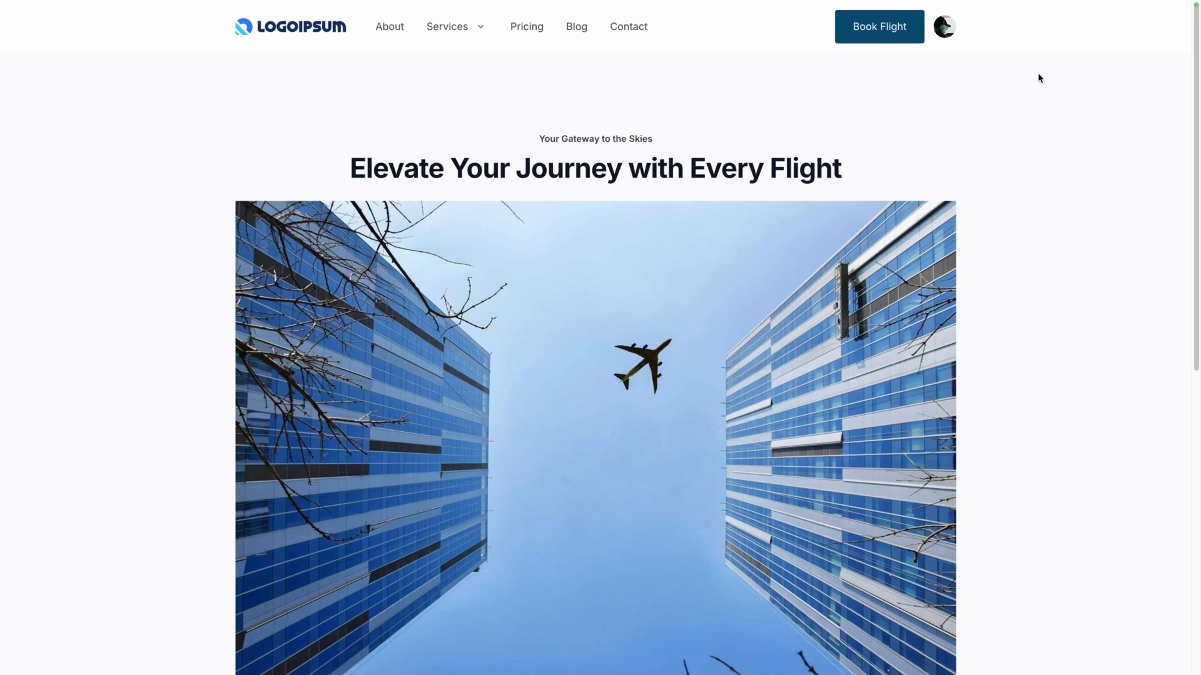
{"action": "left_click", "coordinate": [944, 26]}
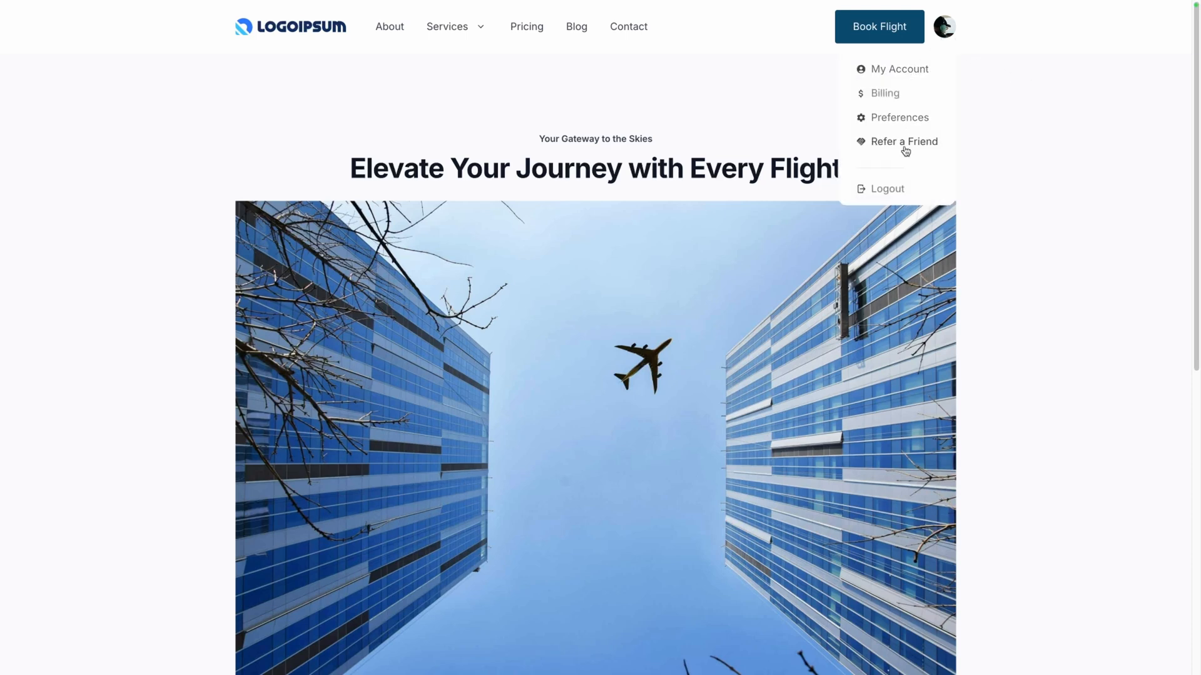
{"action": "left_click", "coordinate": [878, 26]}
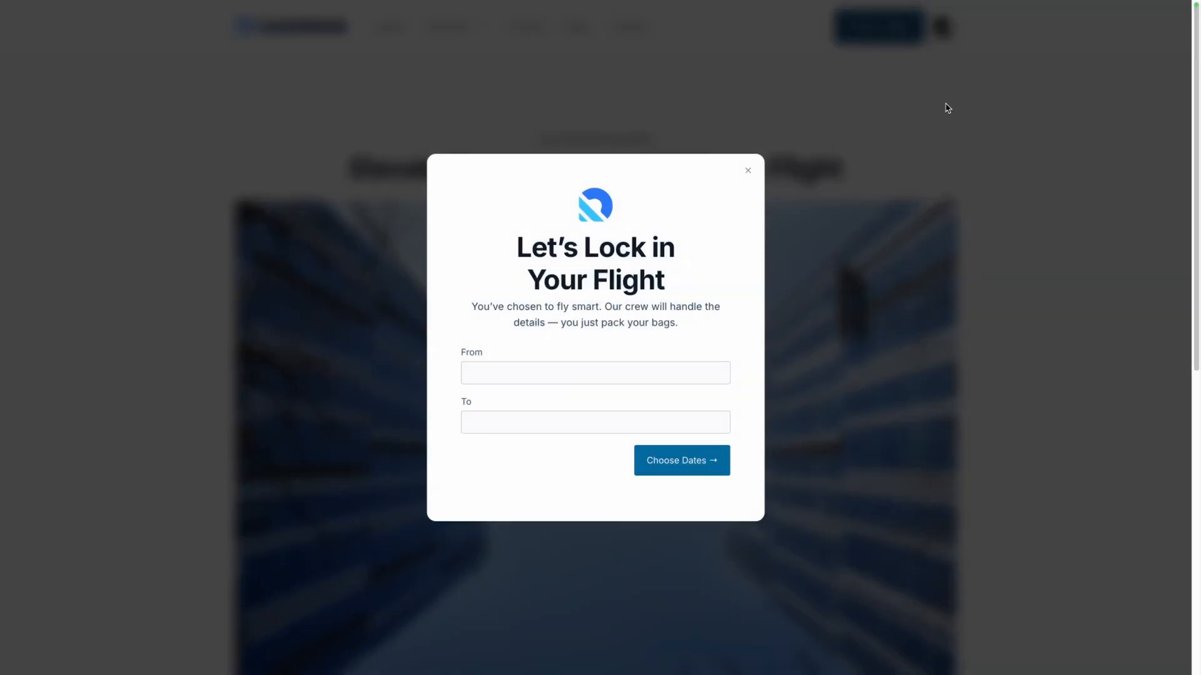
{"action": "left_click", "coordinate": [942, 27]}
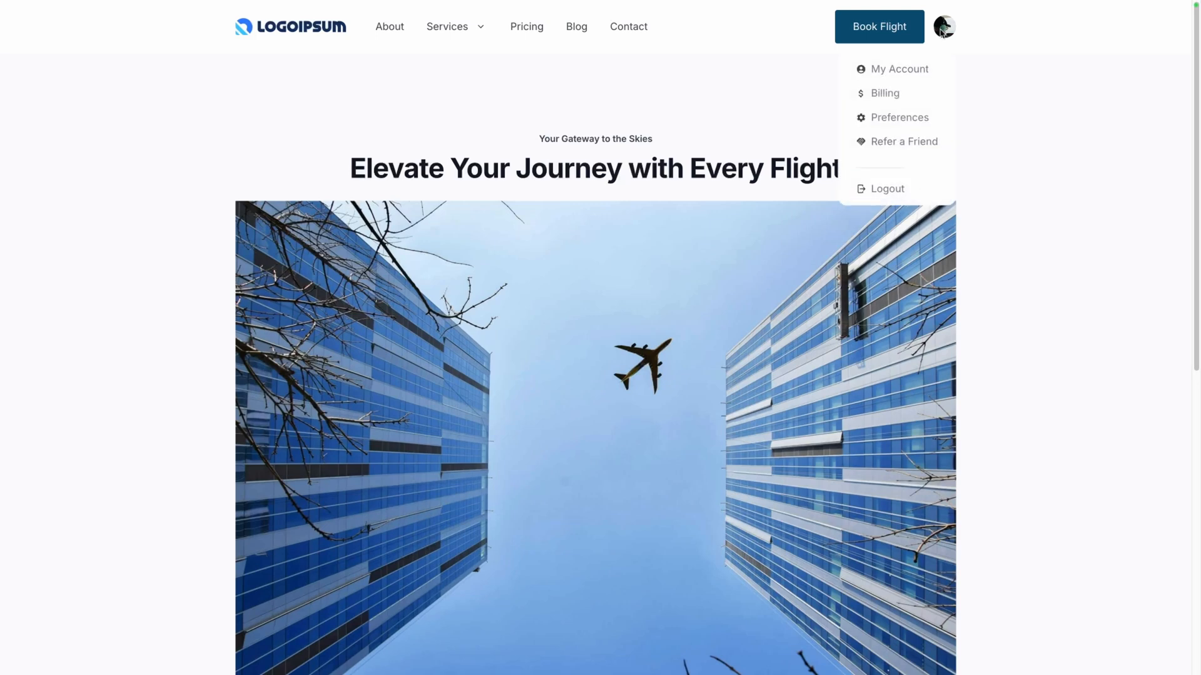
{"action": "mouse_move", "coordinate": [999, 194]}
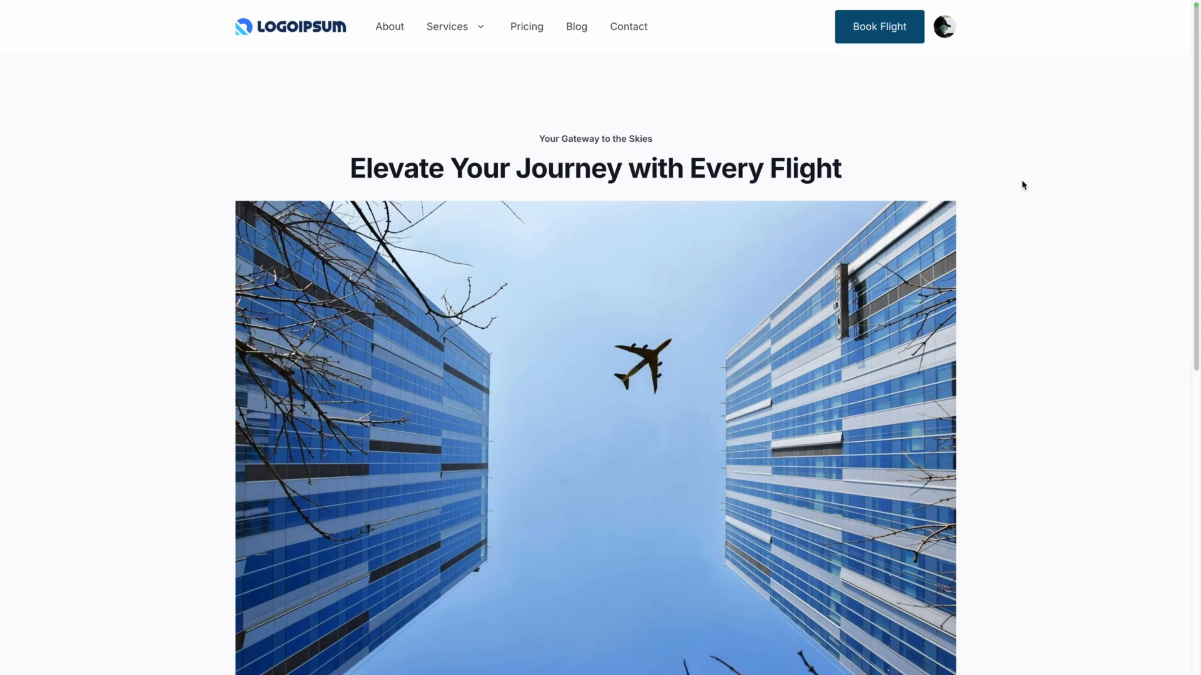
{"action": "left_click", "coordinate": [944, 27]}
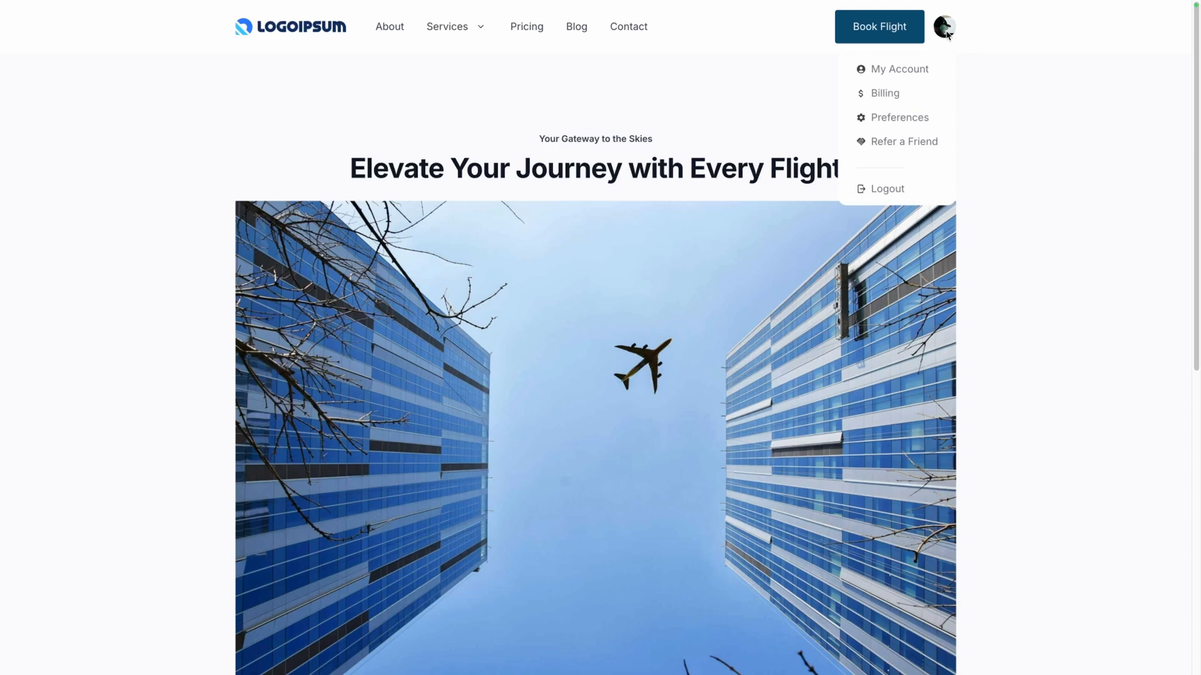
{"action": "mouse_move", "coordinate": [913, 193]}
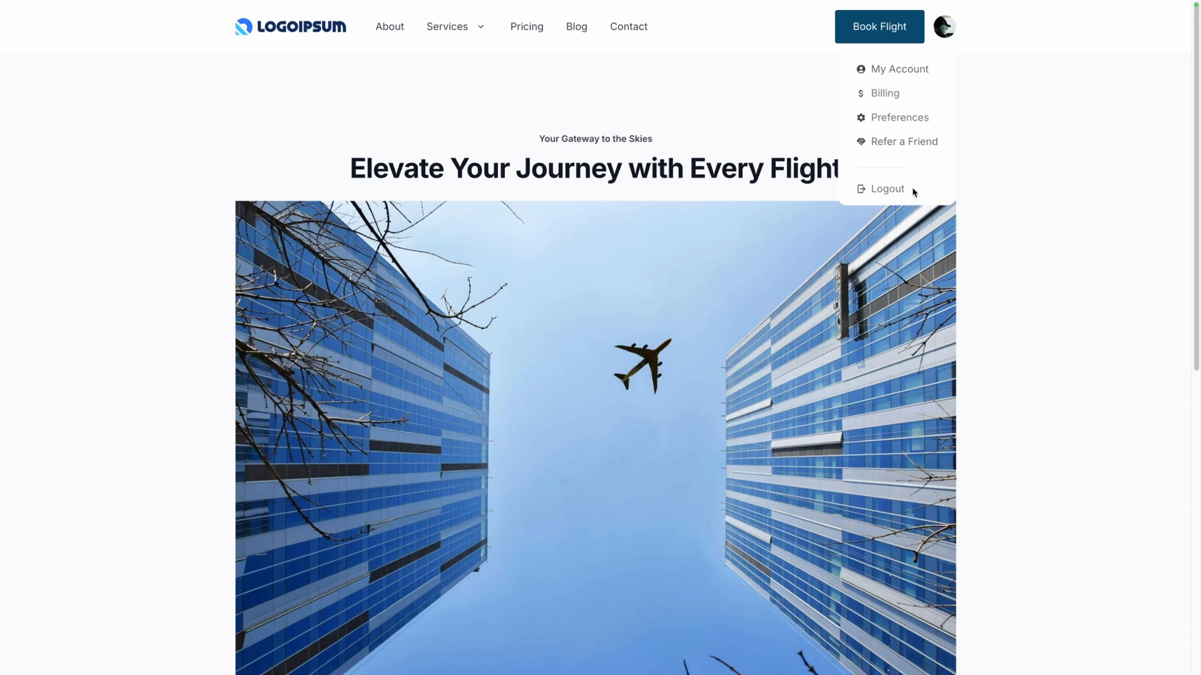
{"action": "mouse_move", "coordinate": [912, 198]}
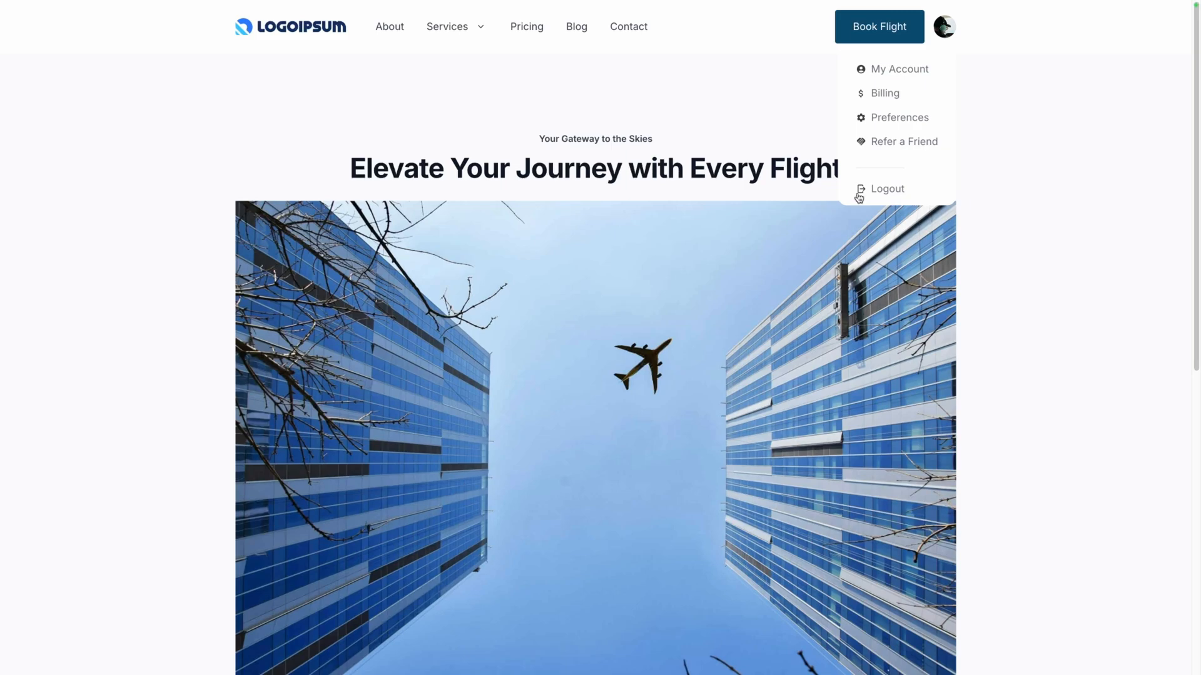
{"action": "left_click", "coordinate": [942, 27]}
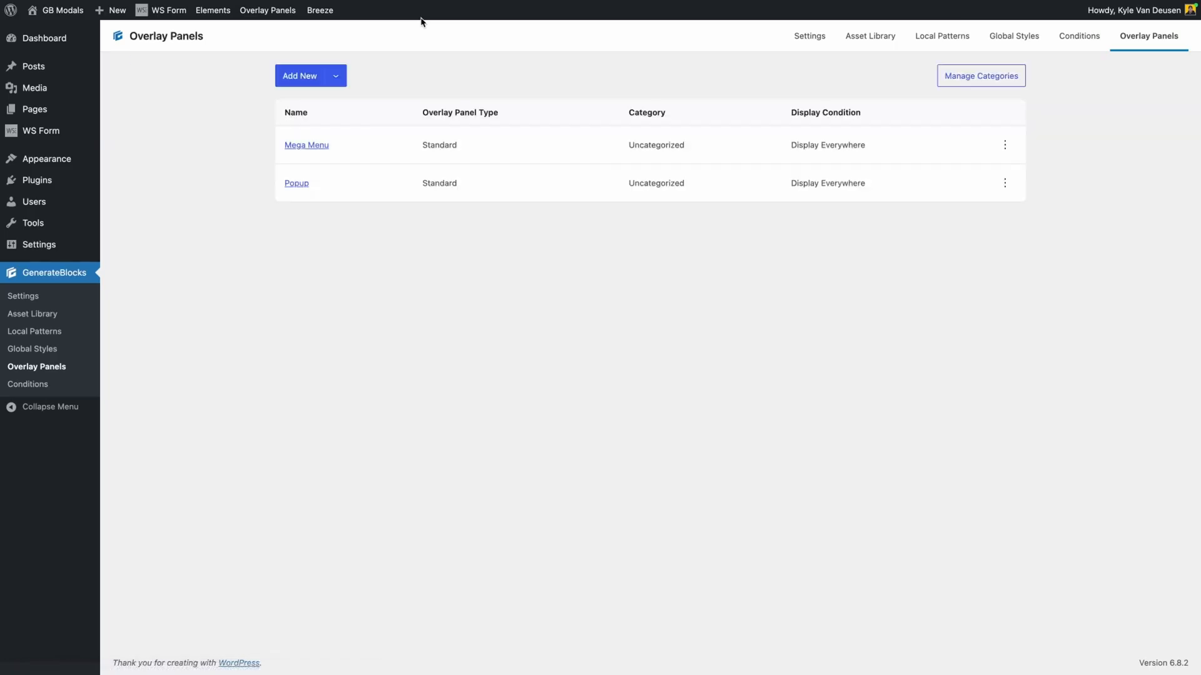
Step: Create a new overlay panel named 'Account Details Menu'
{"action": "left_click", "coordinate": [335, 76]}
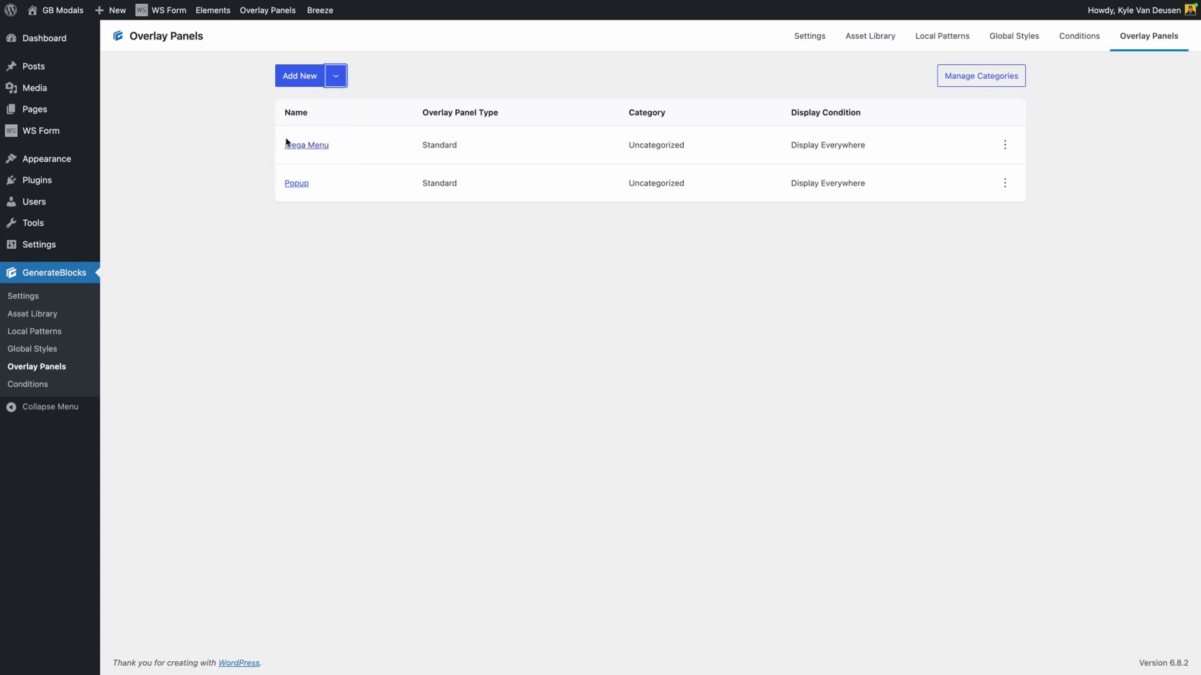
{"action": "left_click", "coordinate": [300, 76]}
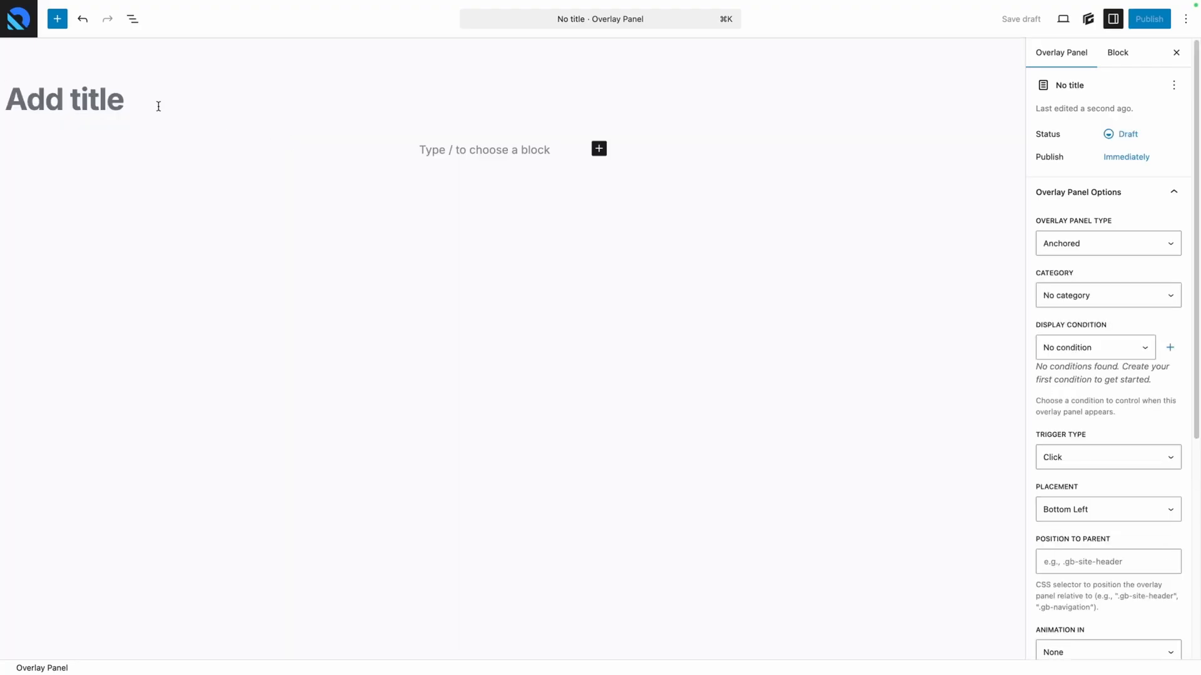
{"action": "type", "text": "Account Details"}
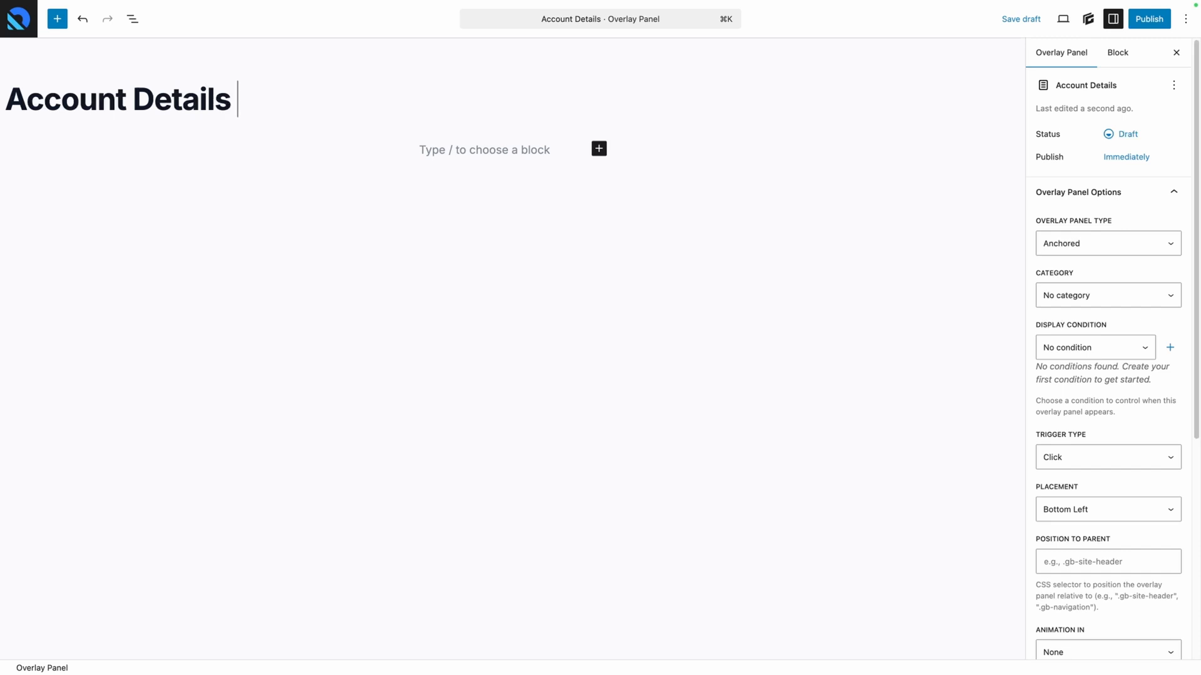
{"action": "type", "text": "Menu"}
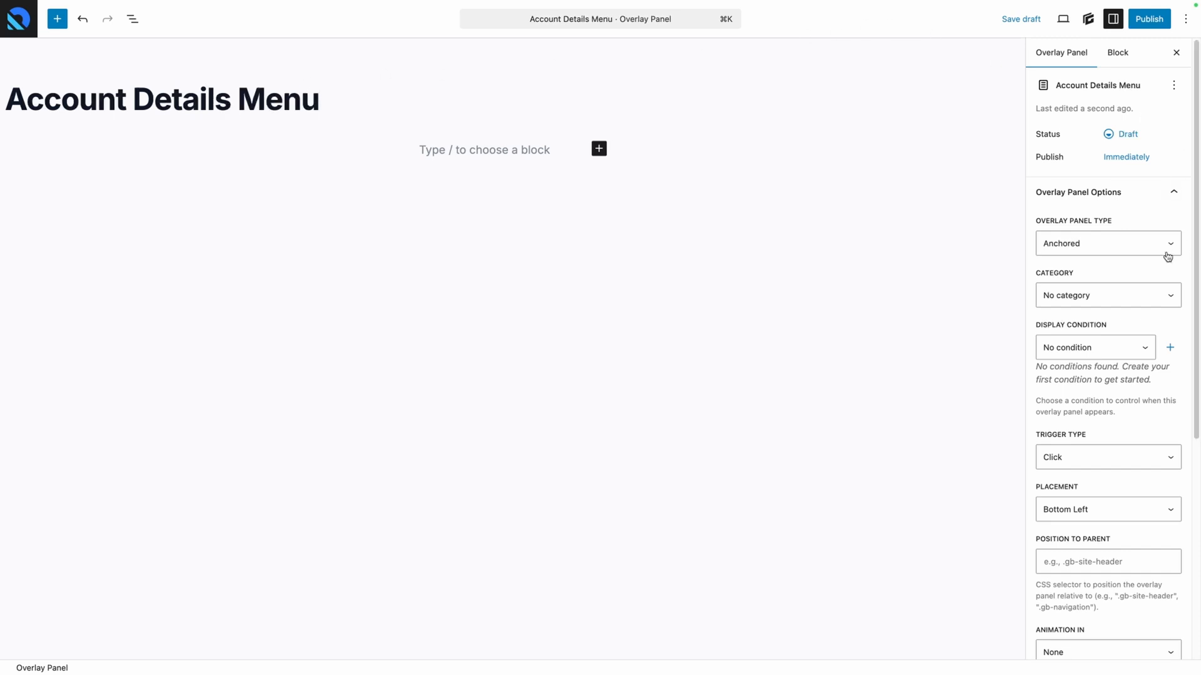
{"action": "mouse_move", "coordinate": [1101, 246]}
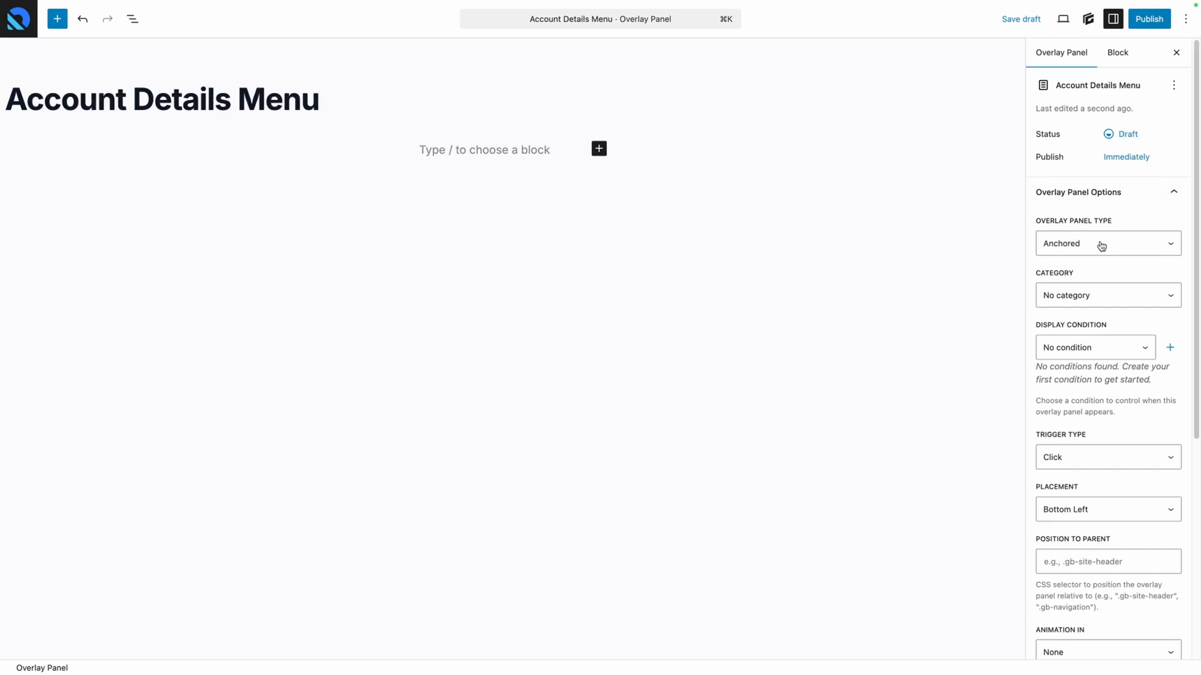
{"action": "mouse_move", "coordinate": [1087, 302]}
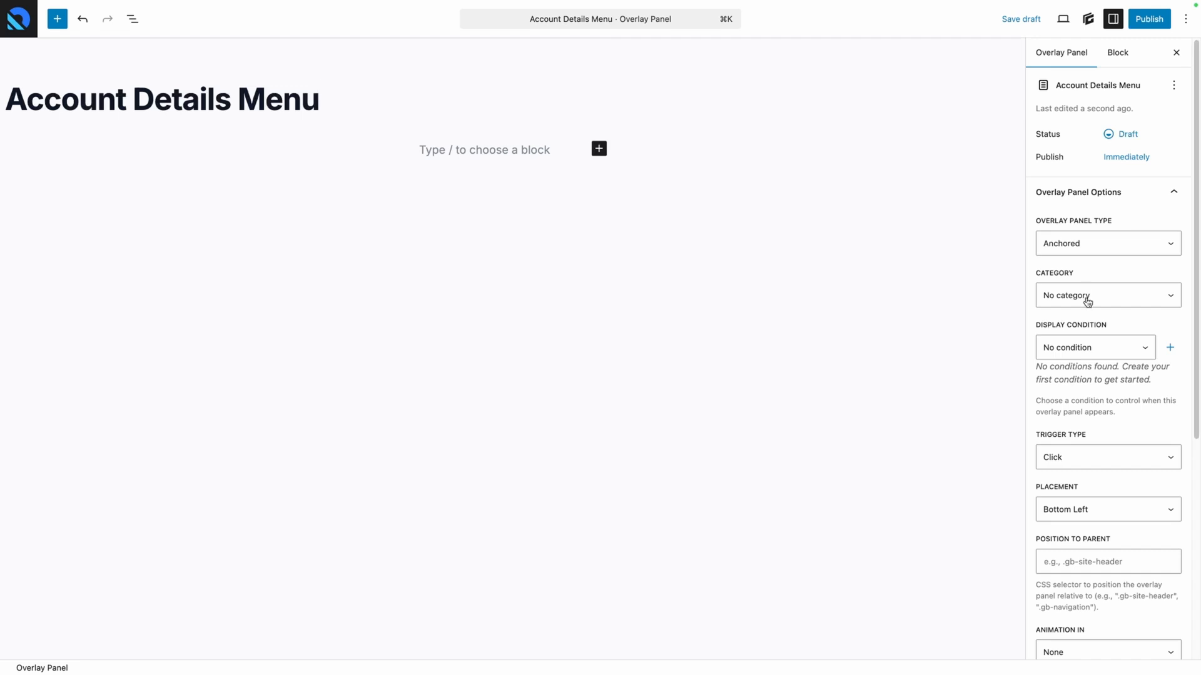
Step: Set the panel to open on Click or Hover at Bottom Right, positioned to a parent element
{"action": "left_click", "coordinate": [1105, 457]}
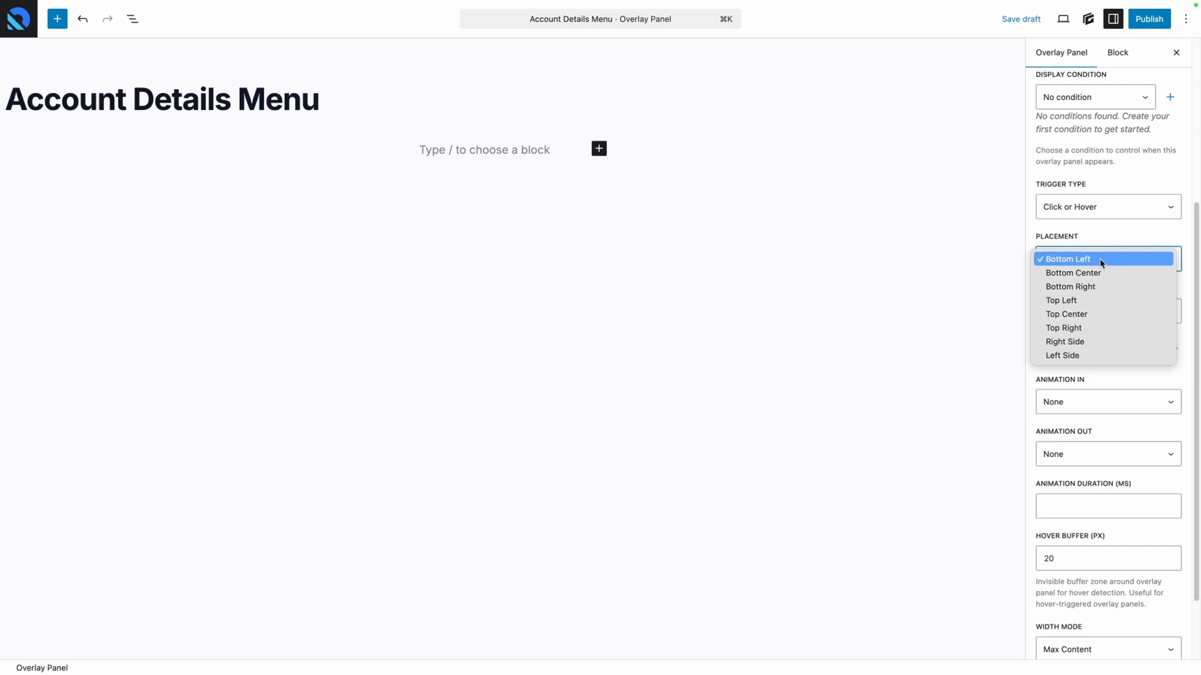
{"action": "left_click", "coordinate": [1070, 286]}
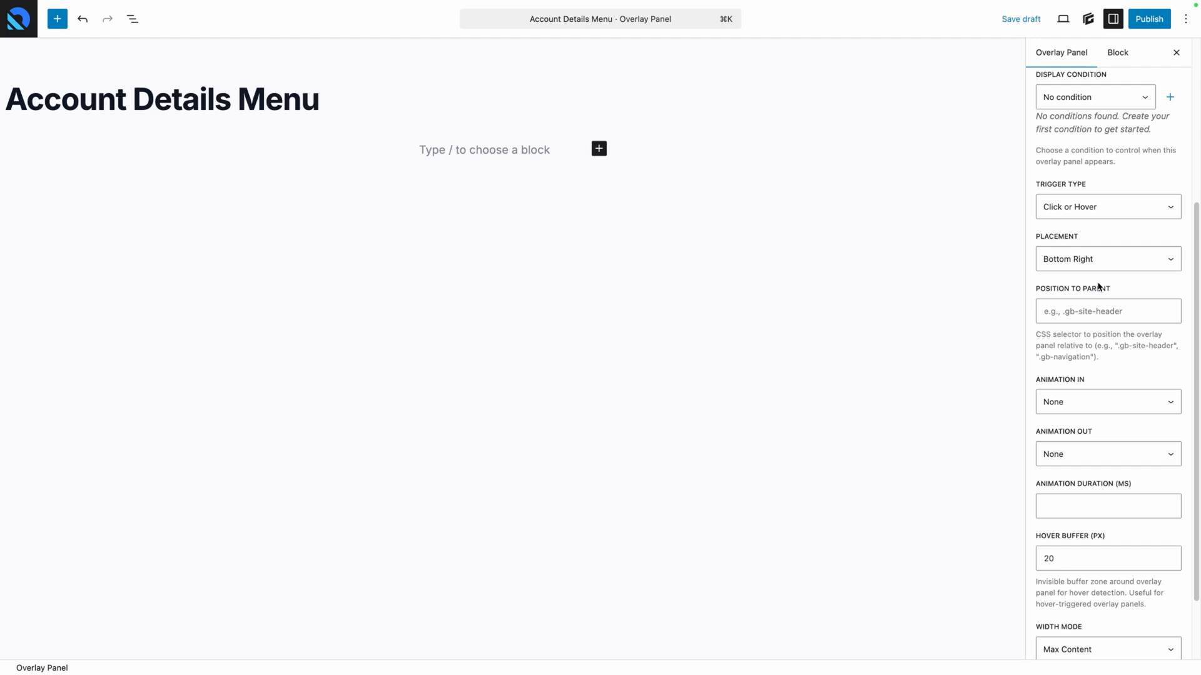
{"action": "left_click", "coordinate": [1107, 311]}
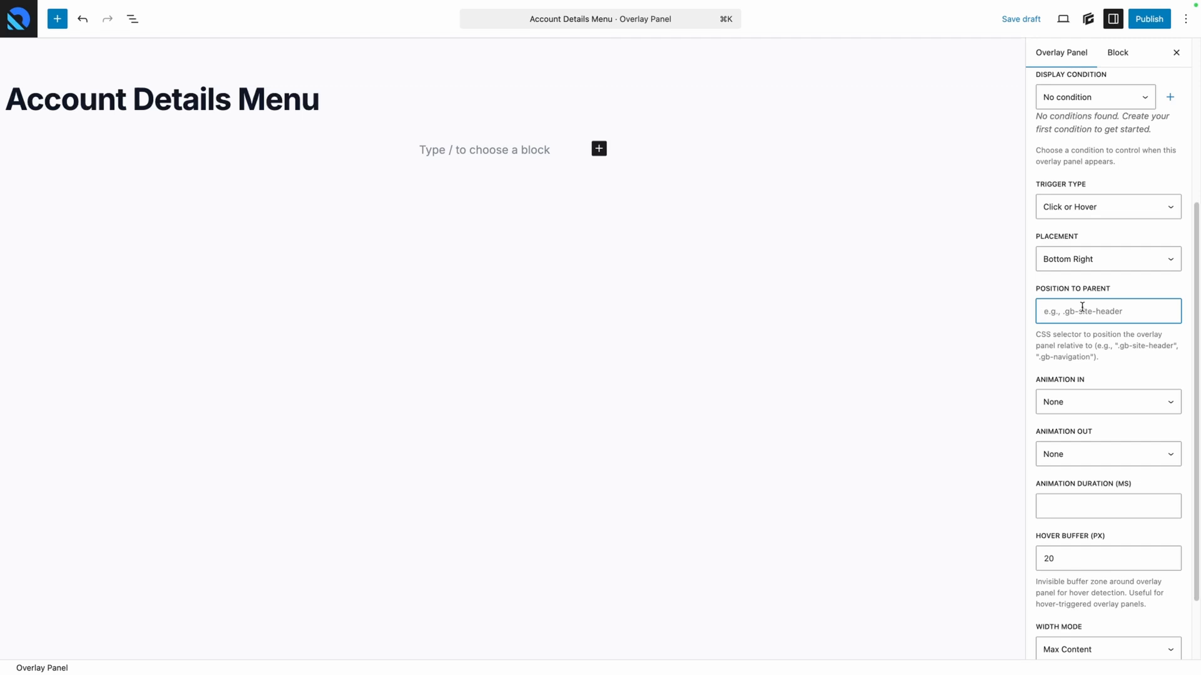
{"action": "type", "text": "."}
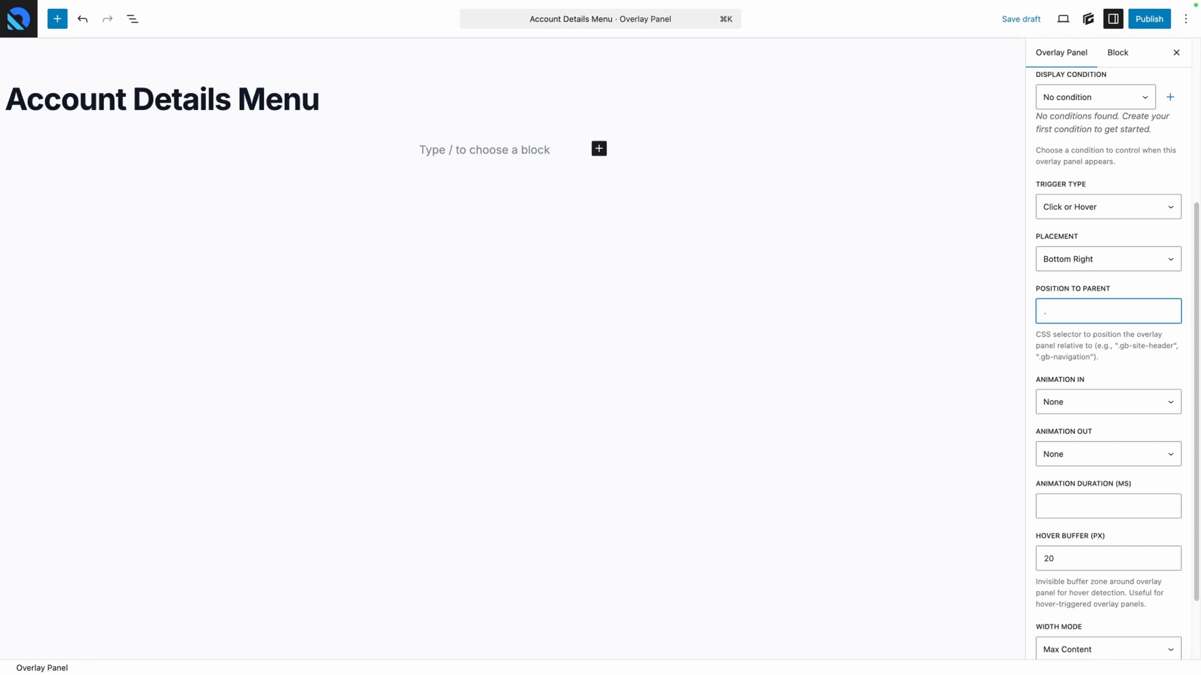
{"action": "left_click", "coordinate": [1105, 401]}
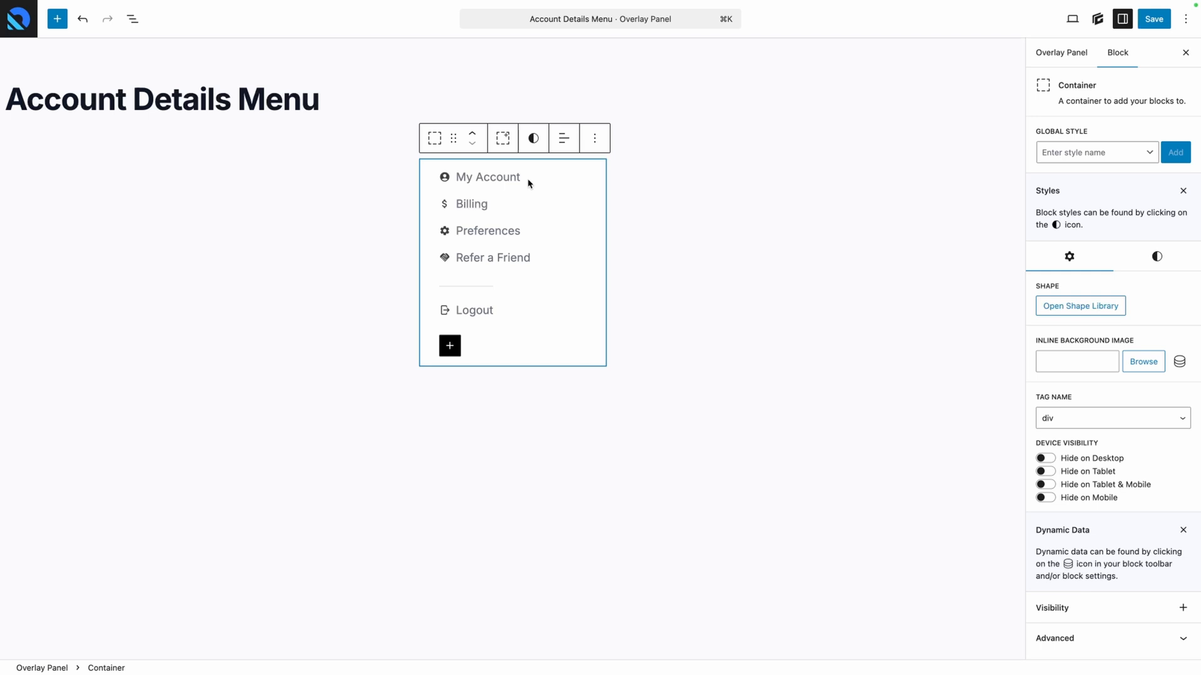
{"action": "mouse_move", "coordinate": [529, 199]}
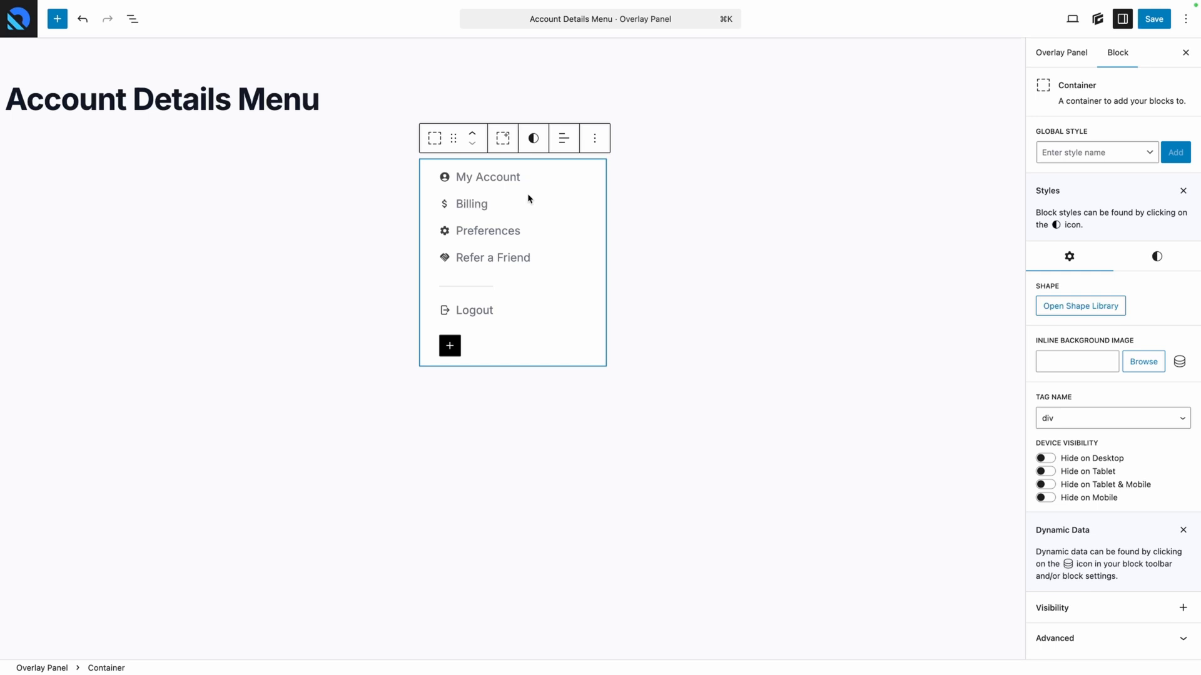
Step: Publish the Account Details Menu overlay panel
{"action": "left_click", "coordinate": [1154, 18]}
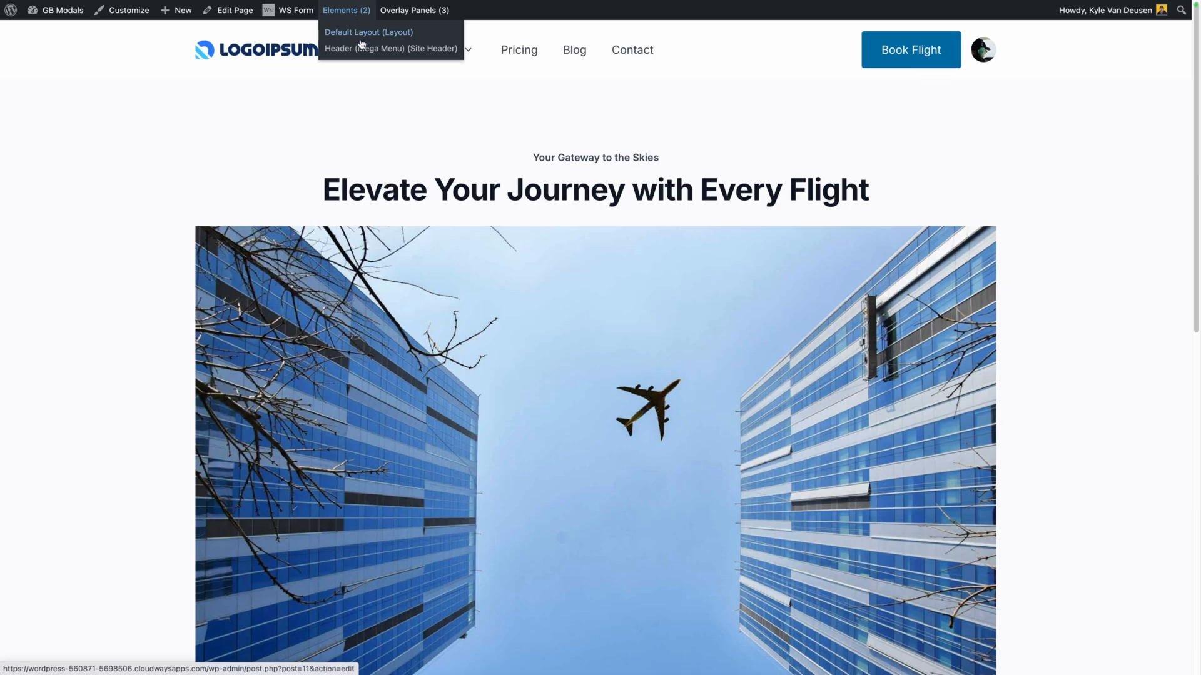
Step: In the Header (Mega Menu), make the profile image trigger Account Details Menu and save
{"action": "left_click", "coordinate": [389, 48]}
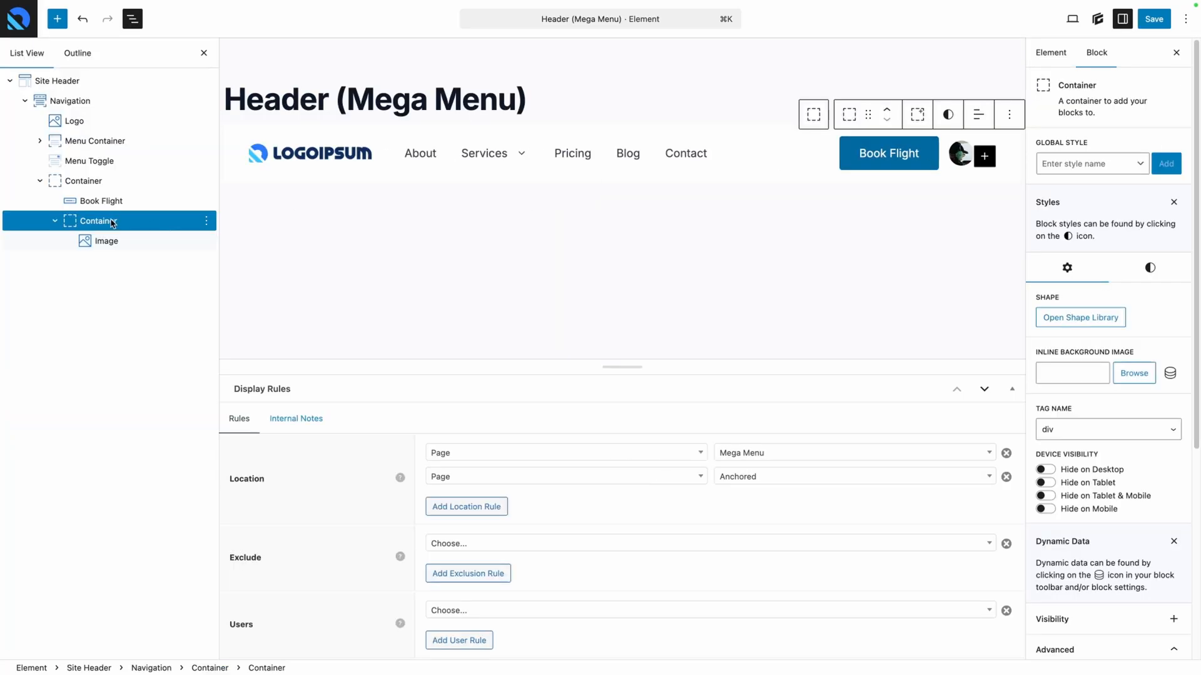
{"action": "mouse_move", "coordinate": [1042, 242]}
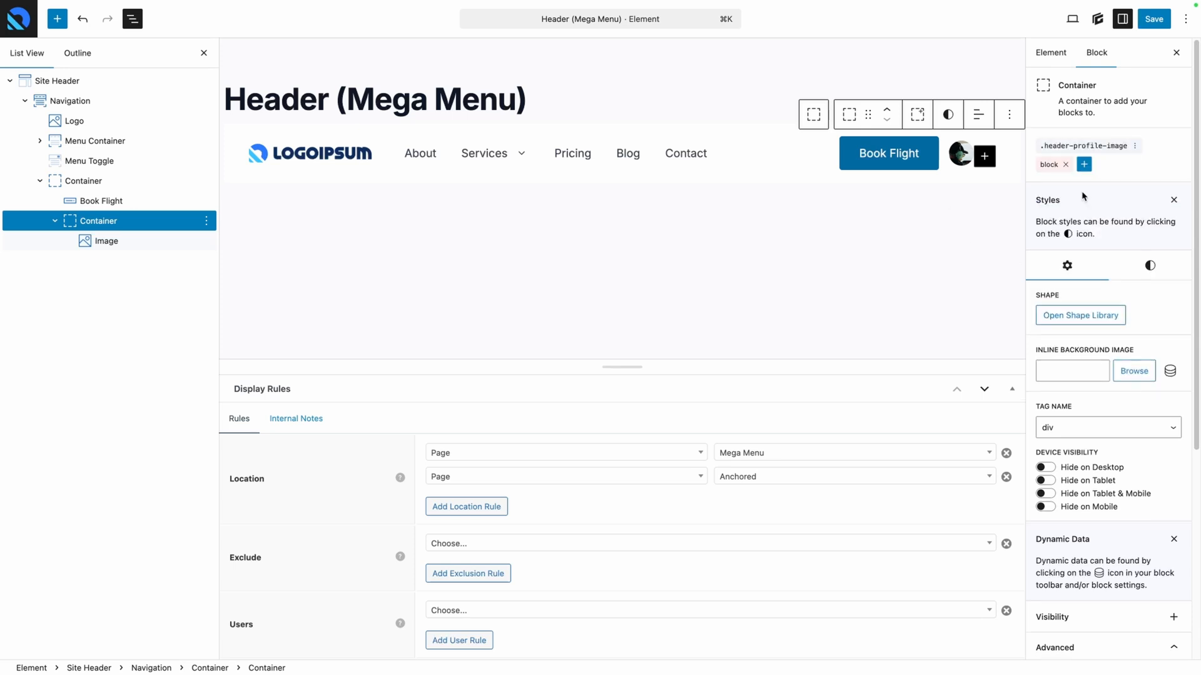
{"action": "mouse_move", "coordinate": [1012, 194]}
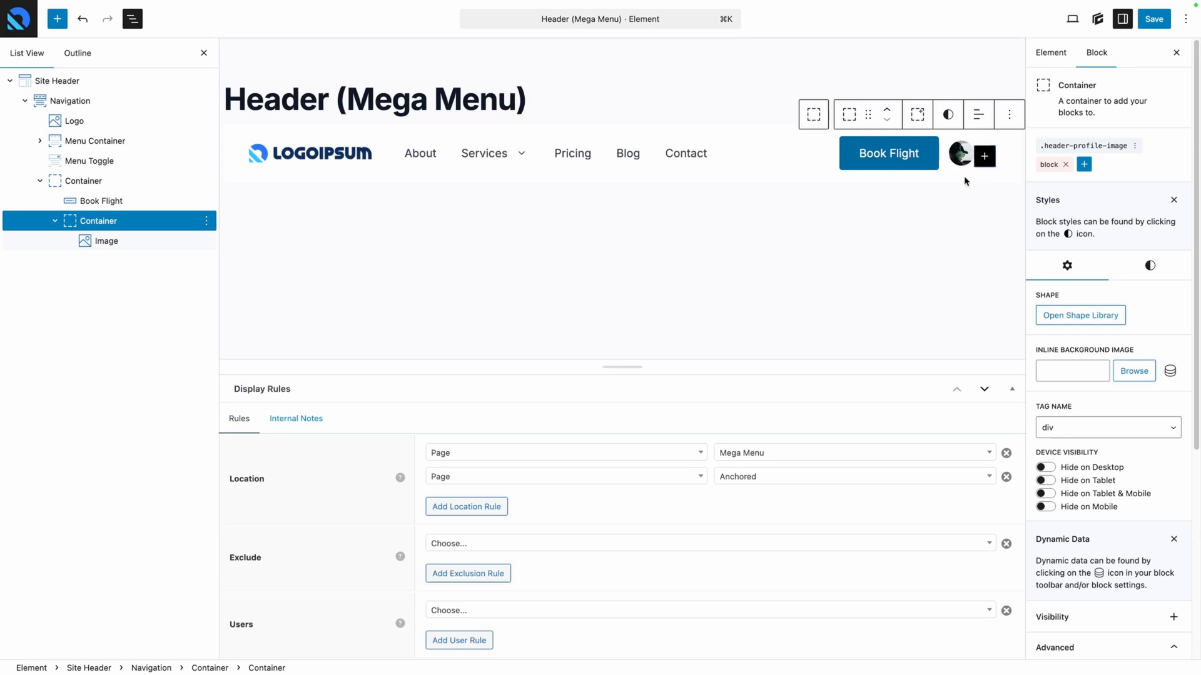
{"action": "mouse_move", "coordinate": [1054, 190]}
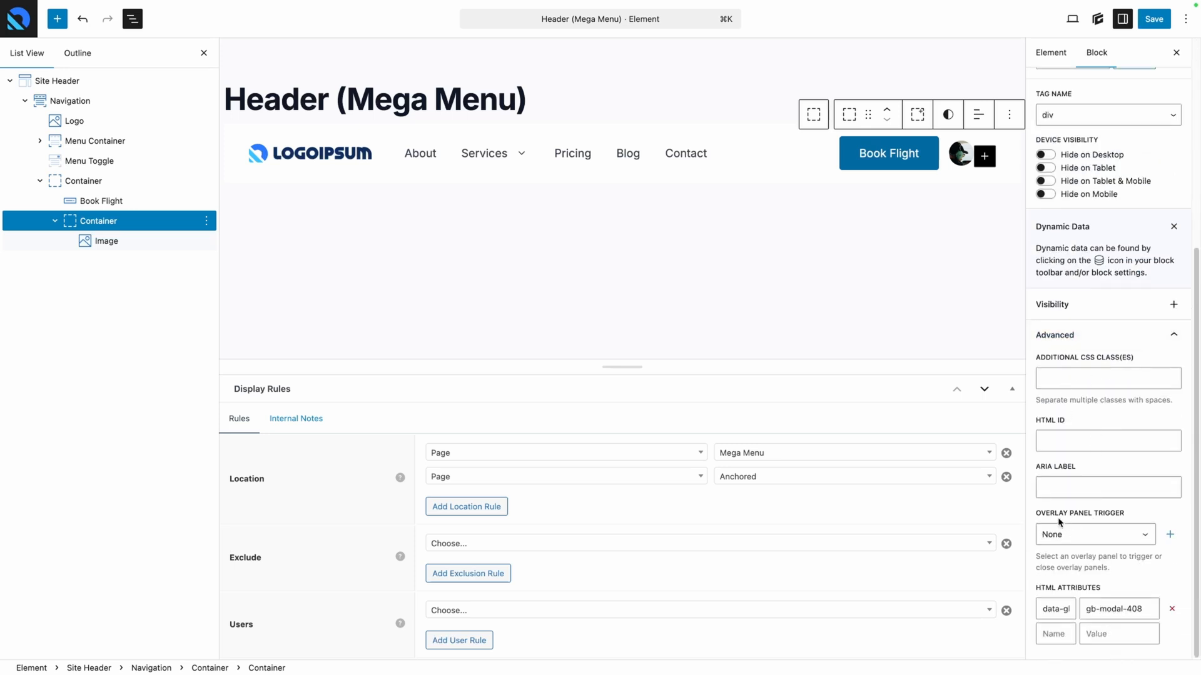
{"action": "left_click", "coordinate": [1093, 534]}
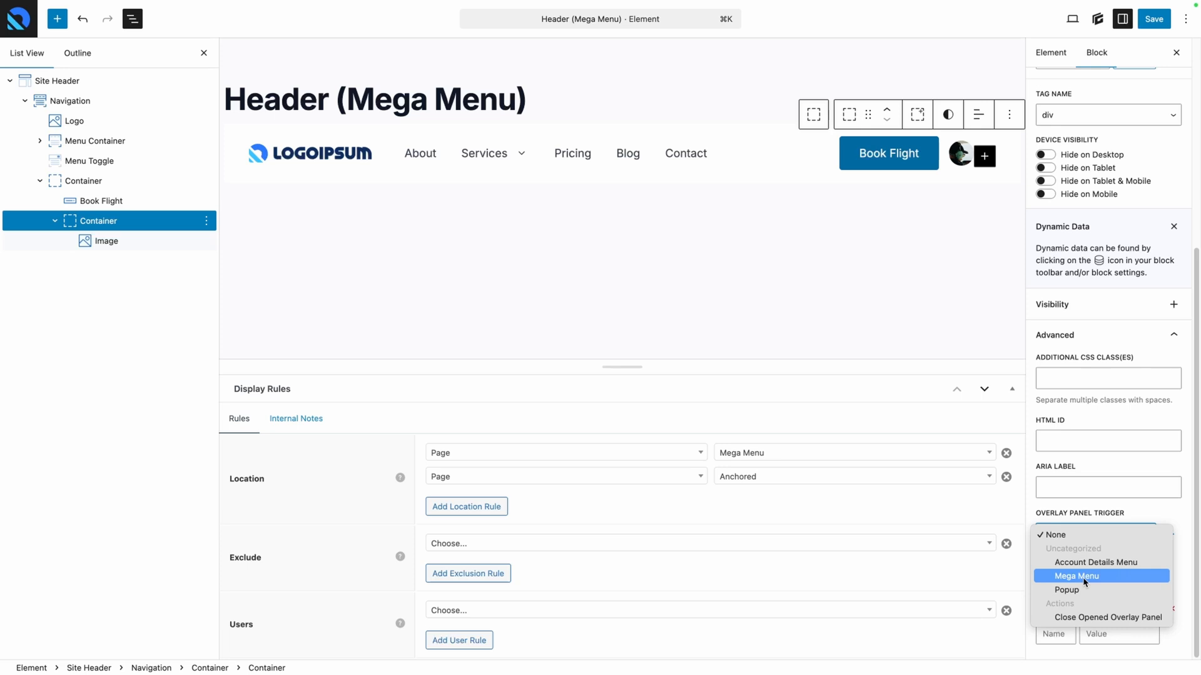
{"action": "left_click", "coordinate": [1095, 562]}
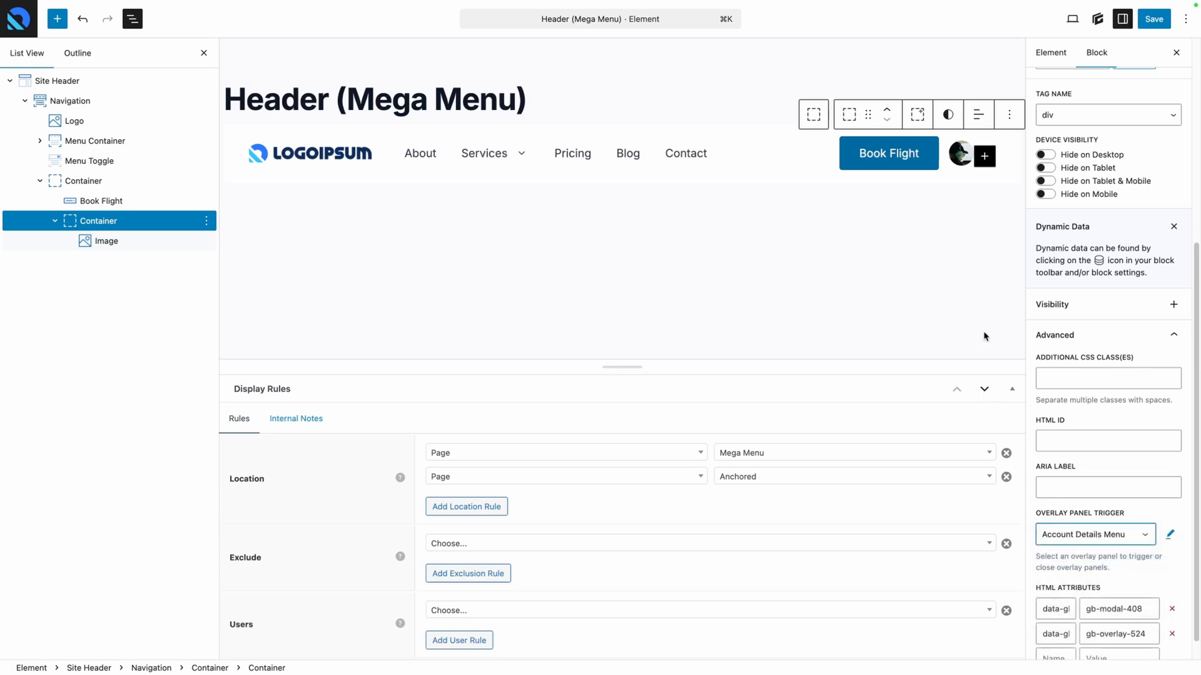
{"action": "mouse_move", "coordinate": [995, 187]}
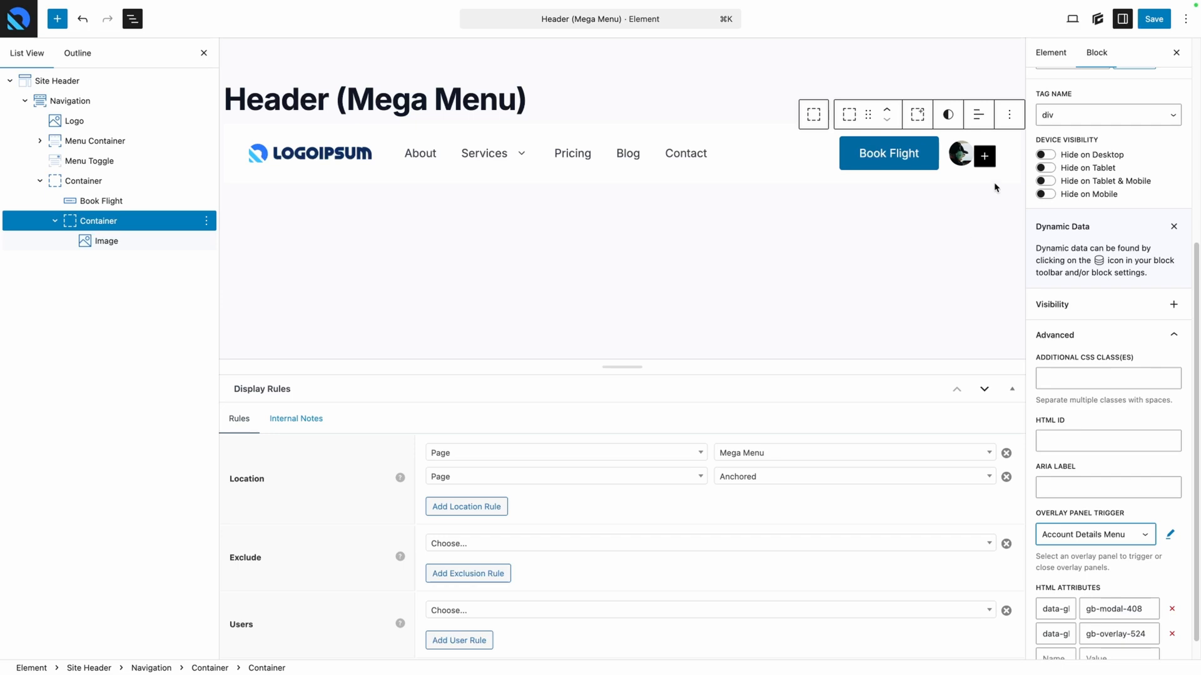
{"action": "left_click", "coordinate": [1153, 18]}
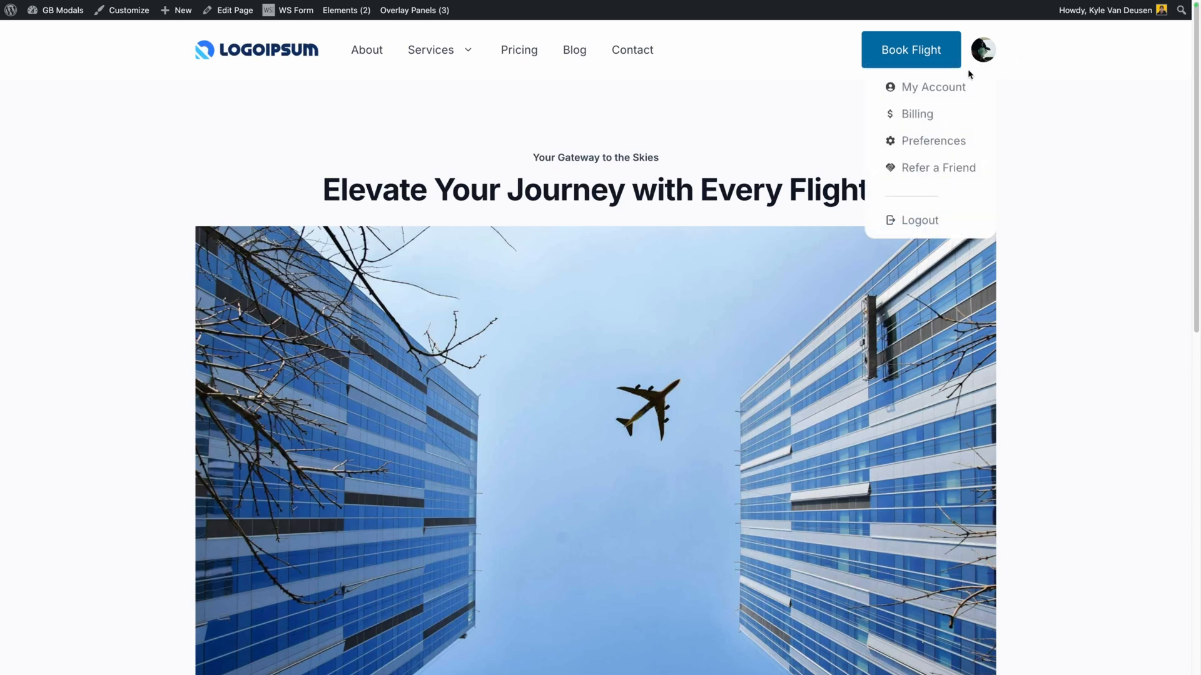
{"action": "mouse_move", "coordinate": [949, 100]}
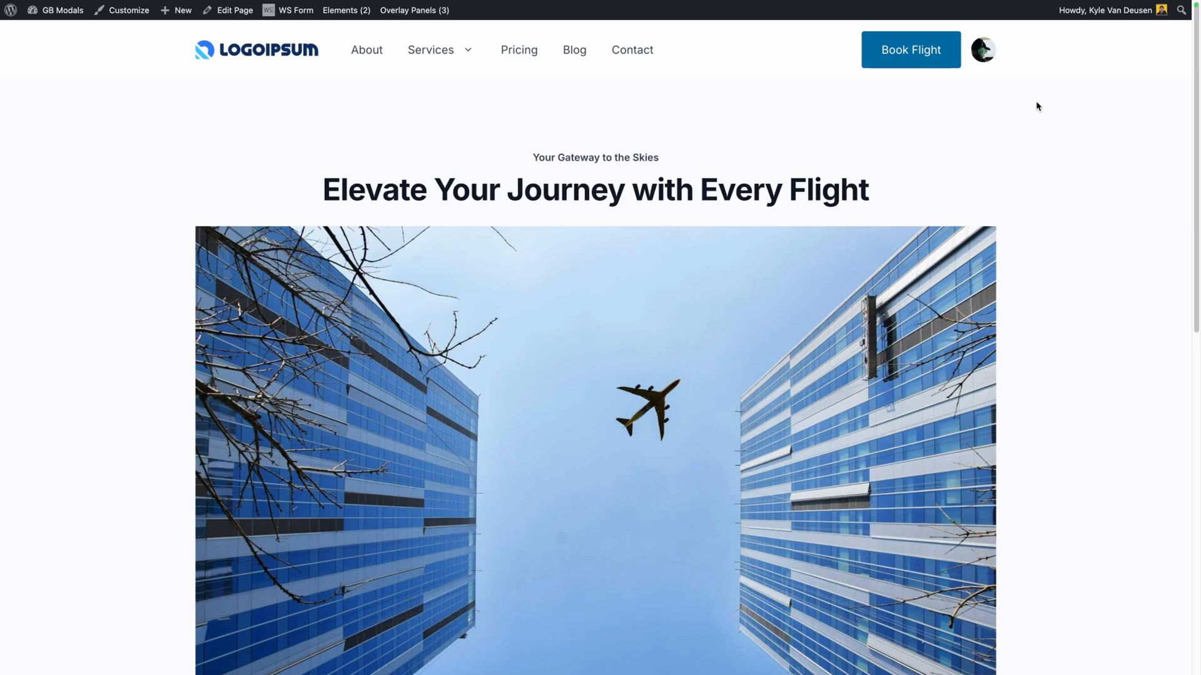
{"action": "left_click", "coordinate": [983, 49]}
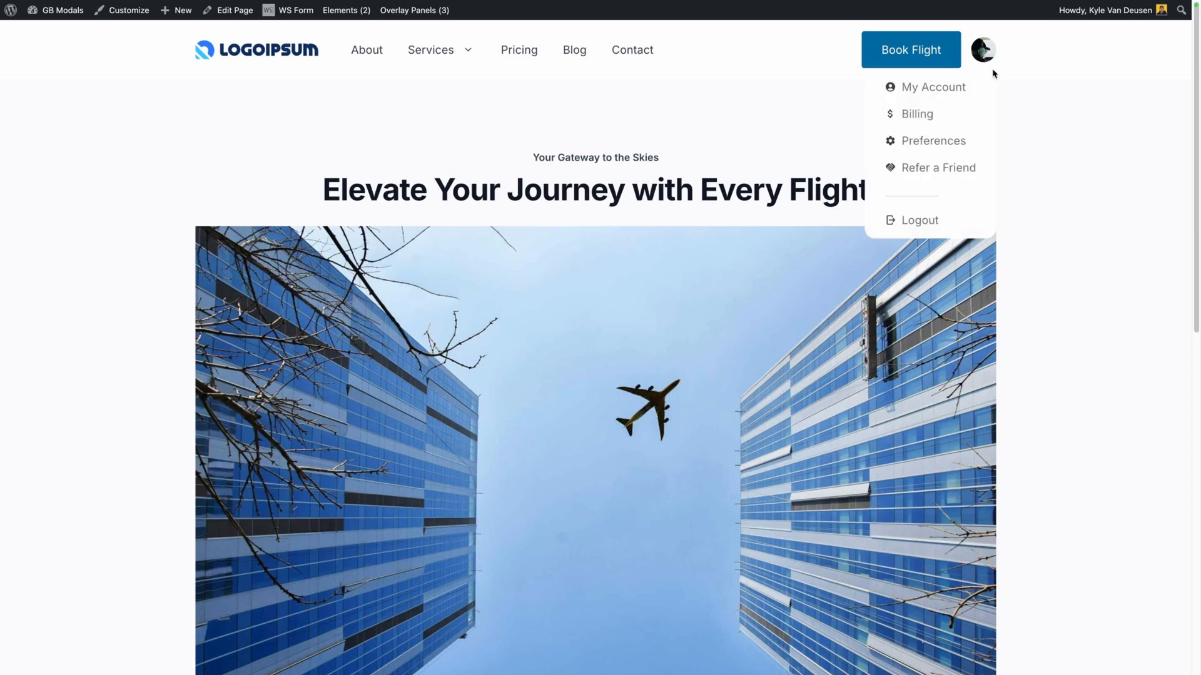
{"action": "mouse_move", "coordinate": [980, 76]}
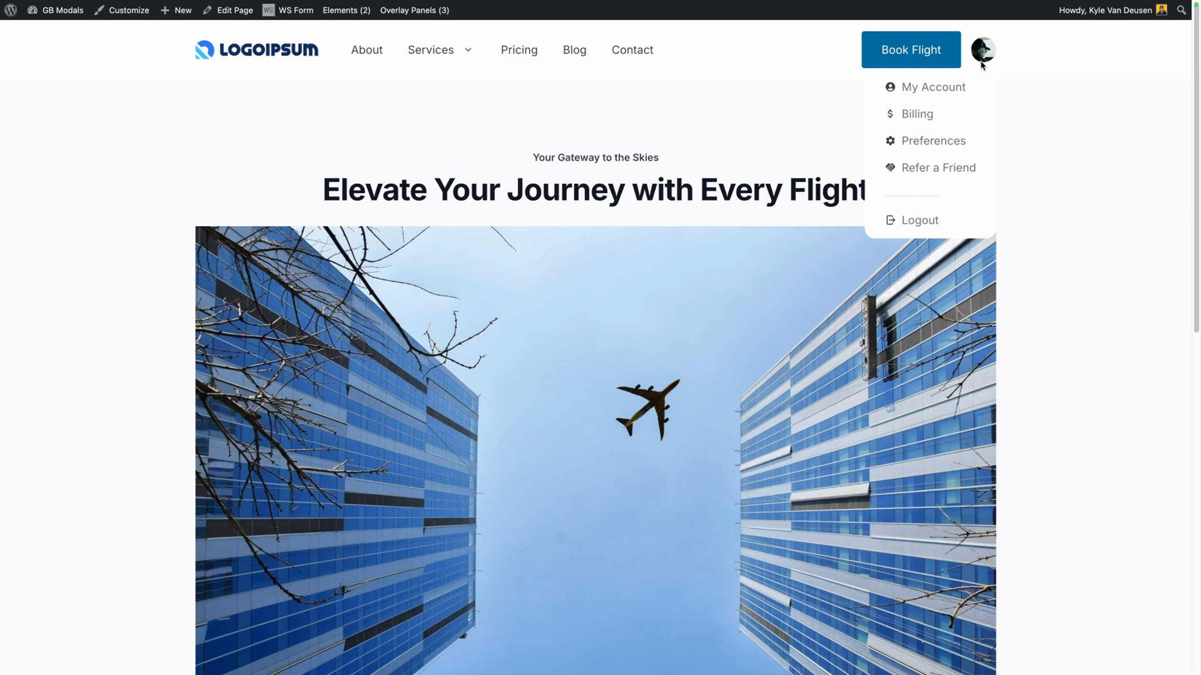
{"action": "mouse_move", "coordinate": [983, 54]}
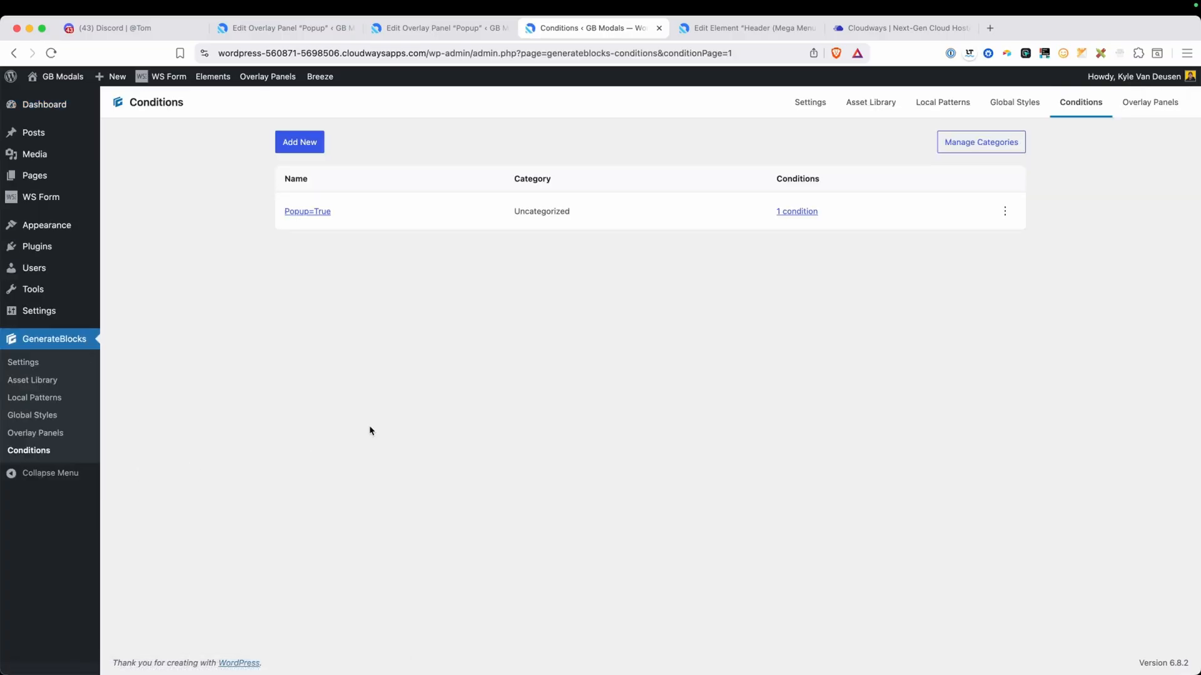
Step: Review the Popup=True condition, then start a new display condition on the Popup overlay panel
{"action": "left_click", "coordinate": [306, 212]}
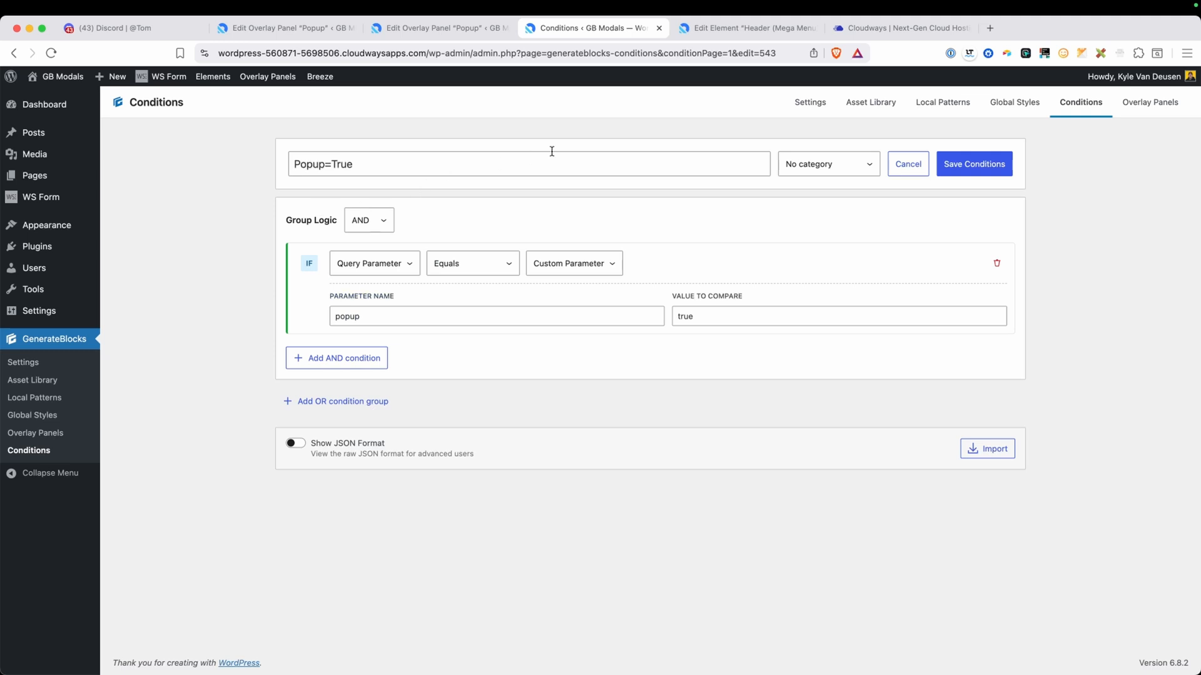
{"action": "left_click", "coordinate": [439, 28]}
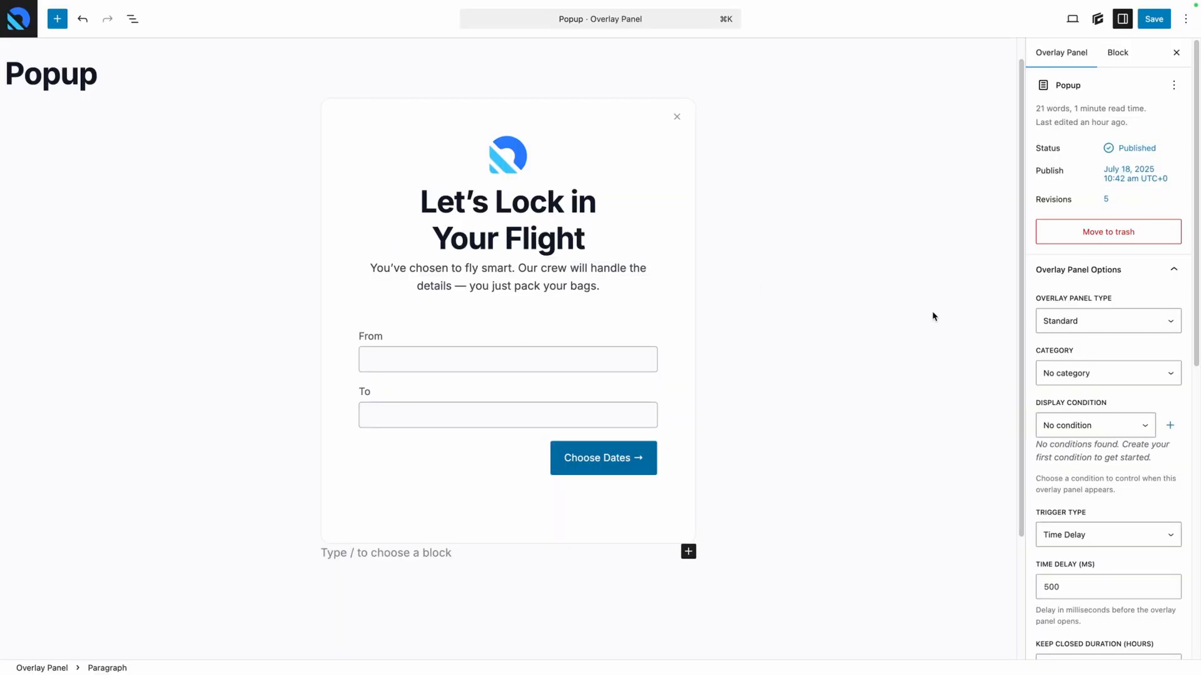
{"action": "scroll", "scroll_direction": "down", "scroll_amount": 3}
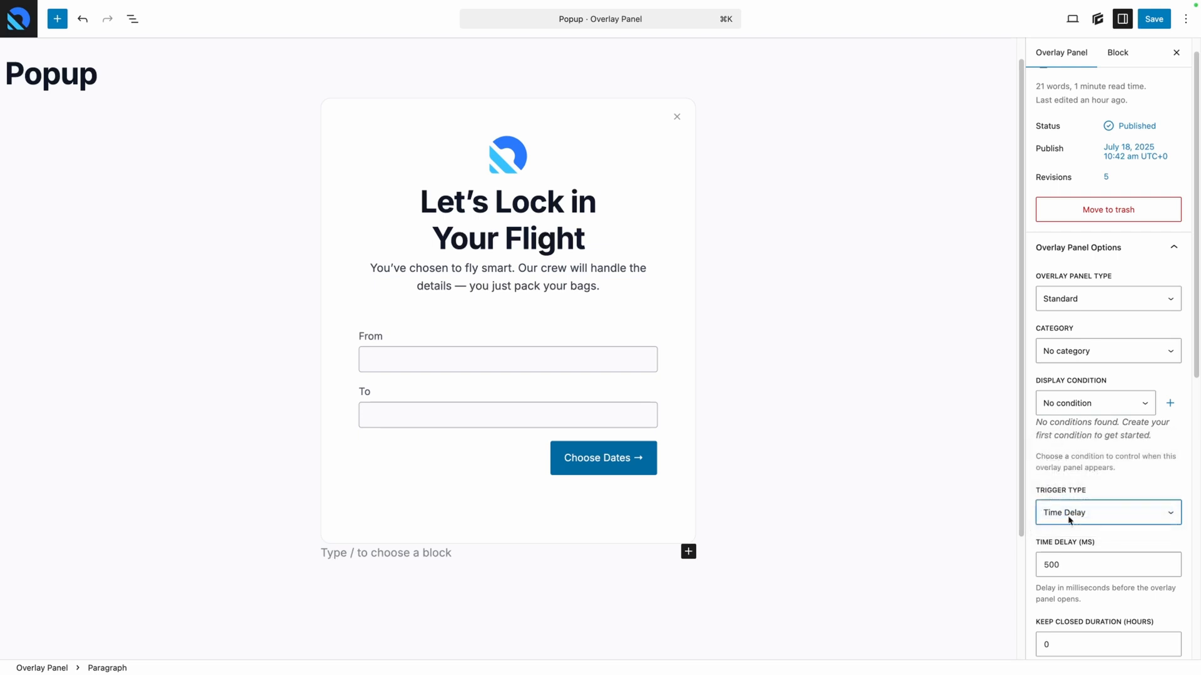
{"action": "mouse_move", "coordinate": [994, 474]}
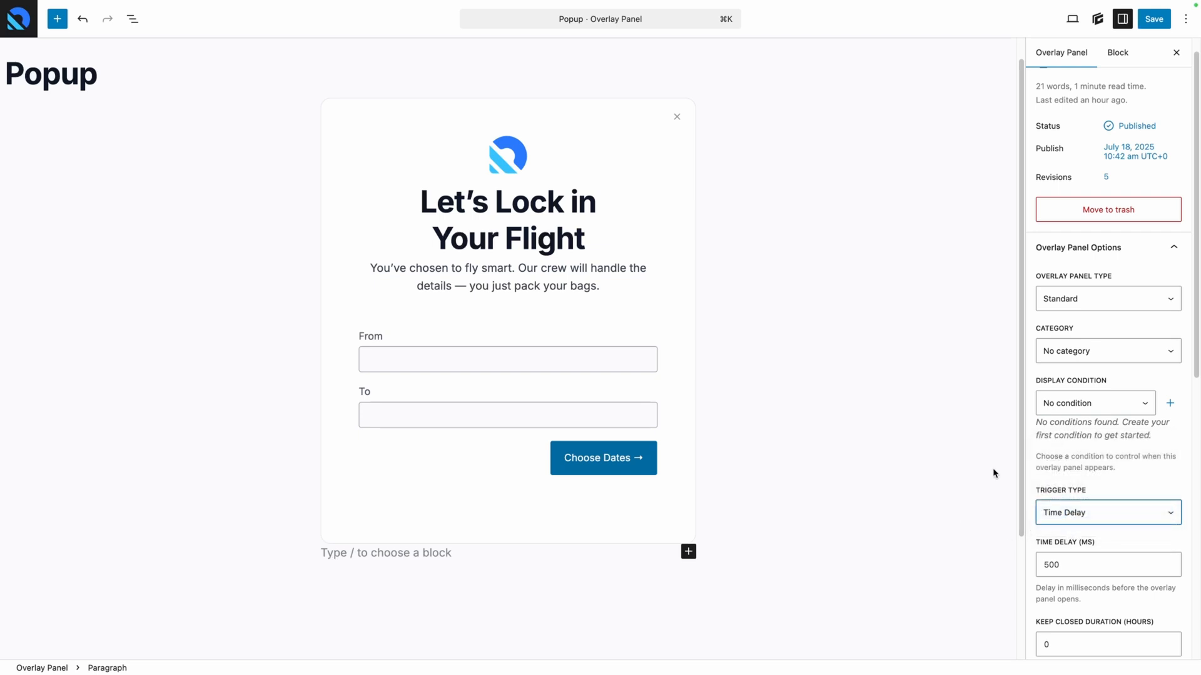
{"action": "mouse_move", "coordinate": [1074, 447]}
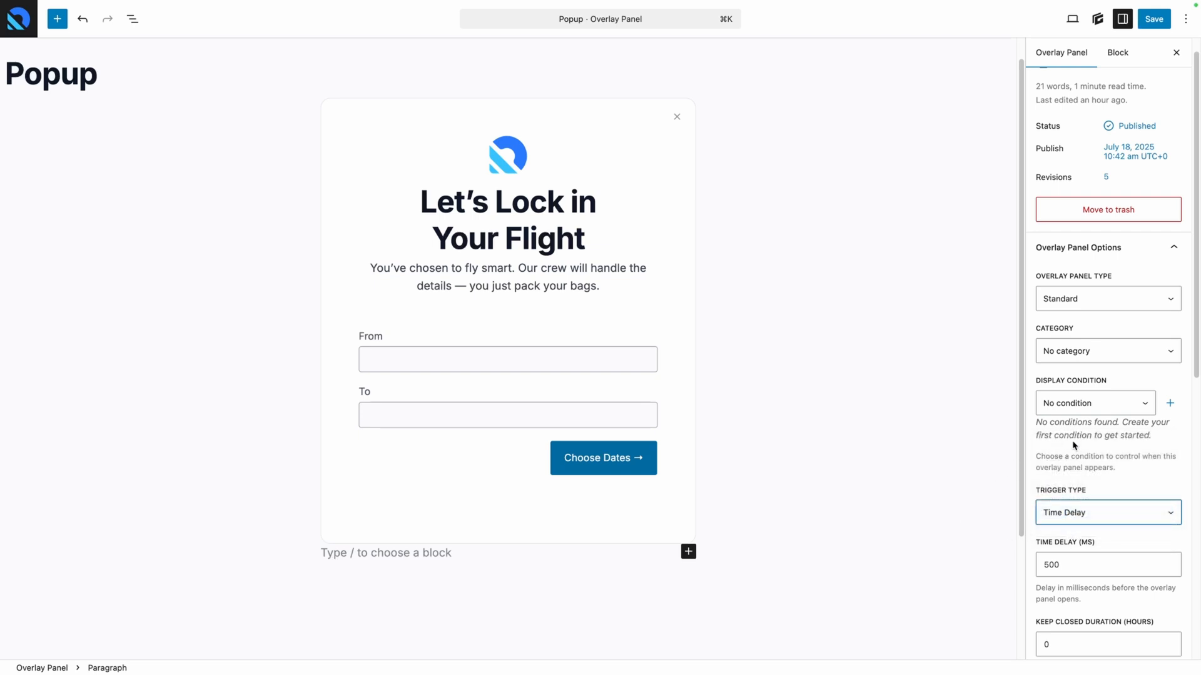
{"action": "mouse_move", "coordinate": [1071, 414]}
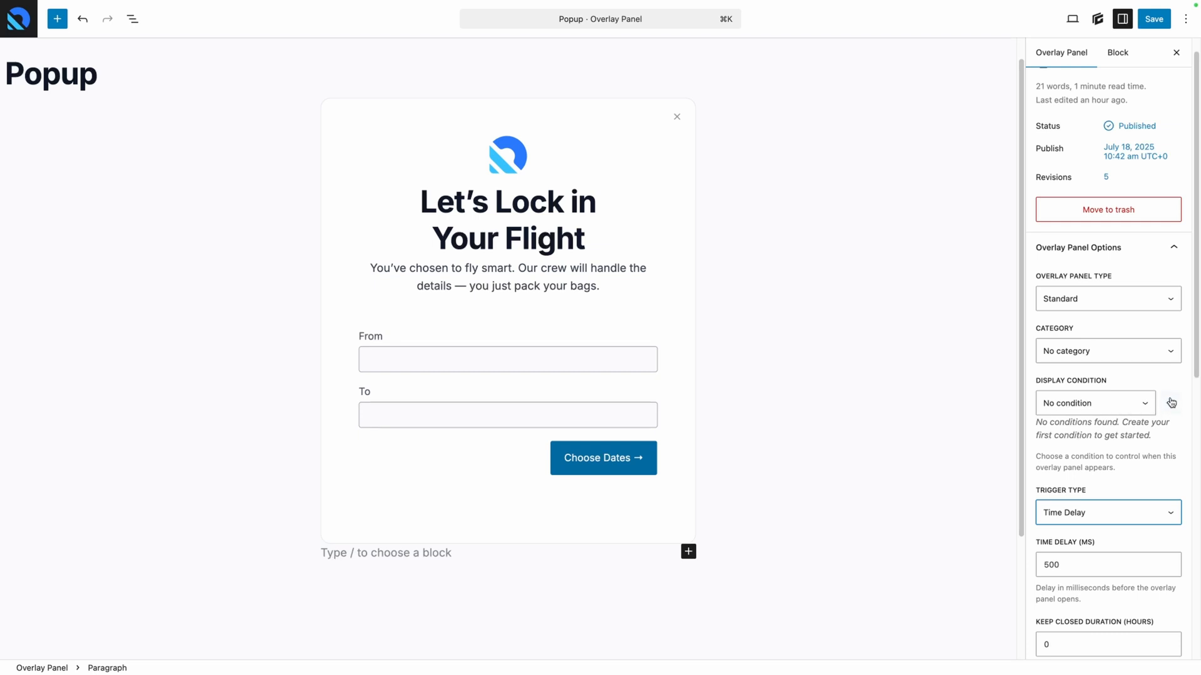
{"action": "left_click", "coordinate": [1092, 403]}
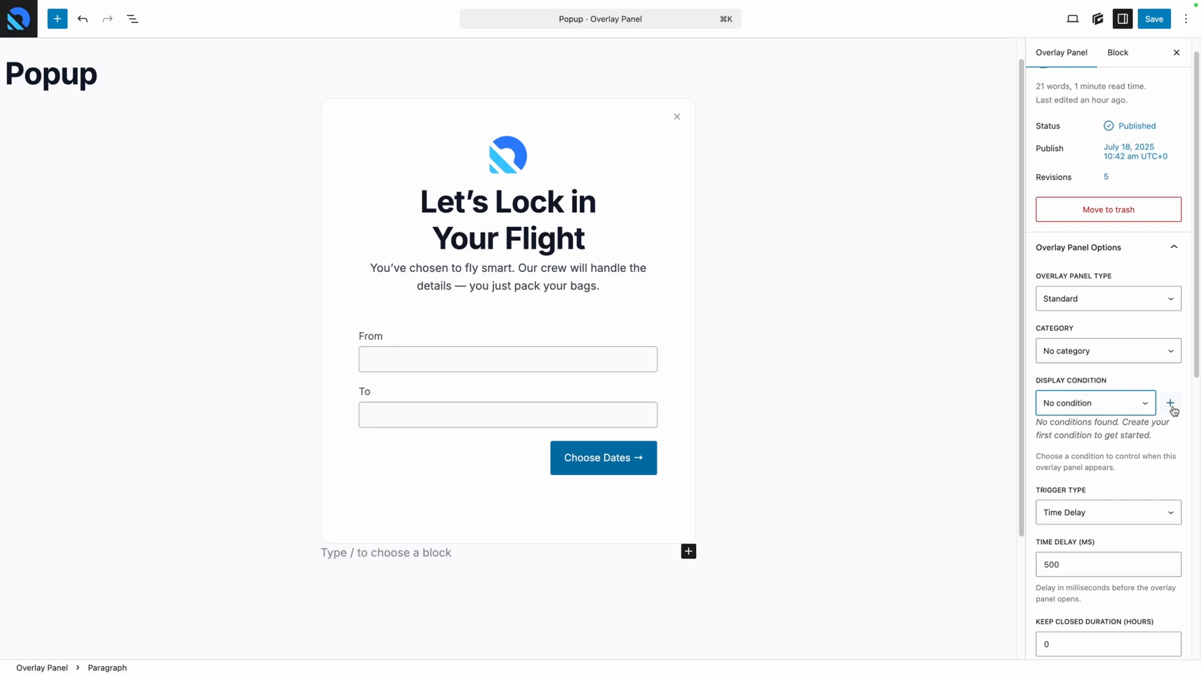
{"action": "left_click", "coordinate": [1171, 403]}
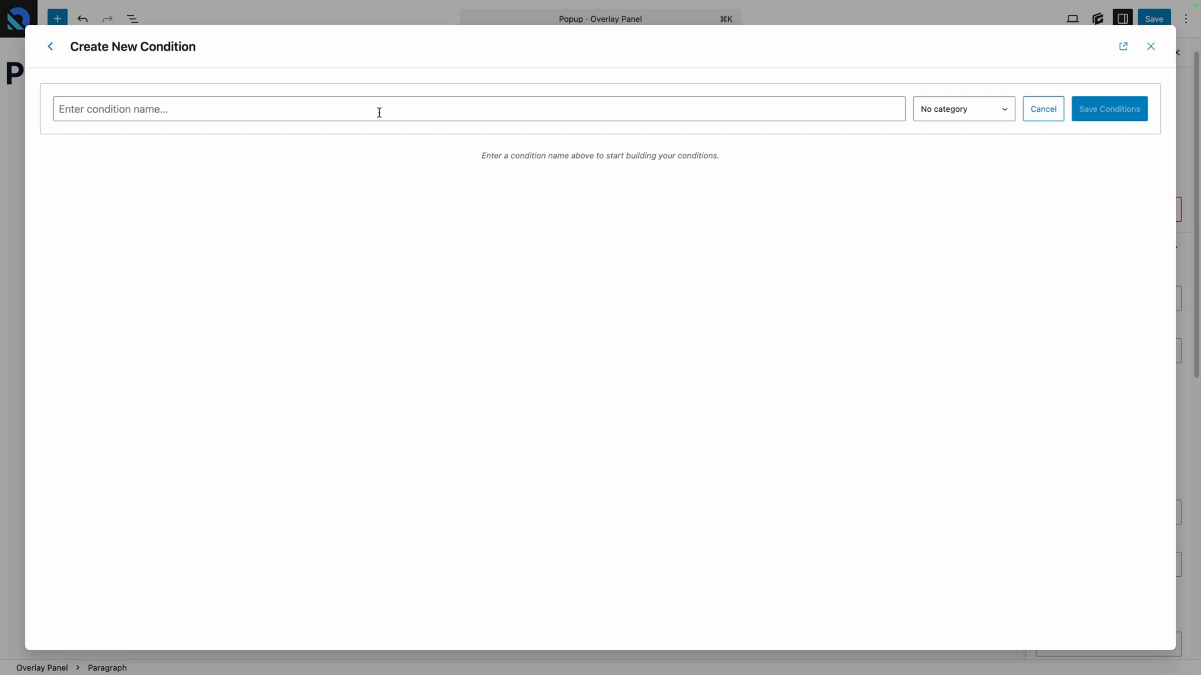
Step: Name the new condition 'Popup=True' and keep AND as the group logic
{"action": "type", "text": "Condition"}
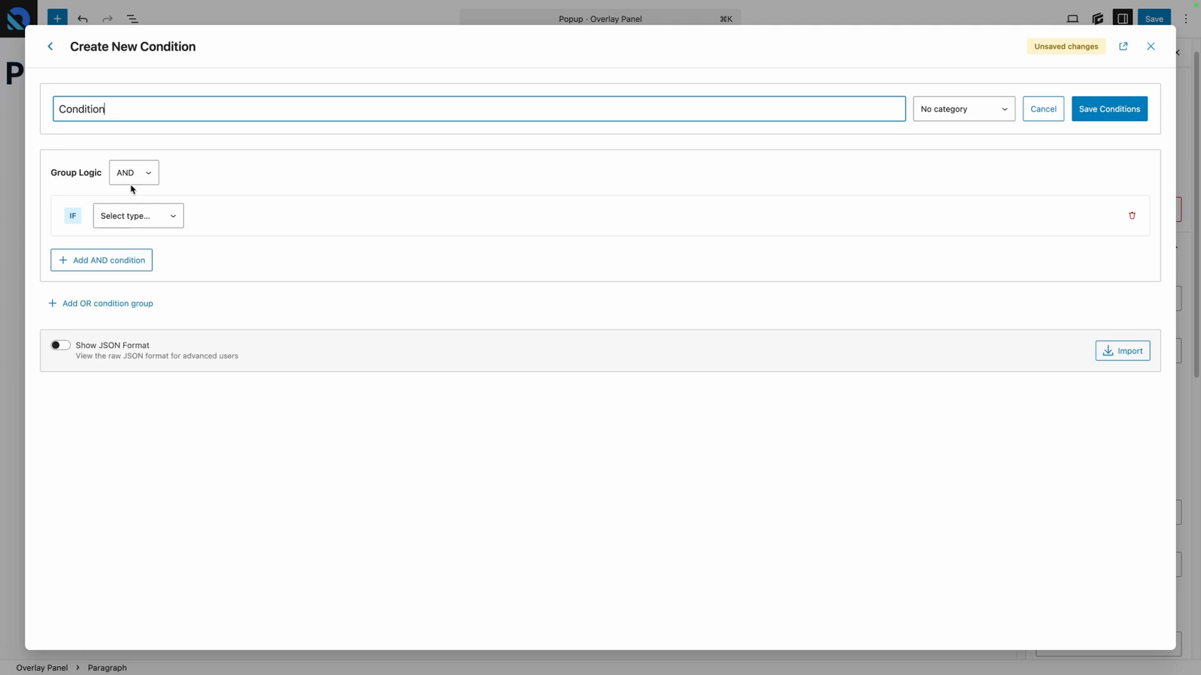
{"action": "double_click", "coordinate": [79, 109]}
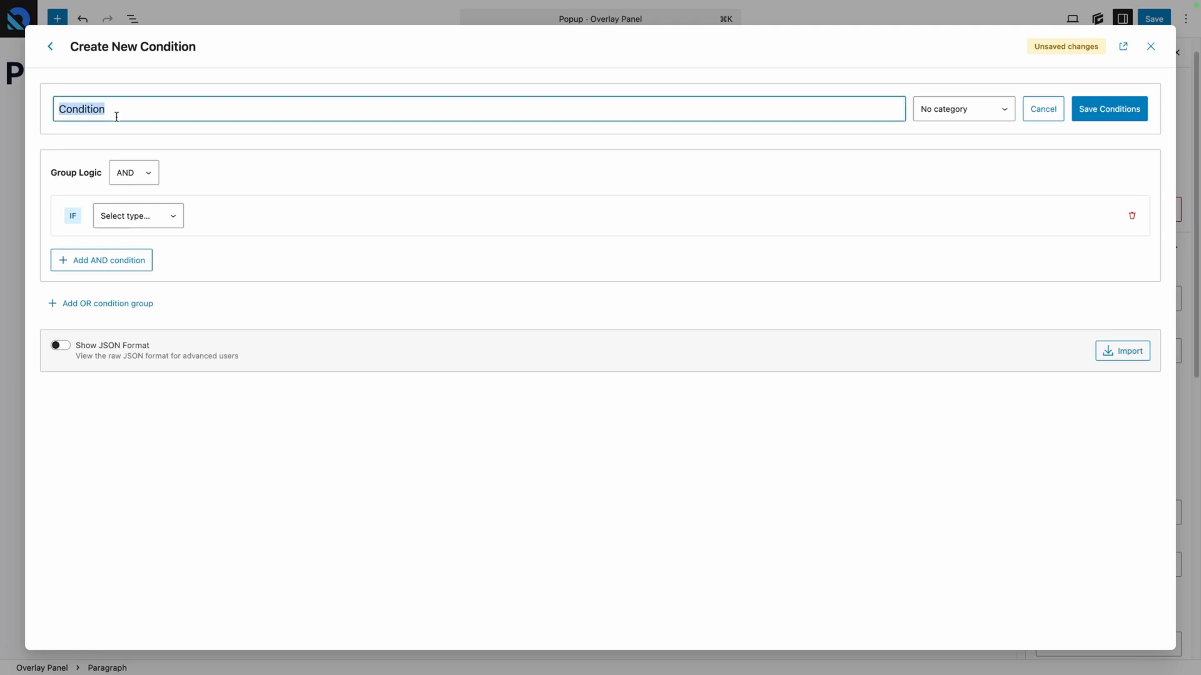
{"action": "type", "text": "Popup=Tru"}
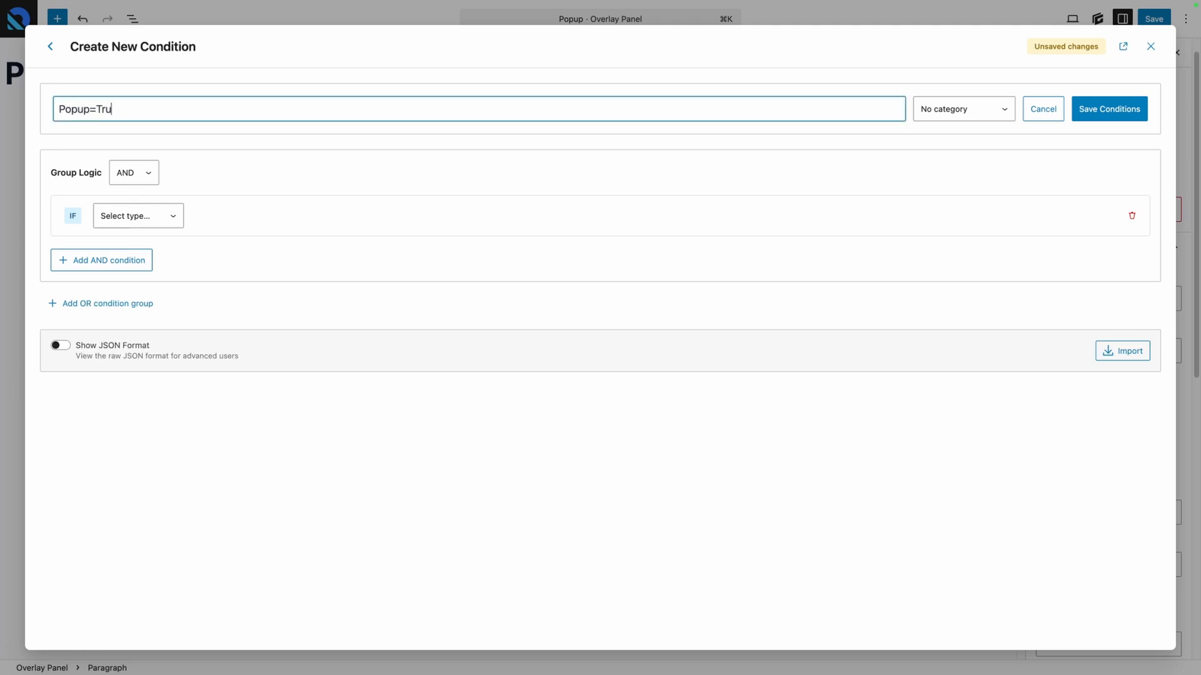
{"action": "type", "text": "e"}
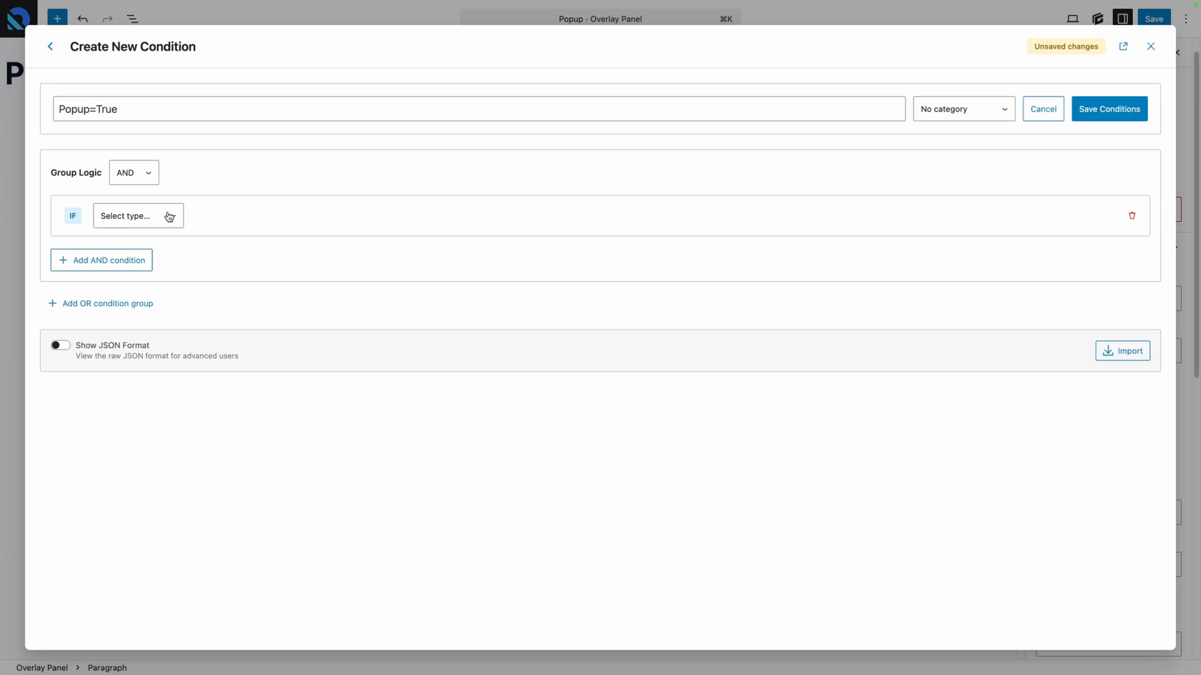
{"action": "left_click", "coordinate": [132, 172]}
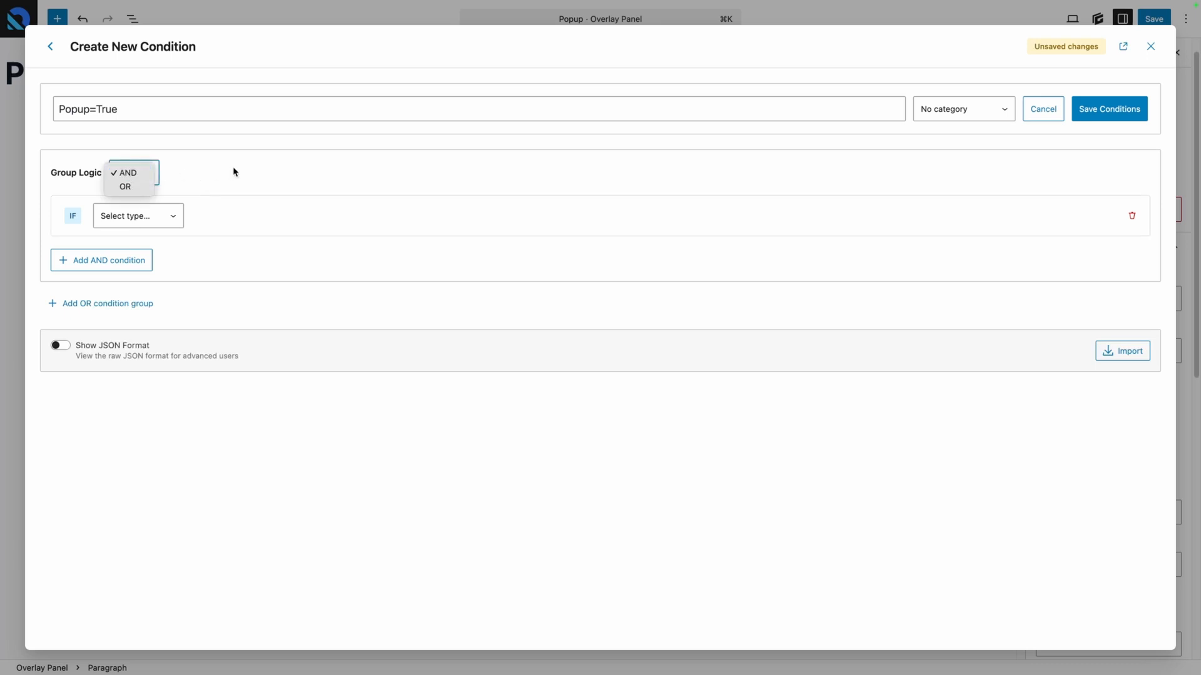
{"action": "left_click", "coordinate": [126, 172]}
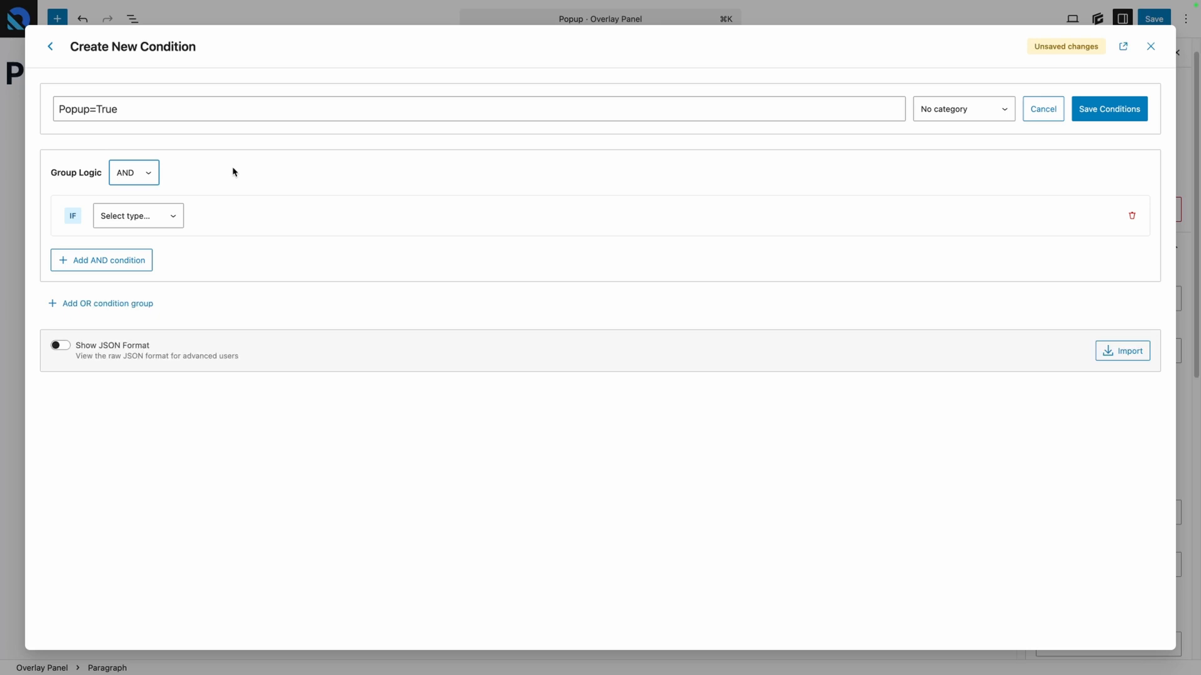
{"action": "mouse_move", "coordinate": [228, 176]}
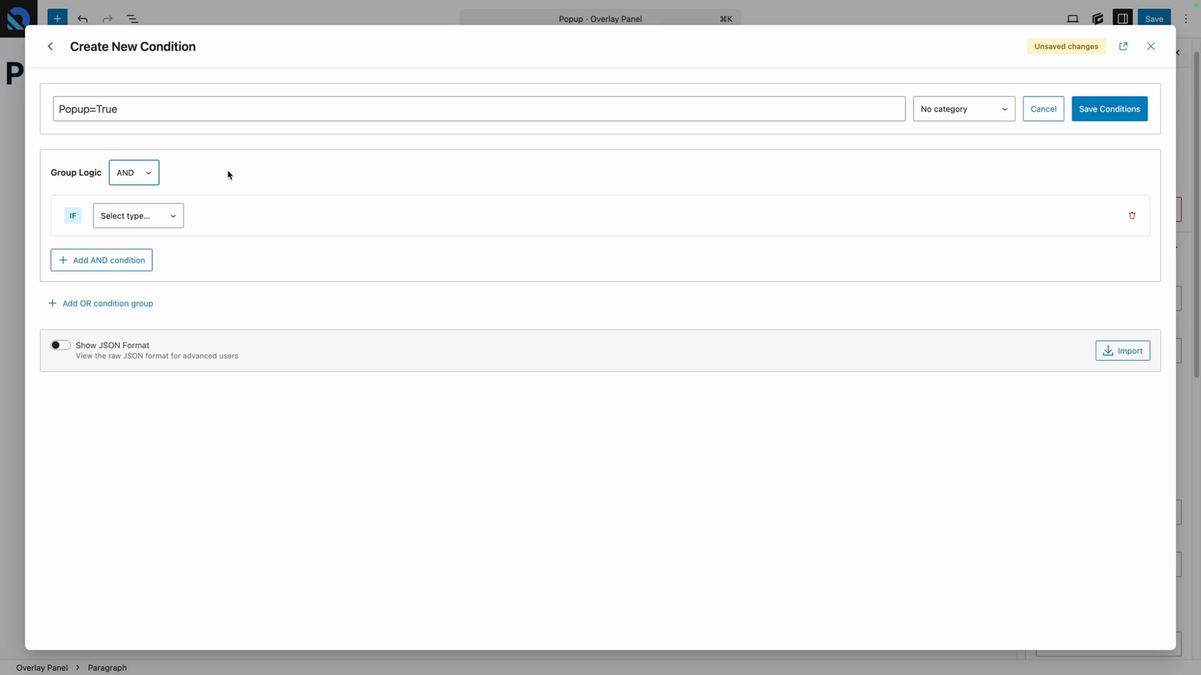
Step: Add a Query Parameter rule requiring popup to equal true, and save the condition
{"action": "left_click", "coordinate": [137, 215]}
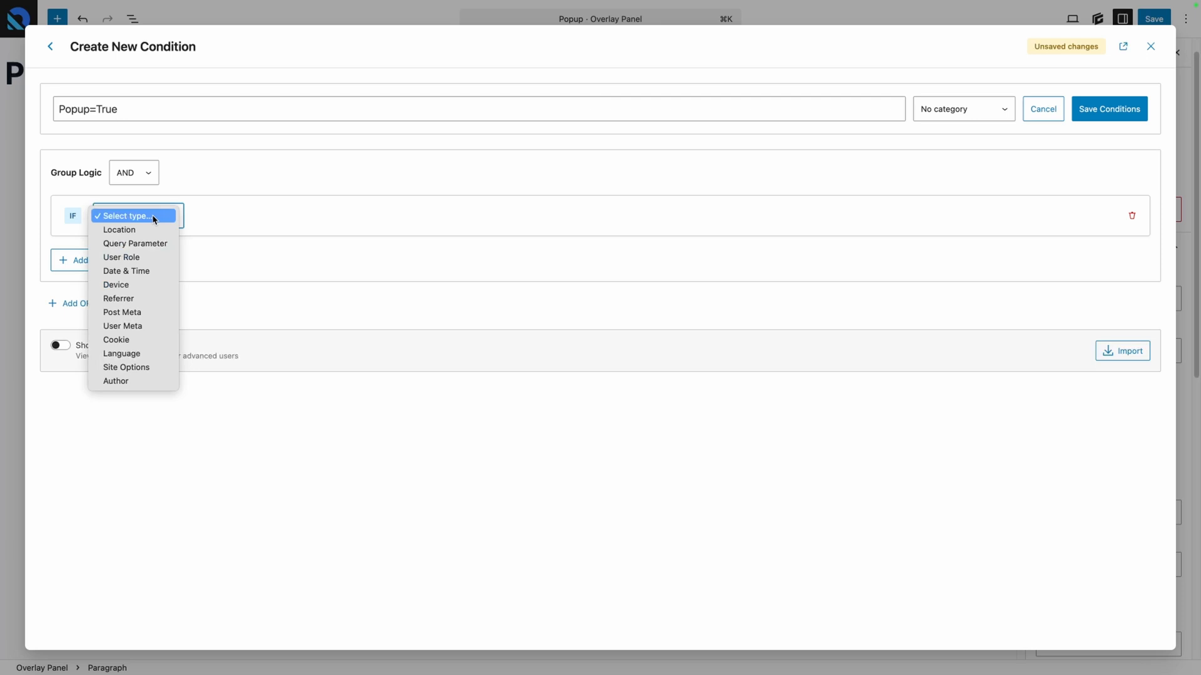
{"action": "mouse_move", "coordinate": [136, 243]}
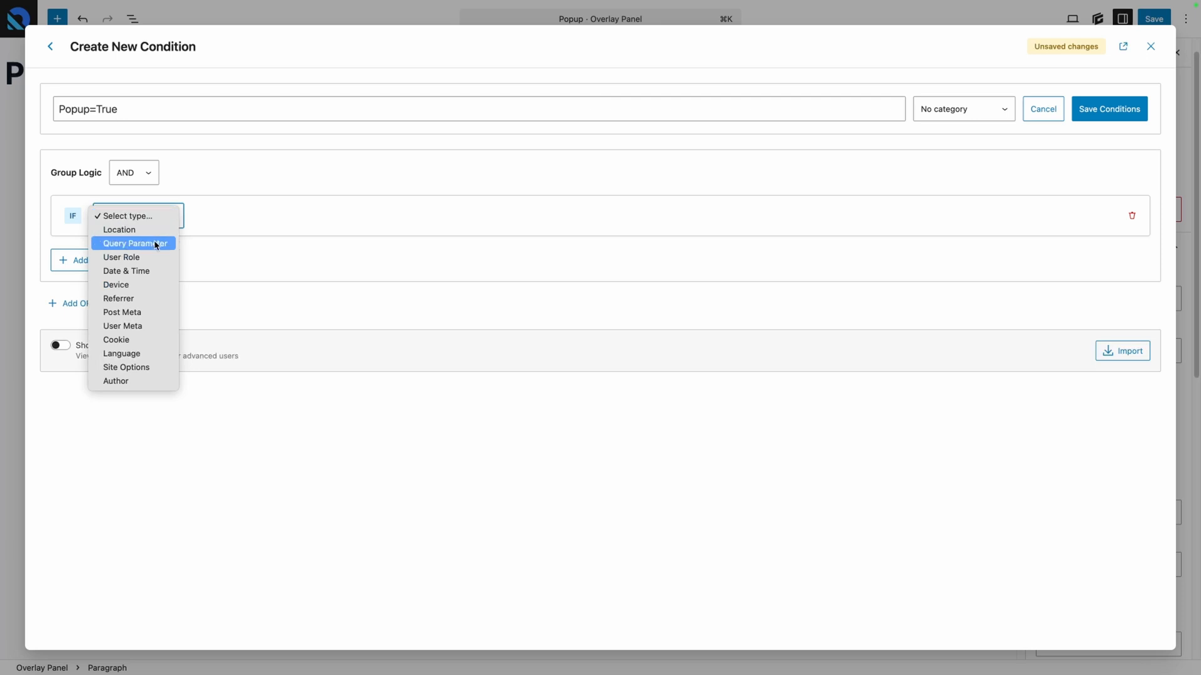
{"action": "mouse_move", "coordinate": [115, 284]}
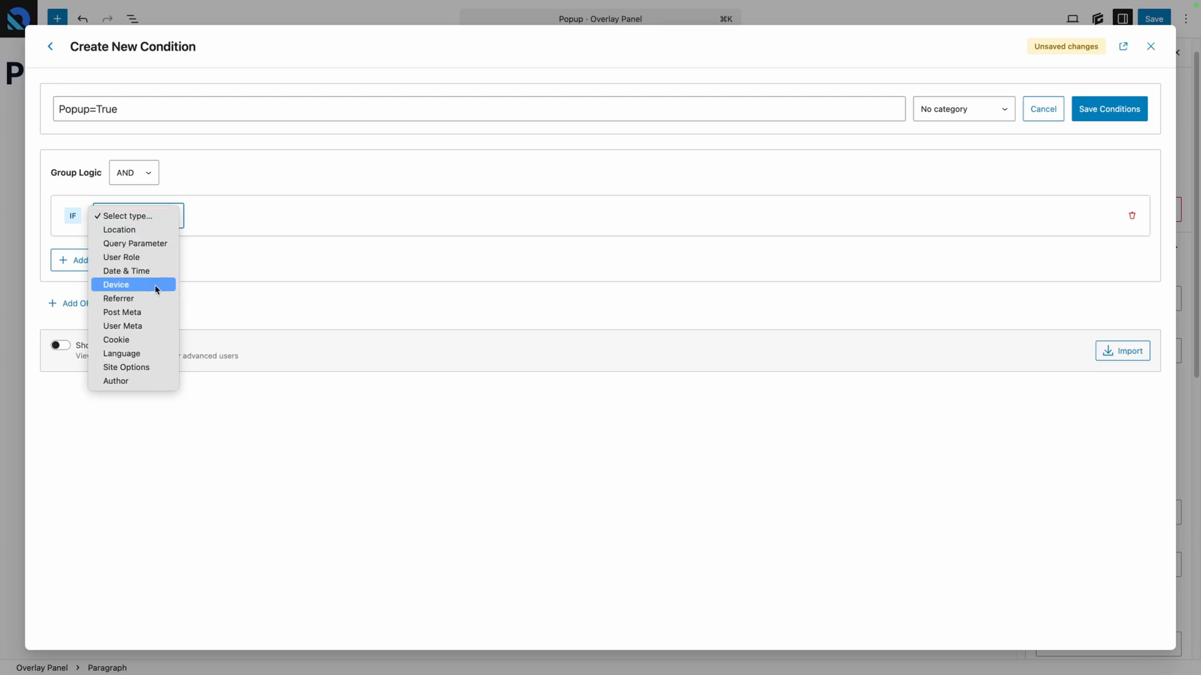
{"action": "mouse_move", "coordinate": [157, 257]}
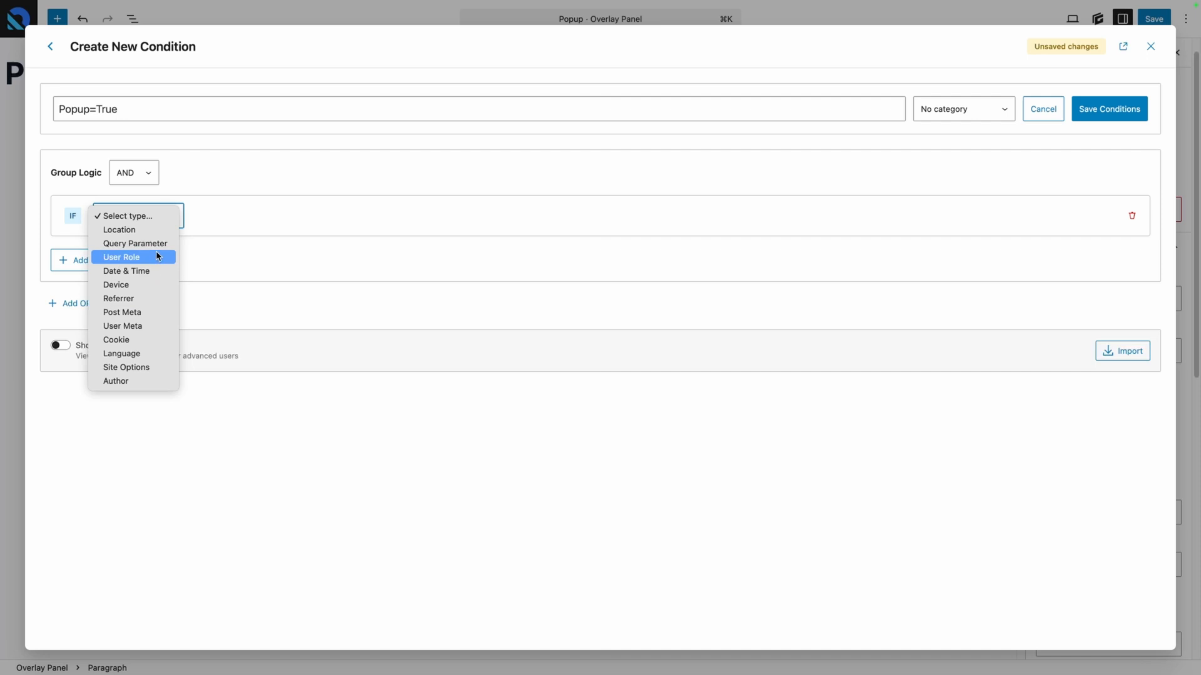
{"action": "mouse_move", "coordinate": [136, 243]}
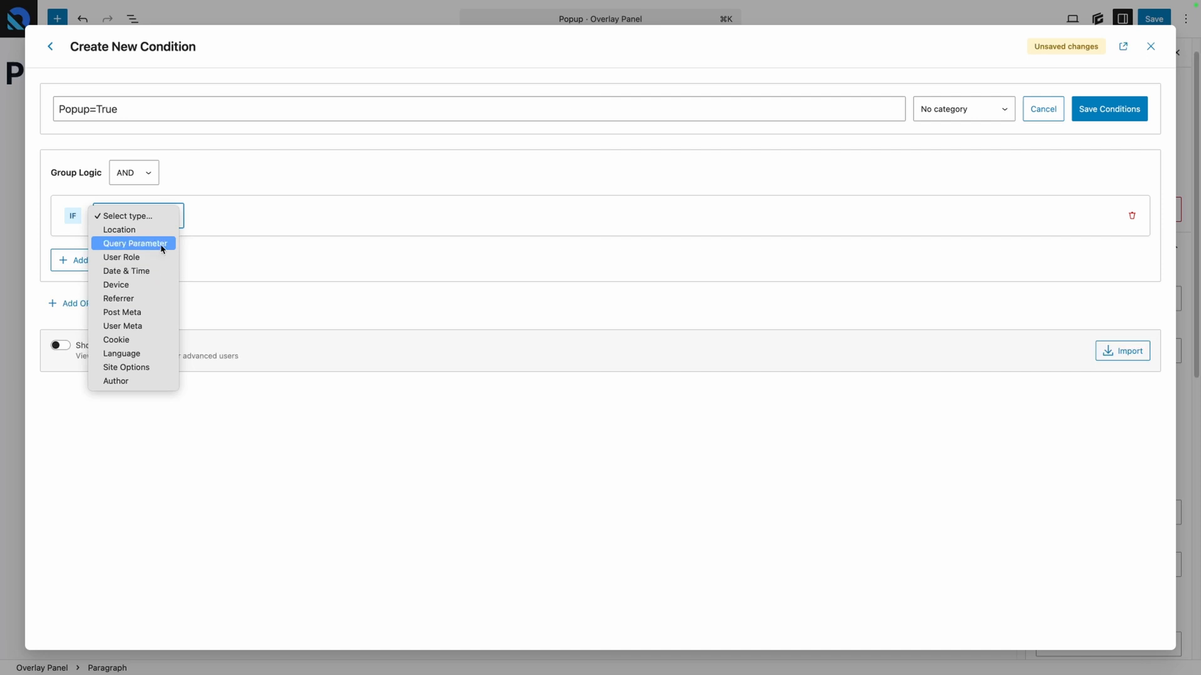
{"action": "left_click", "coordinate": [135, 242]}
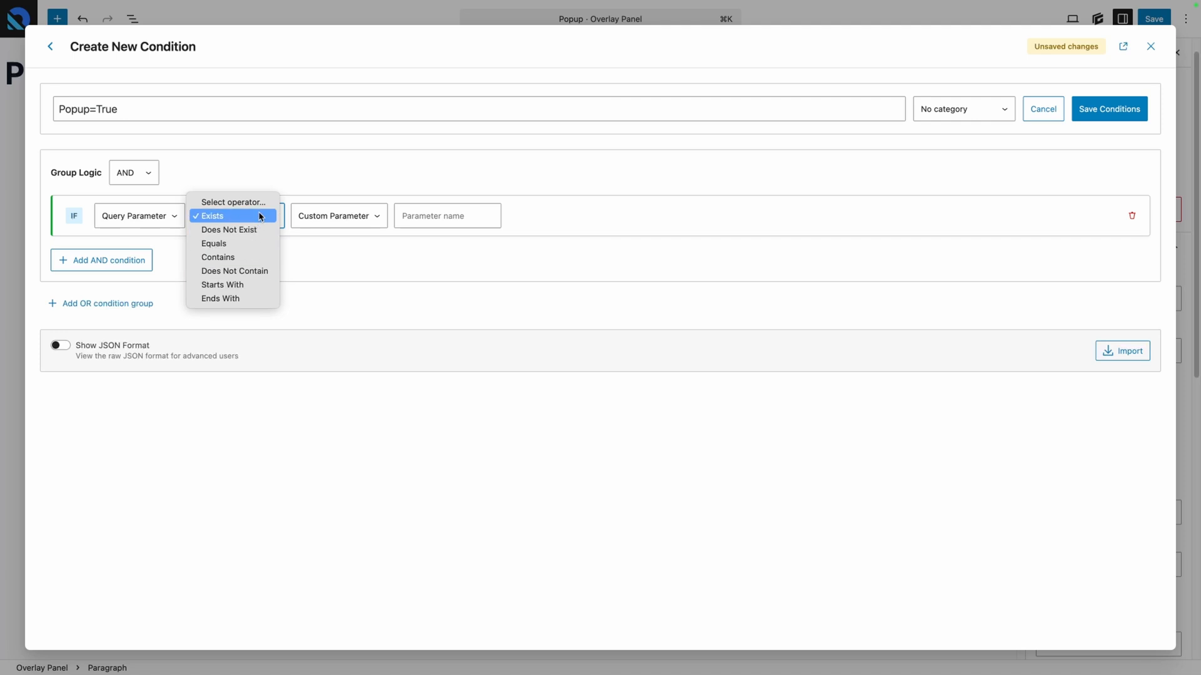
{"action": "mouse_move", "coordinate": [229, 243]}
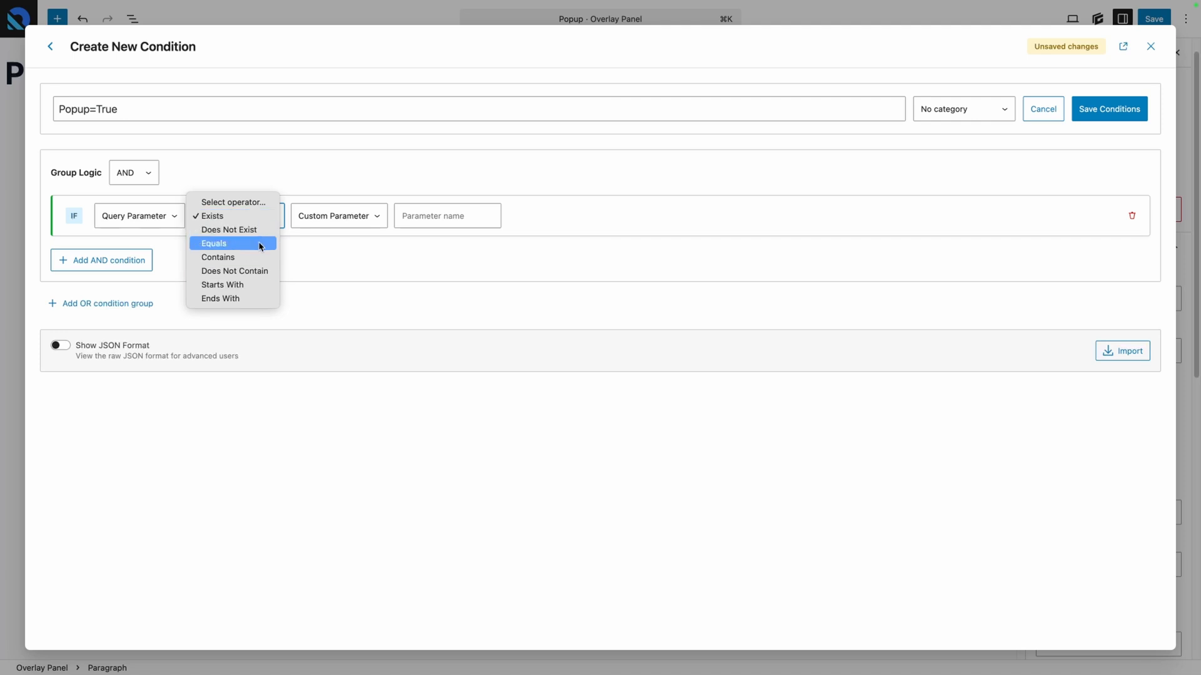
{"action": "left_click", "coordinate": [214, 243]}
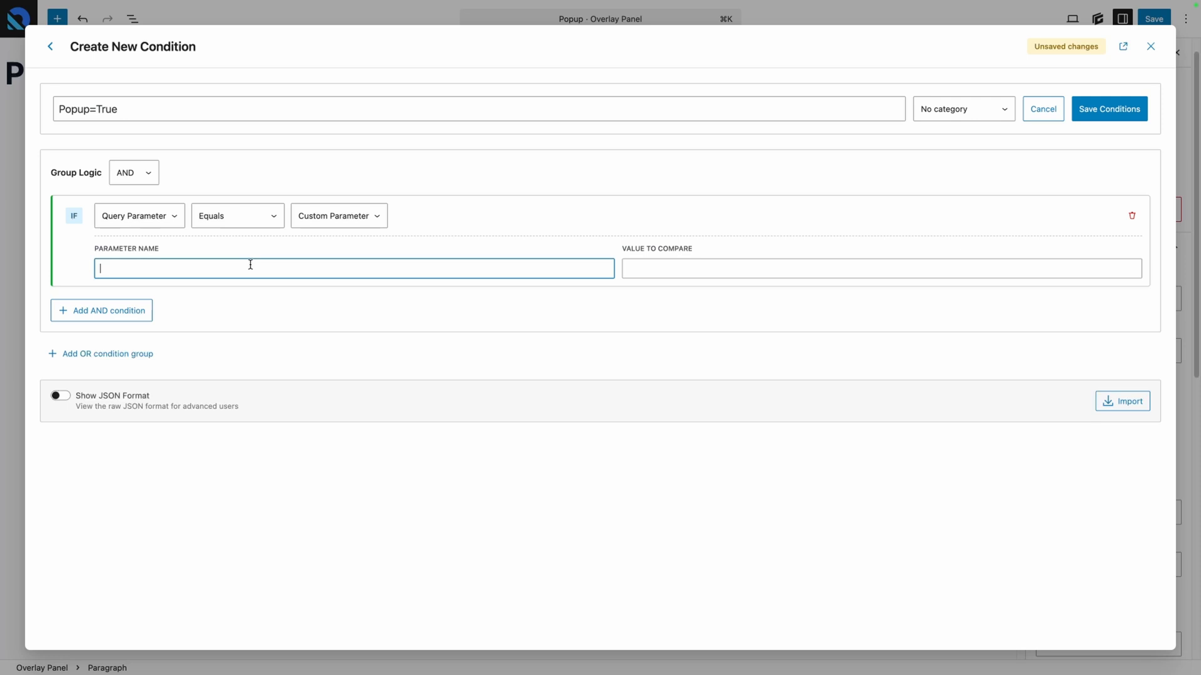
{"action": "type", "text": "p"}
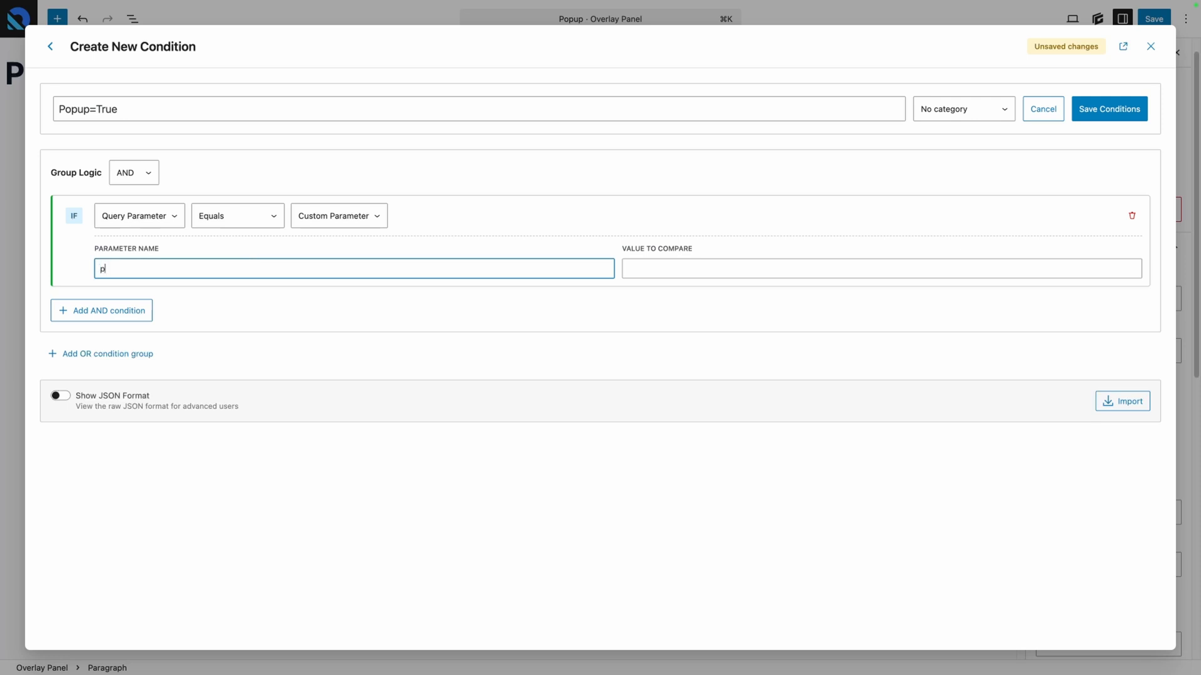
{"action": "type", "text": "true"}
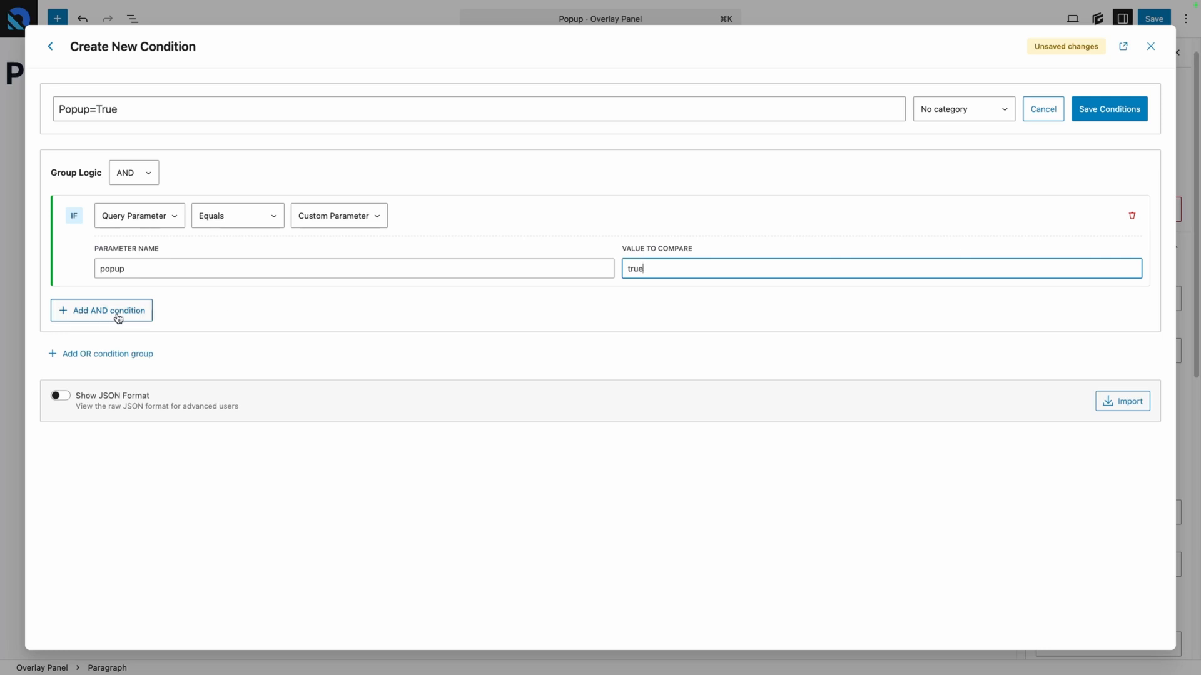
{"action": "mouse_move", "coordinate": [129, 357]}
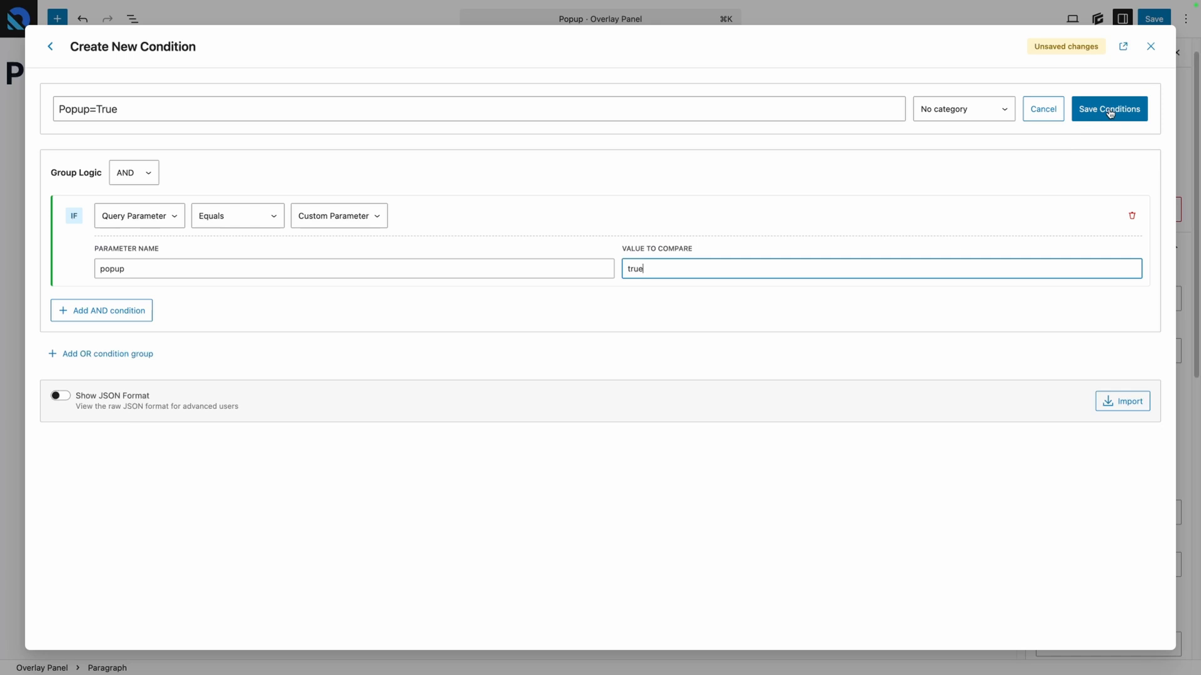
{"action": "left_click", "coordinate": [1108, 109]}
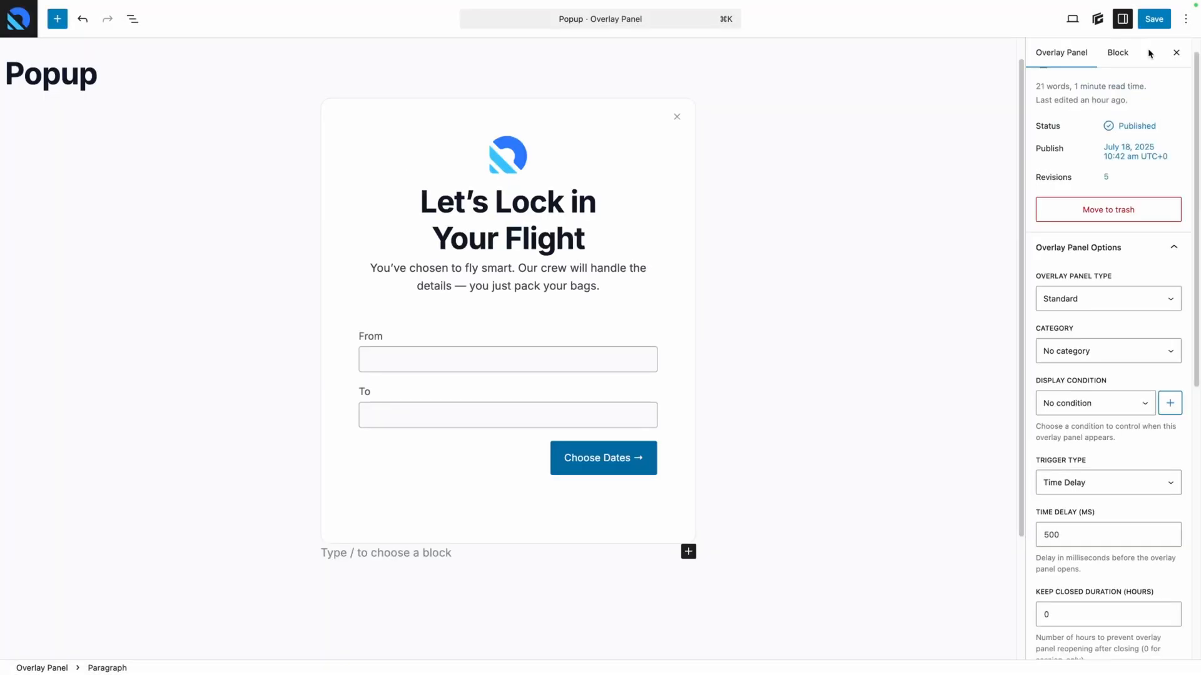
Step: Set the Popup panel's display condition to Popup=True and save the panel
{"action": "left_click", "coordinate": [1093, 403]}
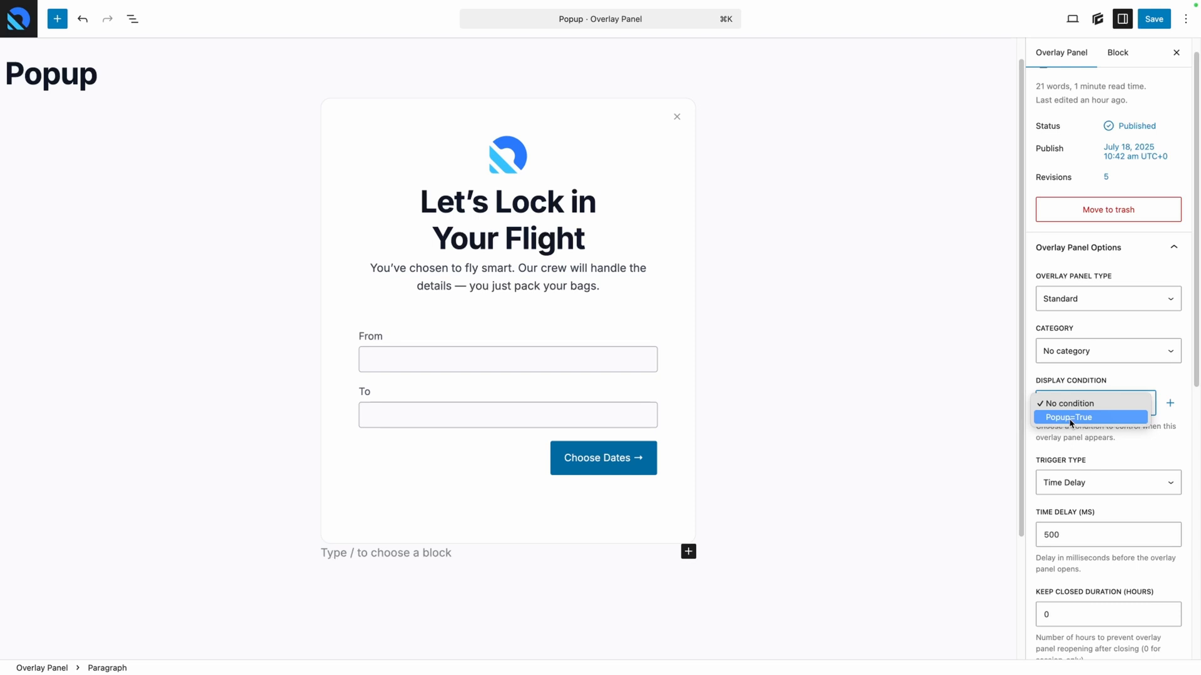
{"action": "left_click", "coordinate": [1069, 417]}
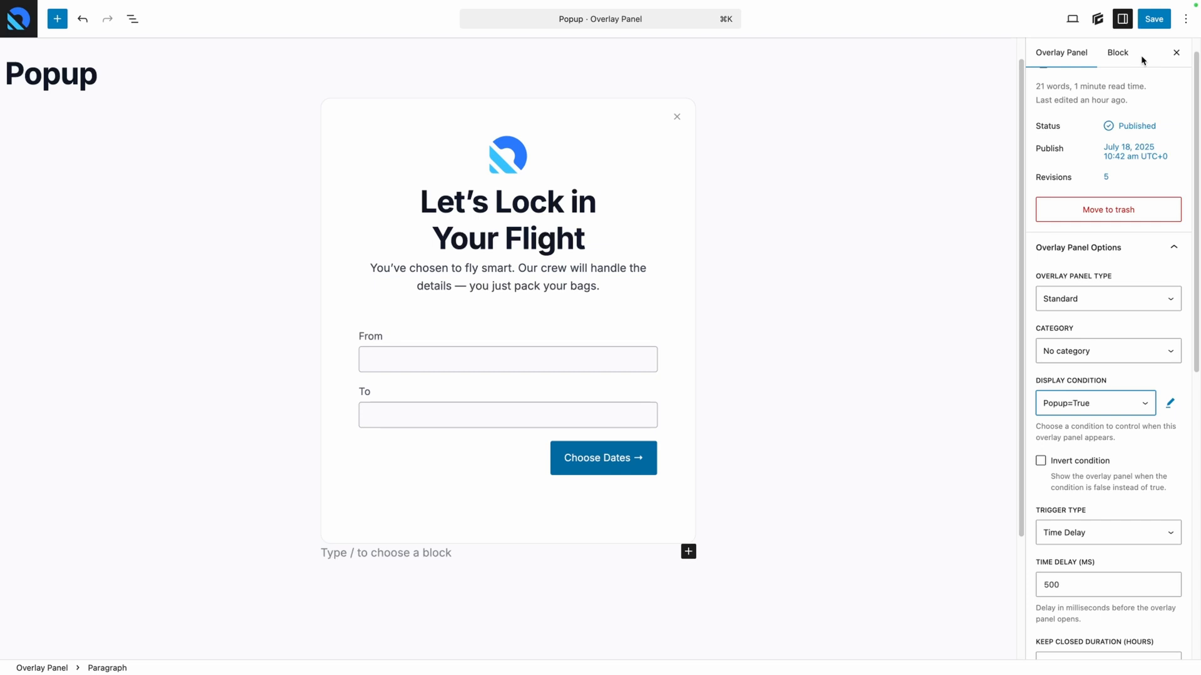
{"action": "left_click", "coordinate": [1094, 403]}
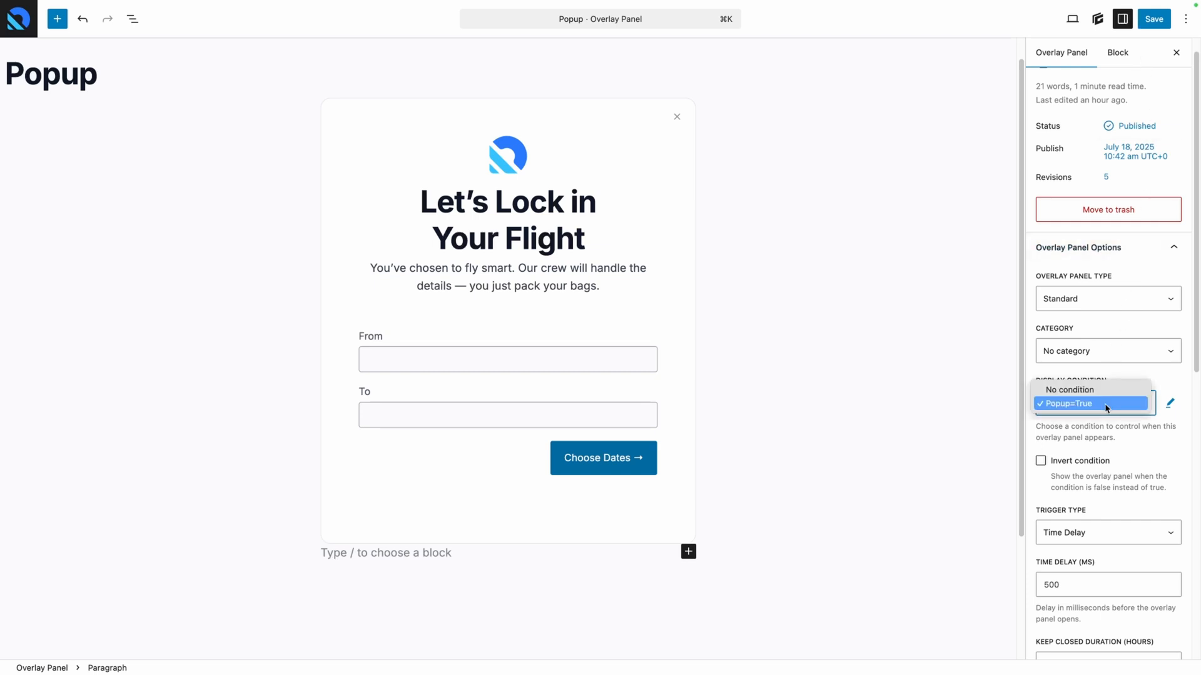
{"action": "left_click", "coordinate": [1088, 404]}
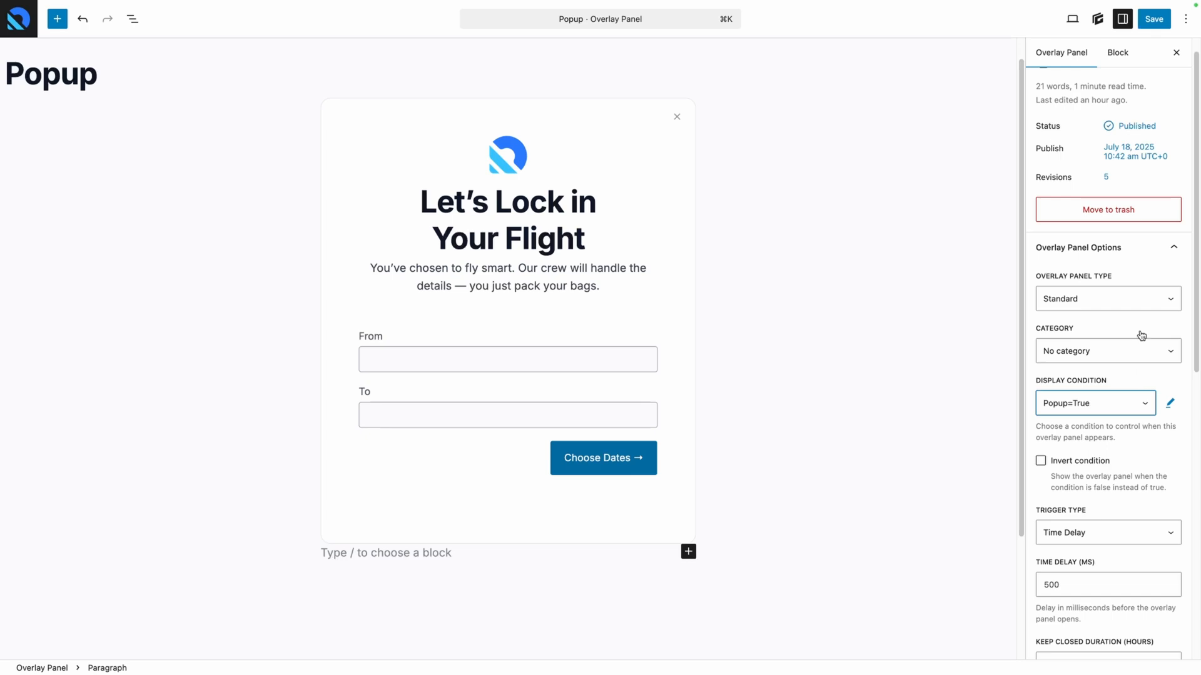
{"action": "left_click", "coordinate": [1153, 18]}
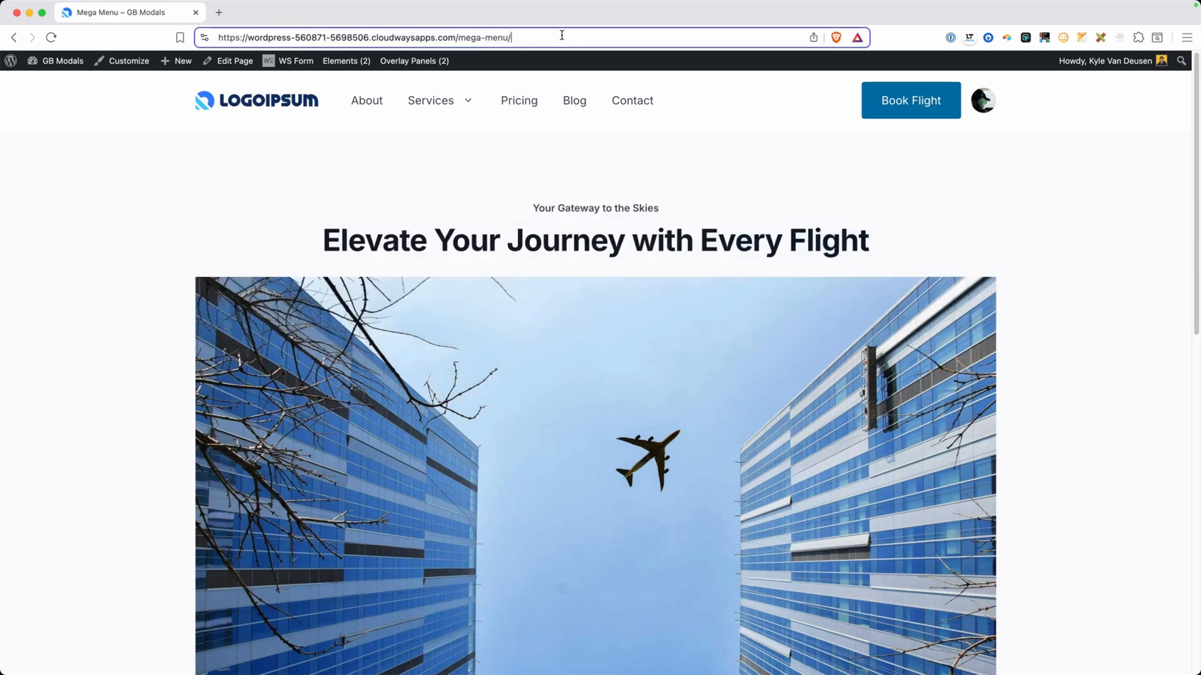
Step: Reload the Mega Menu page with ?popup=true to show the flight popup, then open the menu panel
{"action": "type", "text": "?popup=true"}
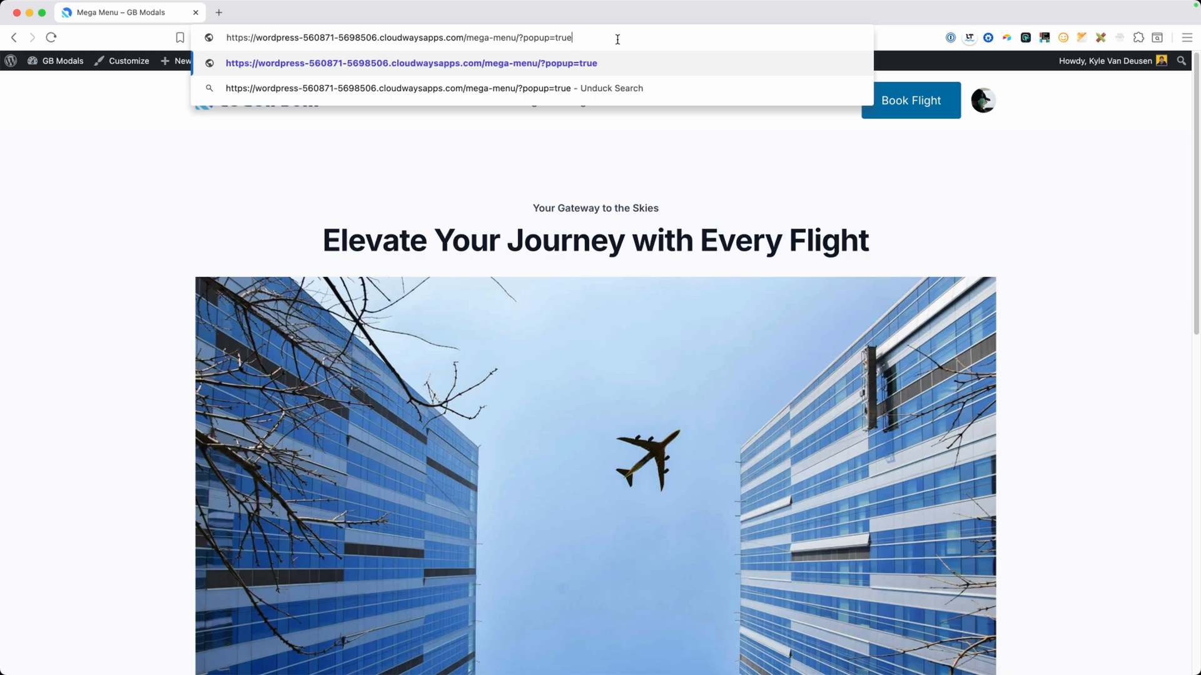
{"action": "key", "text": "Enter"}
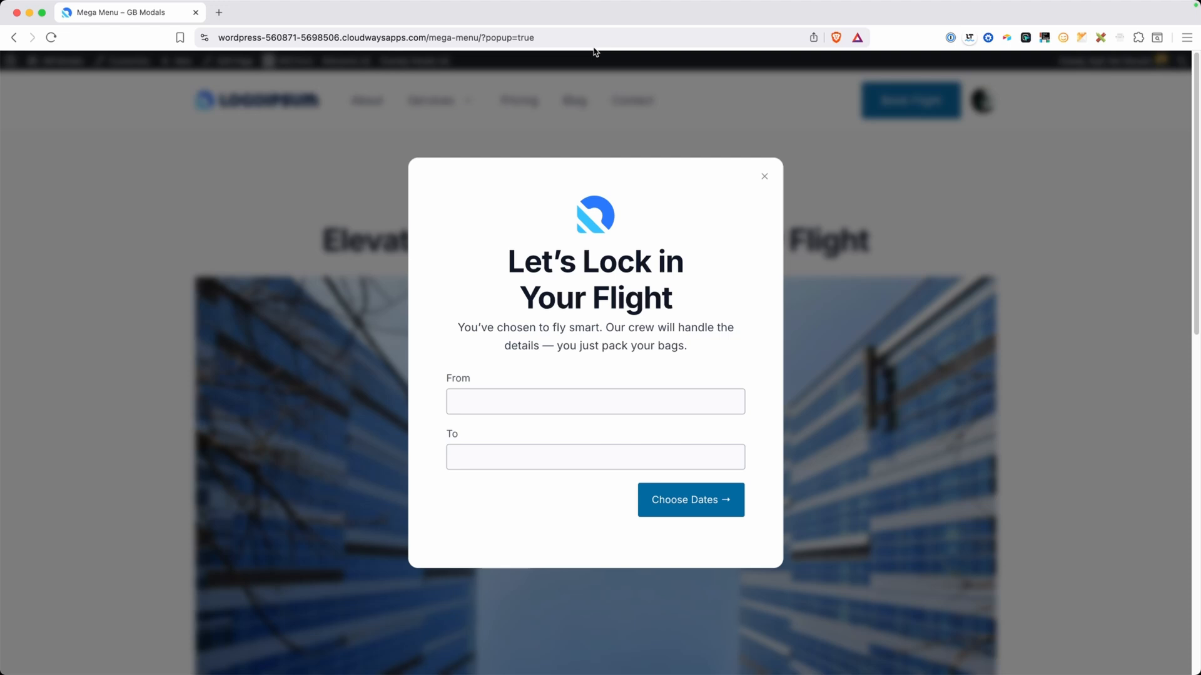
{"action": "left_click", "coordinate": [479, 38]}
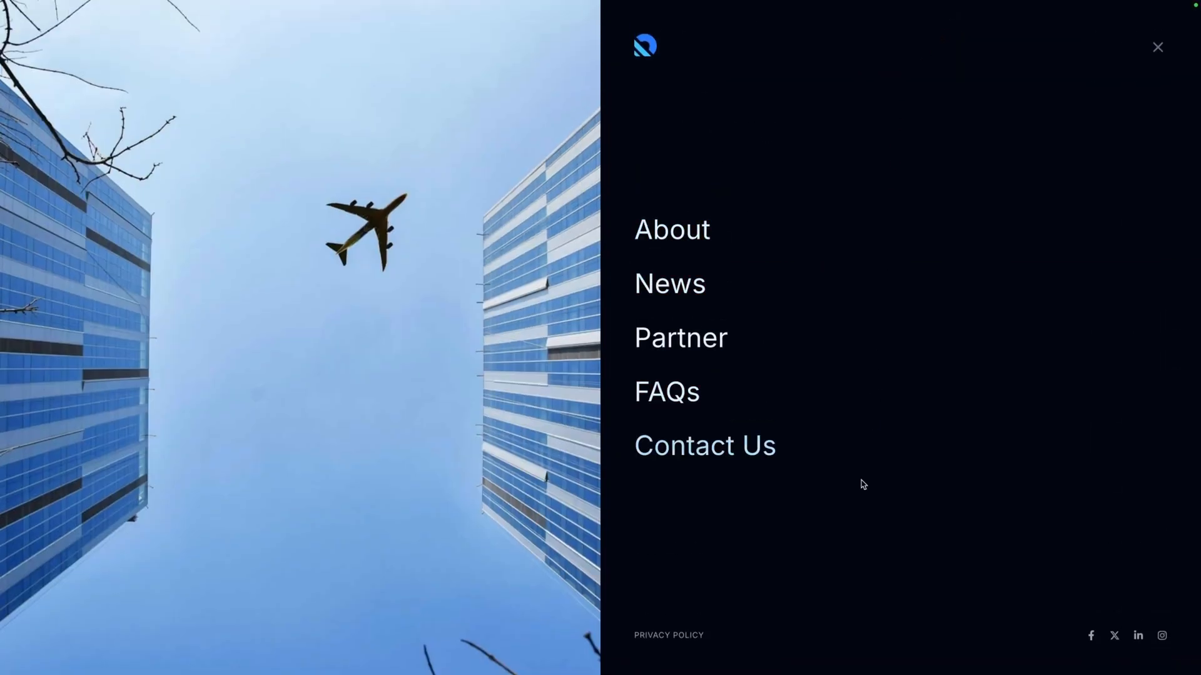
Step: Close the full-screen flyout navigation menu with its X
{"action": "left_click", "coordinate": [1157, 47]}
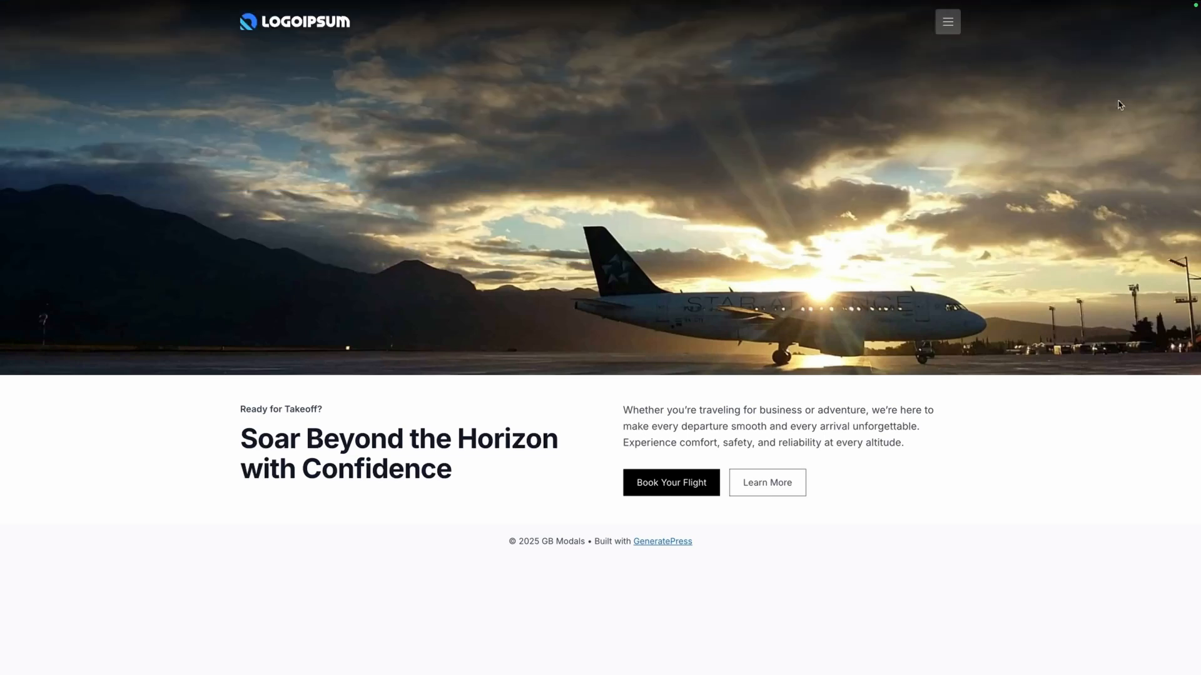